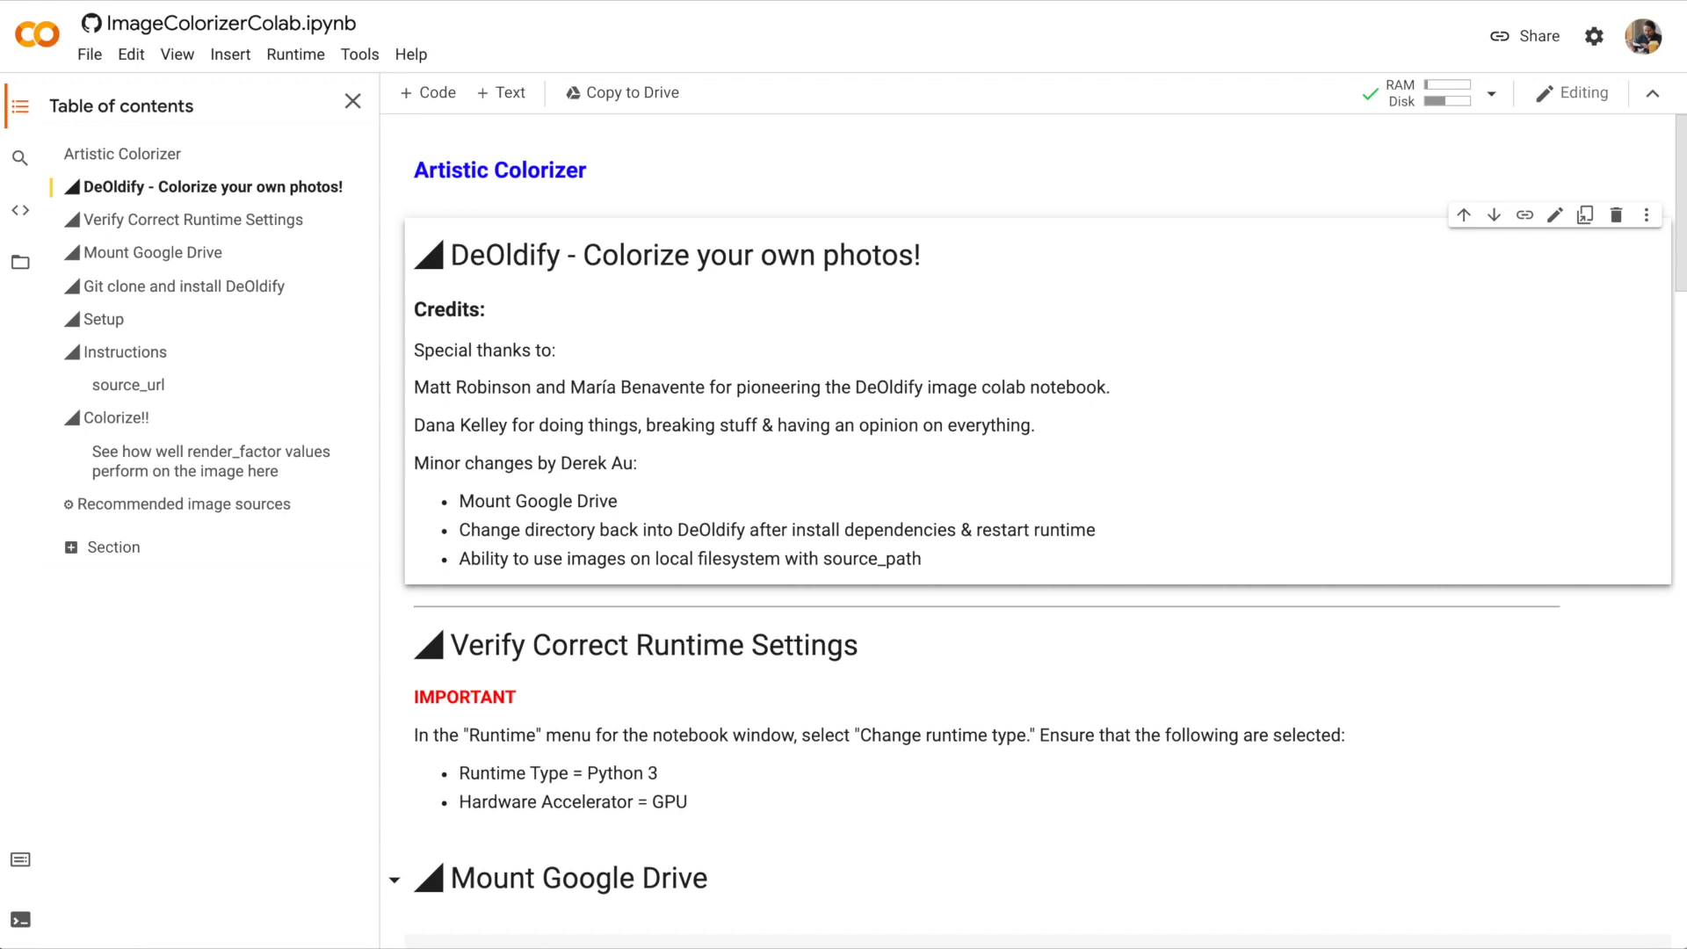
mouse_move(843, 527)
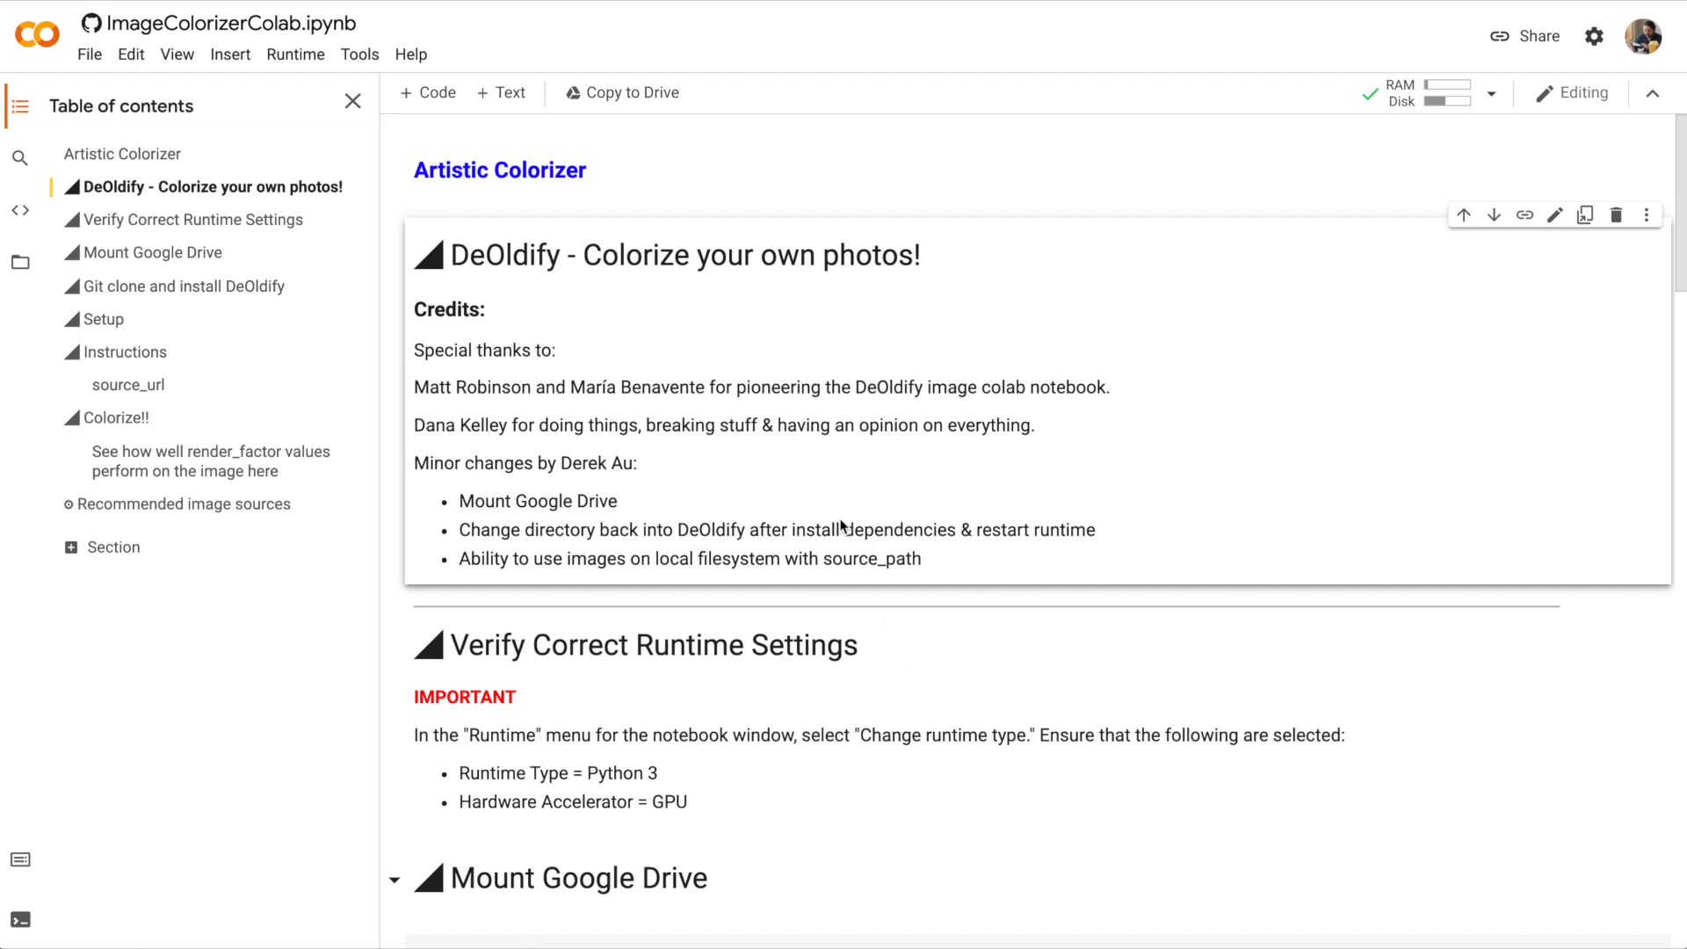
mouse_move(790, 306)
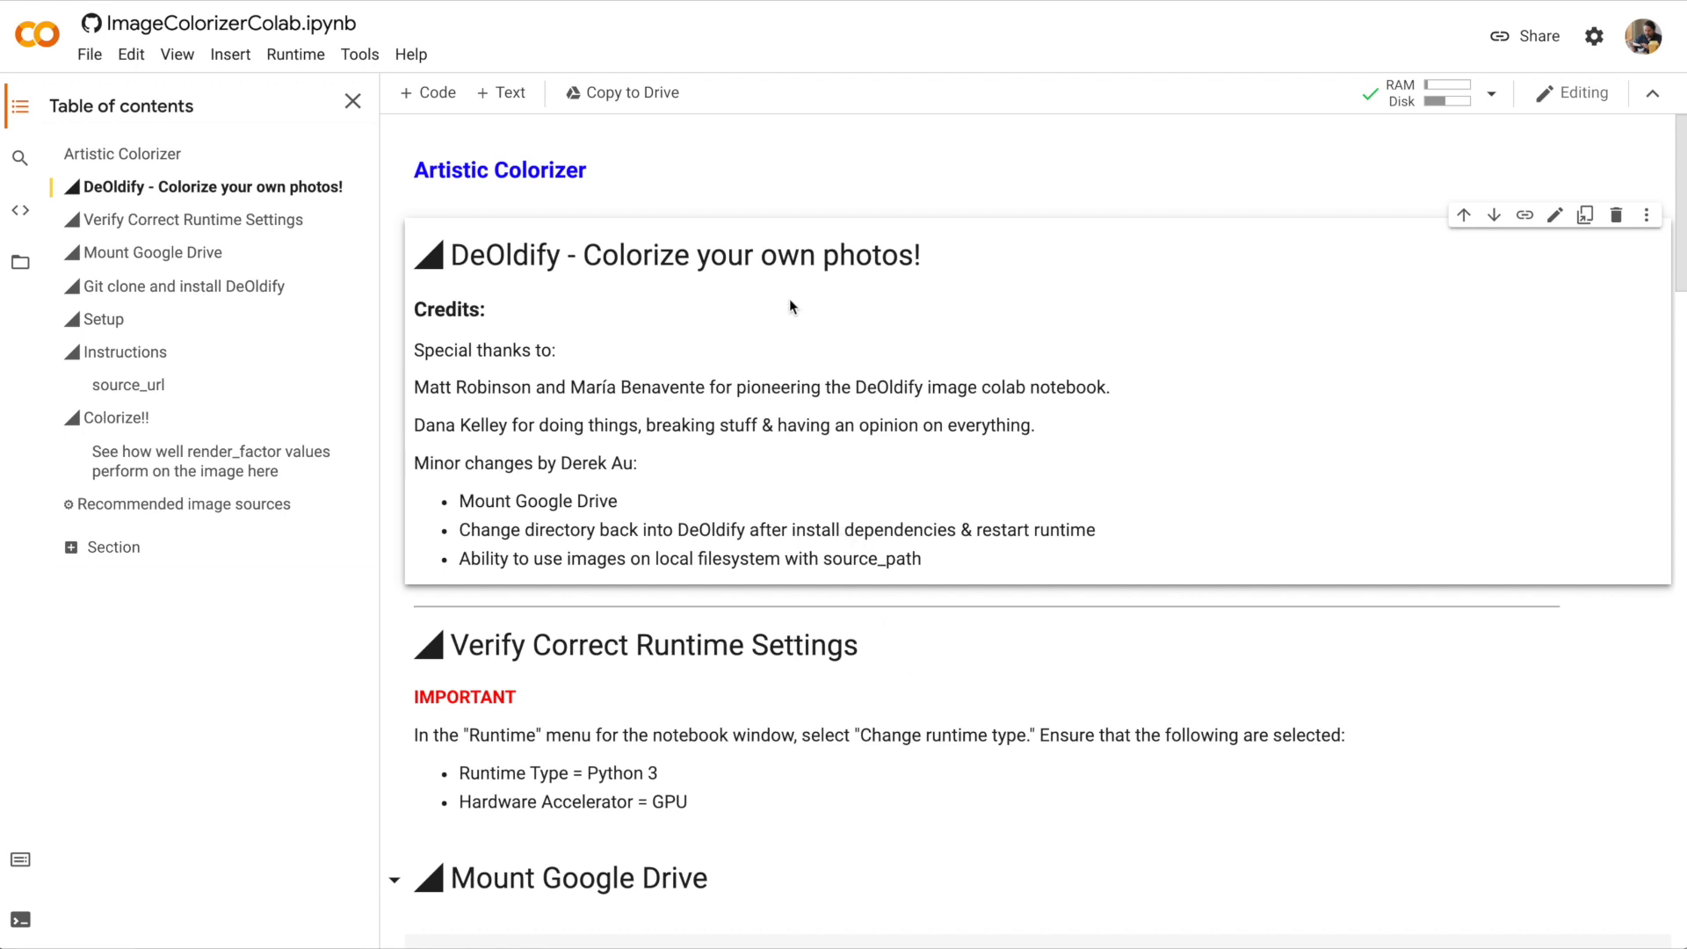
mouse_move(1039, 115)
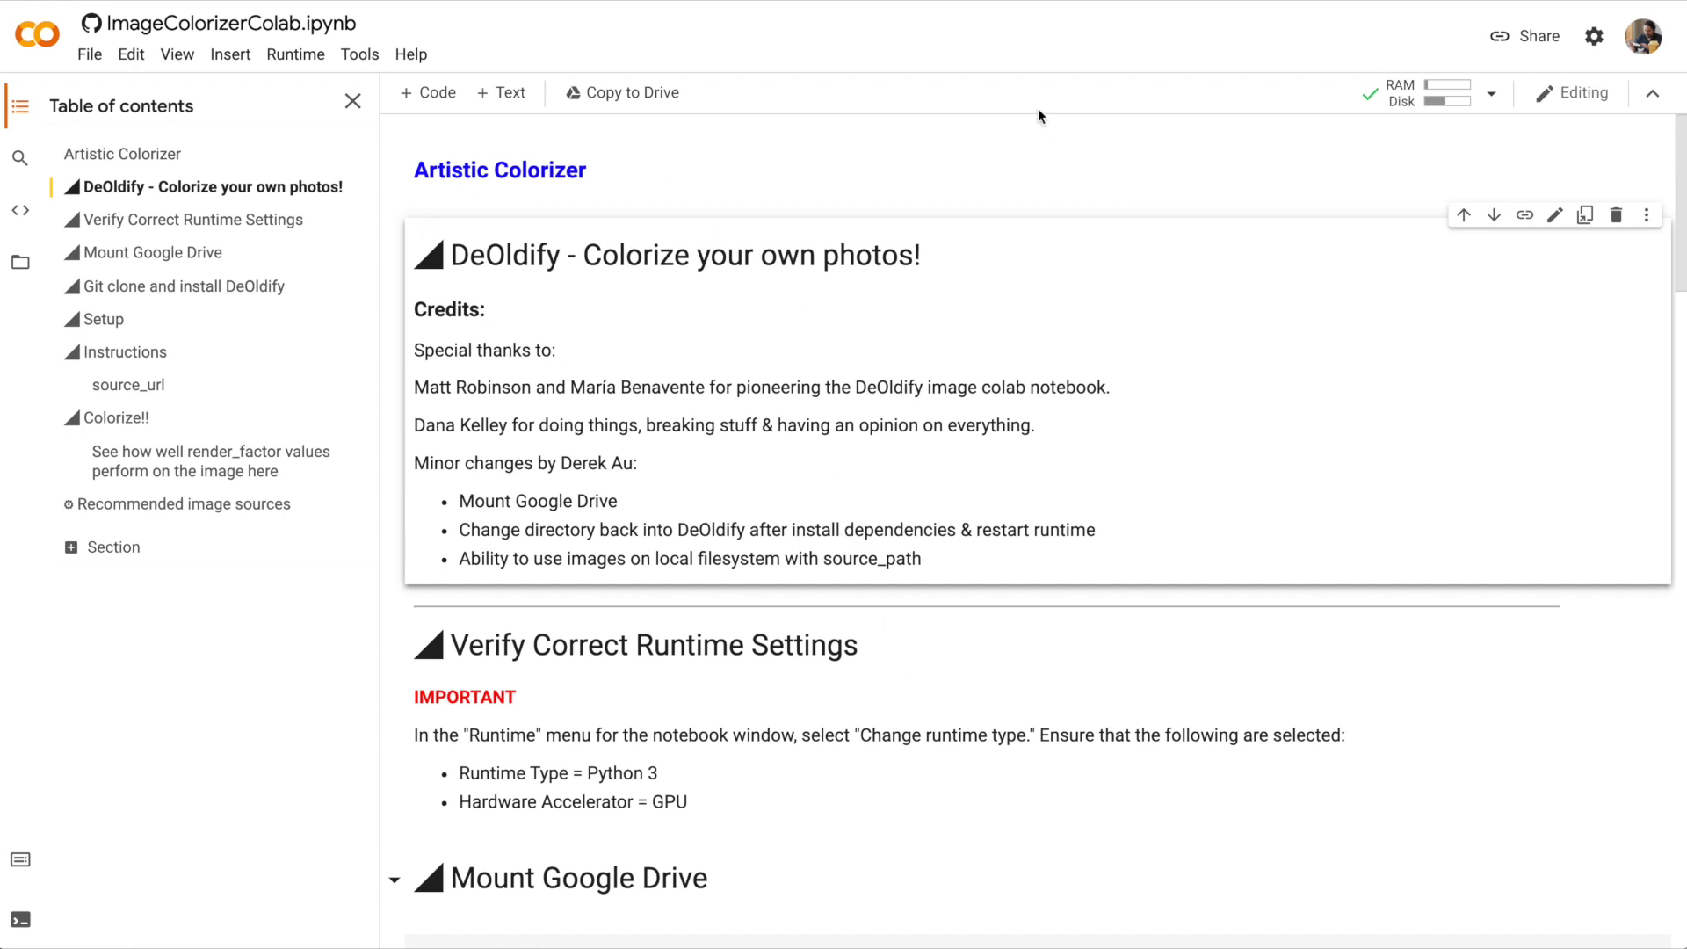
mouse_move(1444, 76)
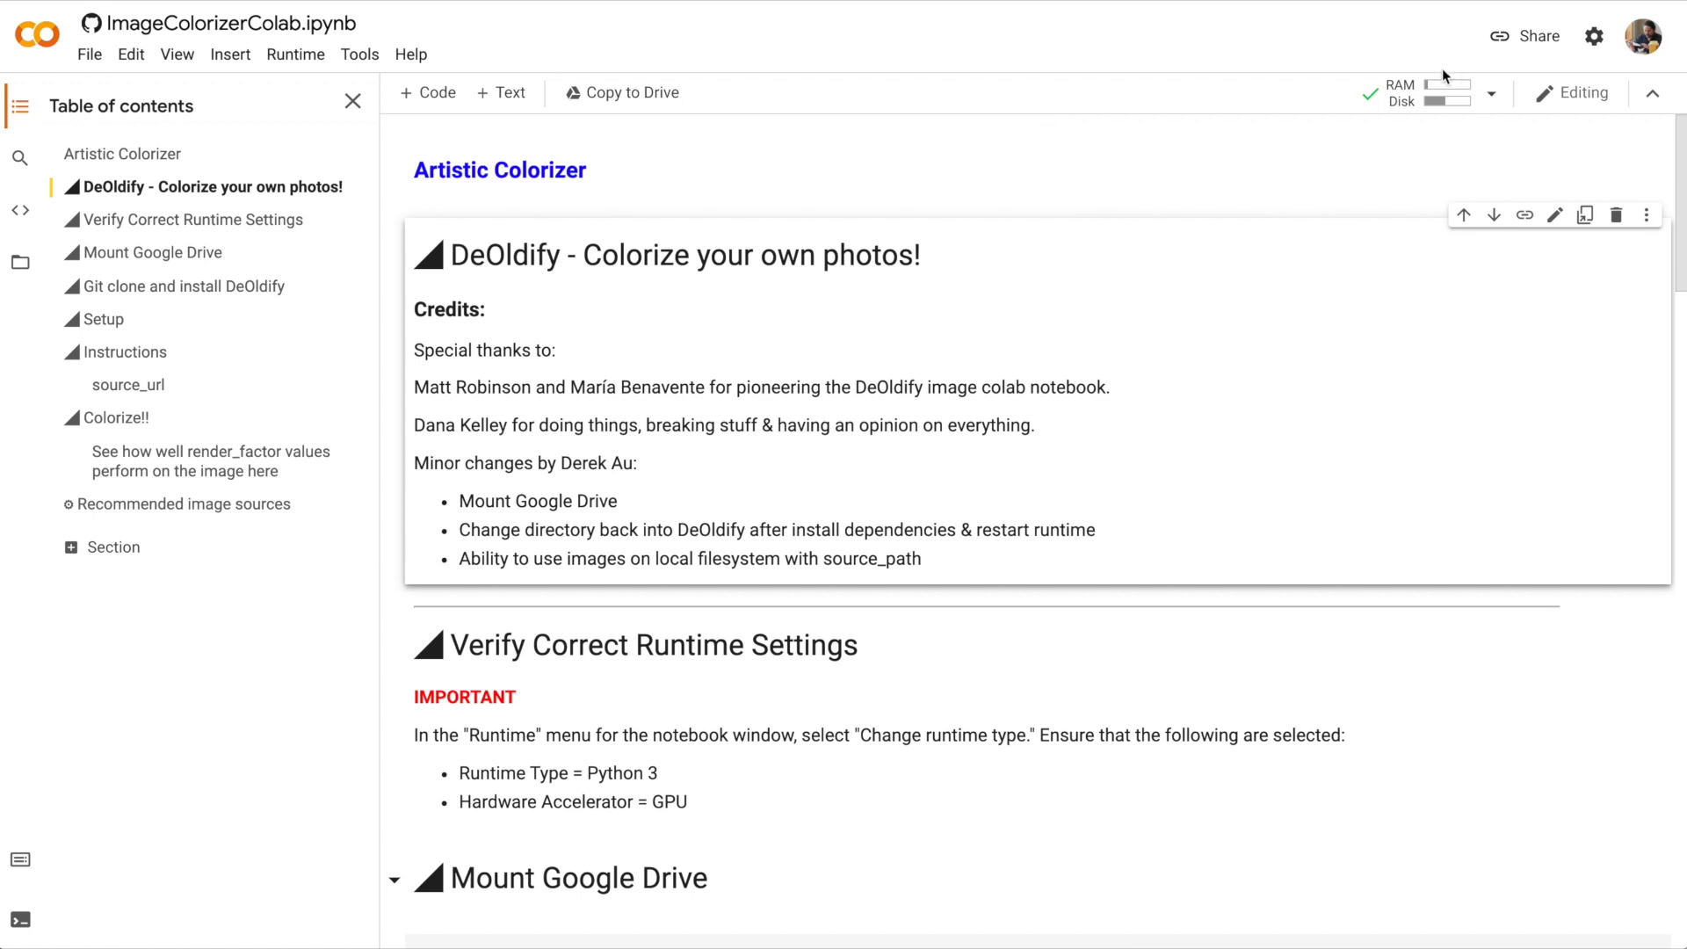
mouse_move(1402, 85)
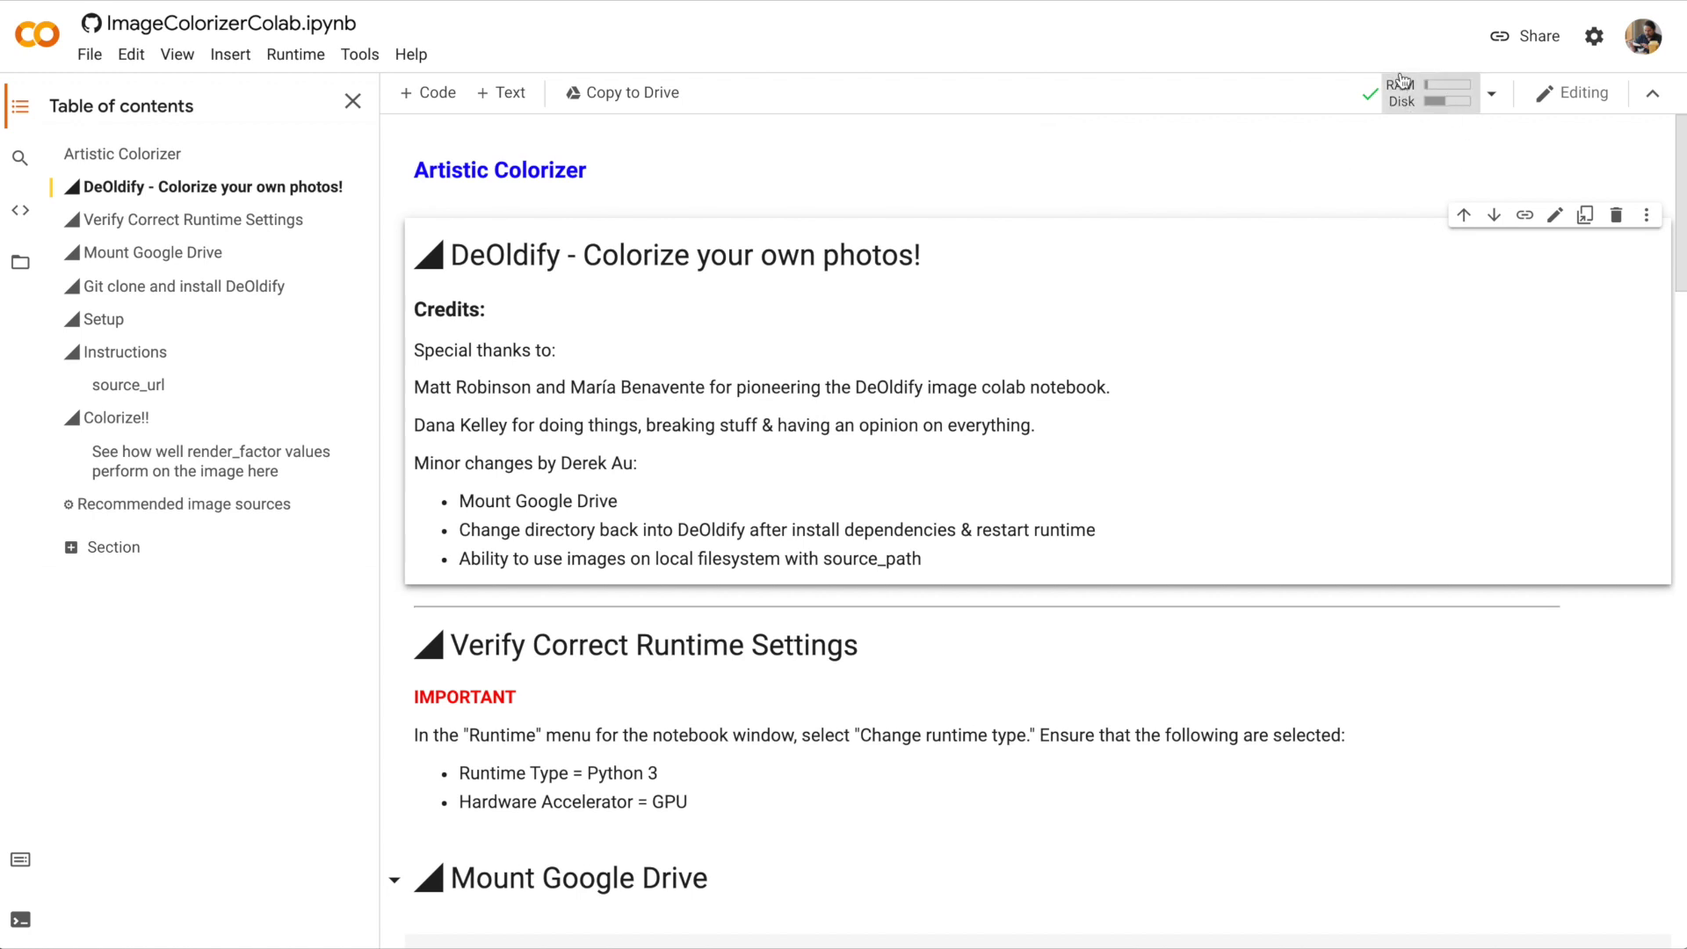
mouse_move(1425, 96)
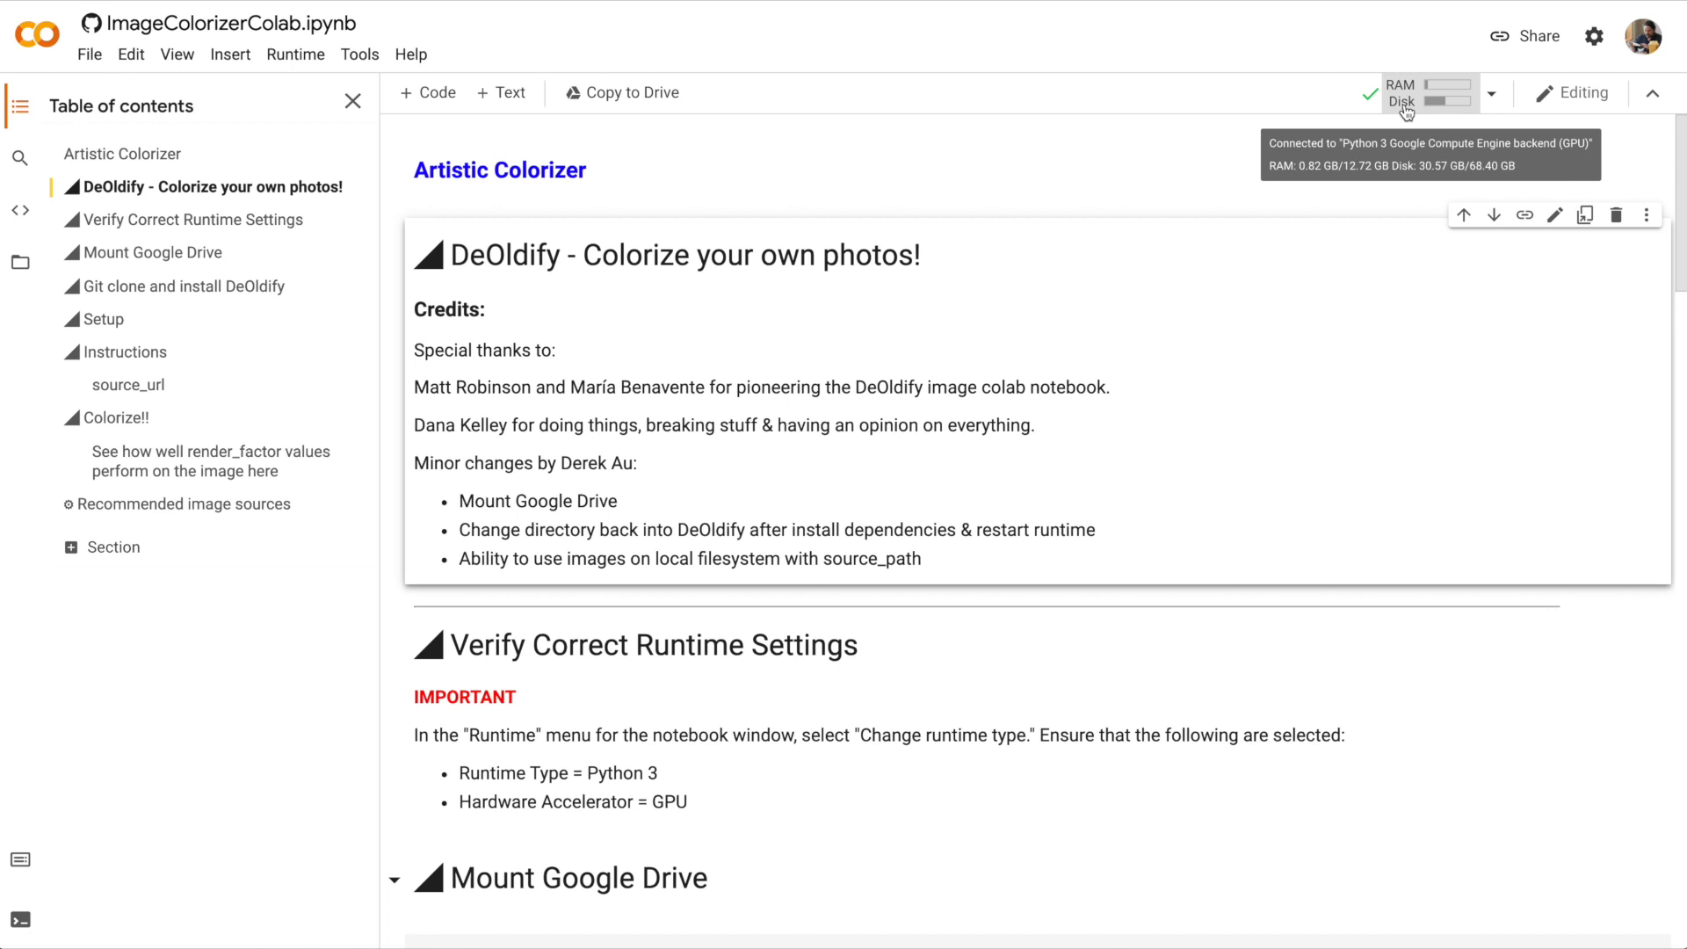
mouse_move(930, 152)
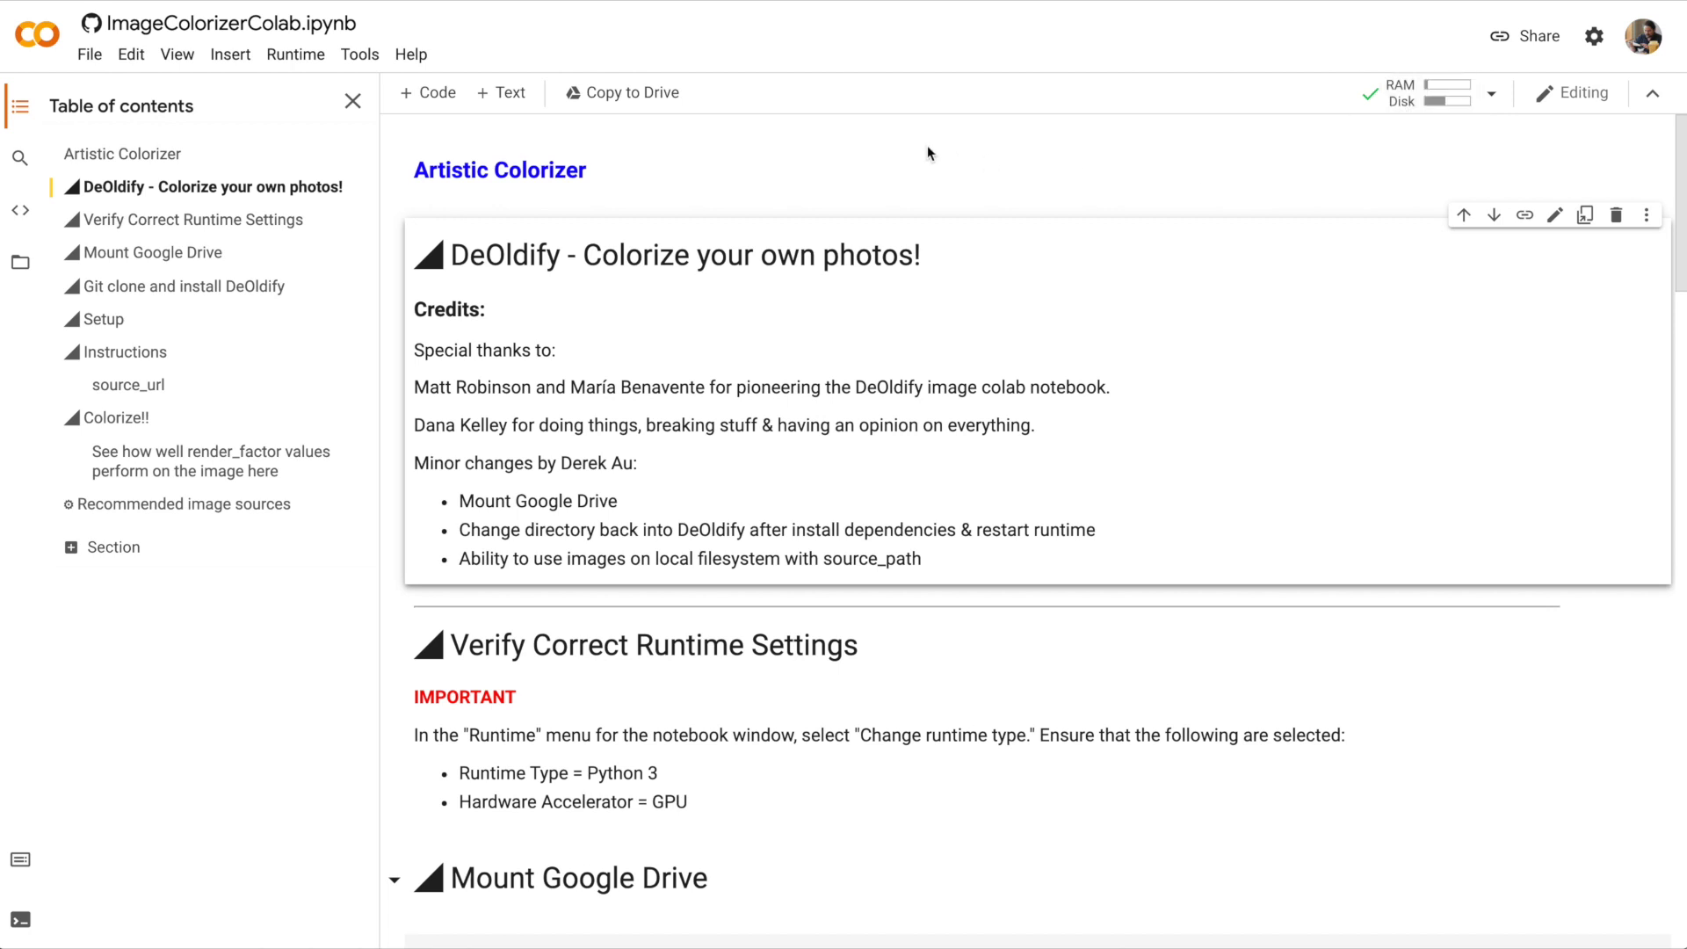
mouse_move(527, 334)
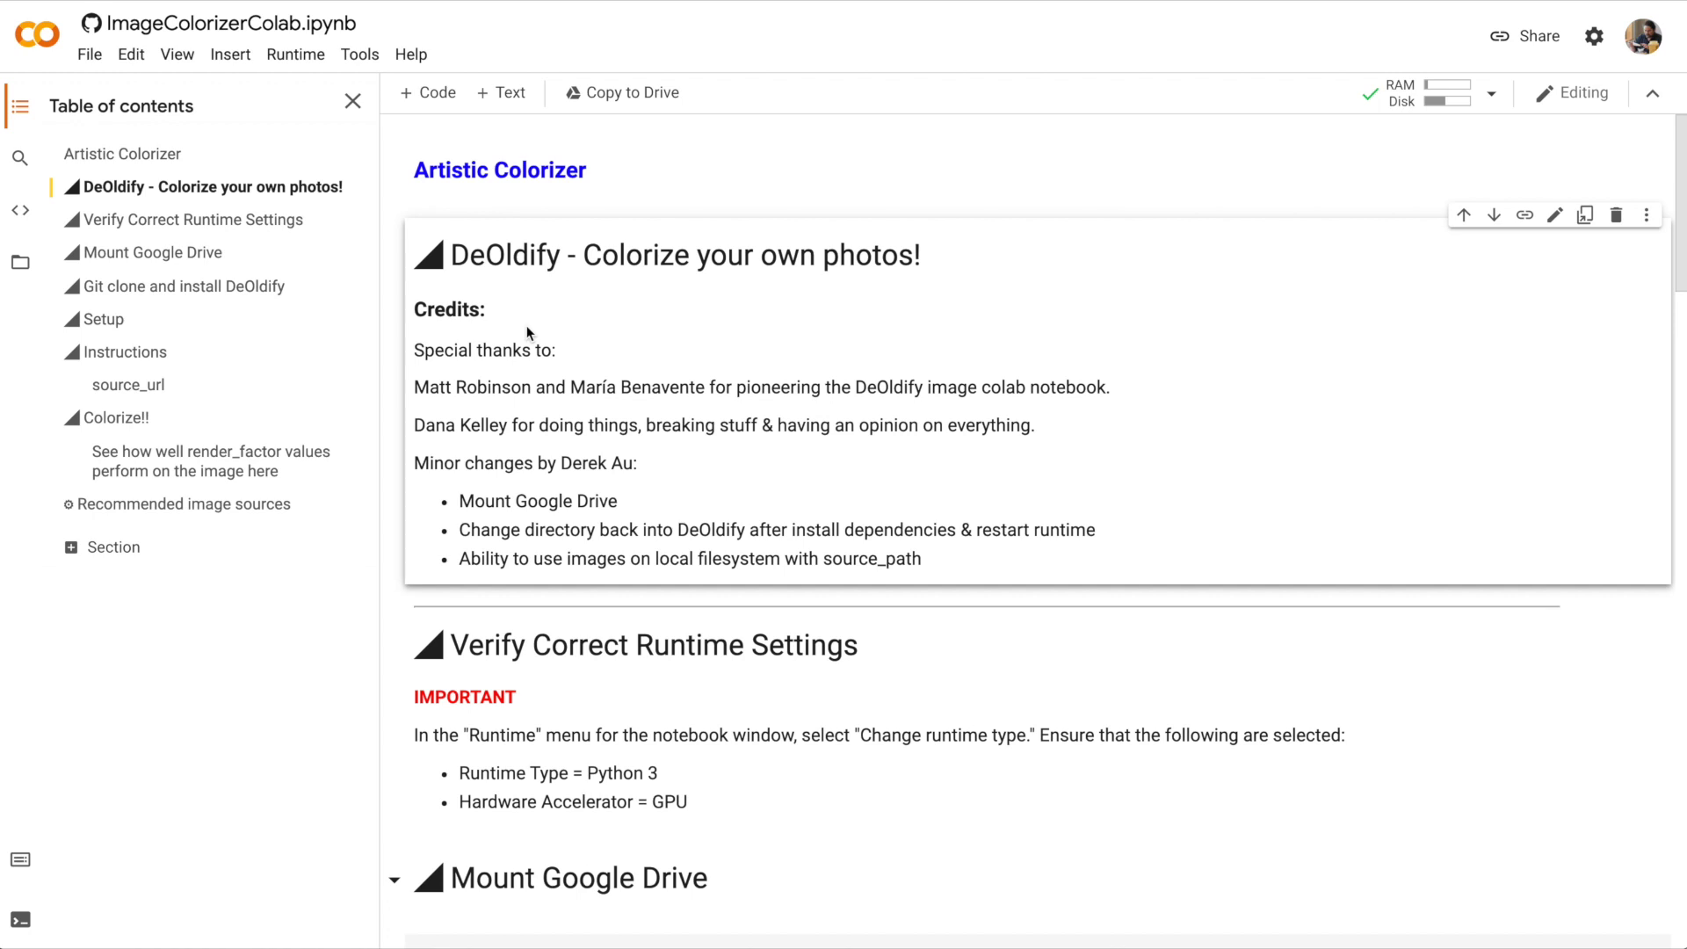
mouse_move(129, 370)
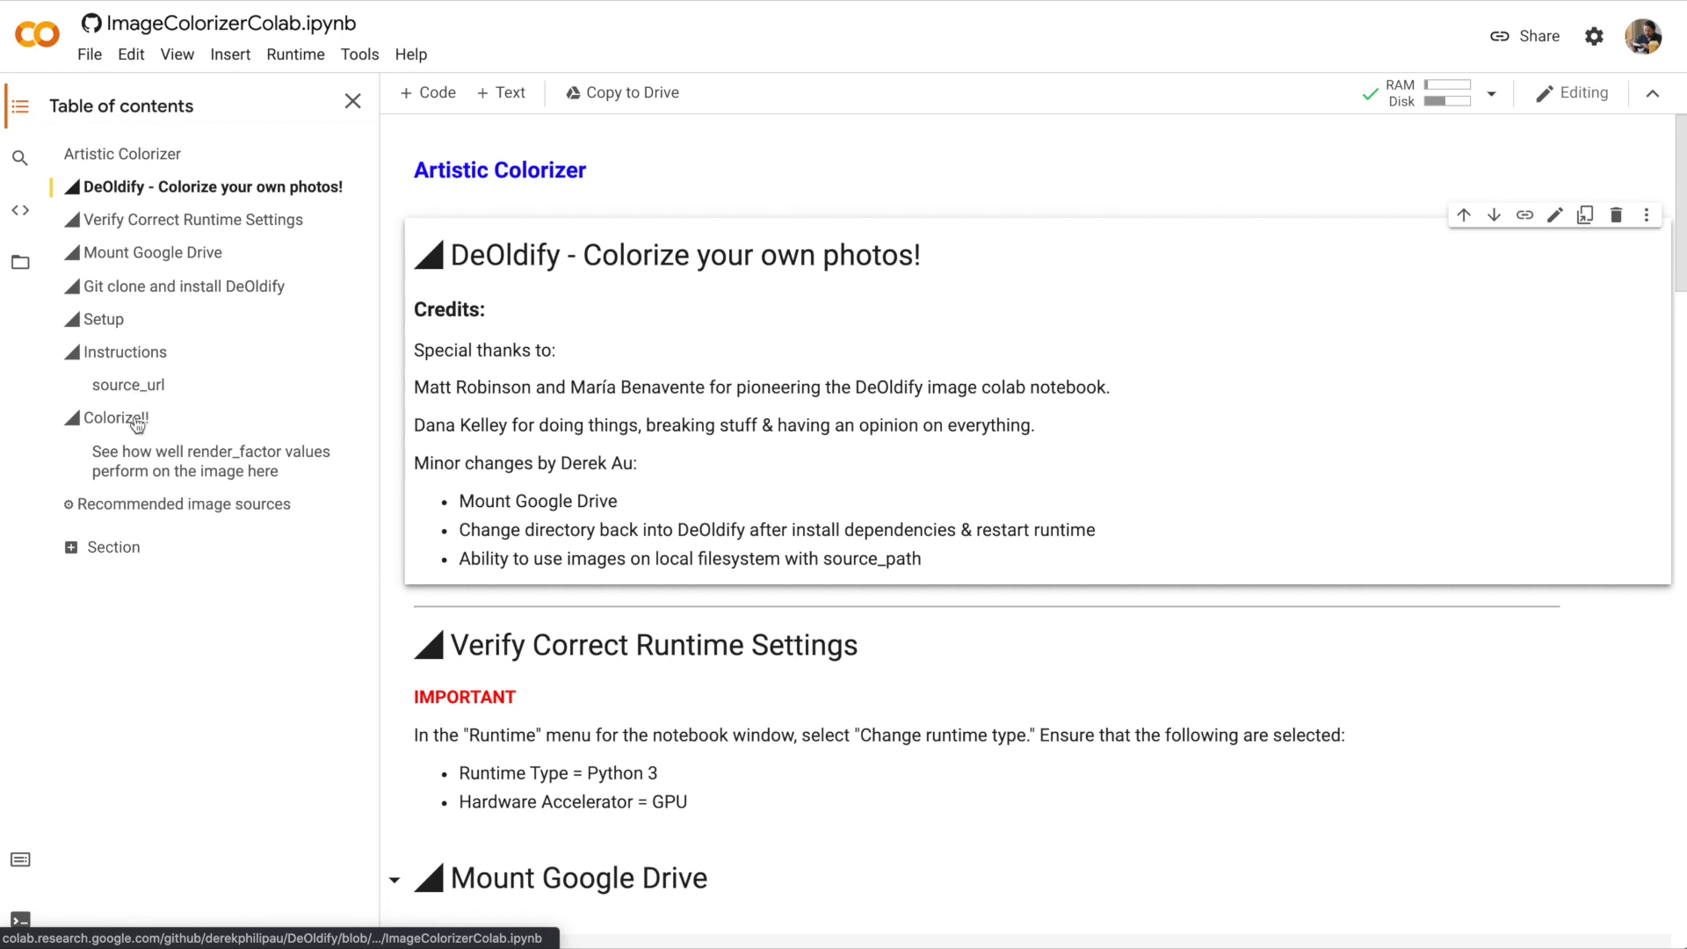
mouse_move(133, 252)
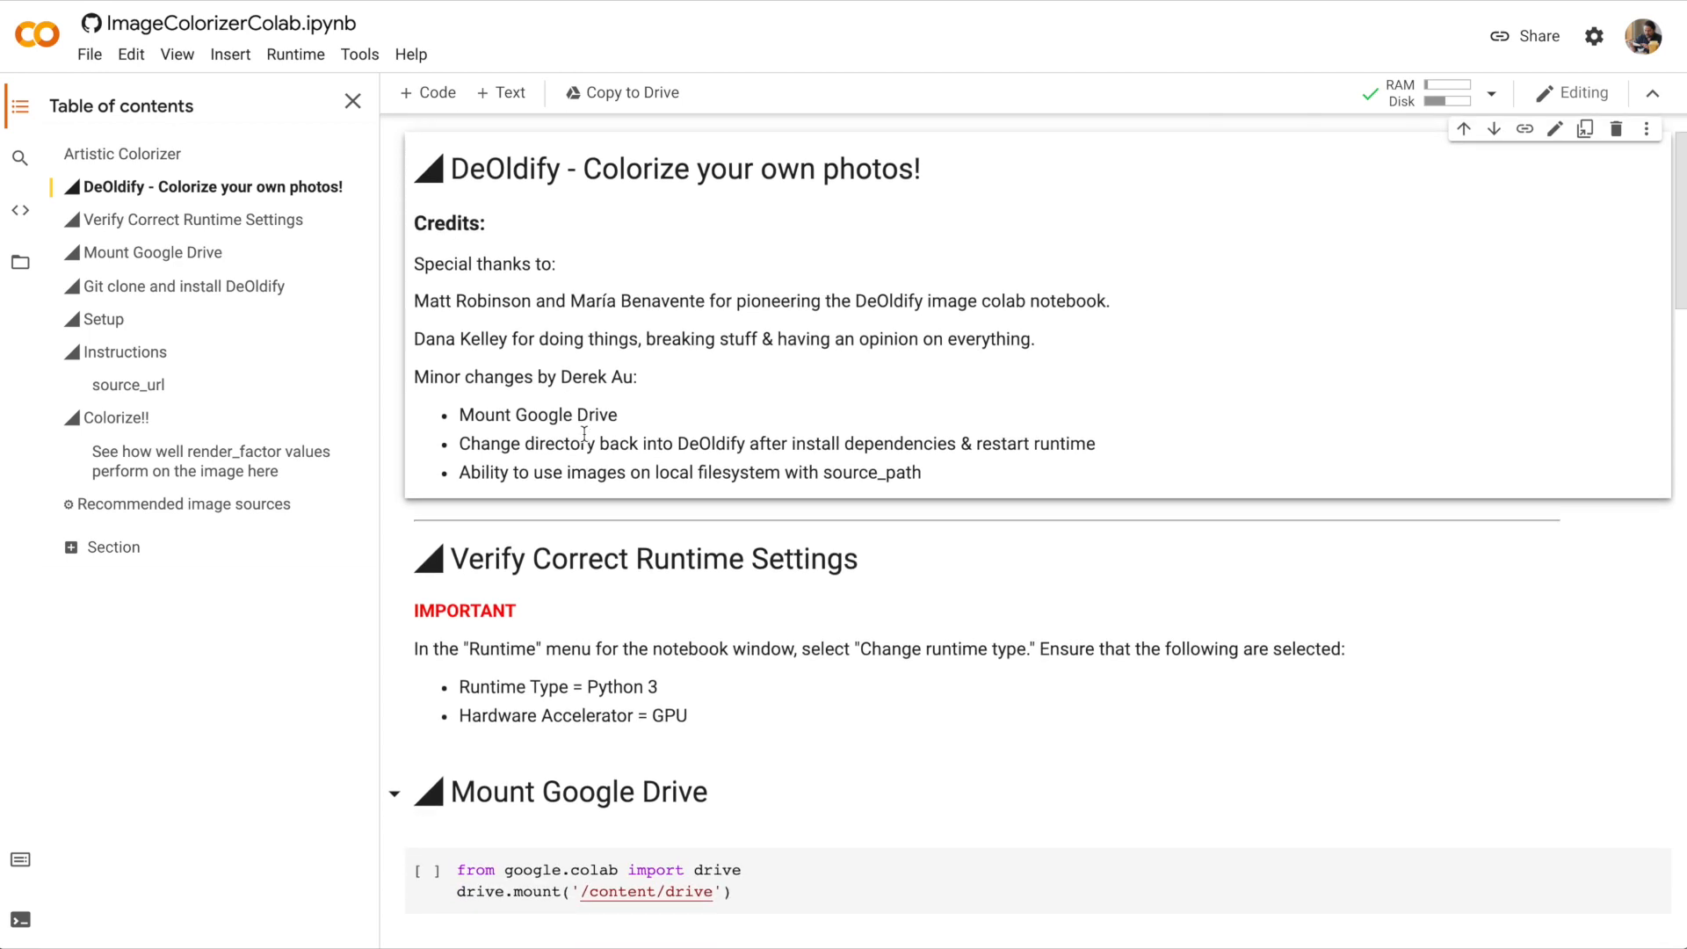
Step: Confirm GPU as the hardware accelerator in the runtime type settings
scroll(down, 3)
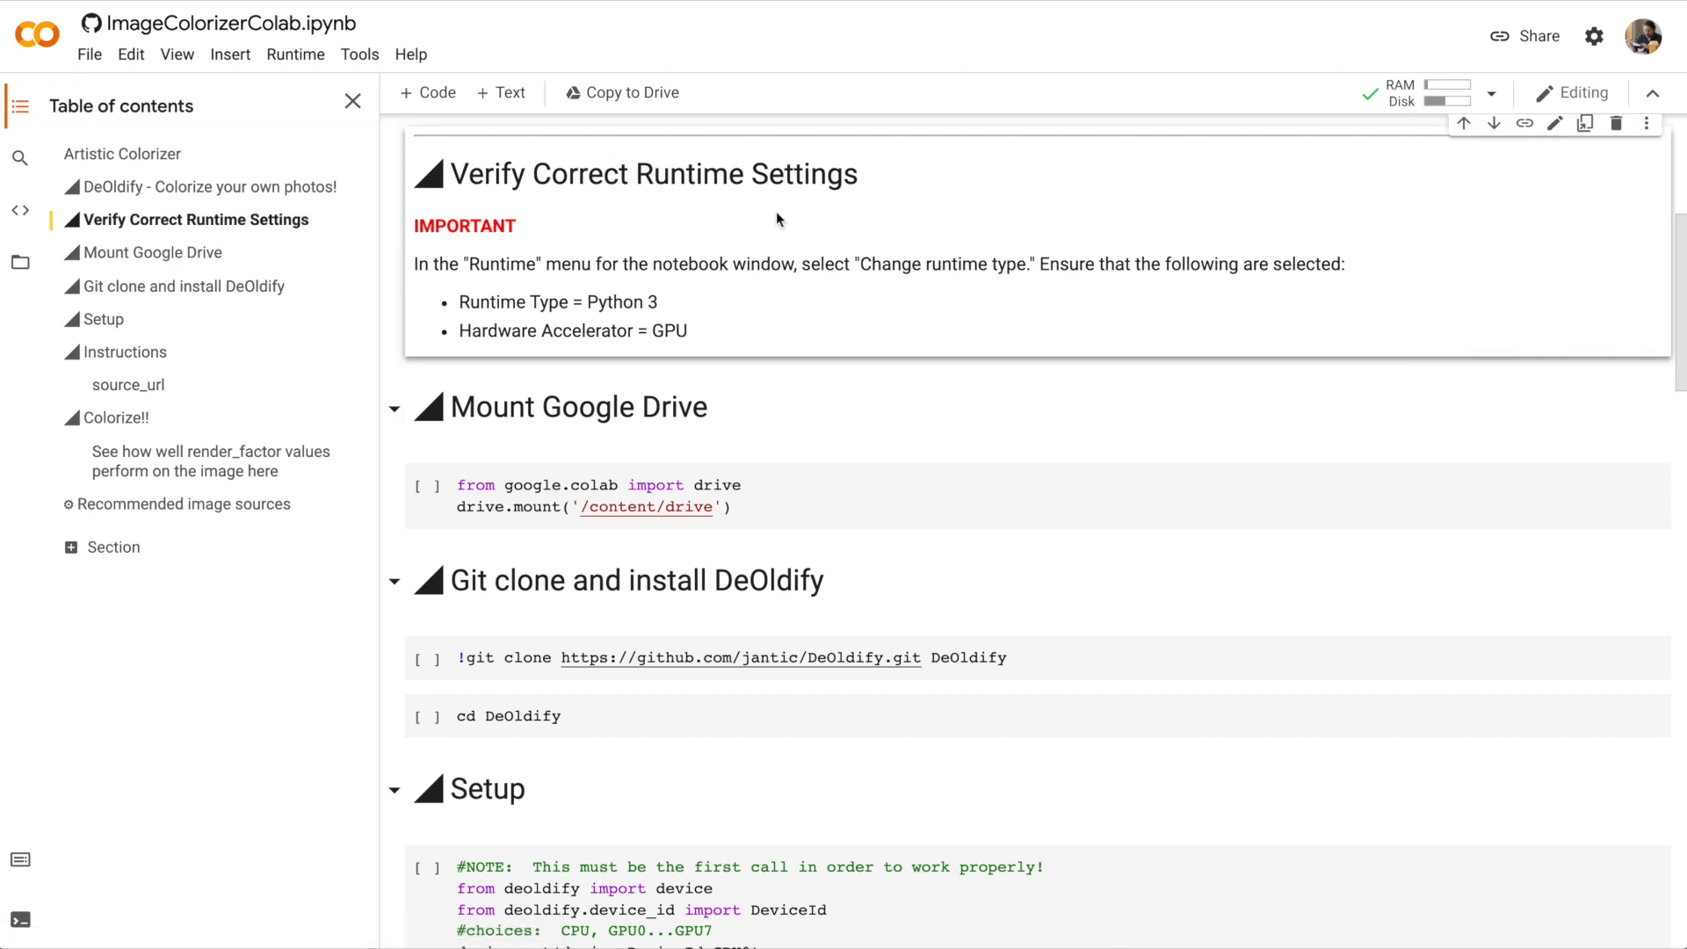
mouse_move(696, 345)
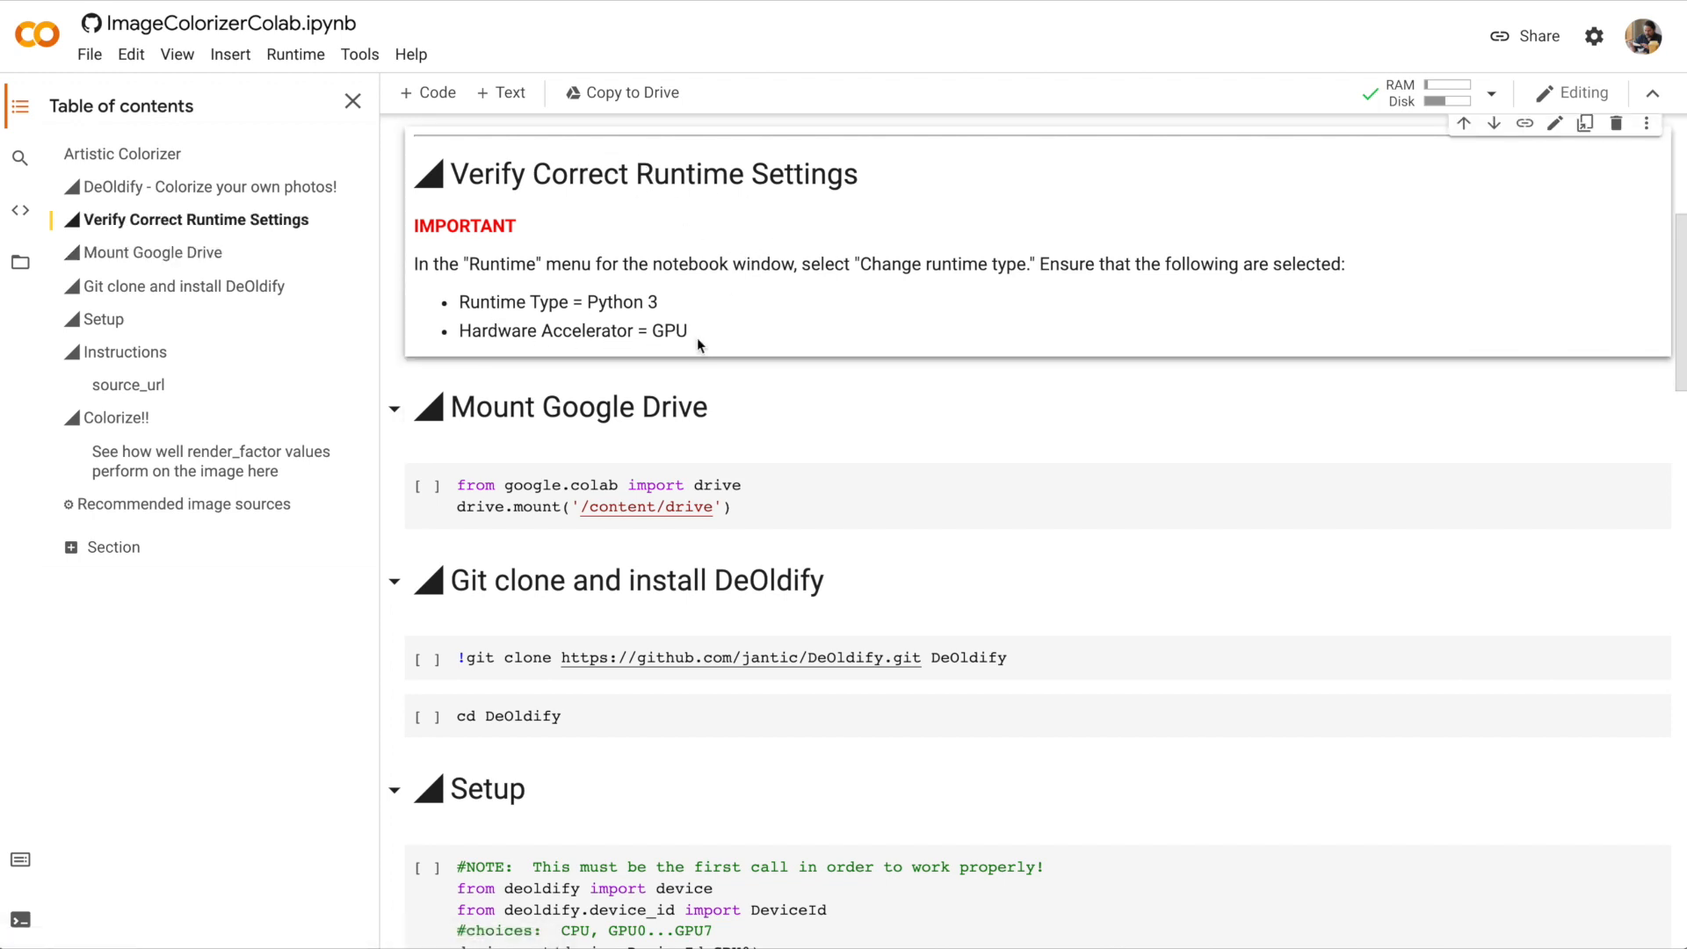
mouse_move(572, 354)
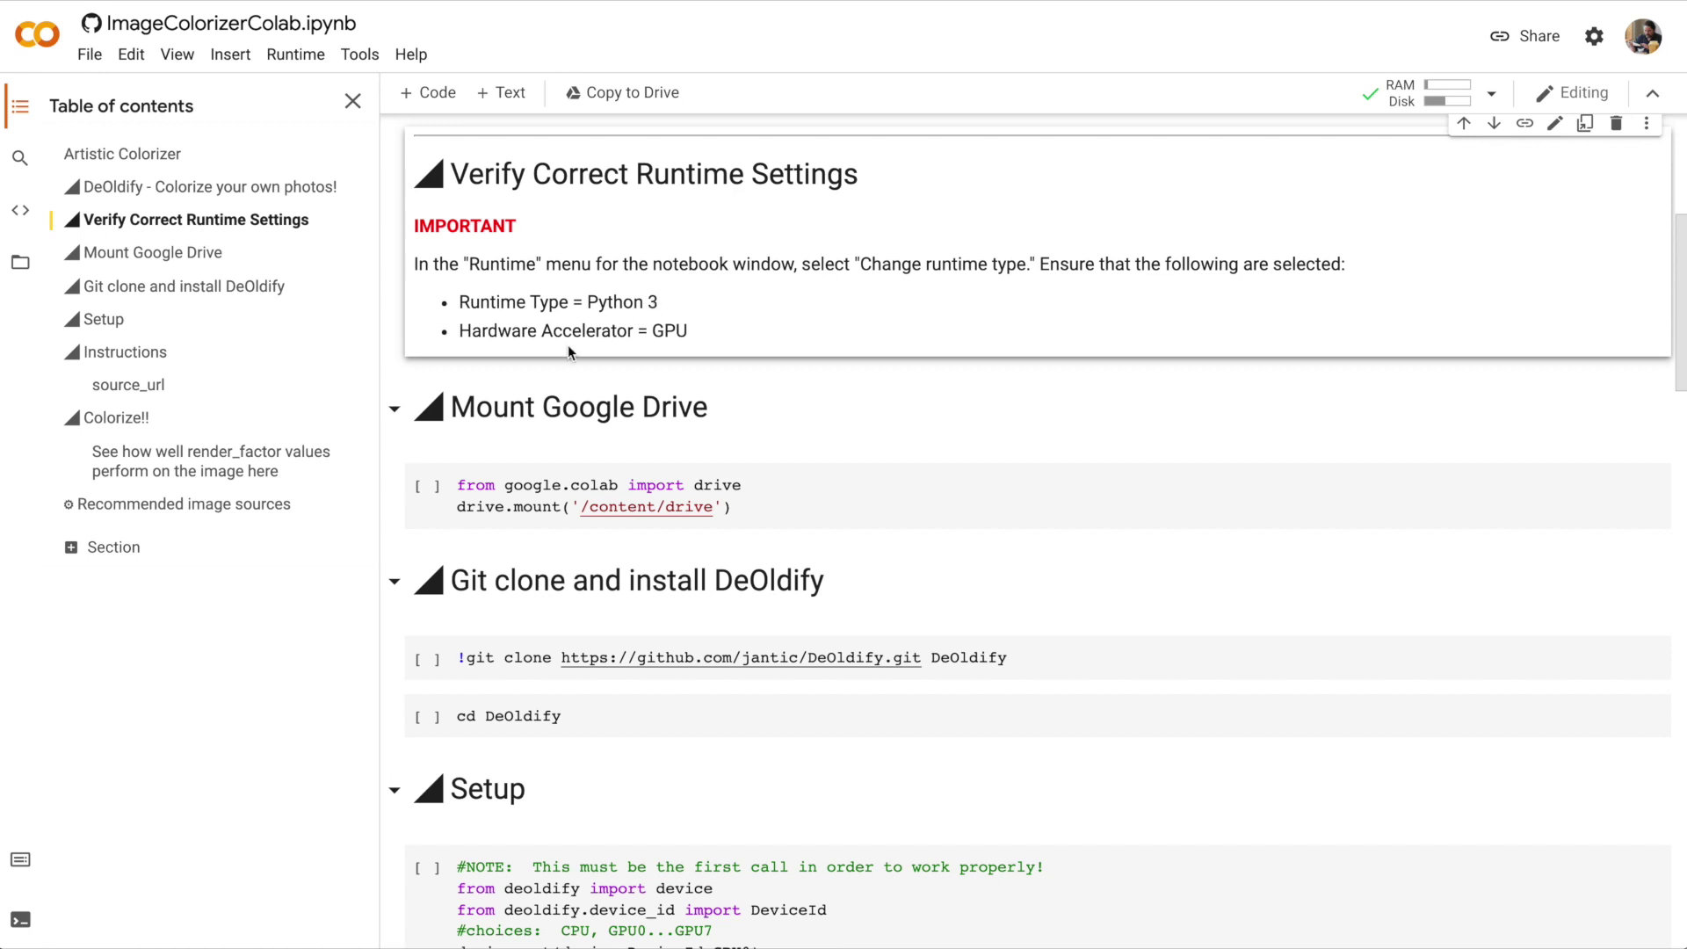
mouse_move(680, 349)
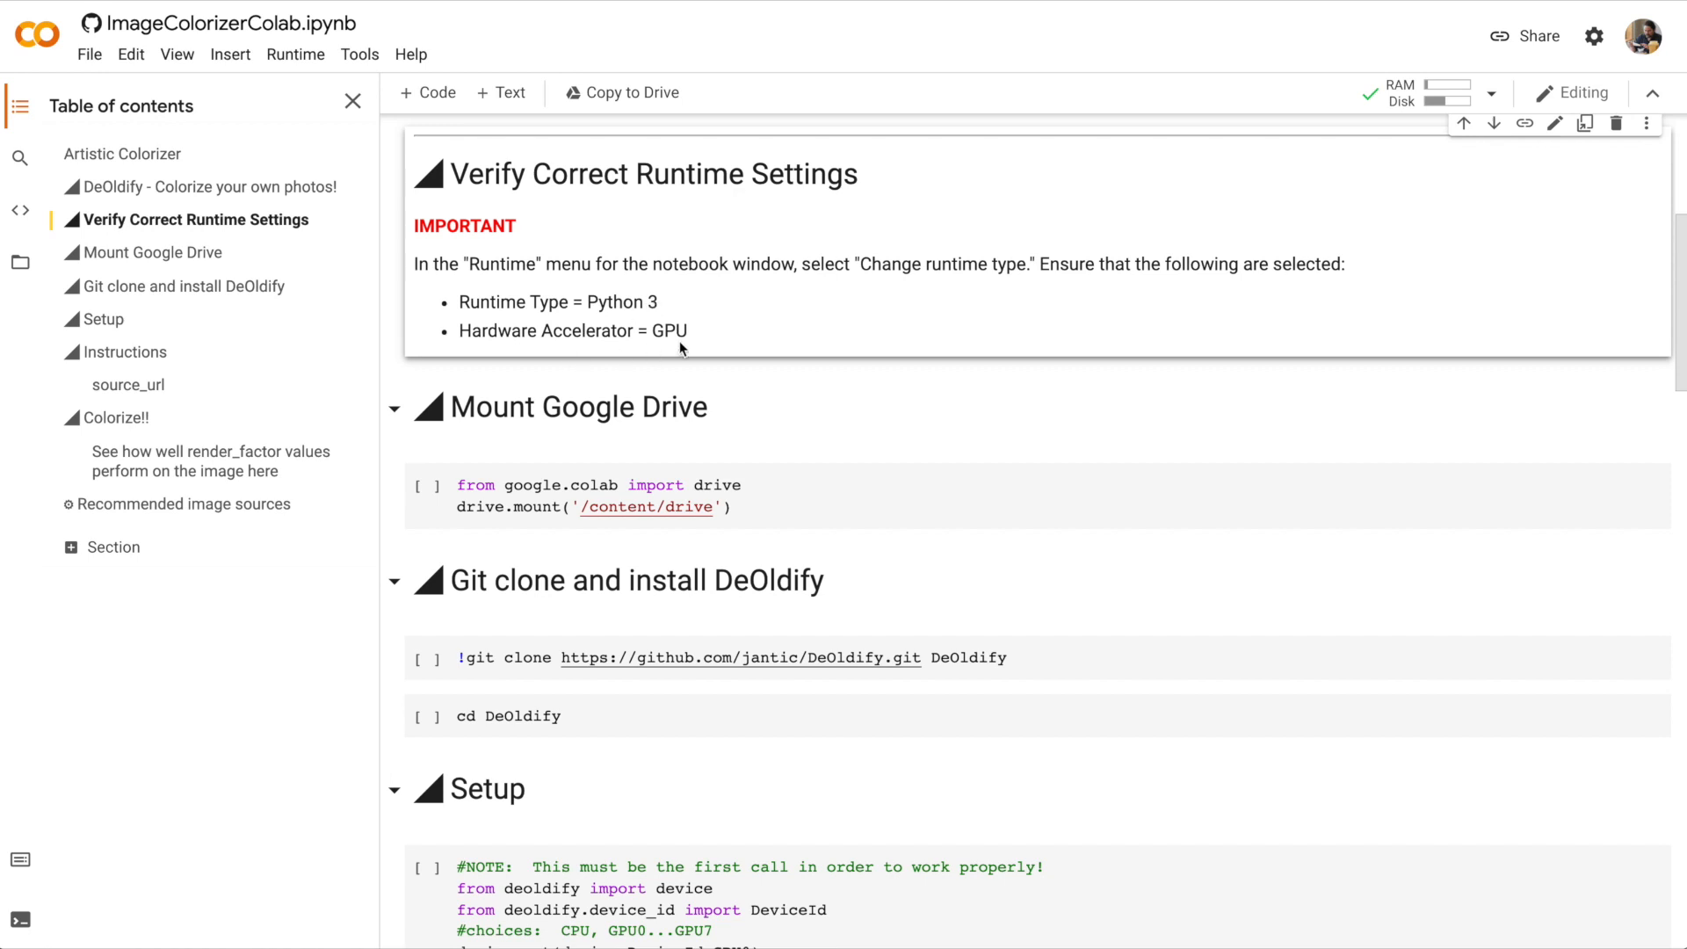
mouse_move(231, 54)
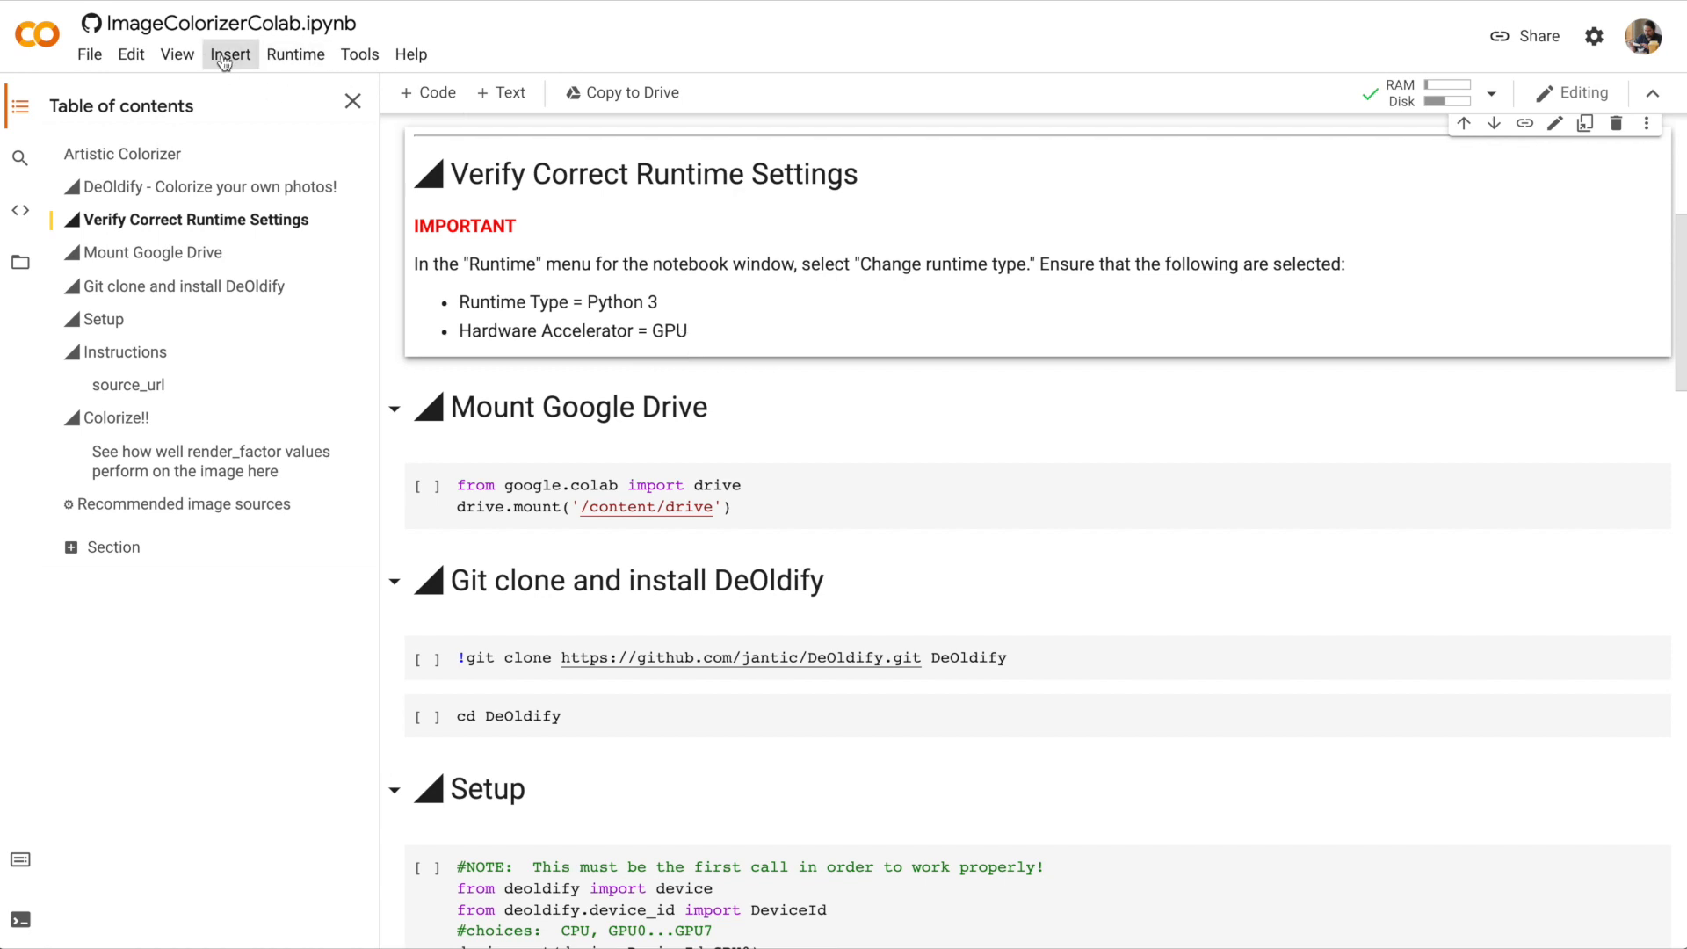
click(296, 54)
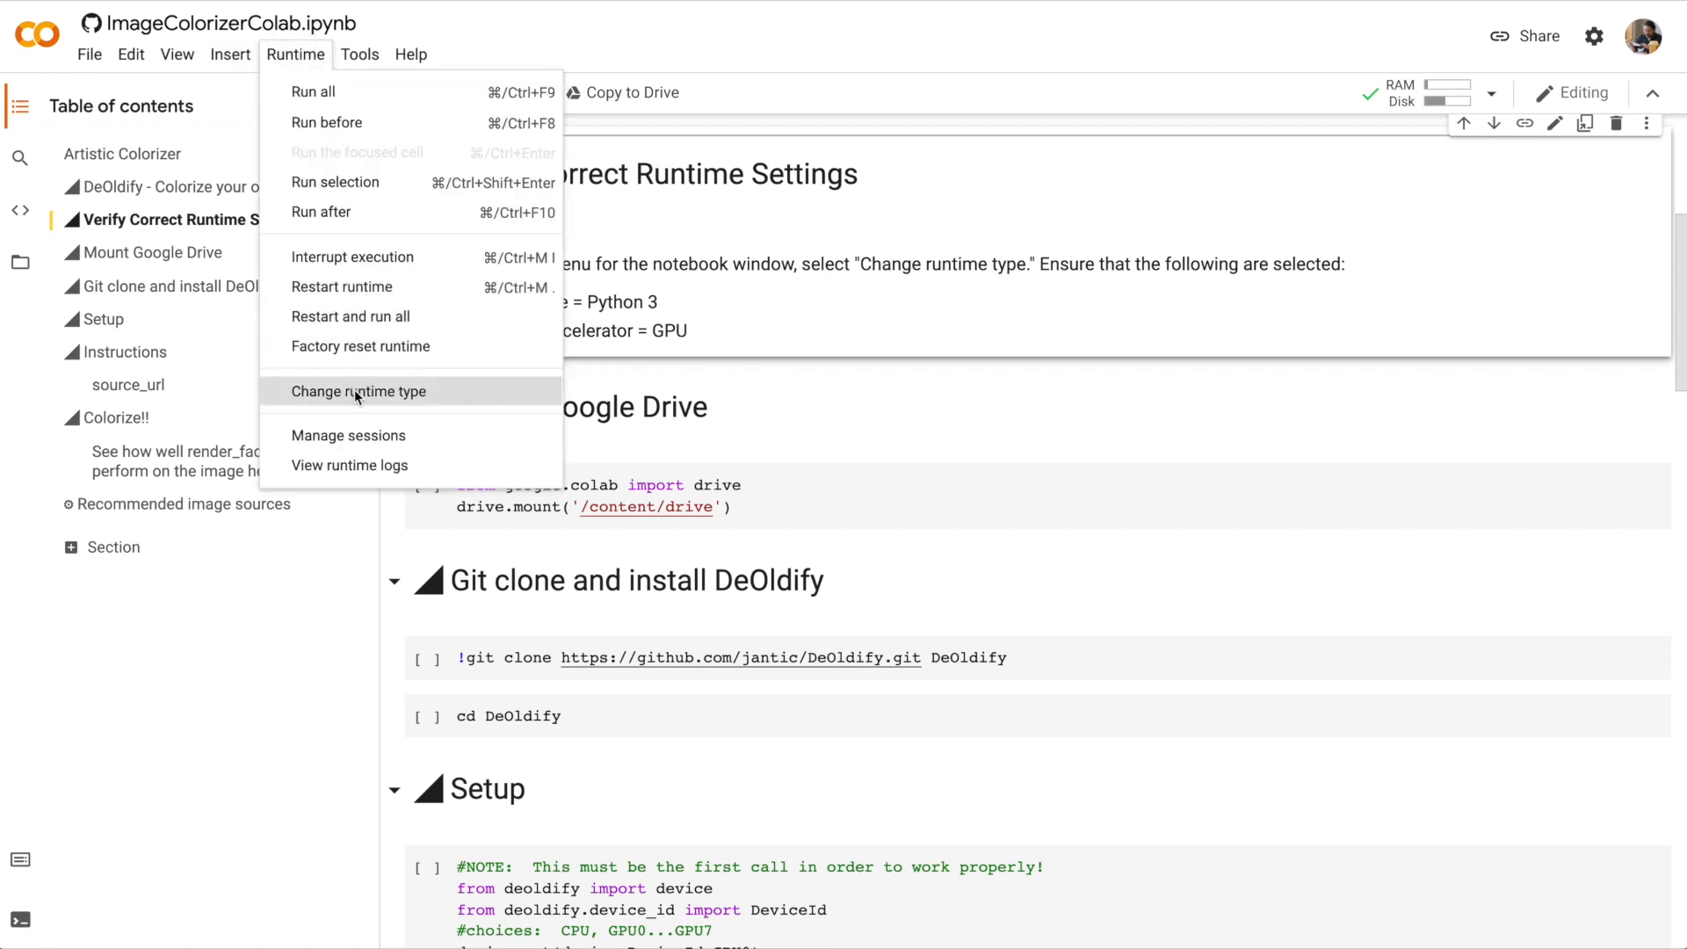
click(360, 390)
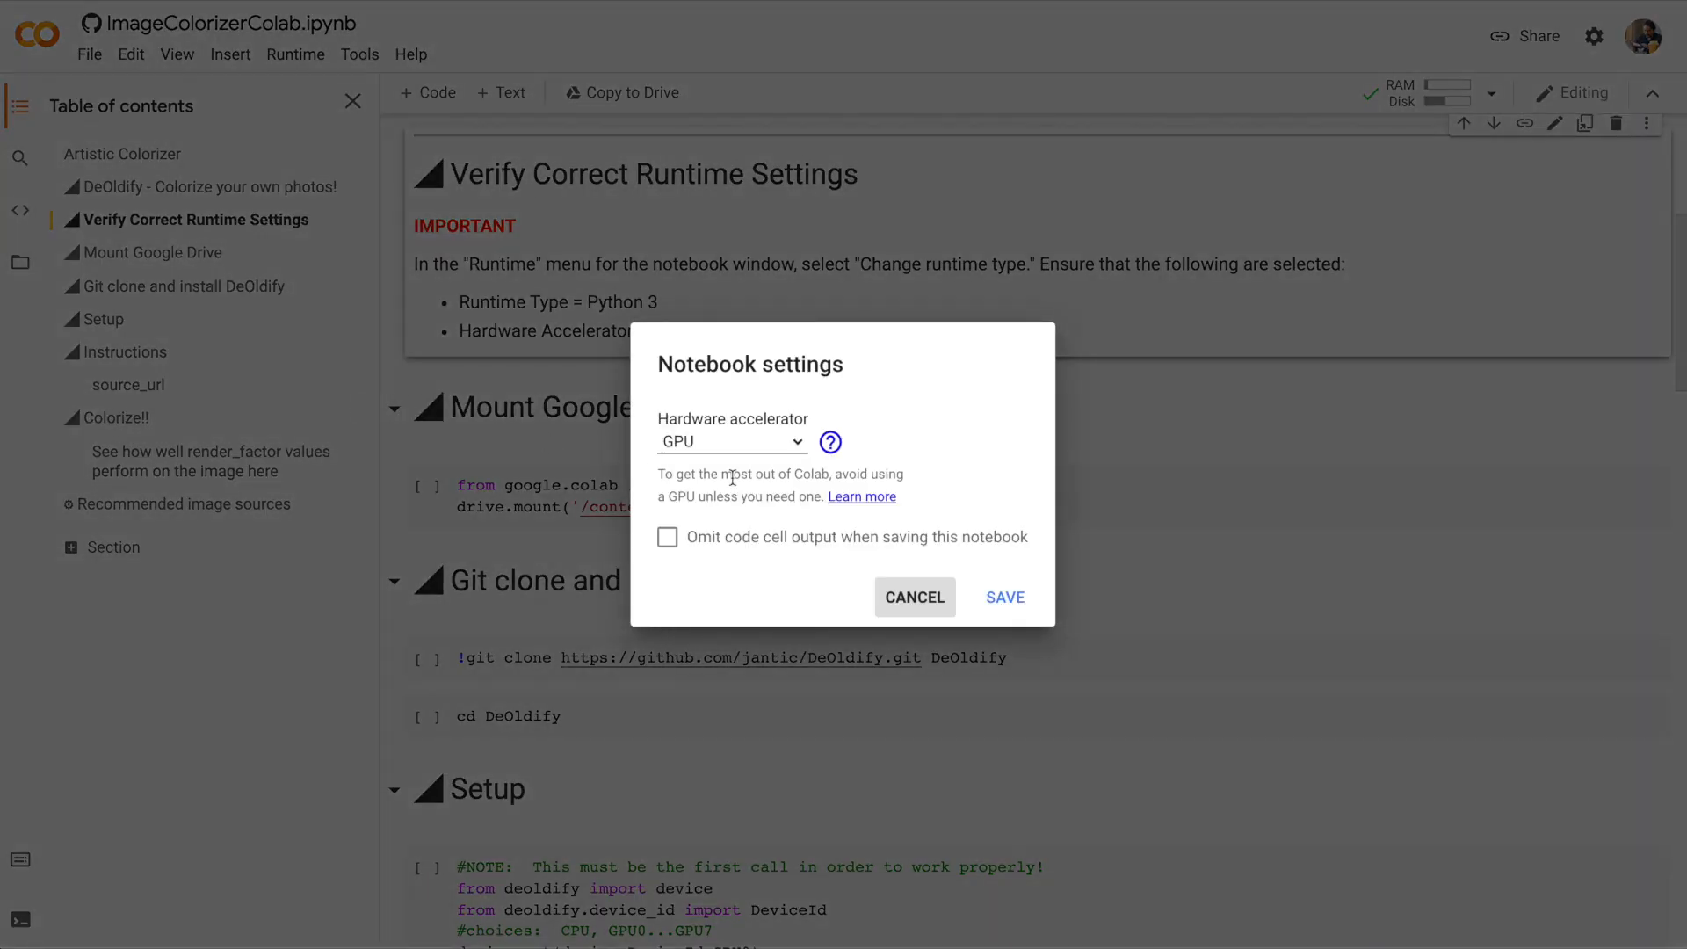
click(732, 441)
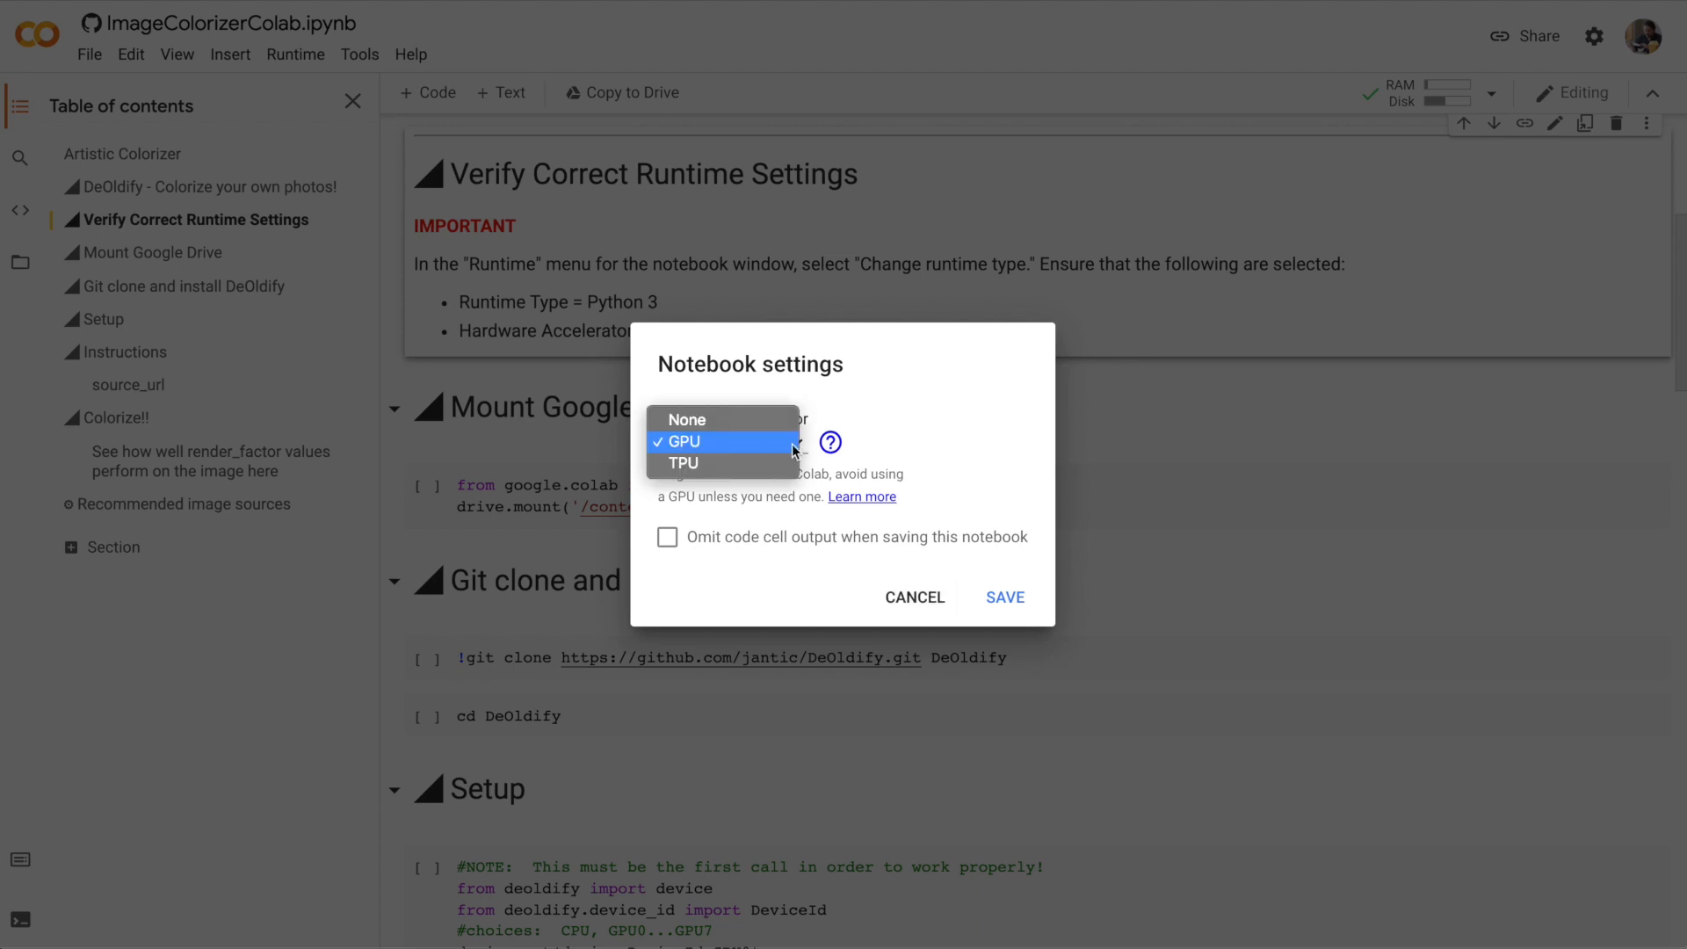
click(682, 441)
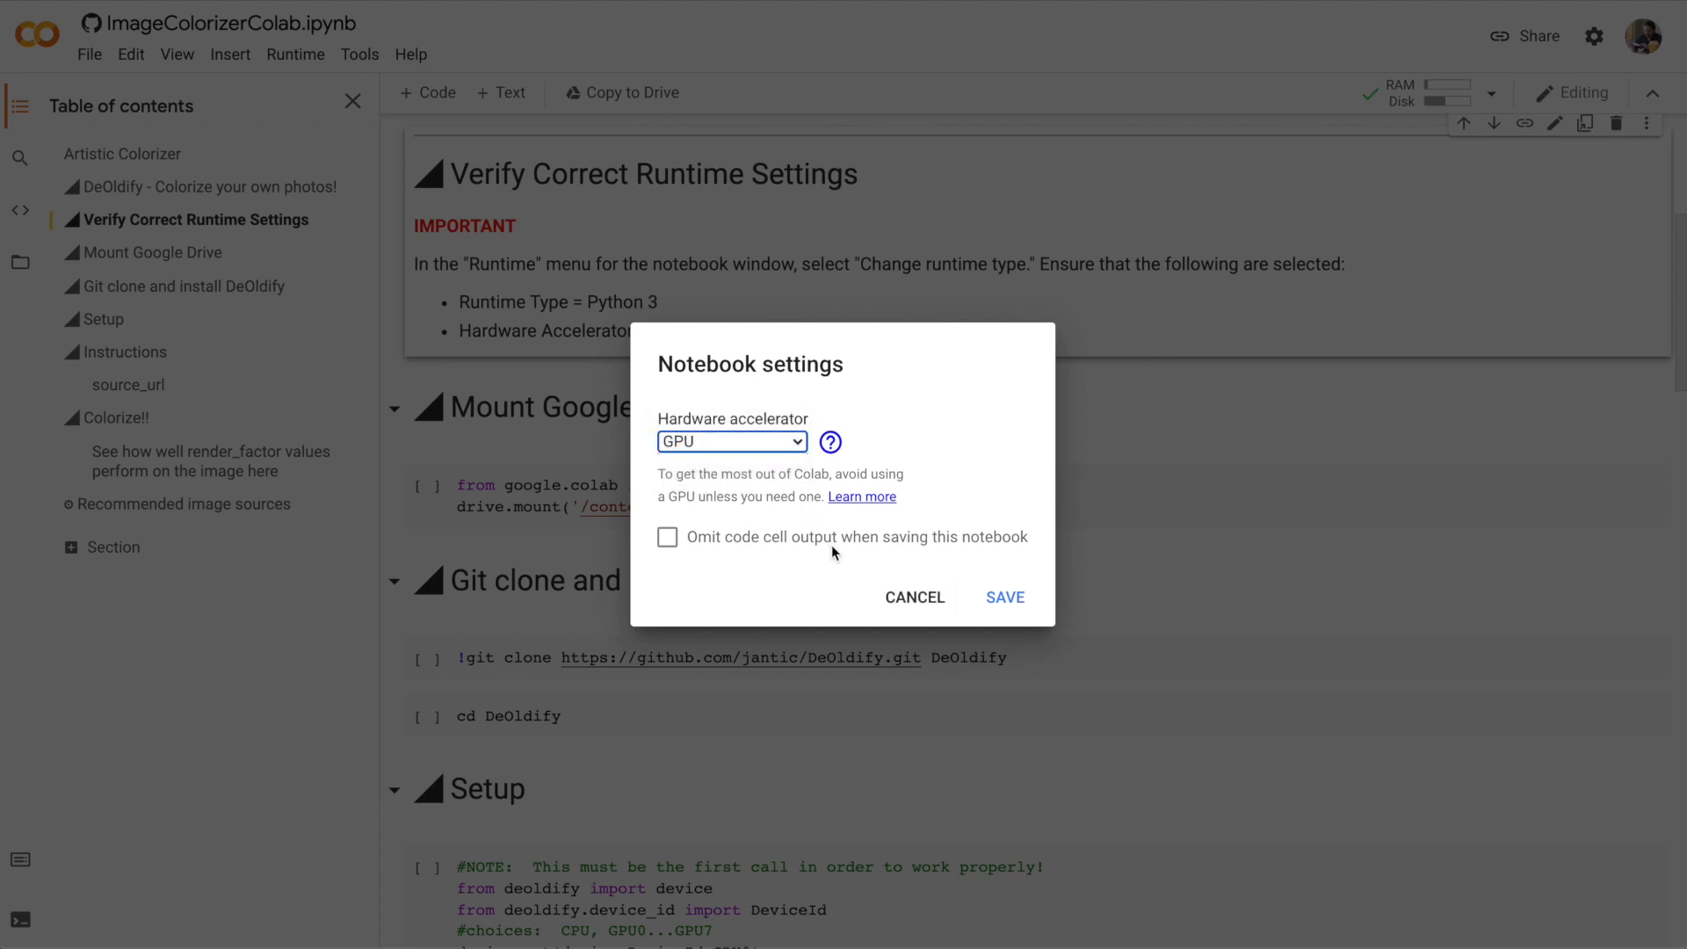
click(1002, 596)
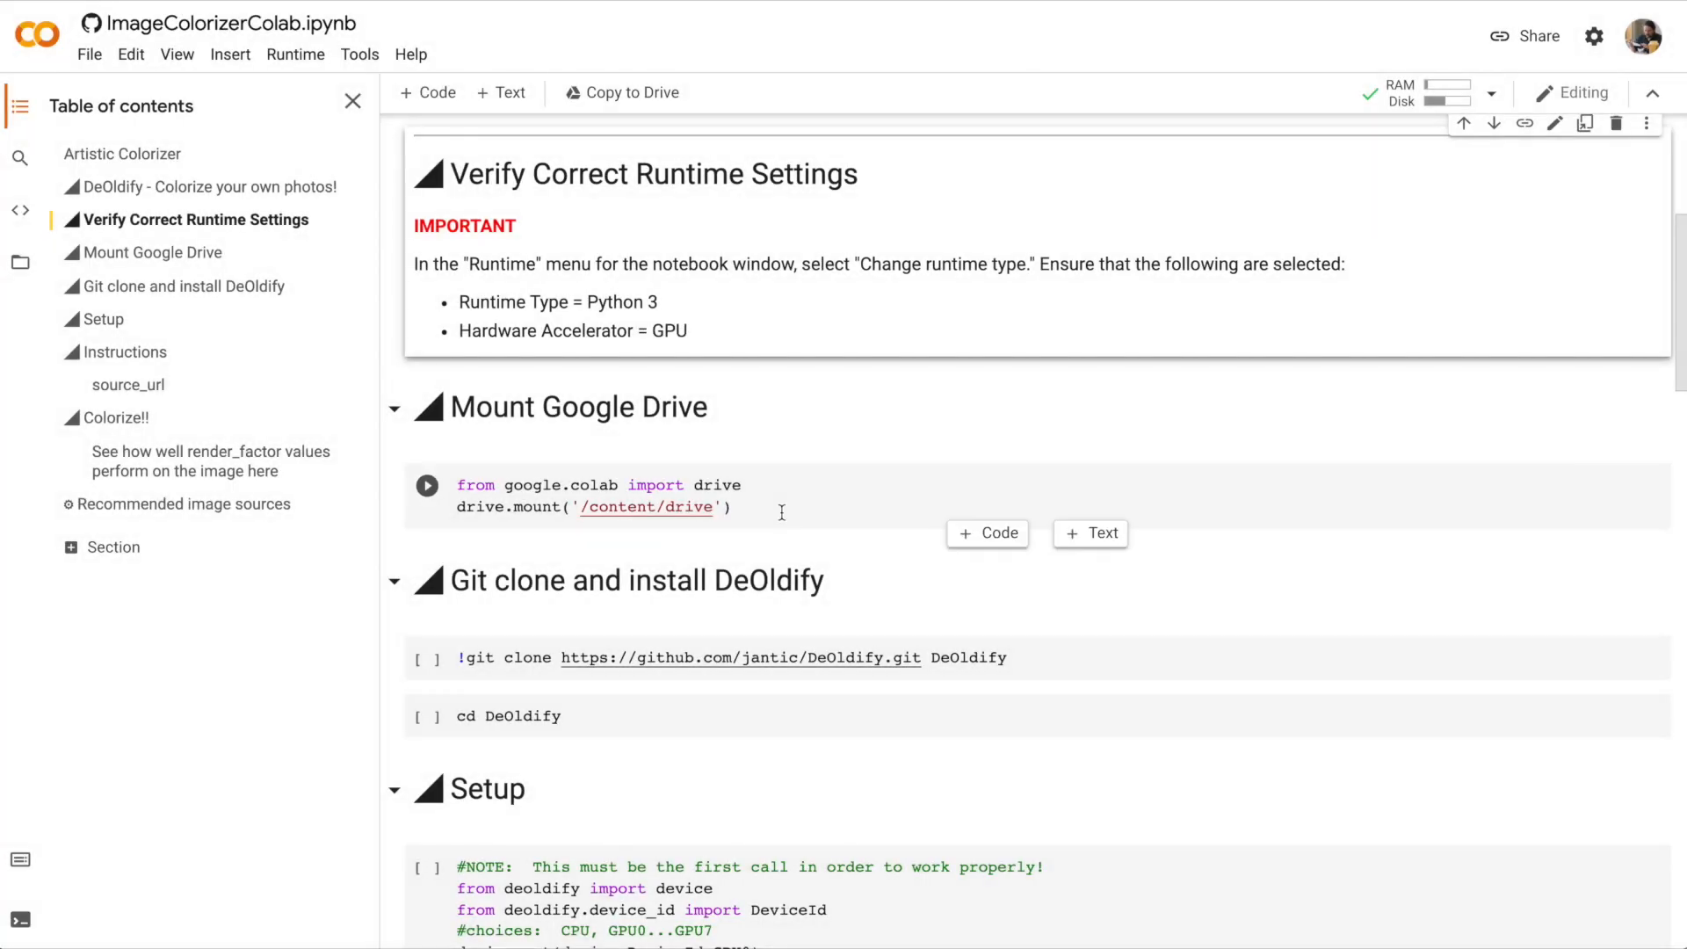
mouse_move(1282, 217)
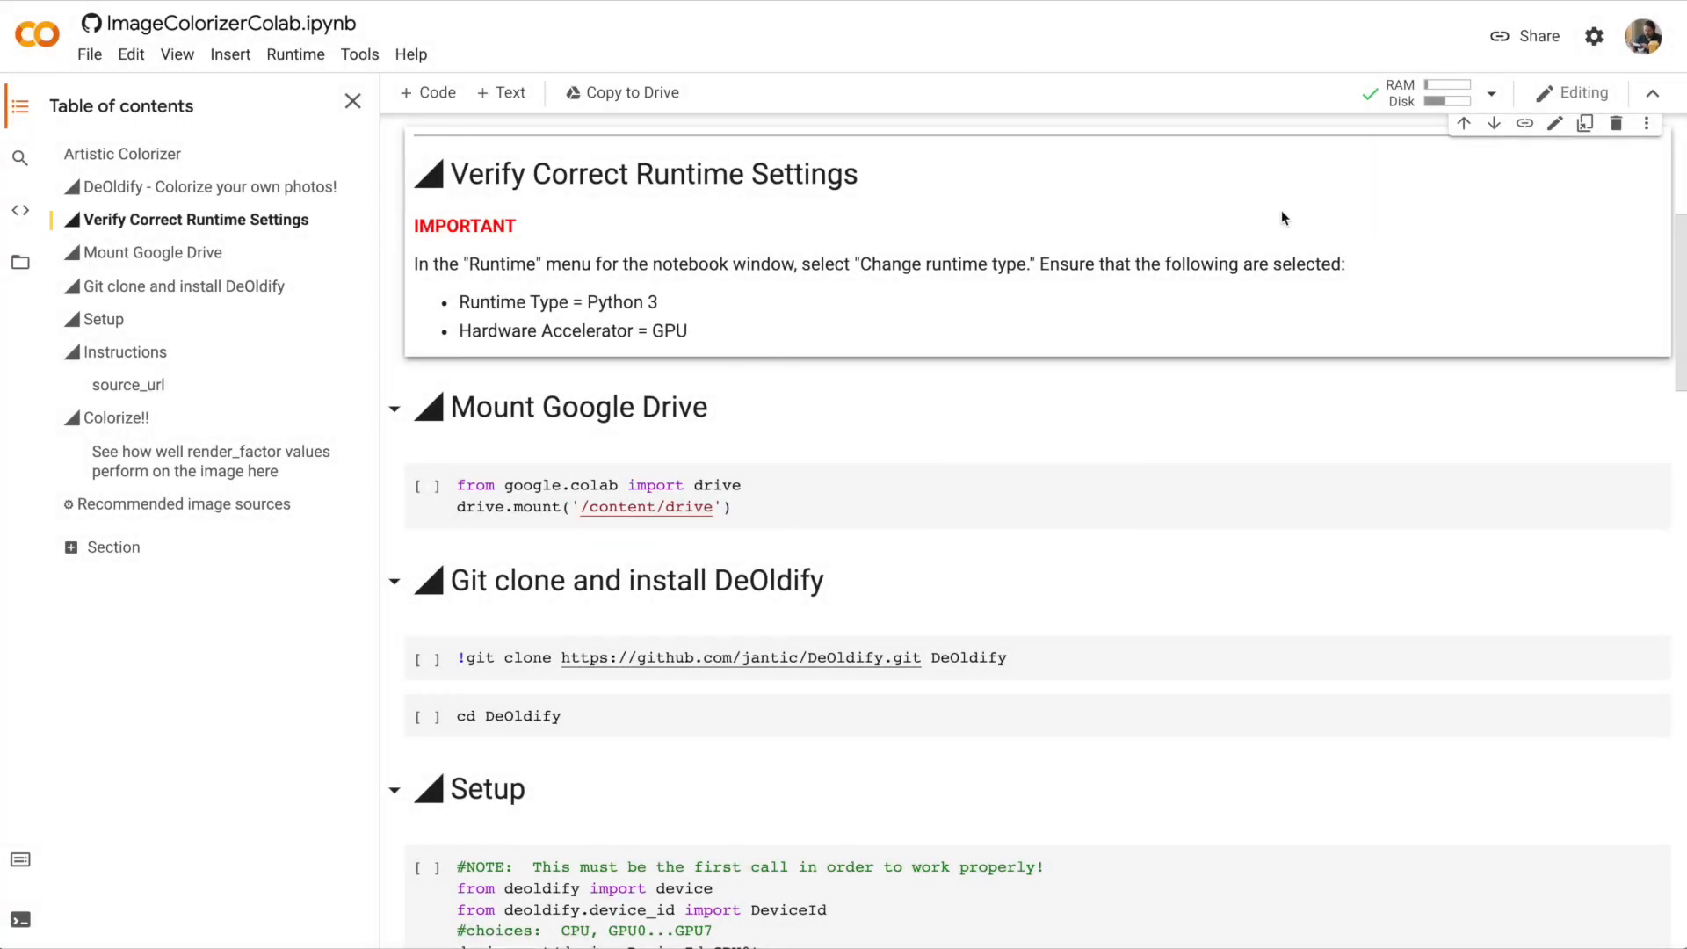
mouse_move(1439, 100)
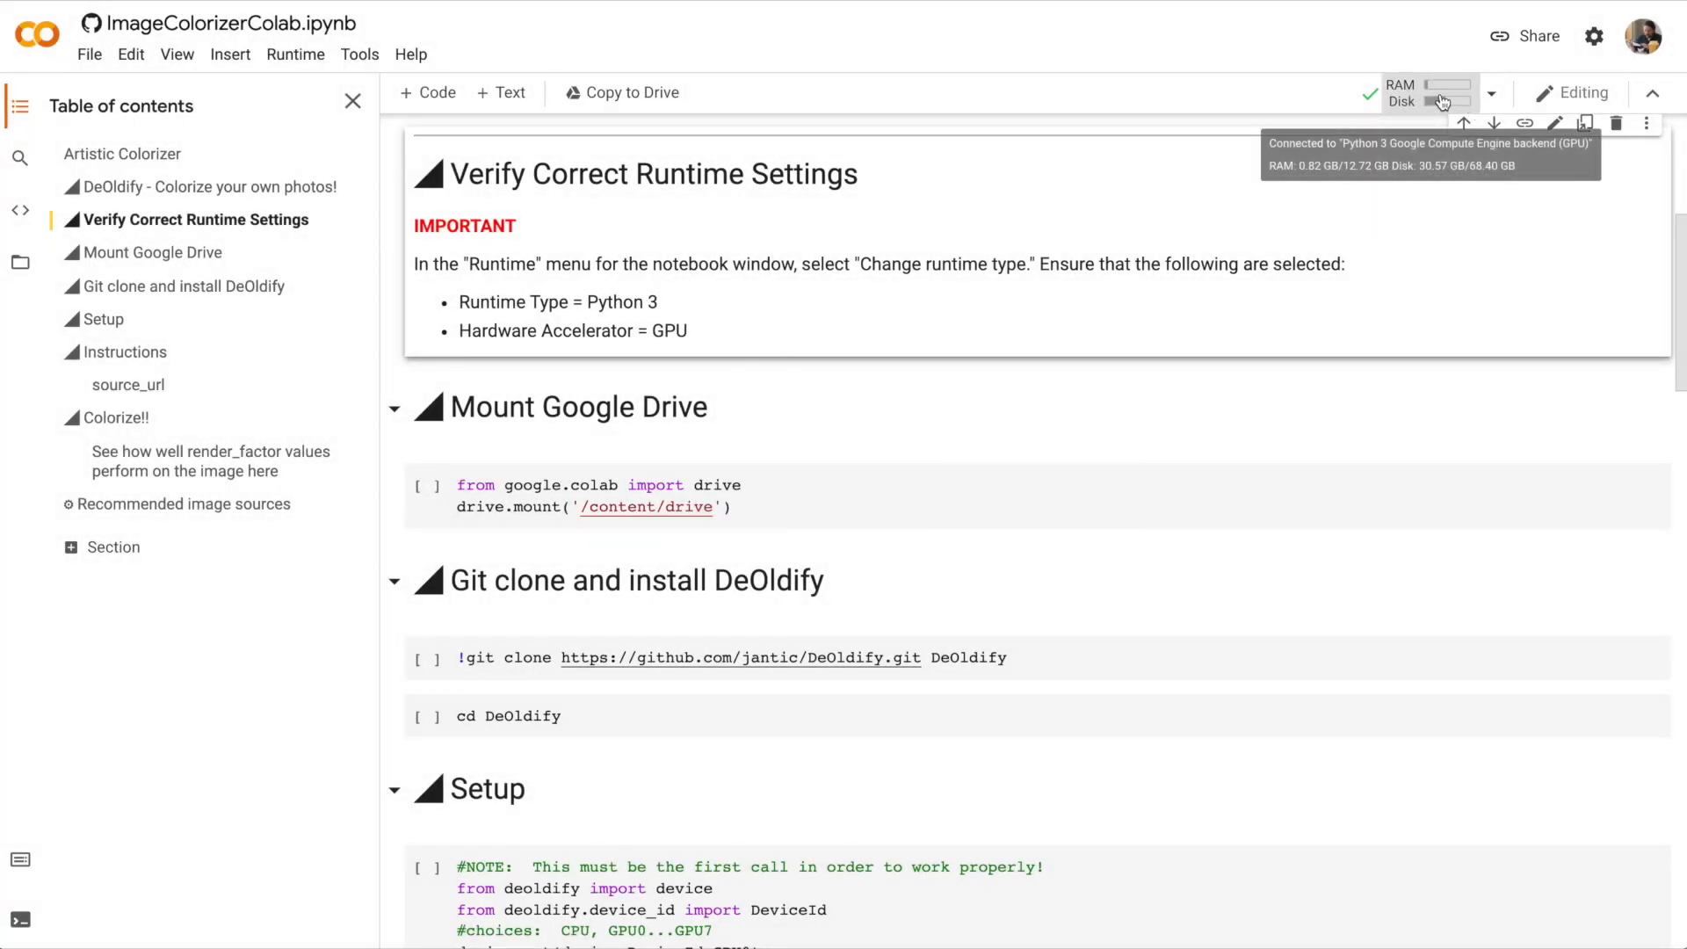
Step: Run the Mount Google Drive cell, accepting the unauthored-notebook warning
scroll(down, 3)
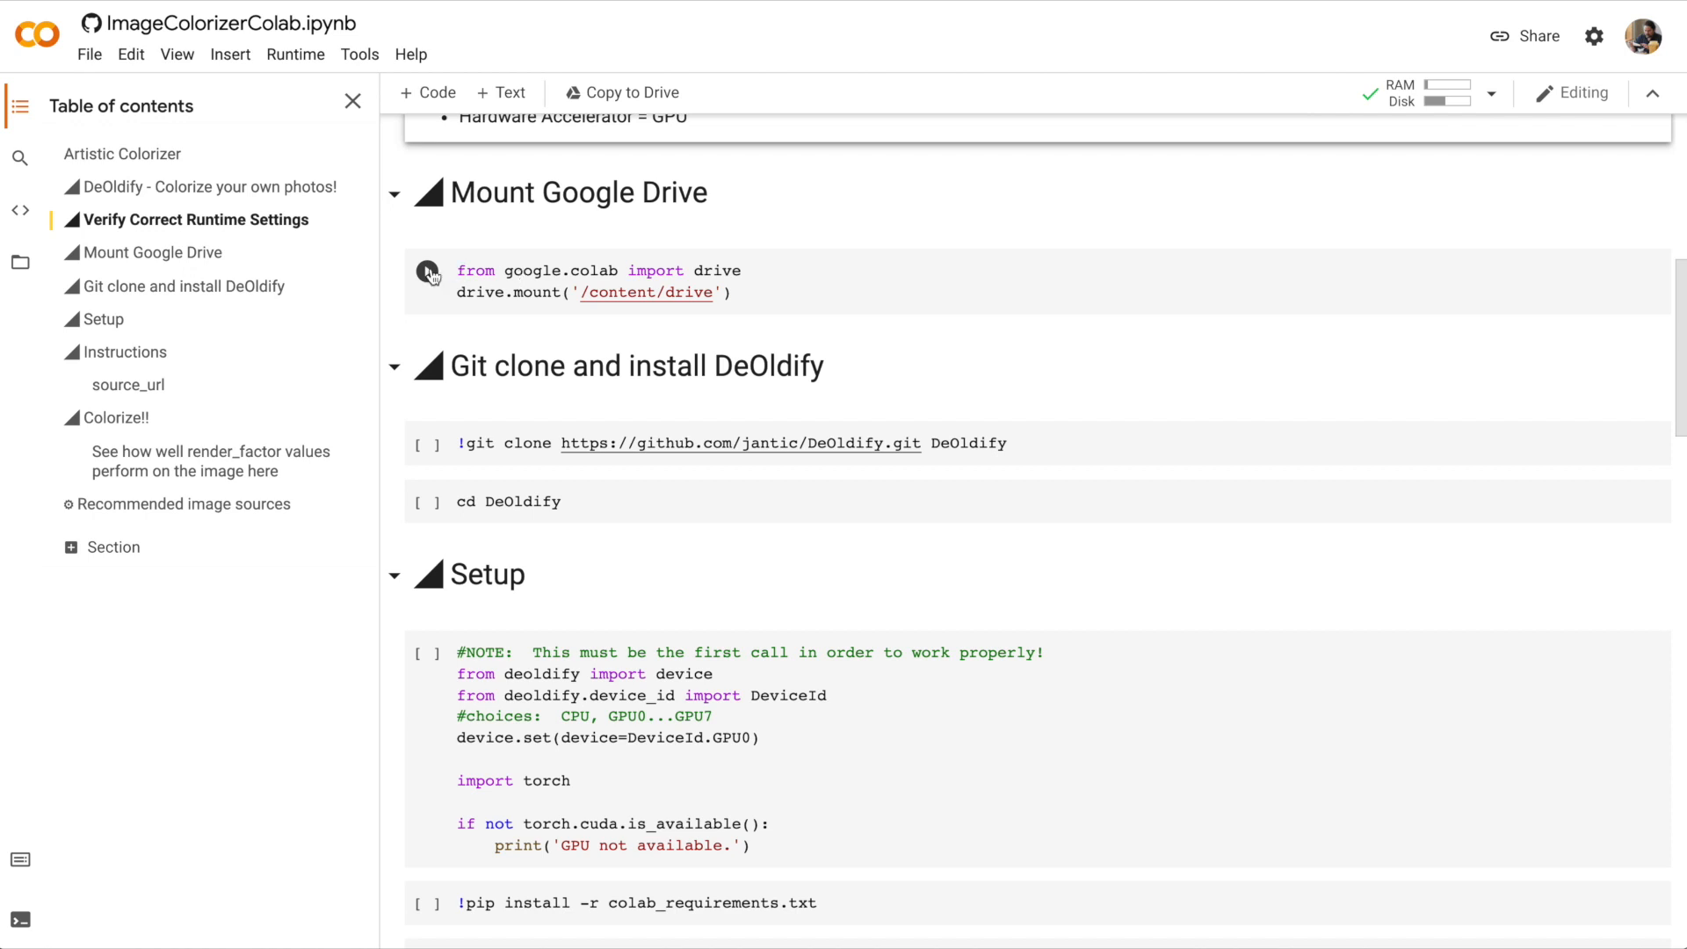
click(427, 270)
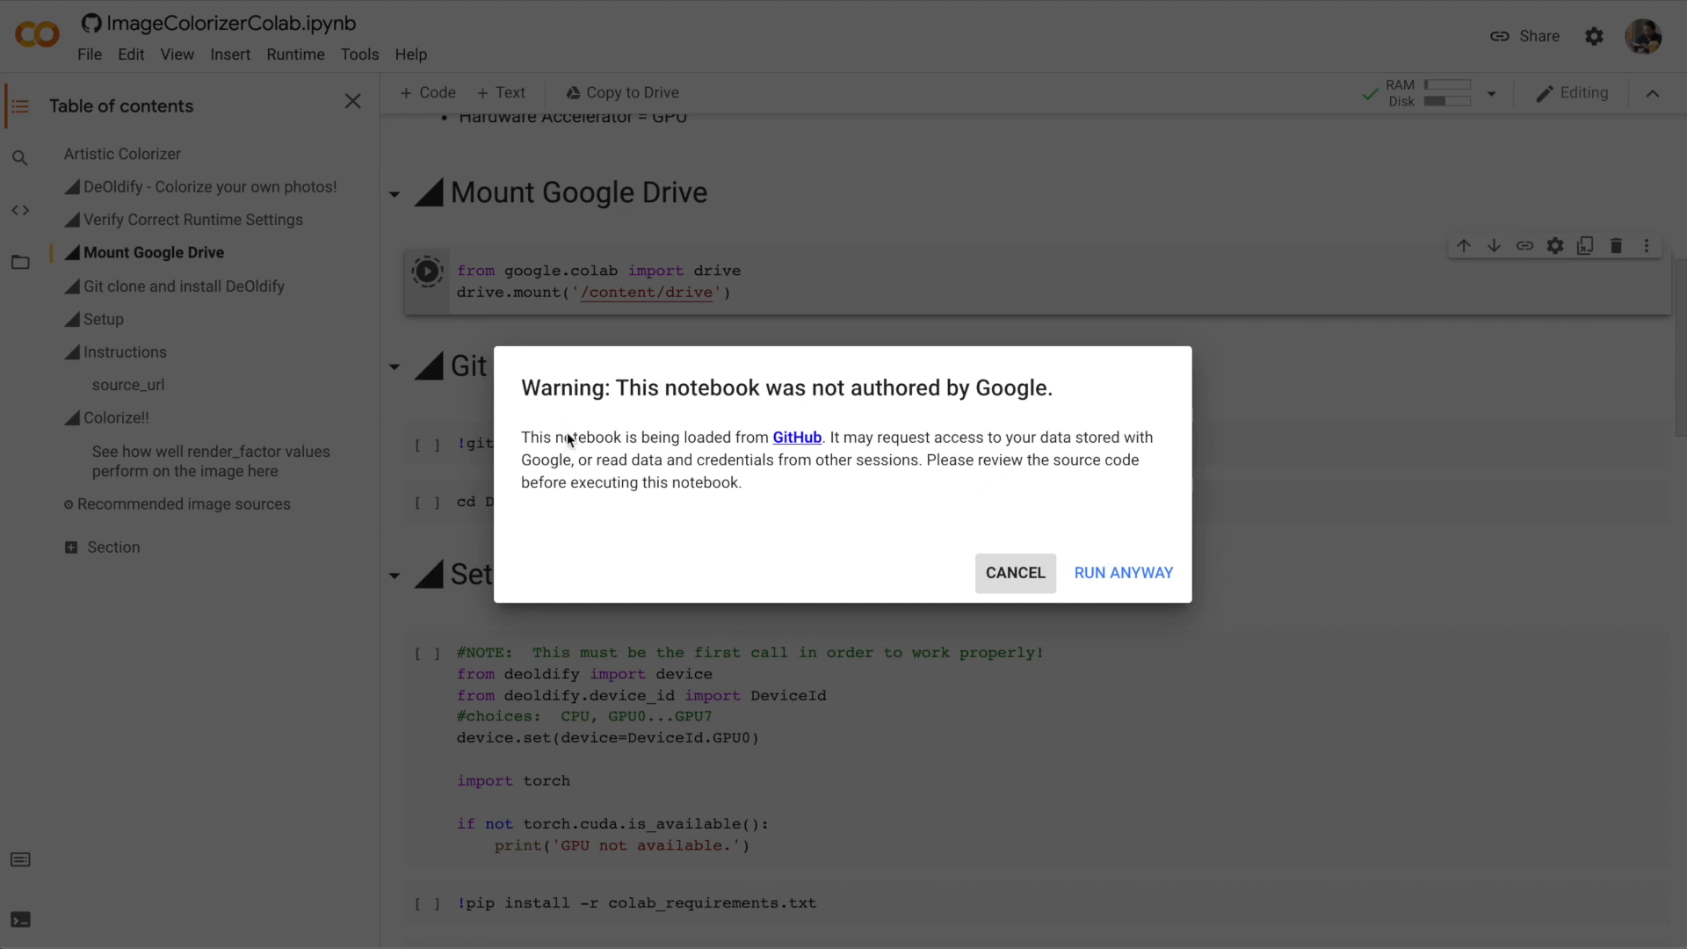
mouse_move(935, 418)
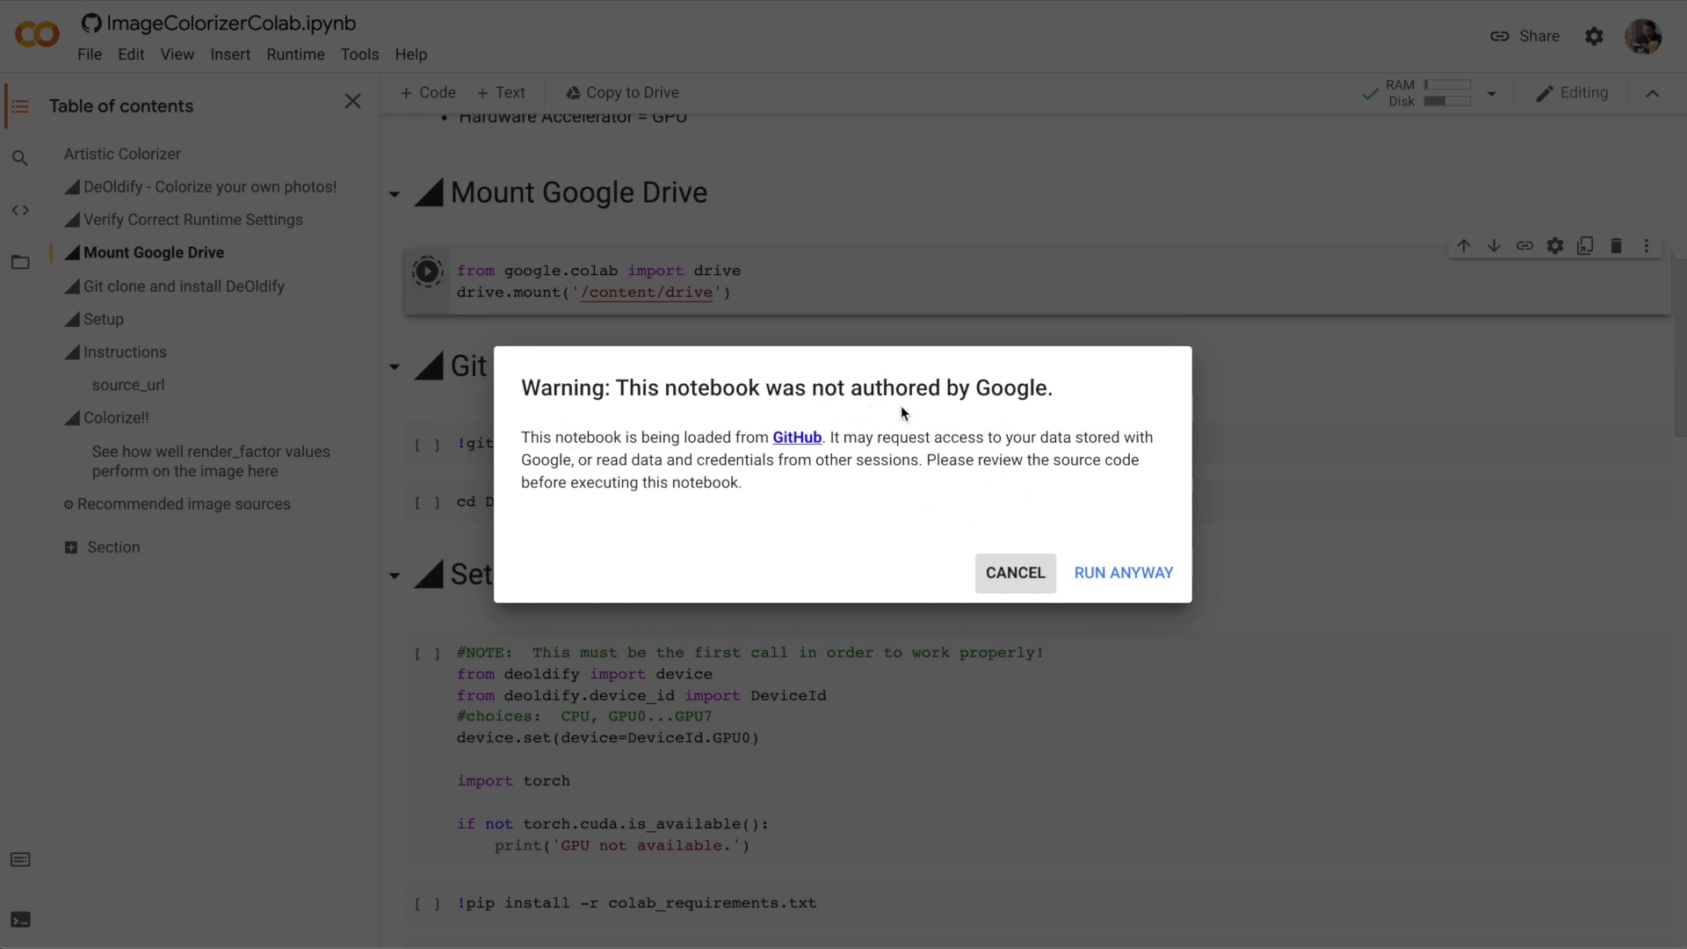
mouse_move(1035, 412)
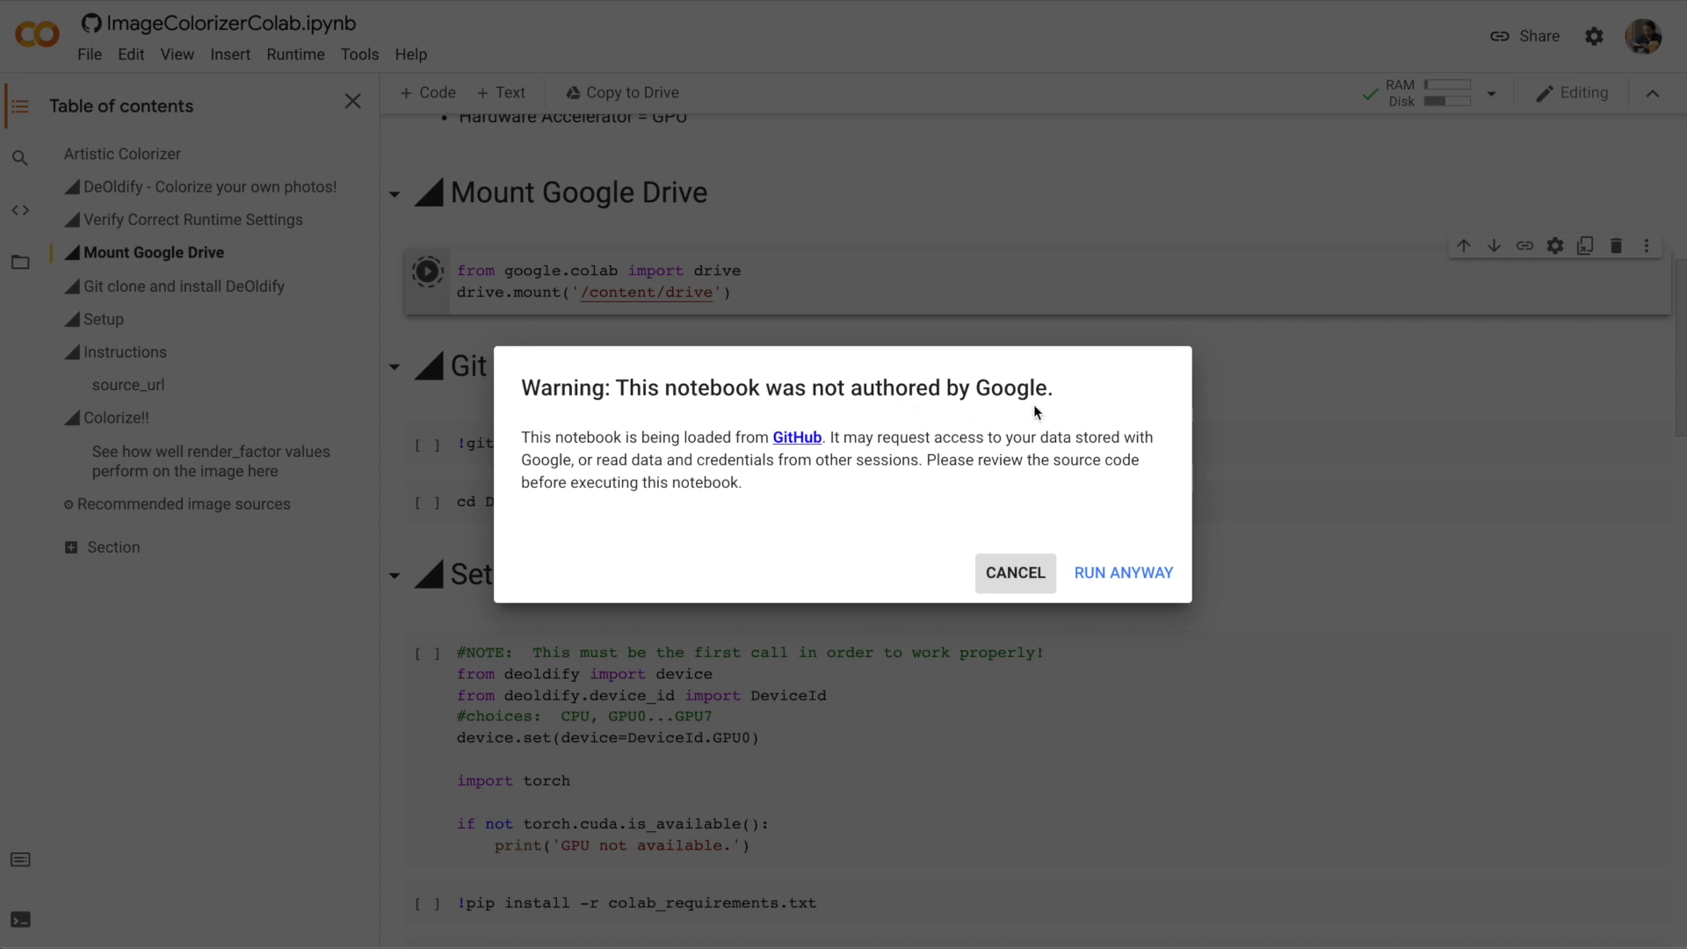
mouse_move(1082, 519)
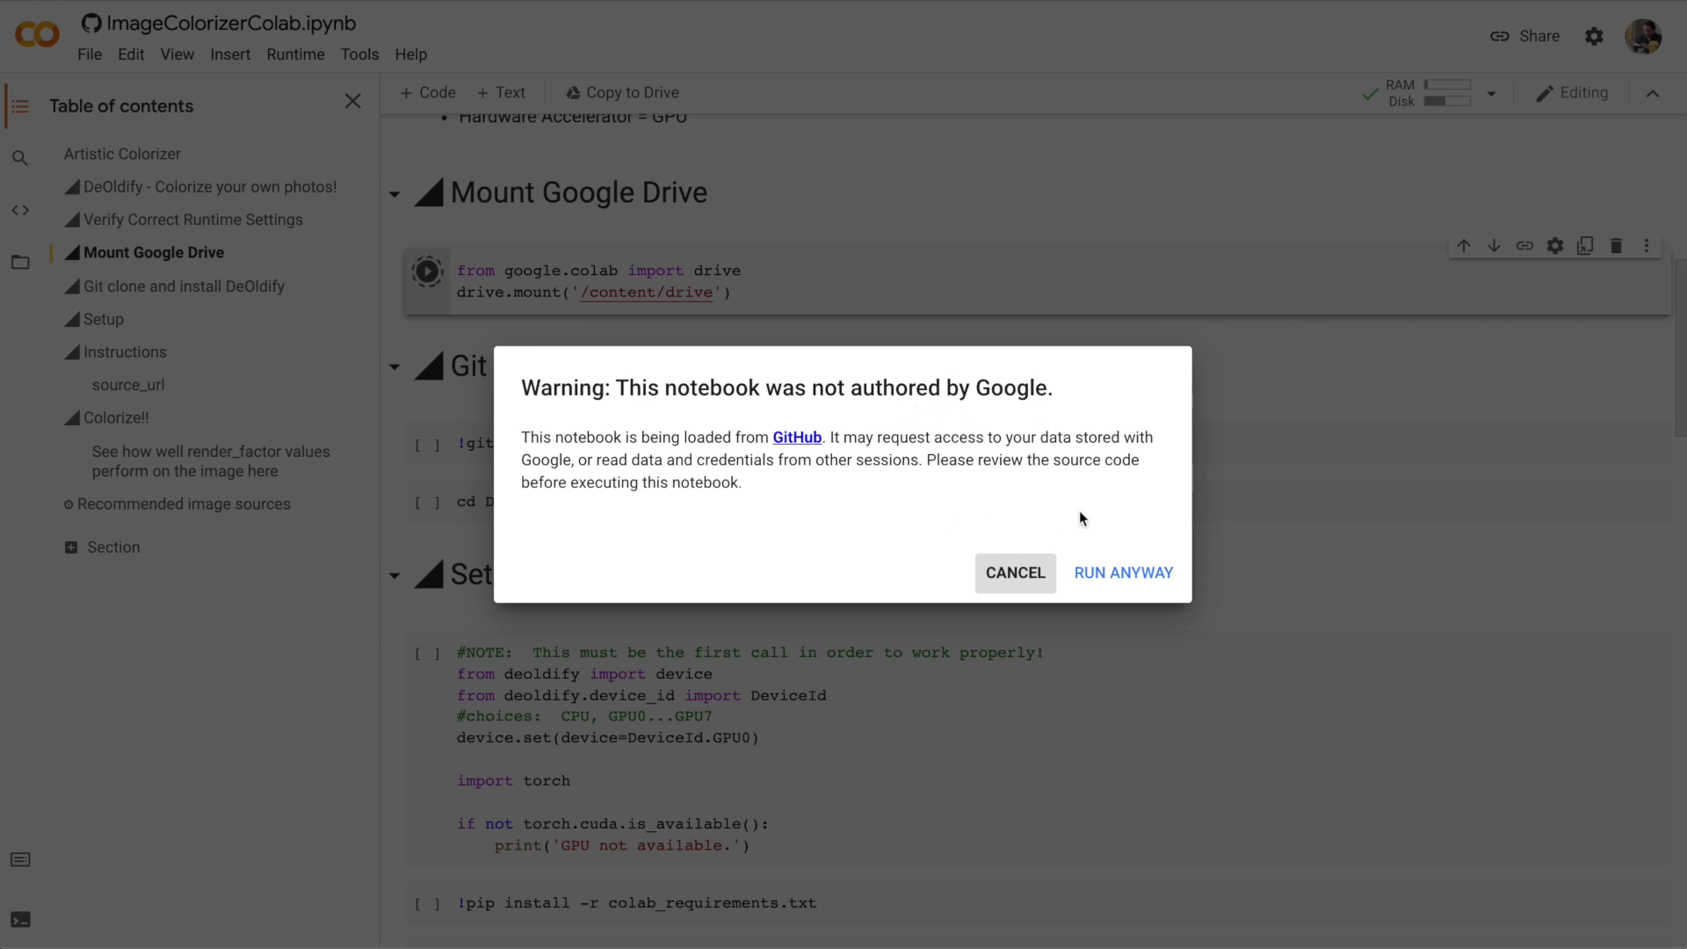
click(1121, 571)
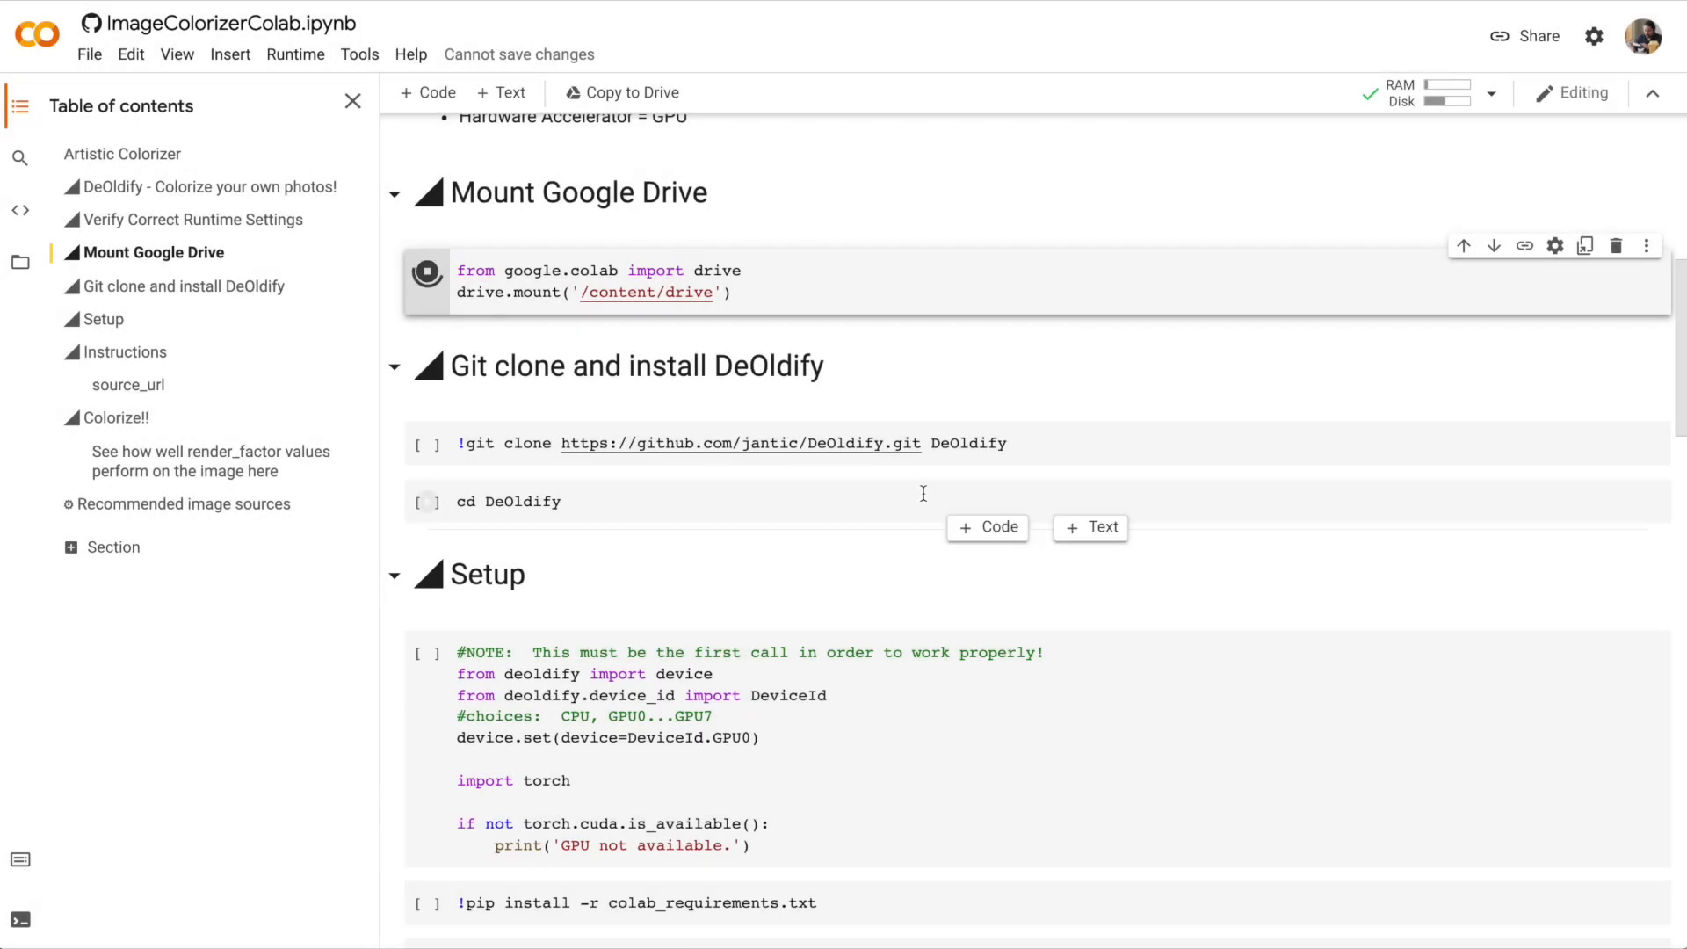
Step: Sign in, allow Drive access, and submit the authorization code to mount /content/drive
click(427, 270)
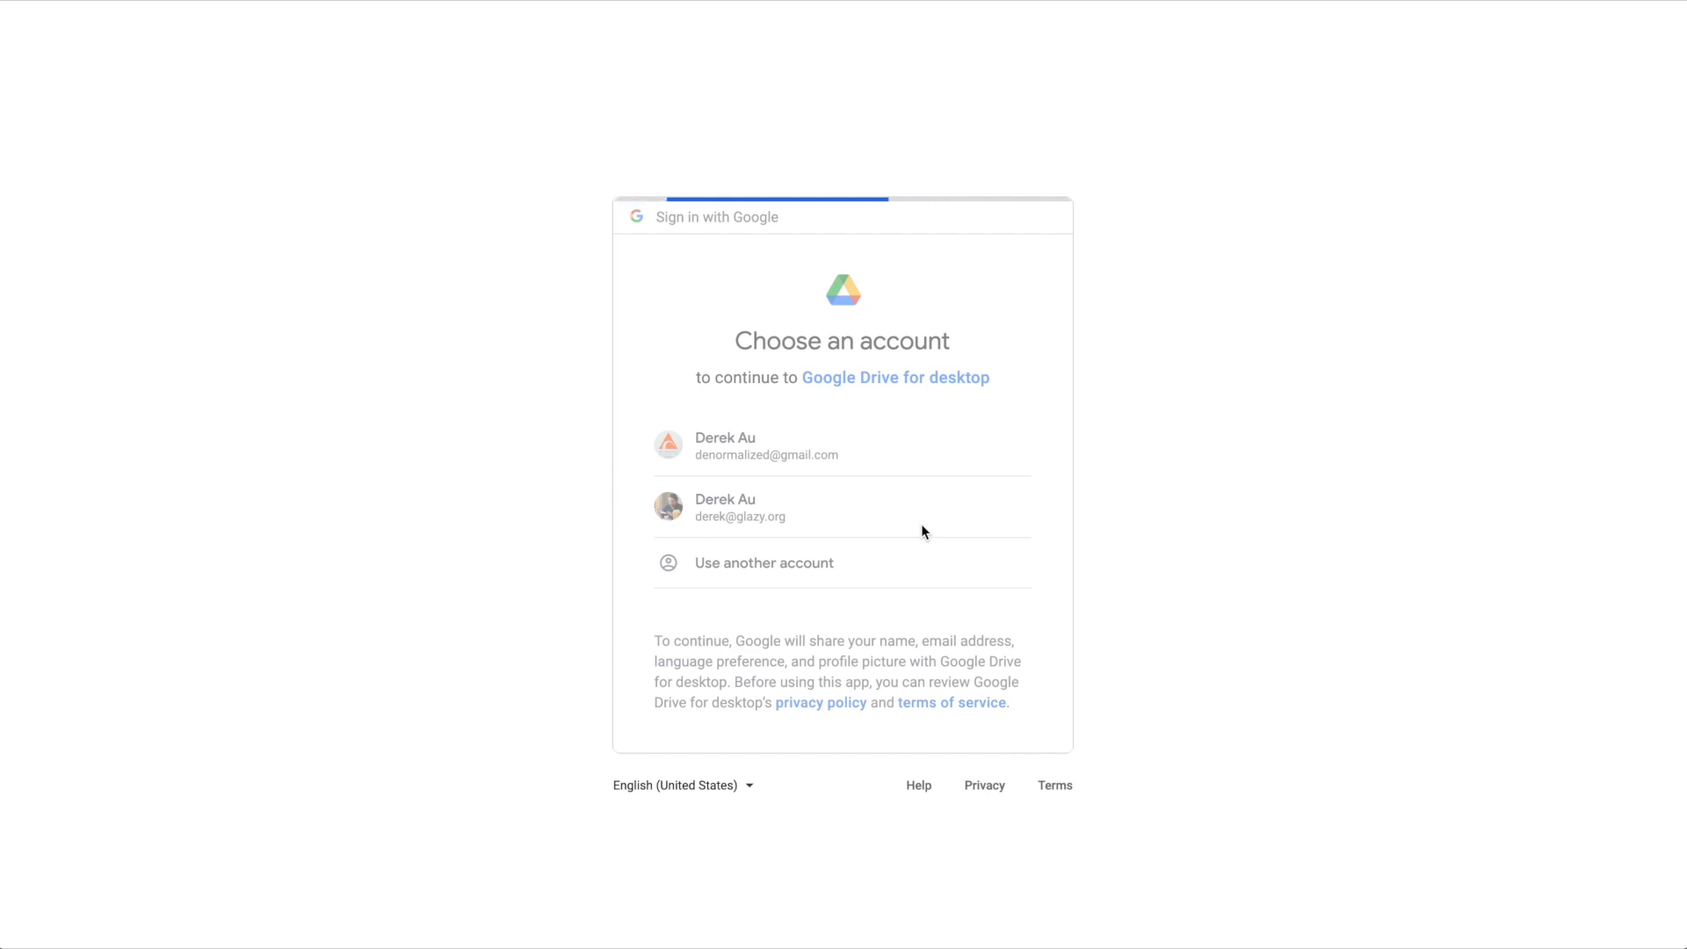
click(724, 506)
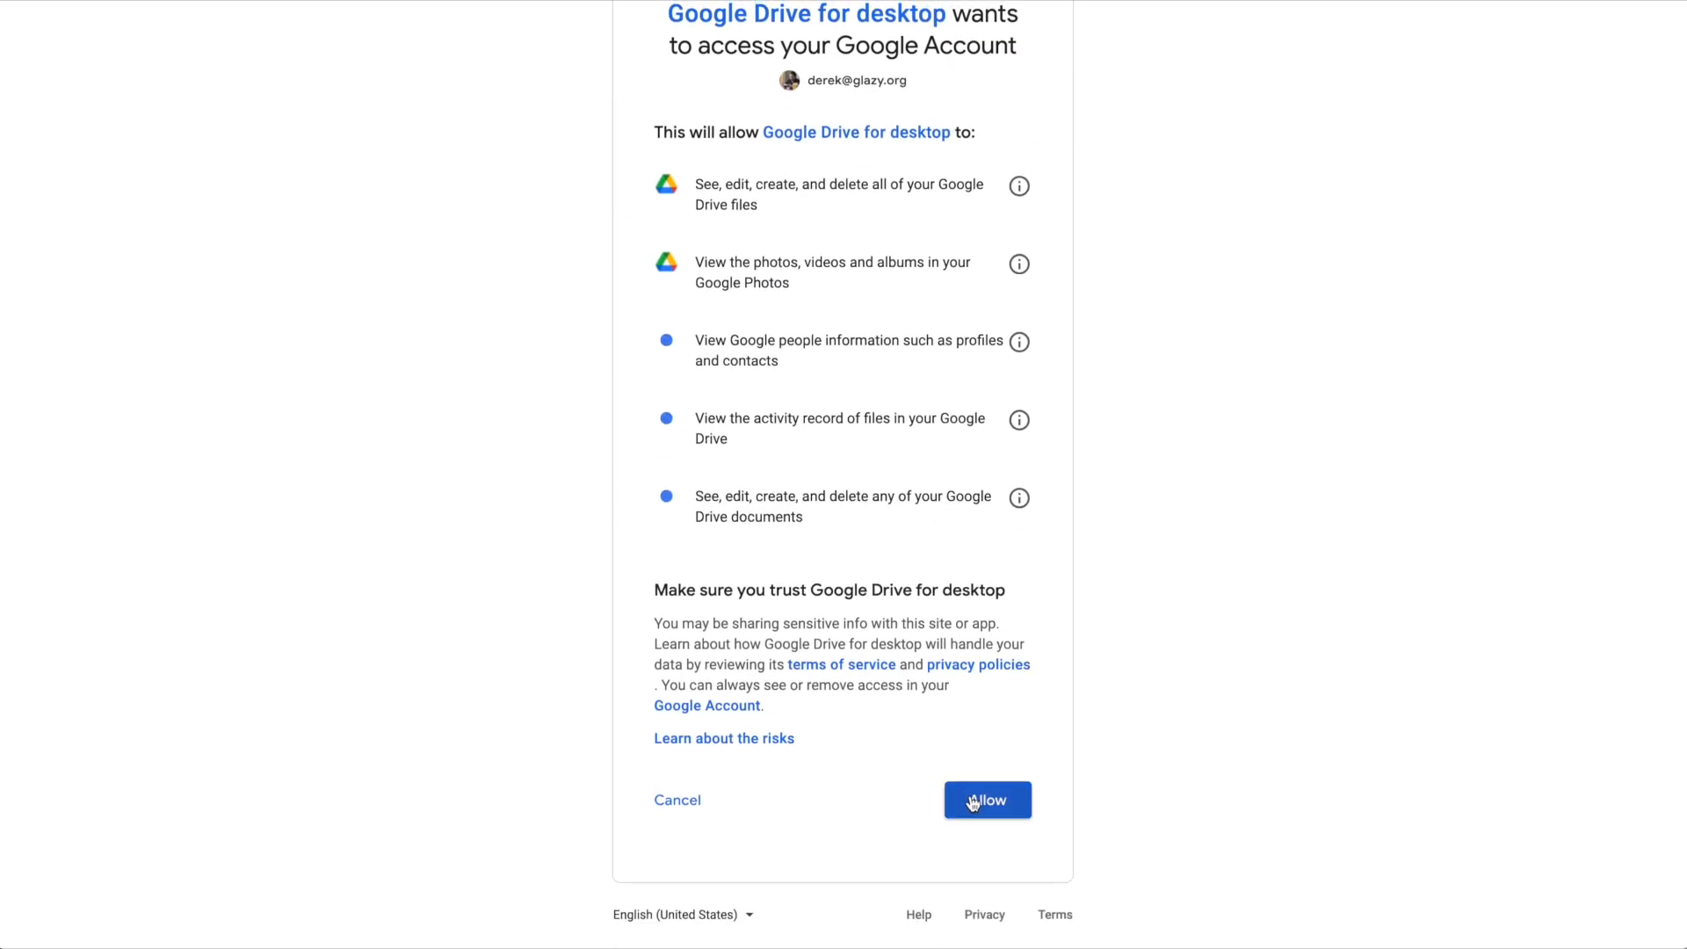
click(986, 800)
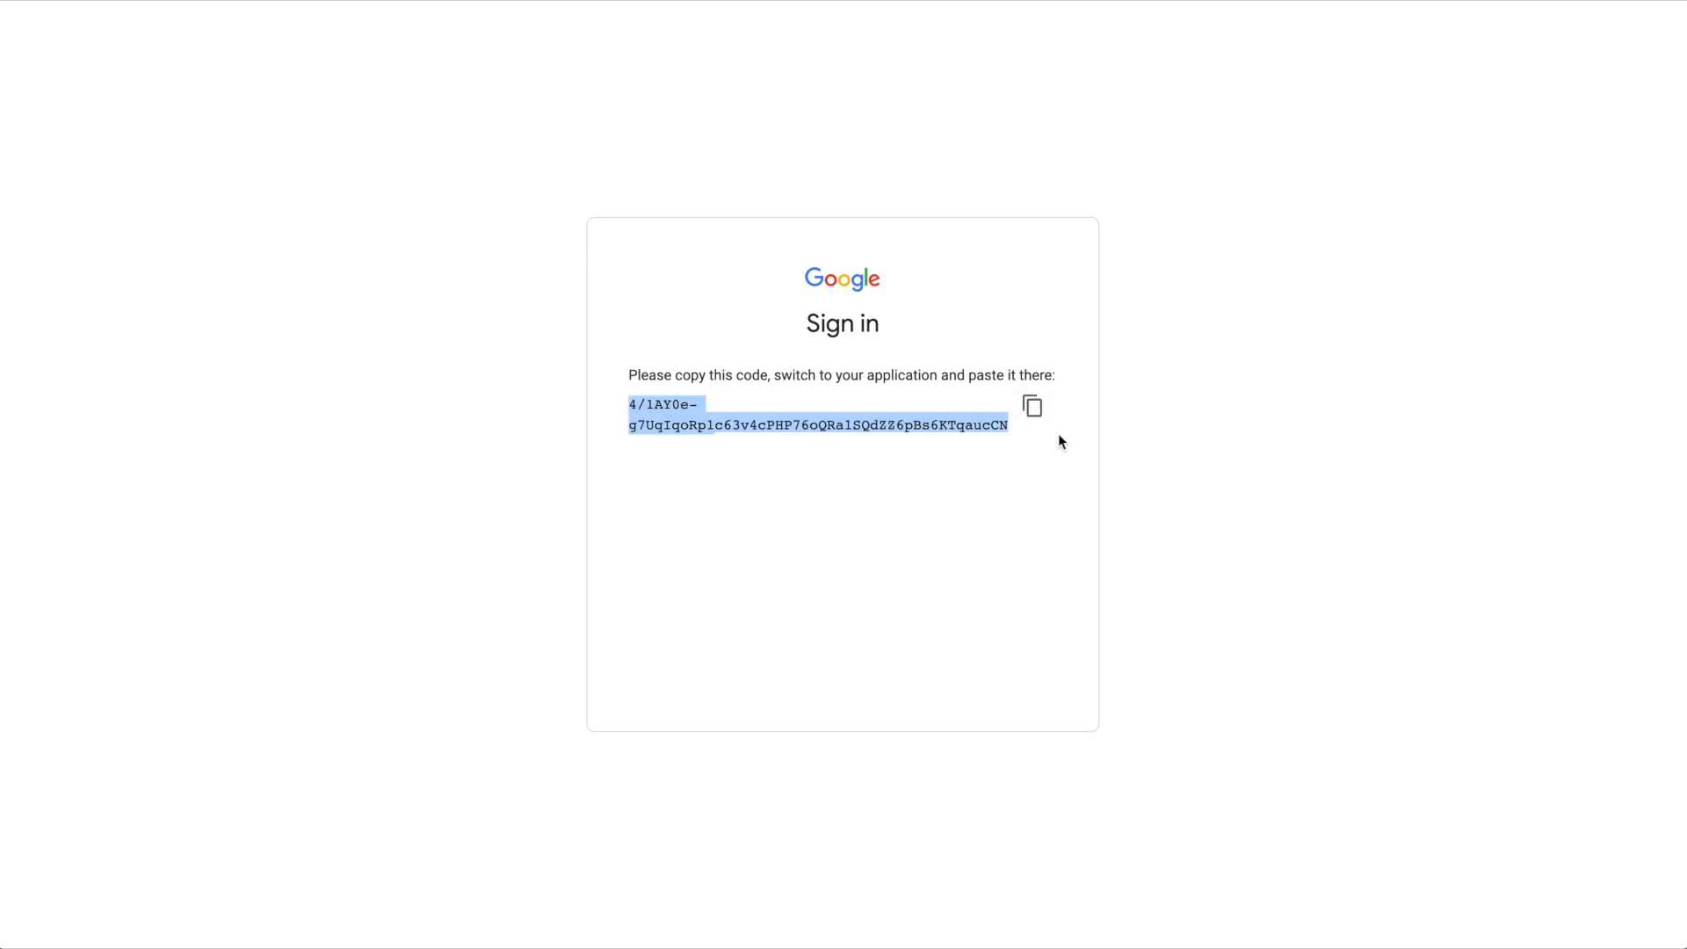
click(1031, 406)
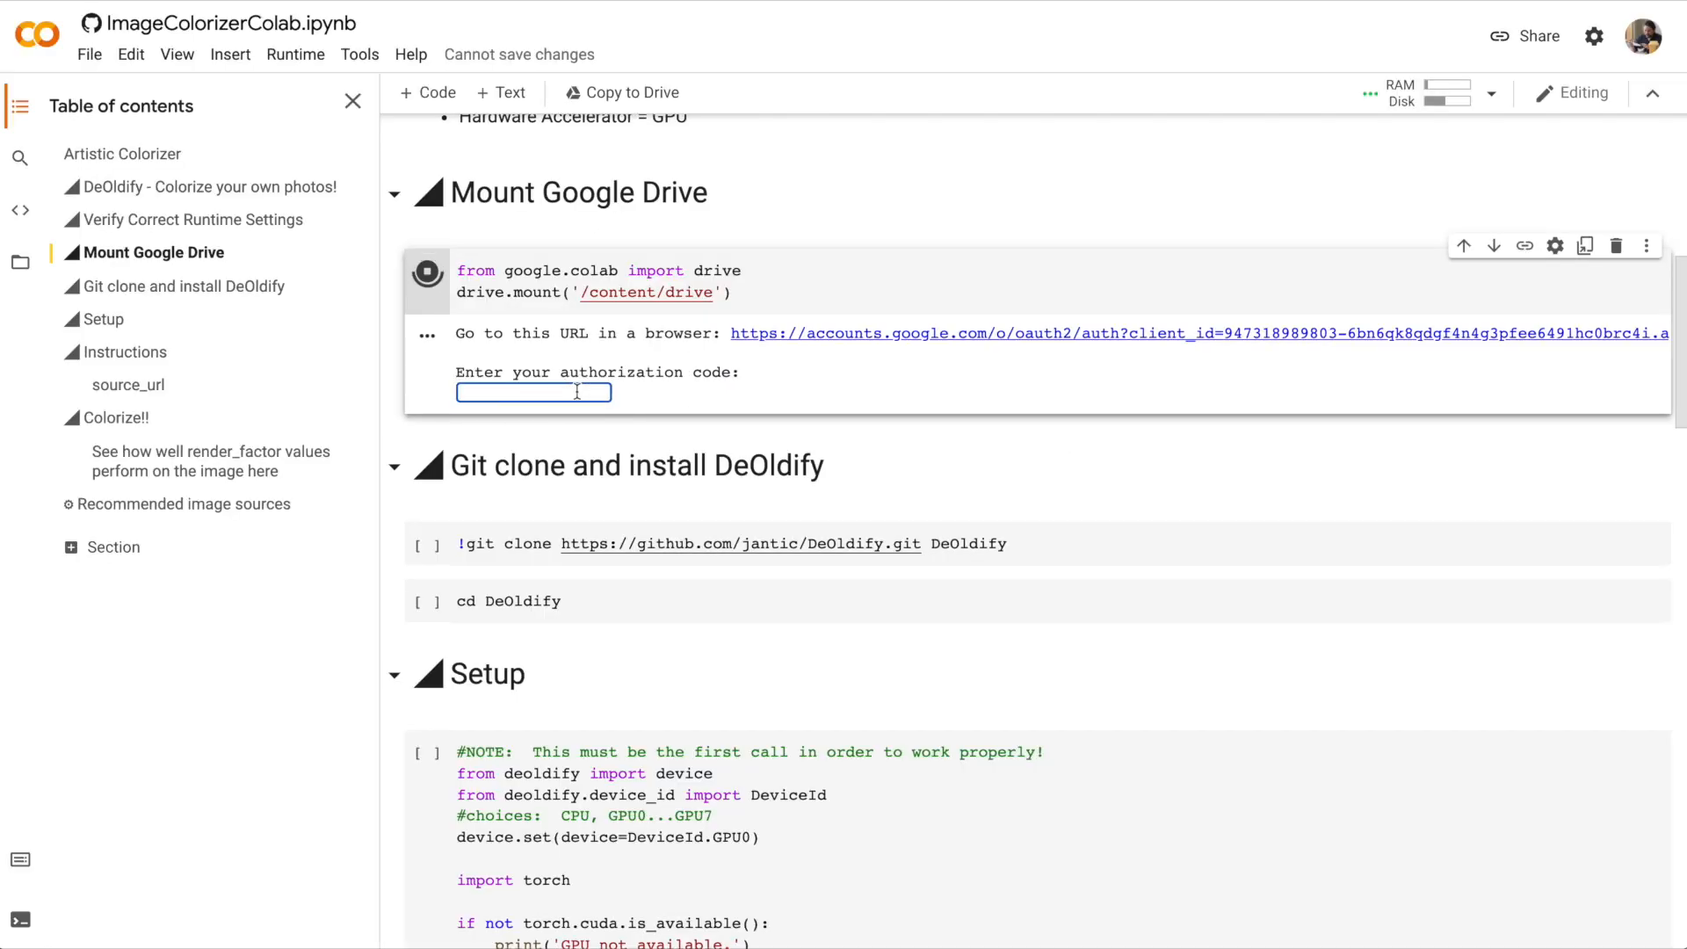
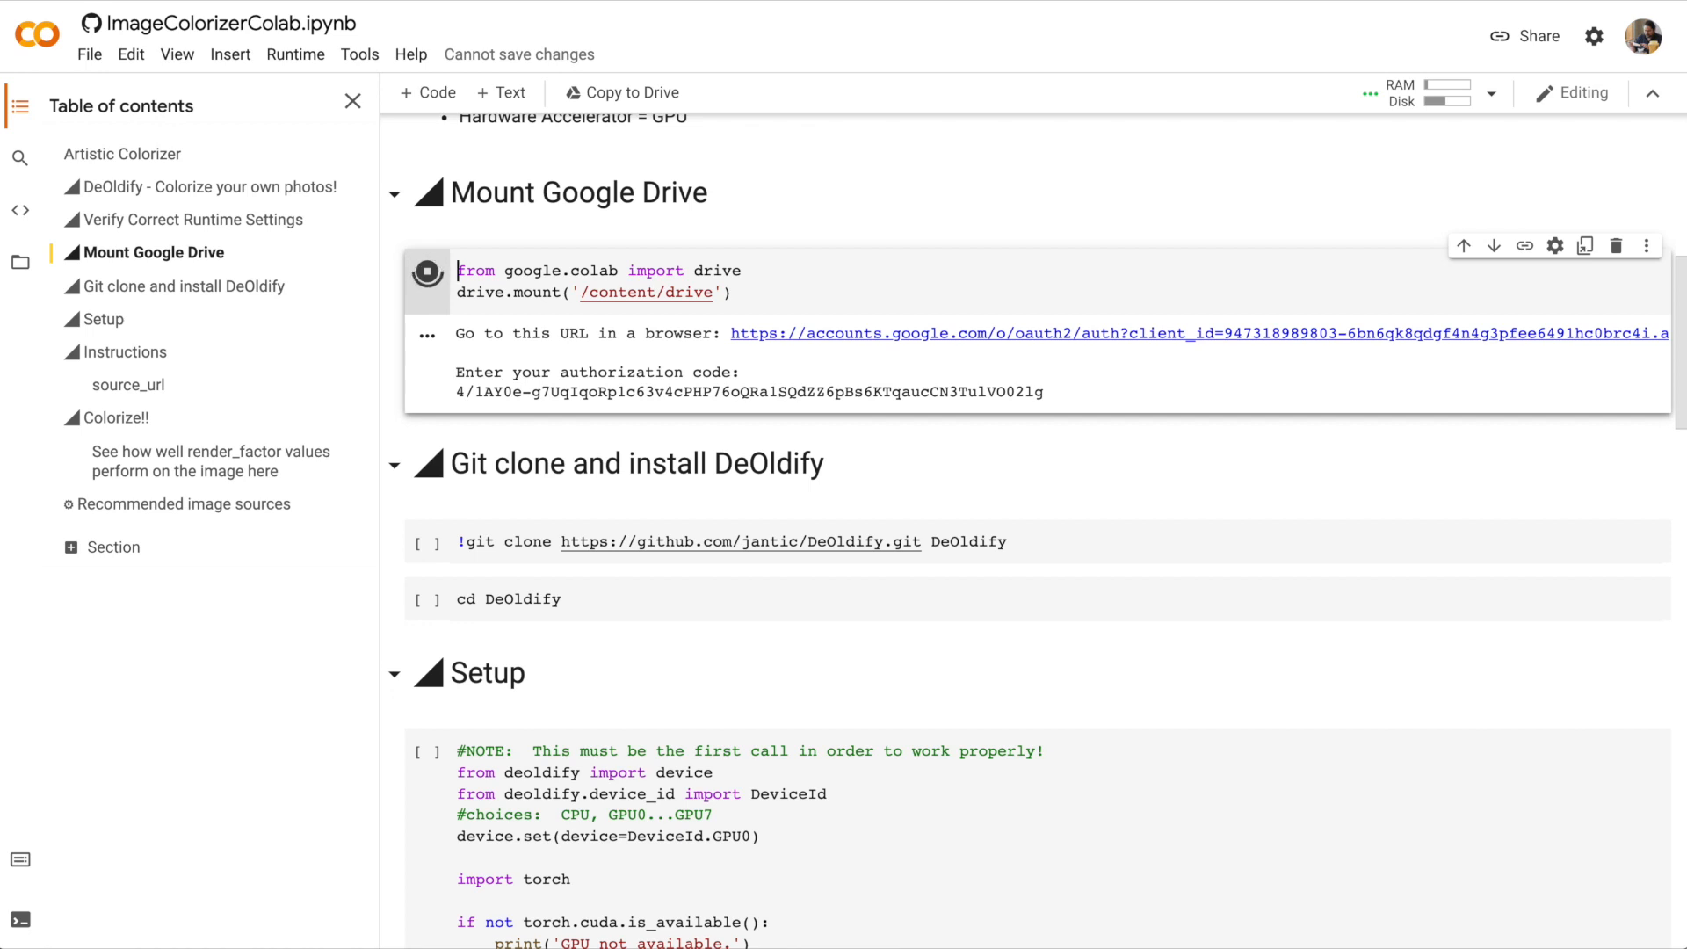
click(426, 270)
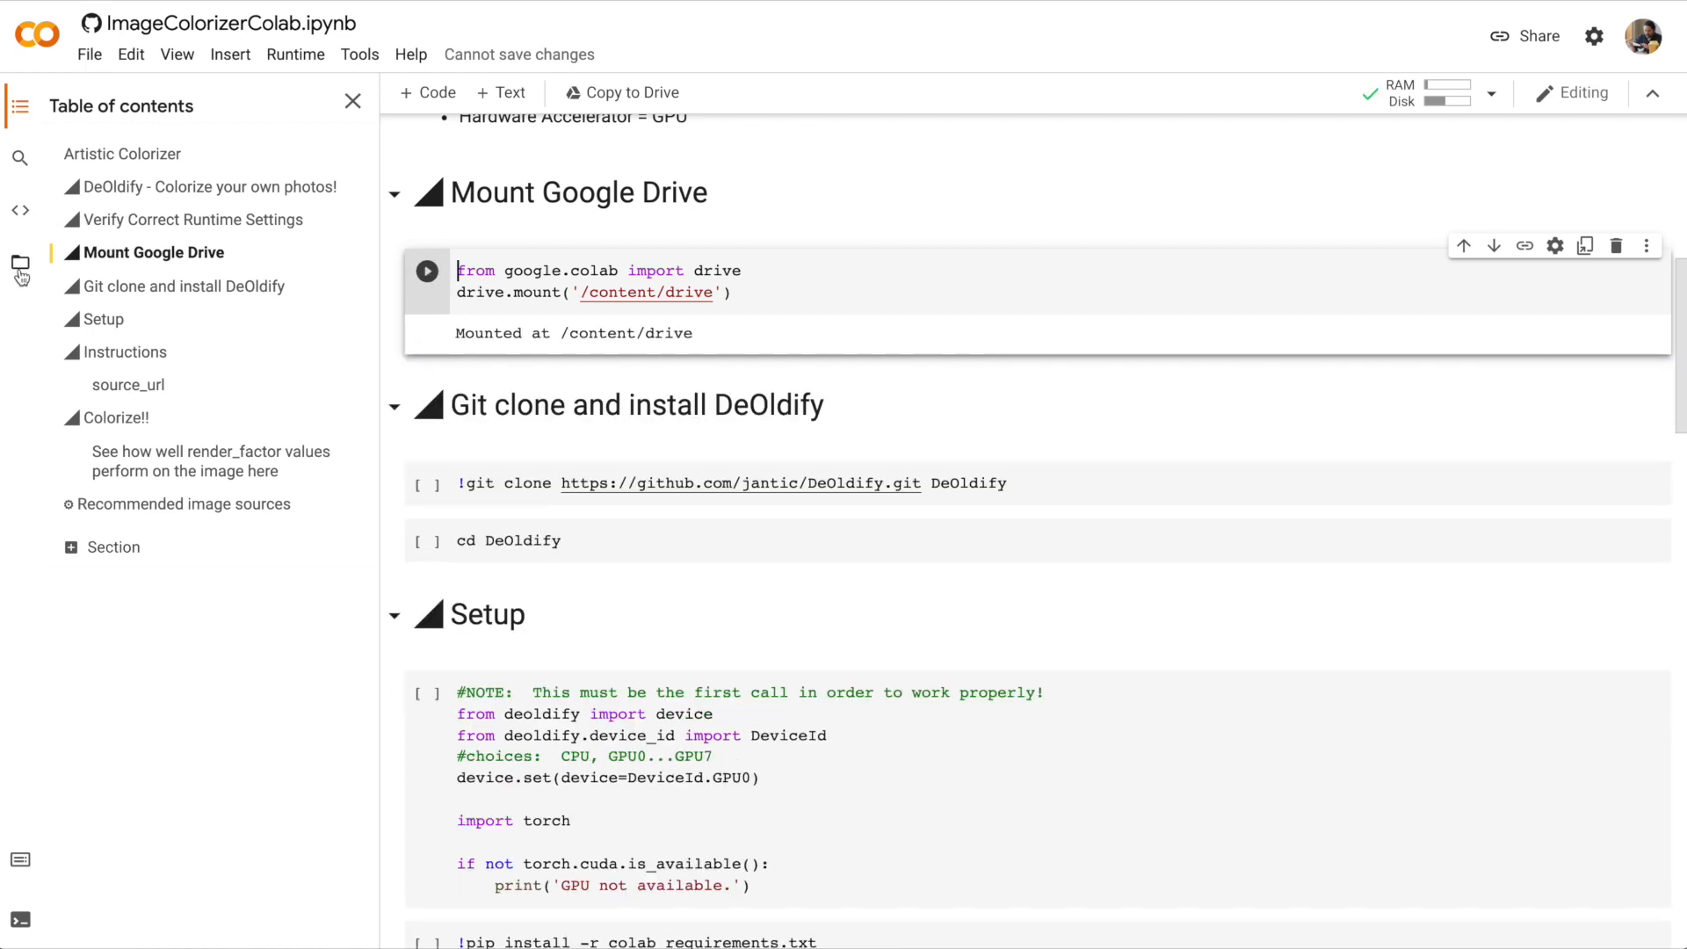
Step: Open the Files panel, expand drive, and expand then collapse MyDrive
click(19, 263)
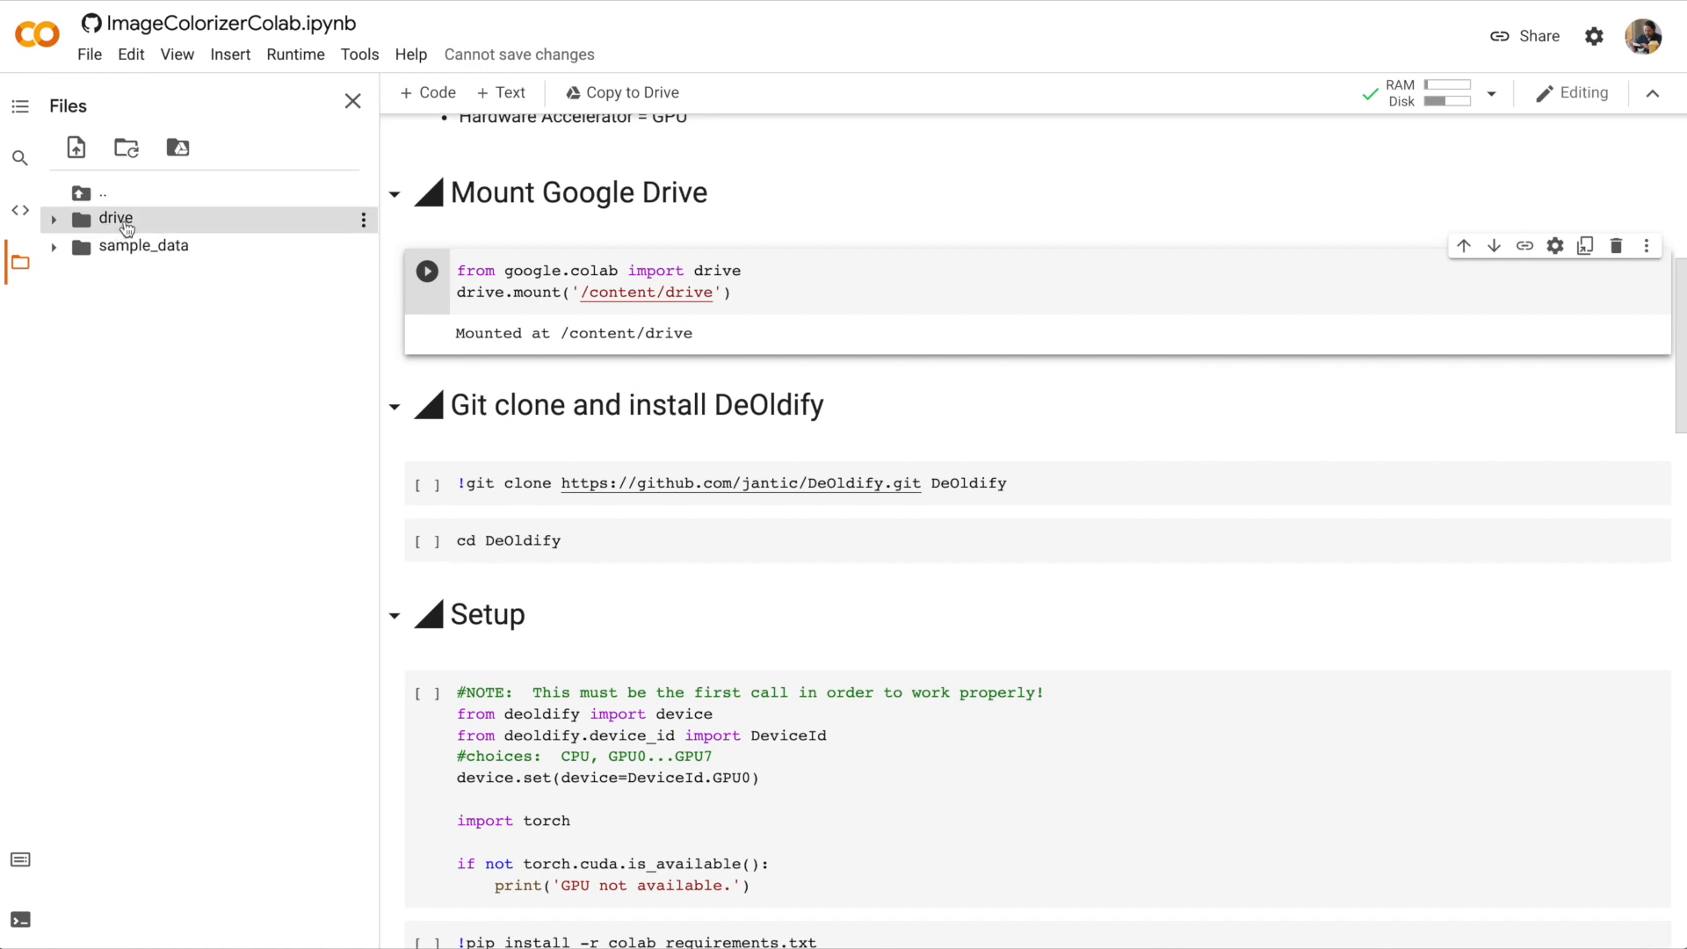
click(52, 217)
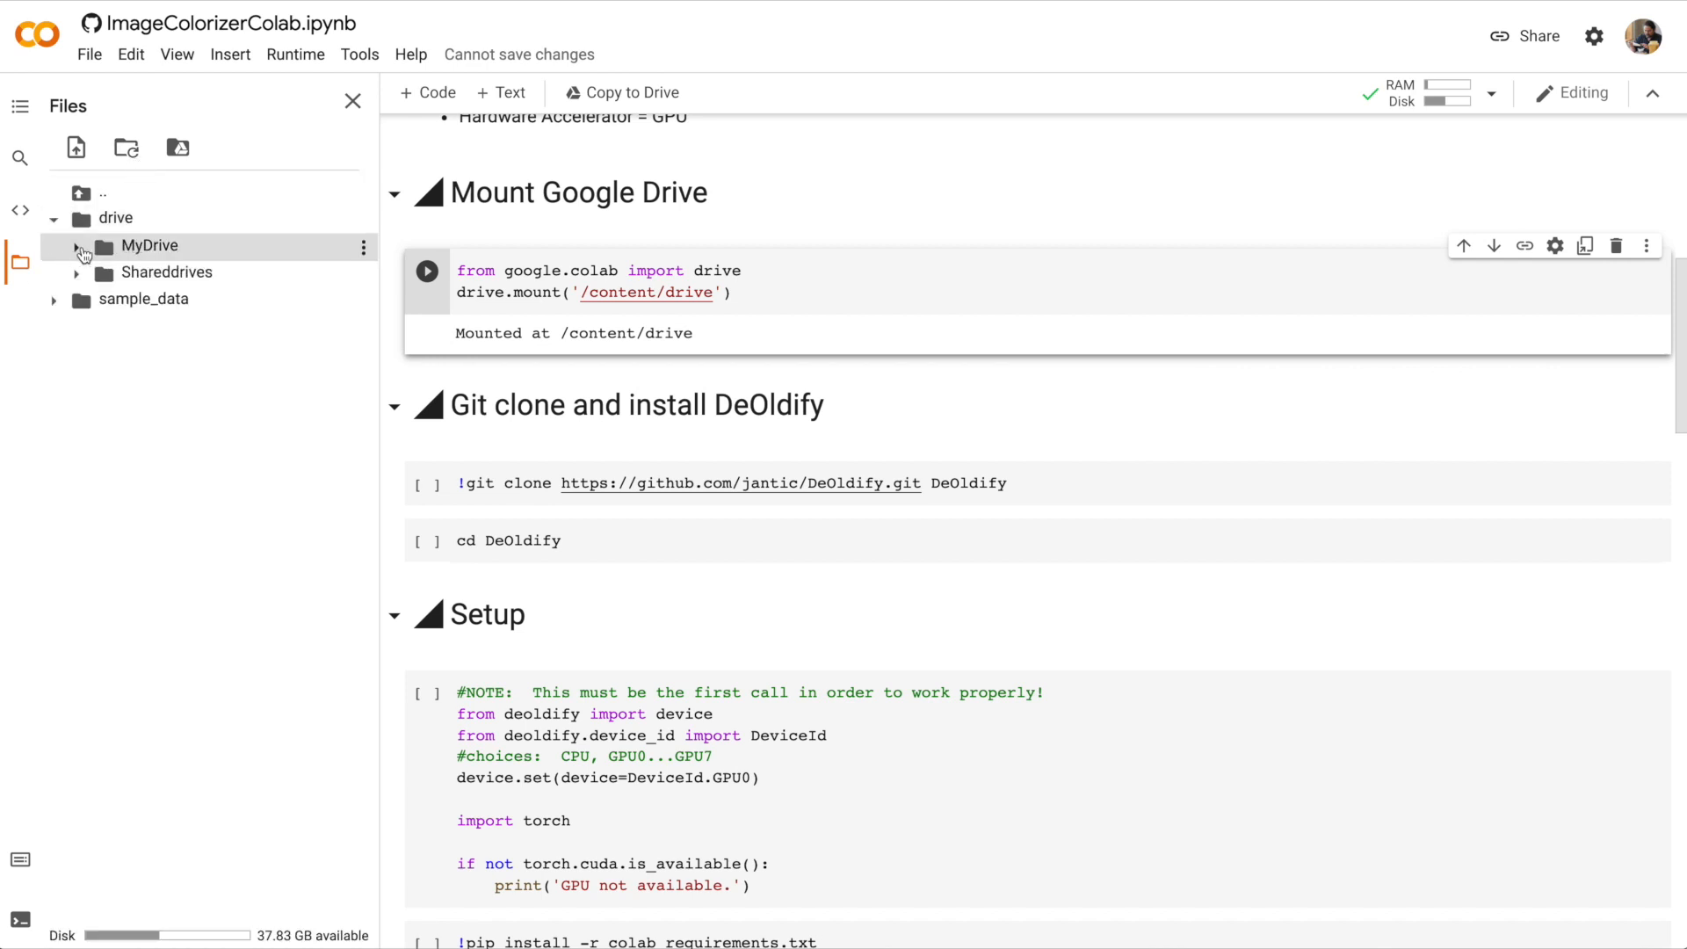
click(77, 245)
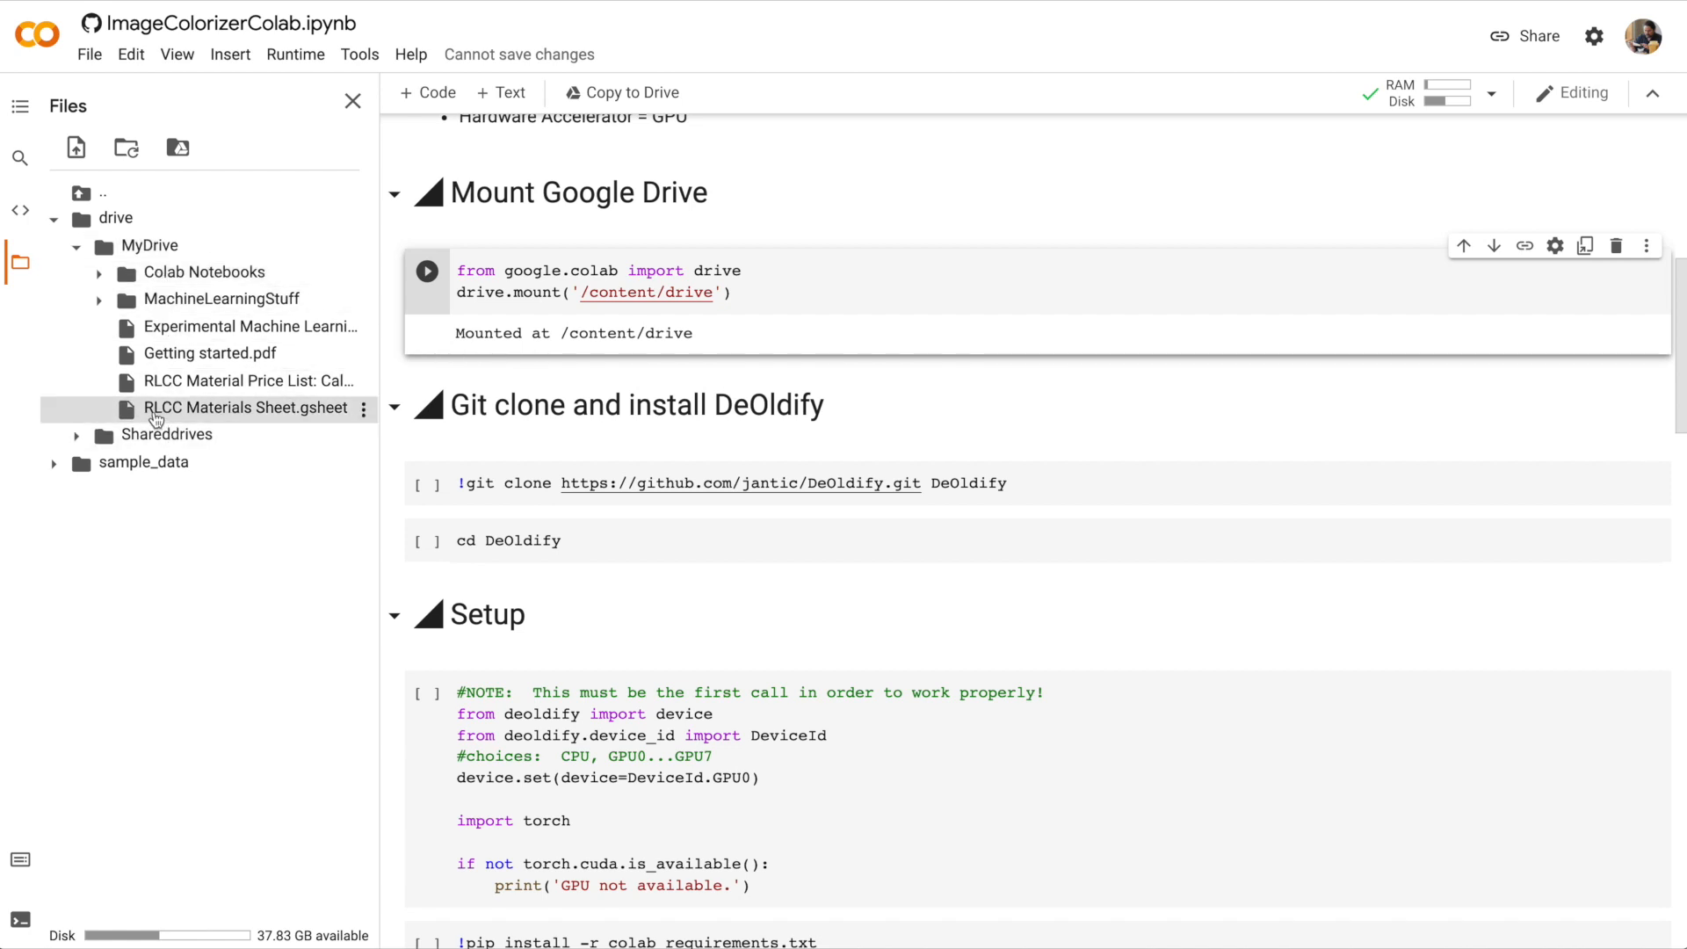
click(76, 245)
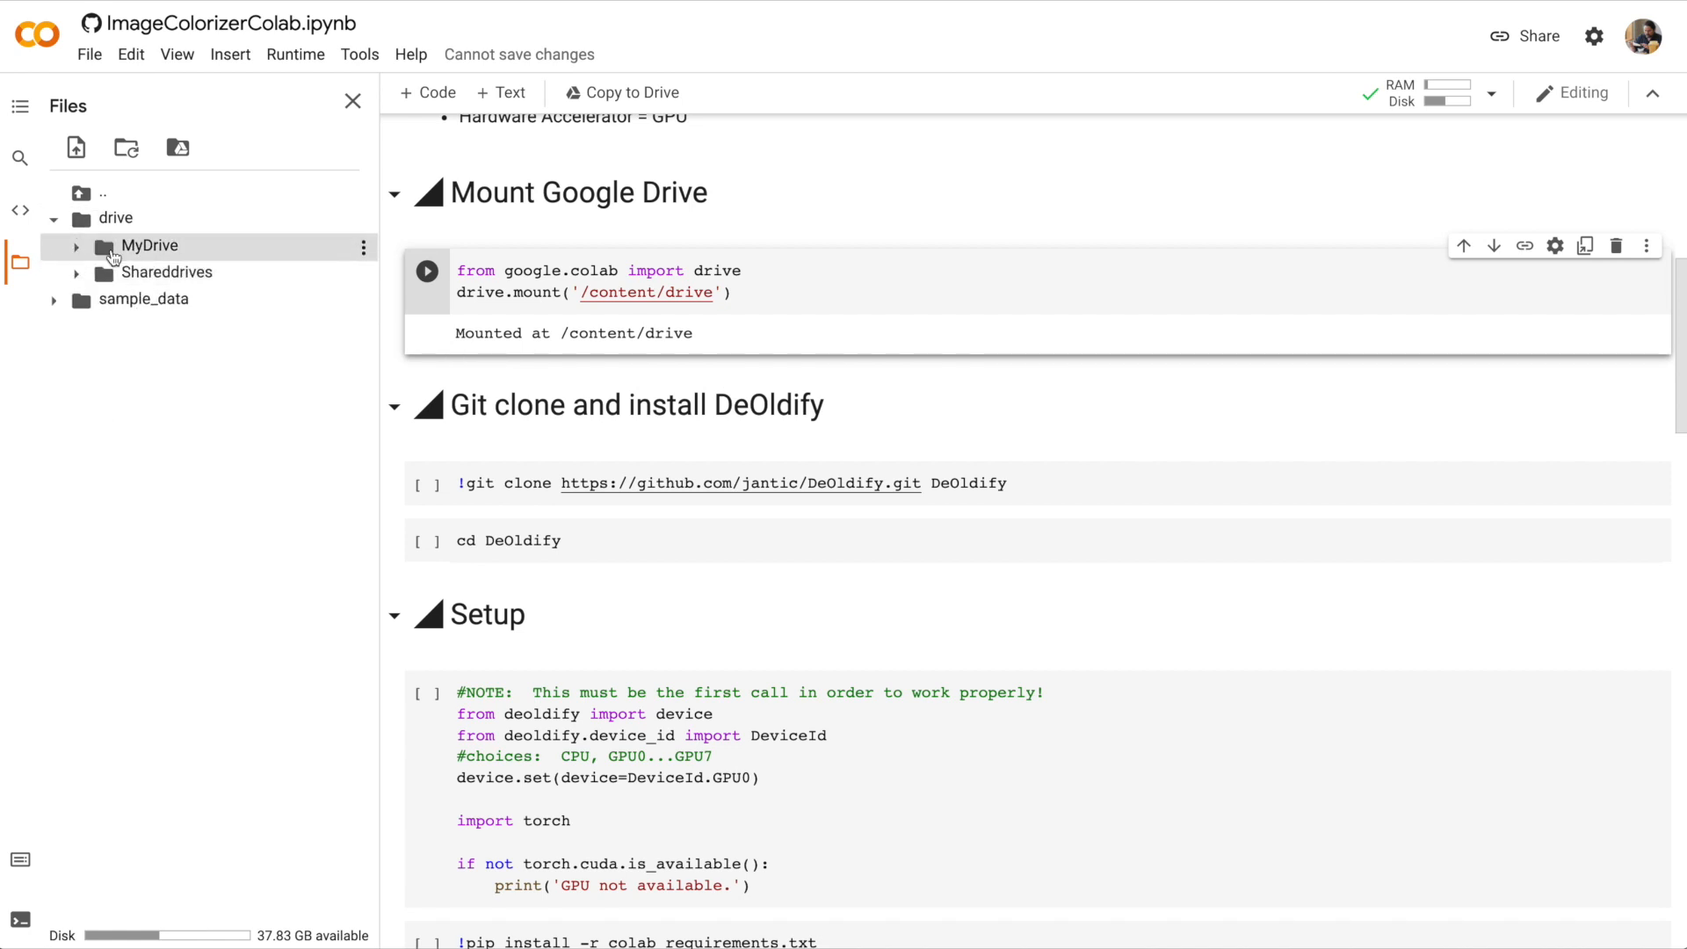
Step: Run the git clone cell for the DeOldify repository
scroll(up, 3)
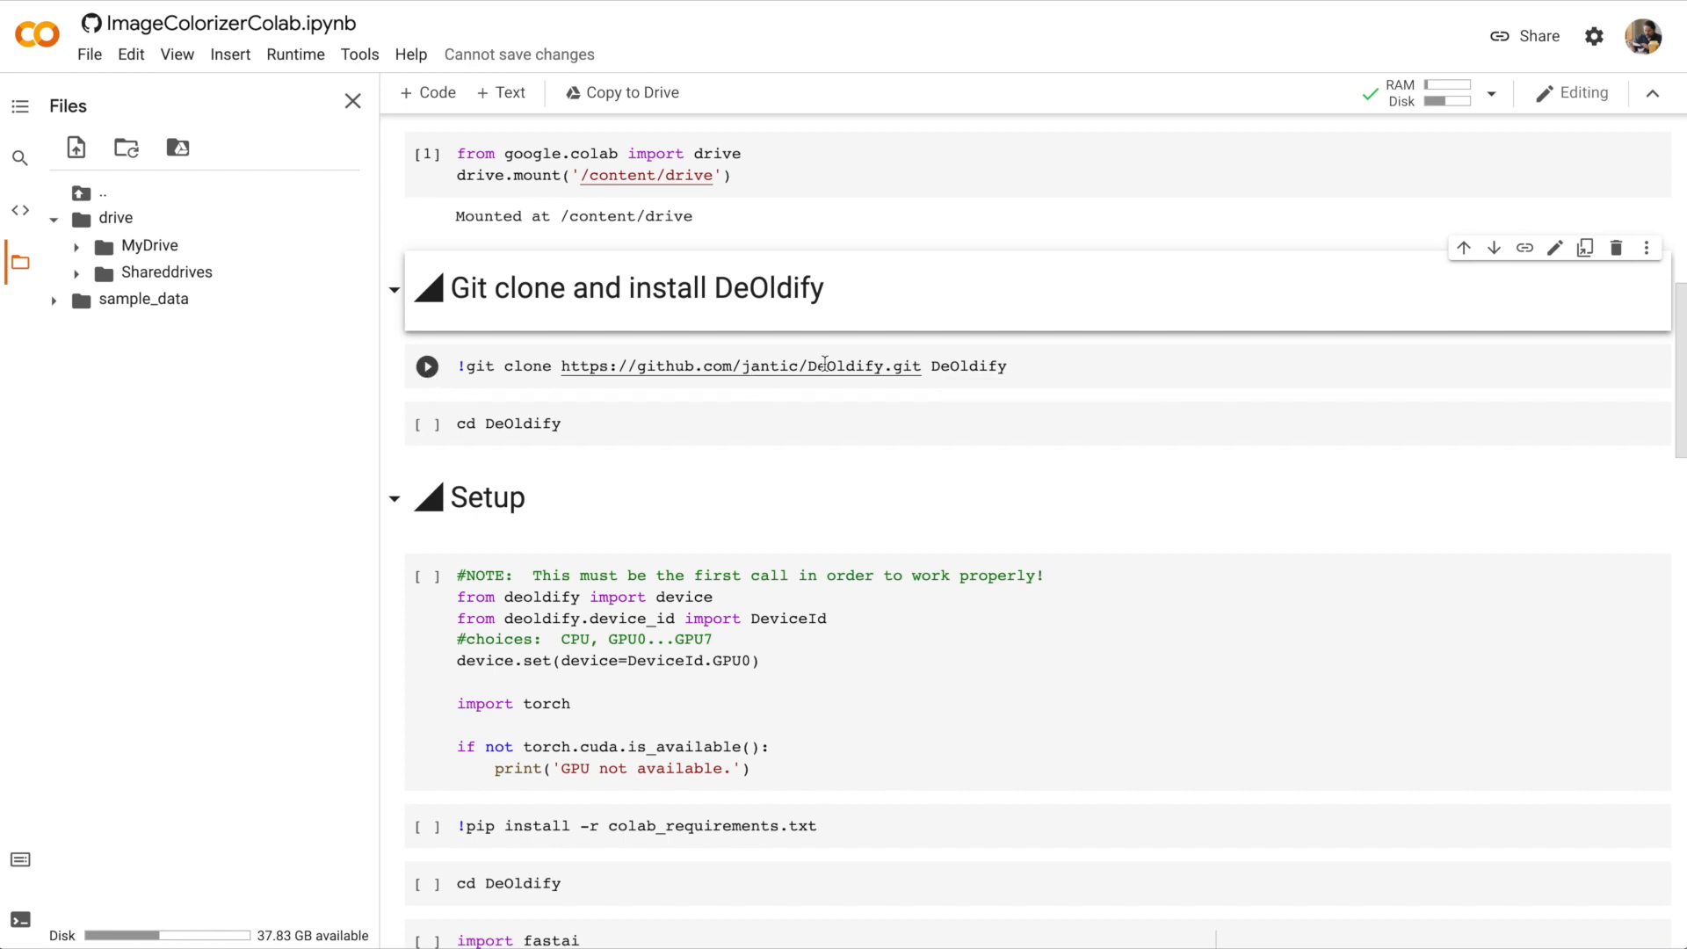
click(426, 365)
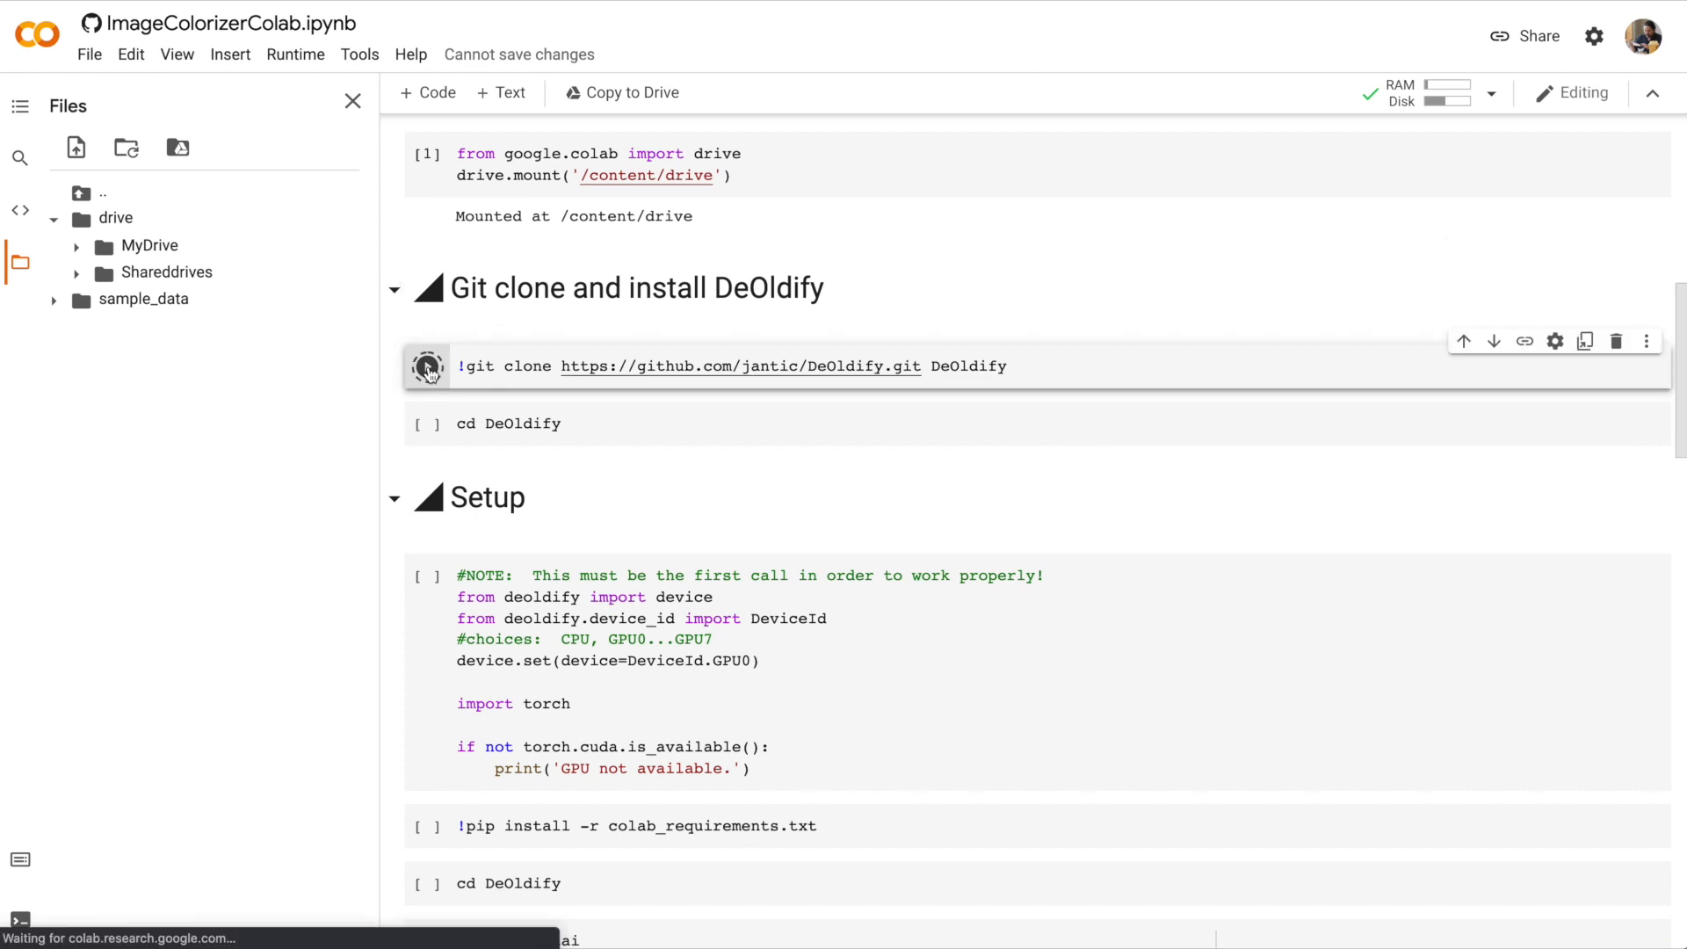
click(426, 365)
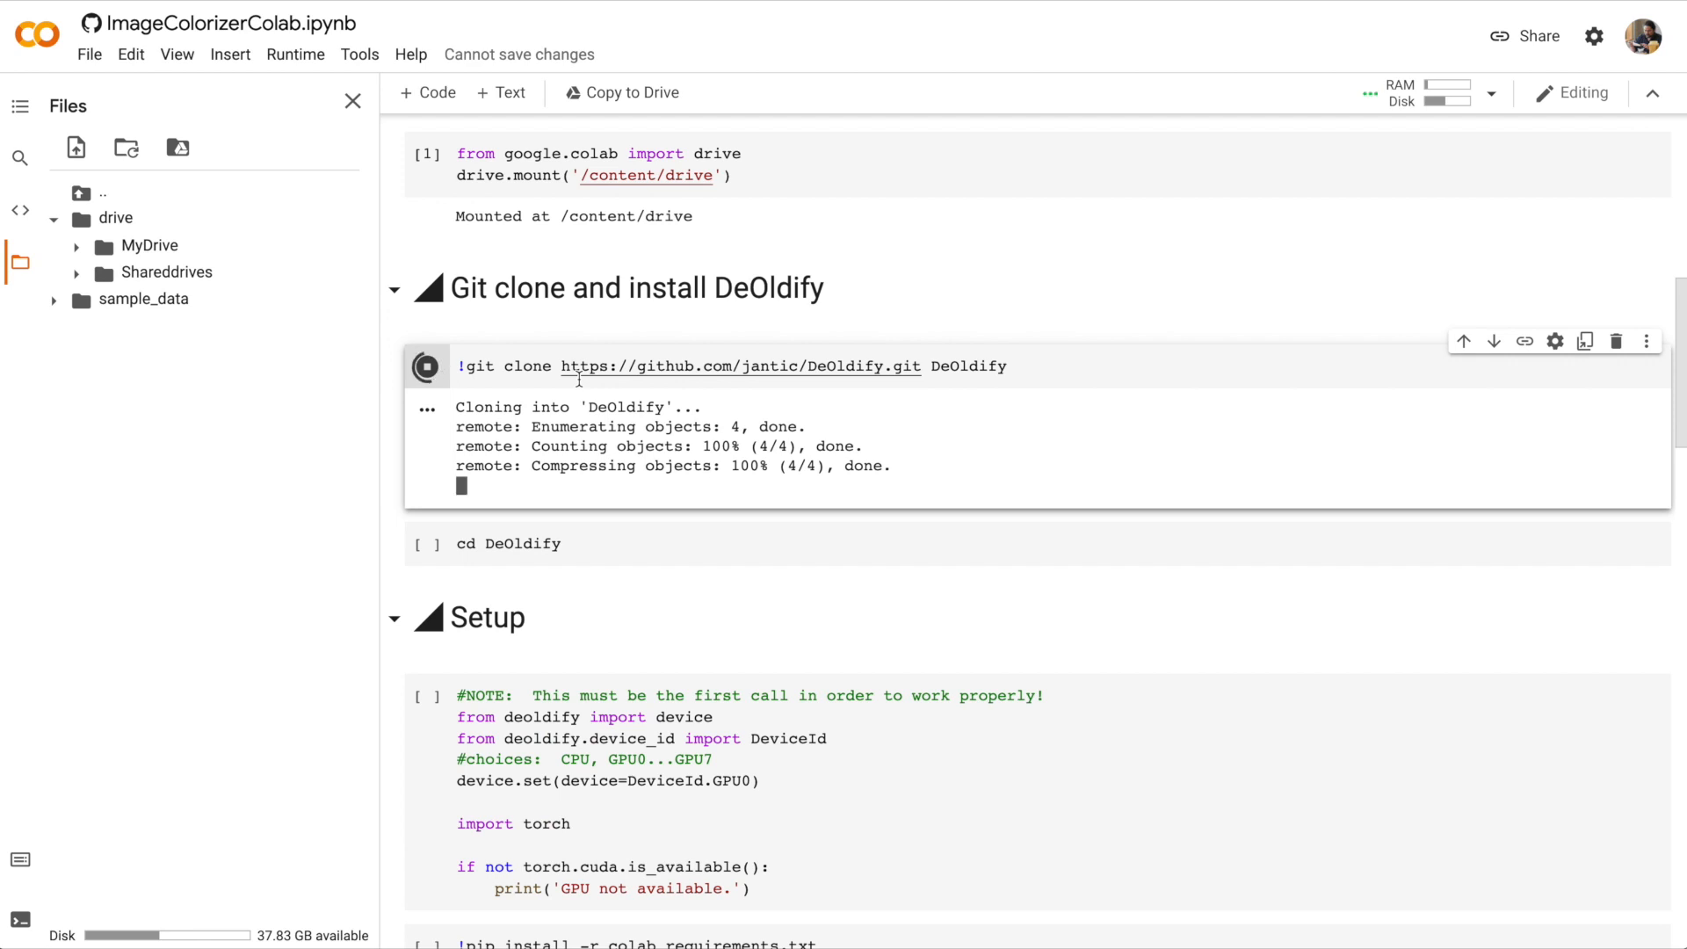
scroll(down, 3)
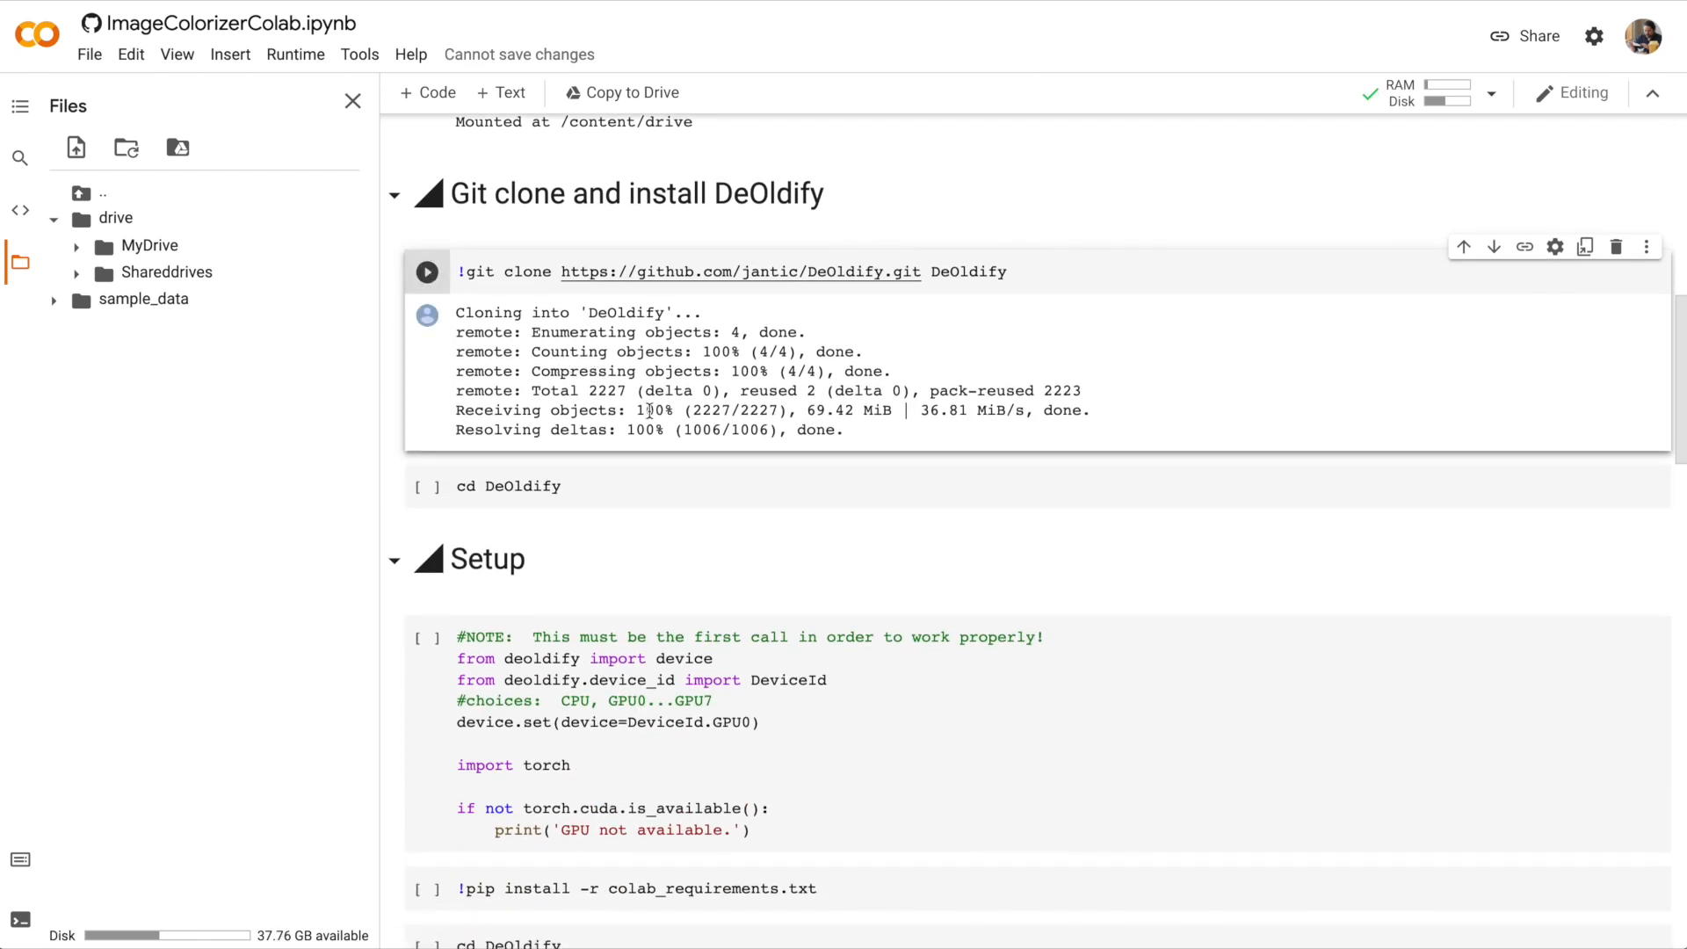
mouse_move(127, 148)
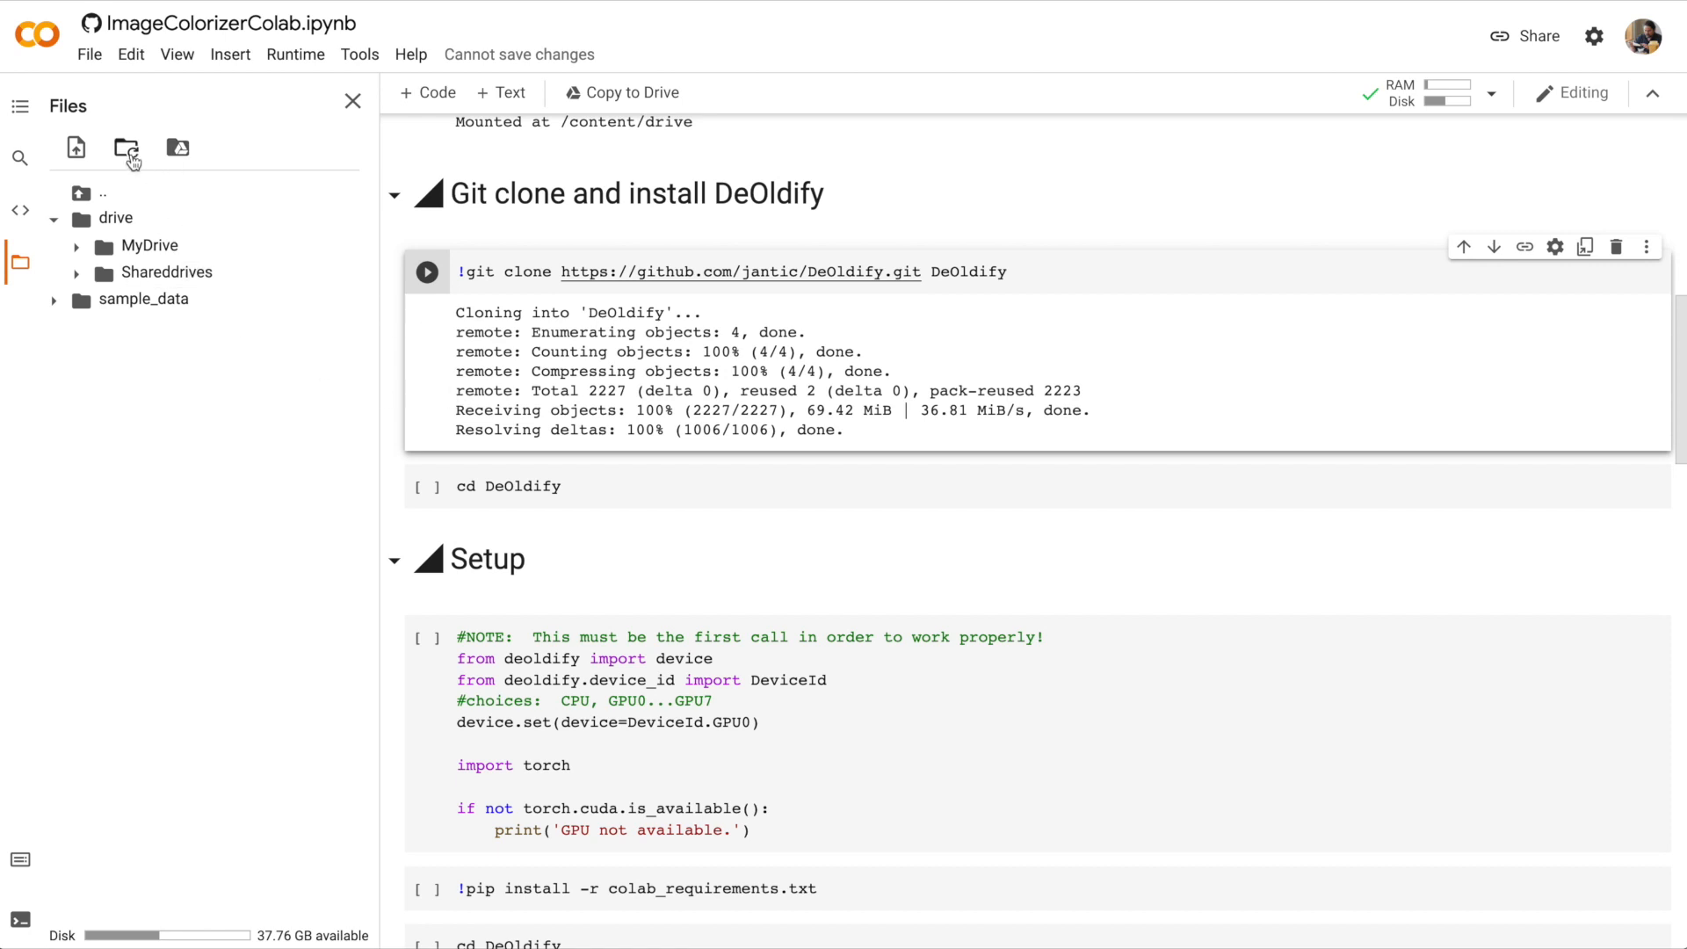
Step: Refresh the Files panel and expand and collapse the new DeOldify folder
click(126, 147)
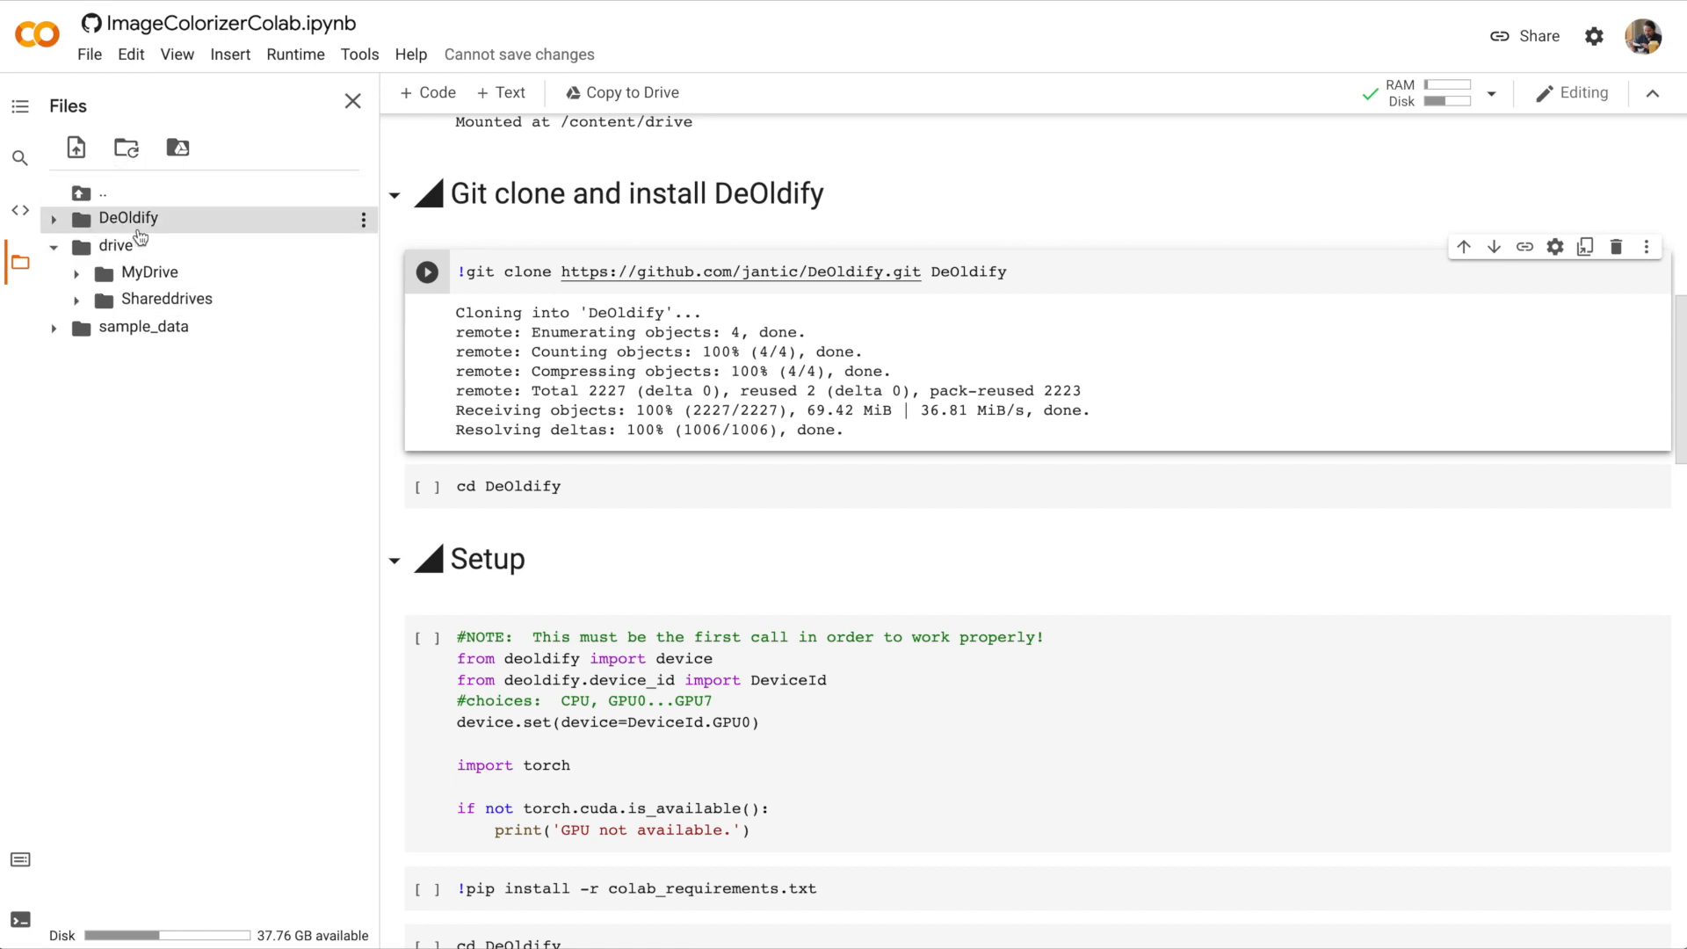
click(52, 217)
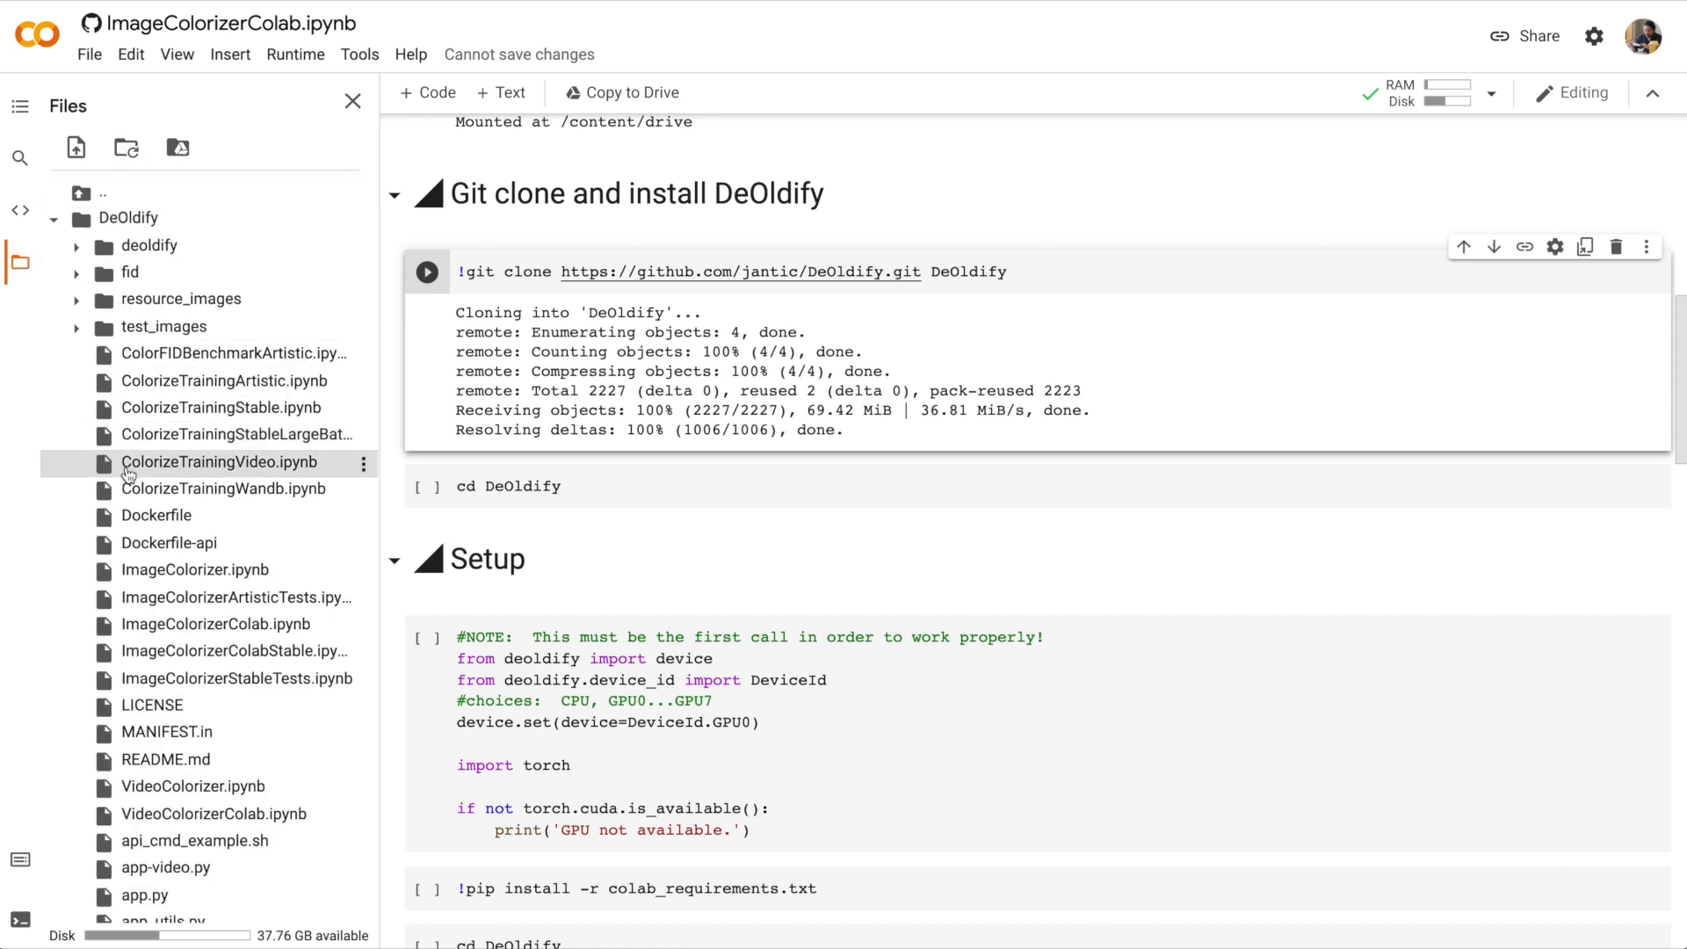
click(52, 217)
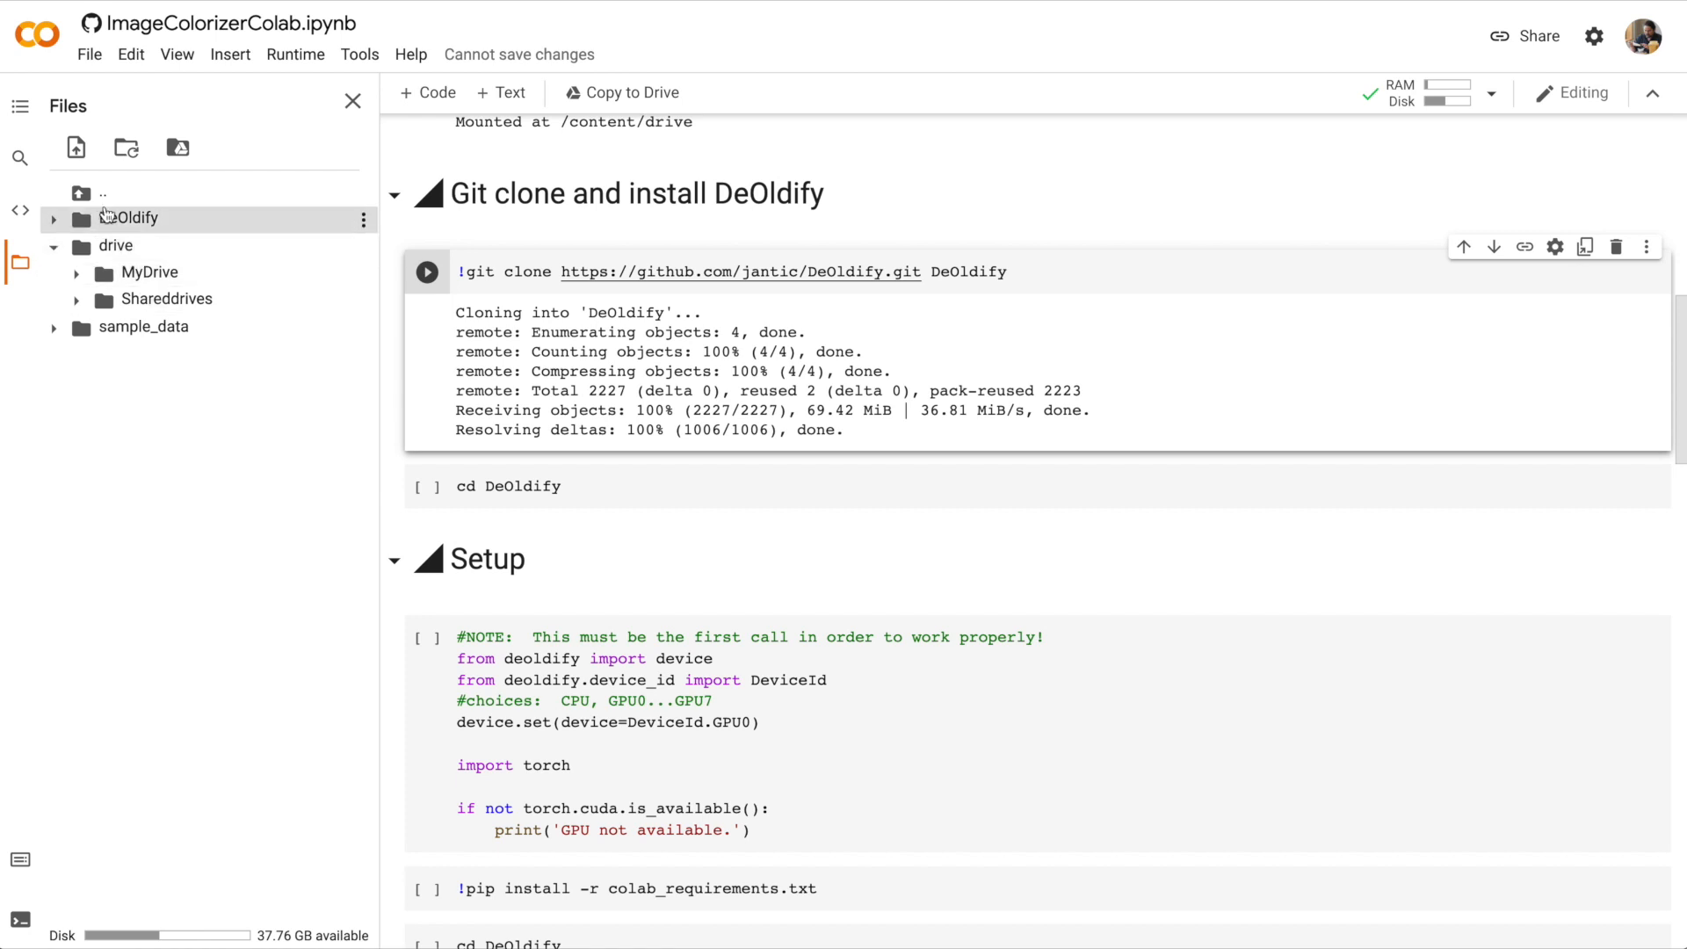
mouse_move(427, 486)
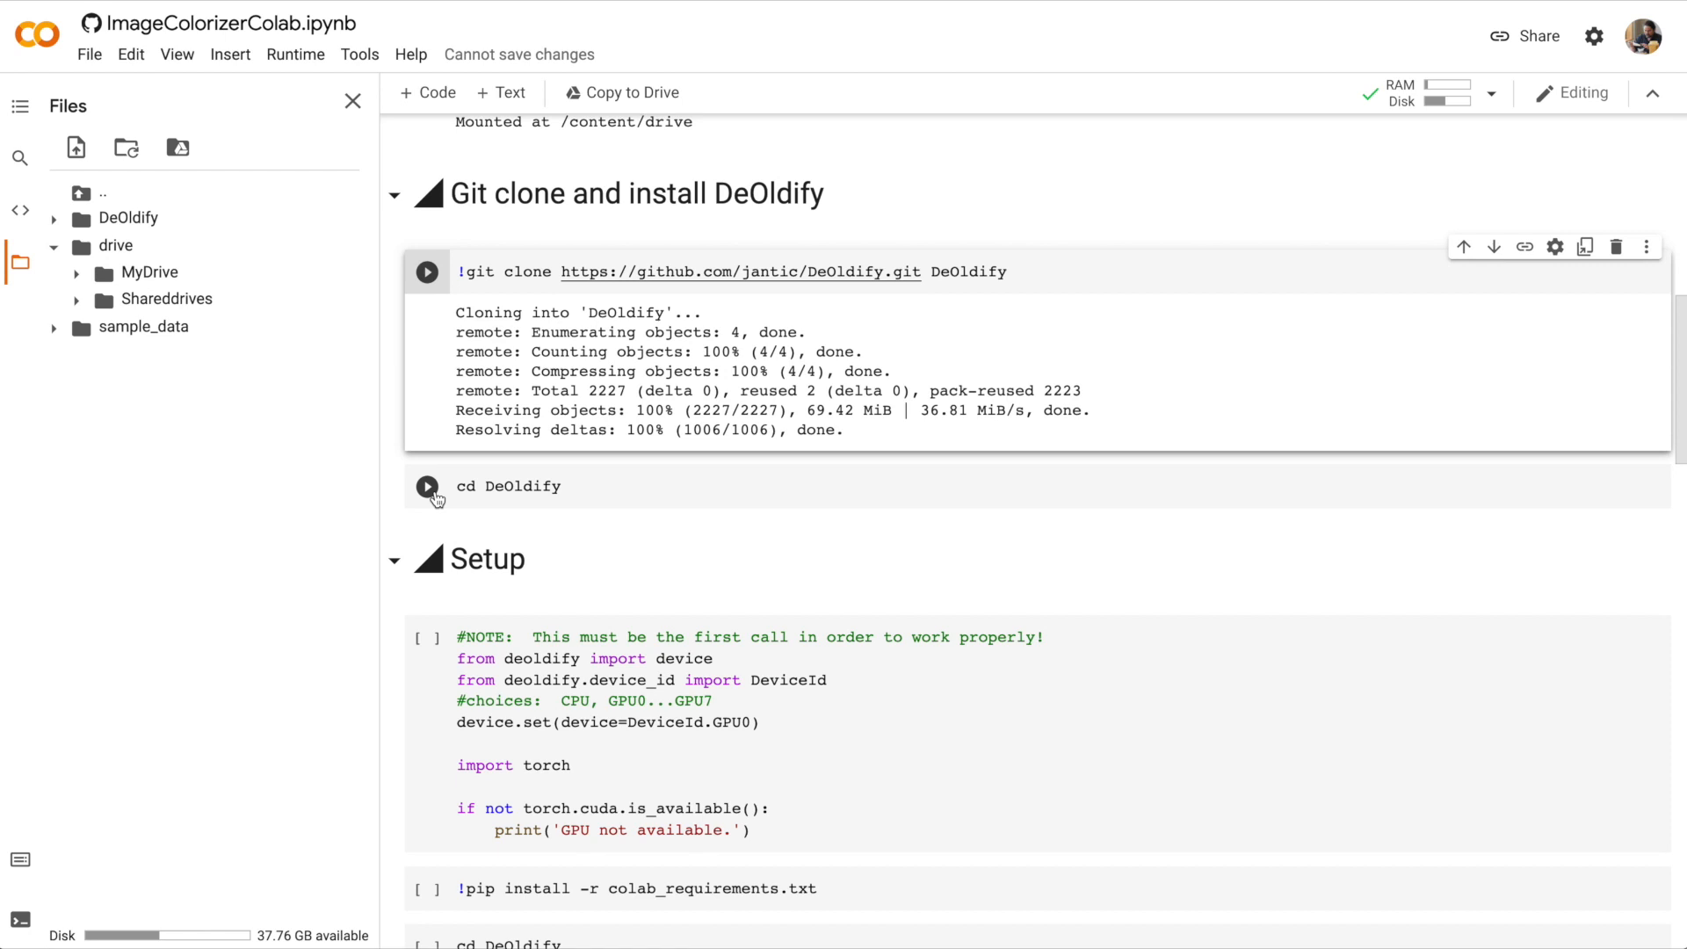
Step: Run the 'cd DeOldify' cell to switch into /content/DeOldify
click(426, 485)
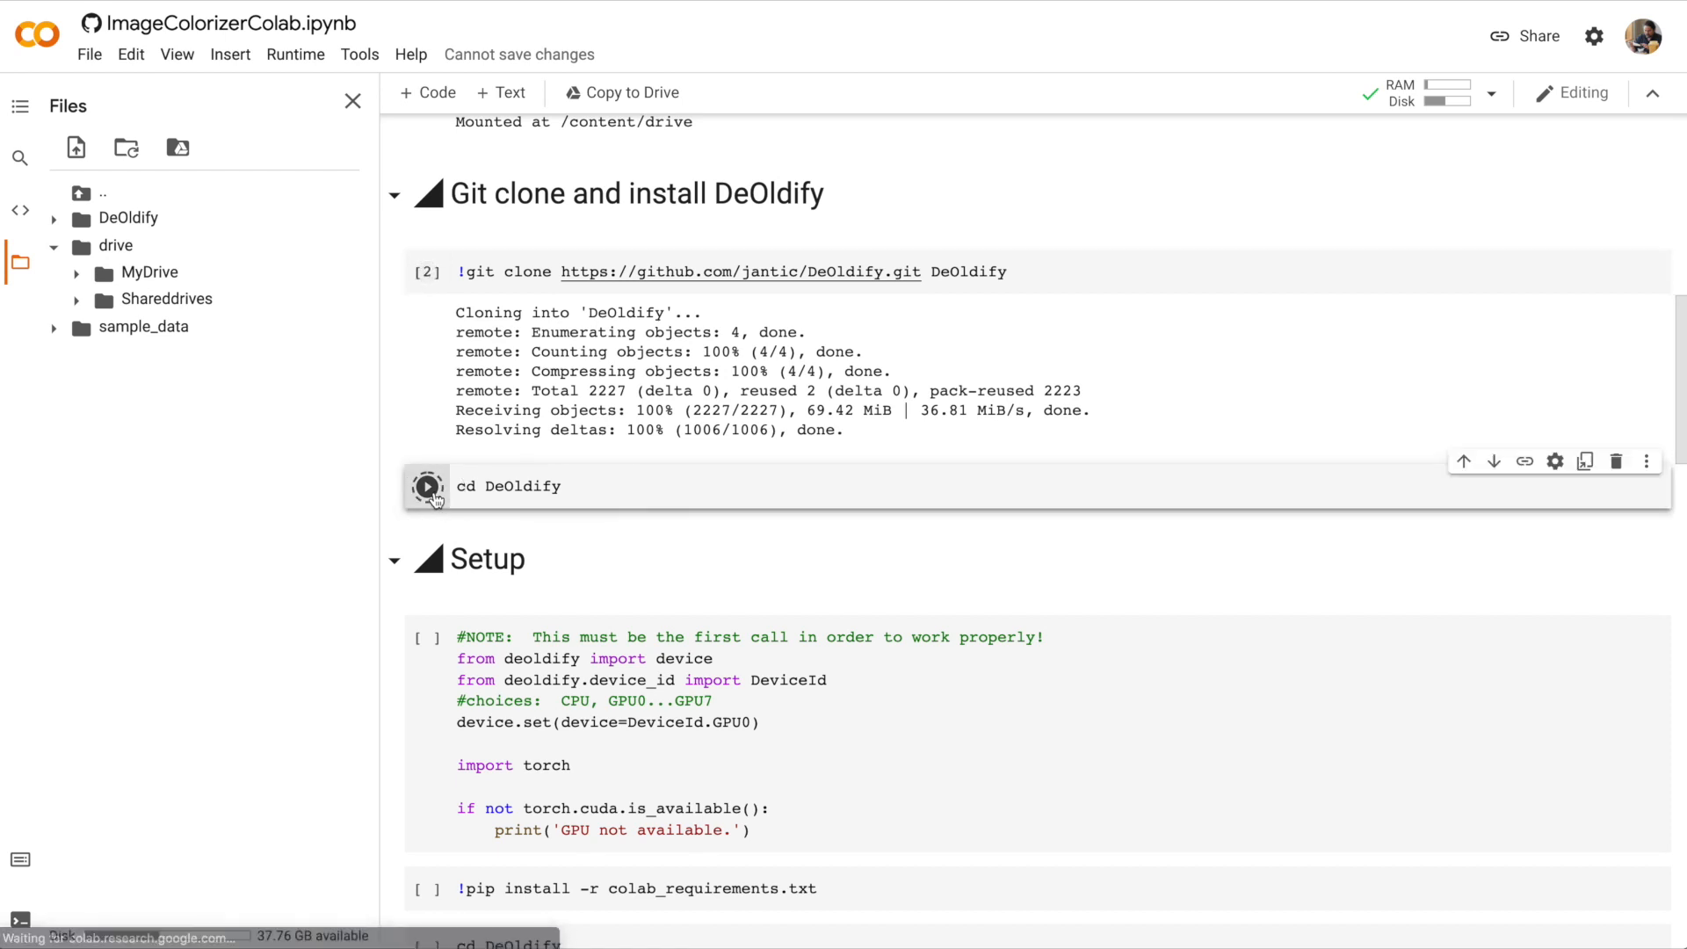
click(426, 485)
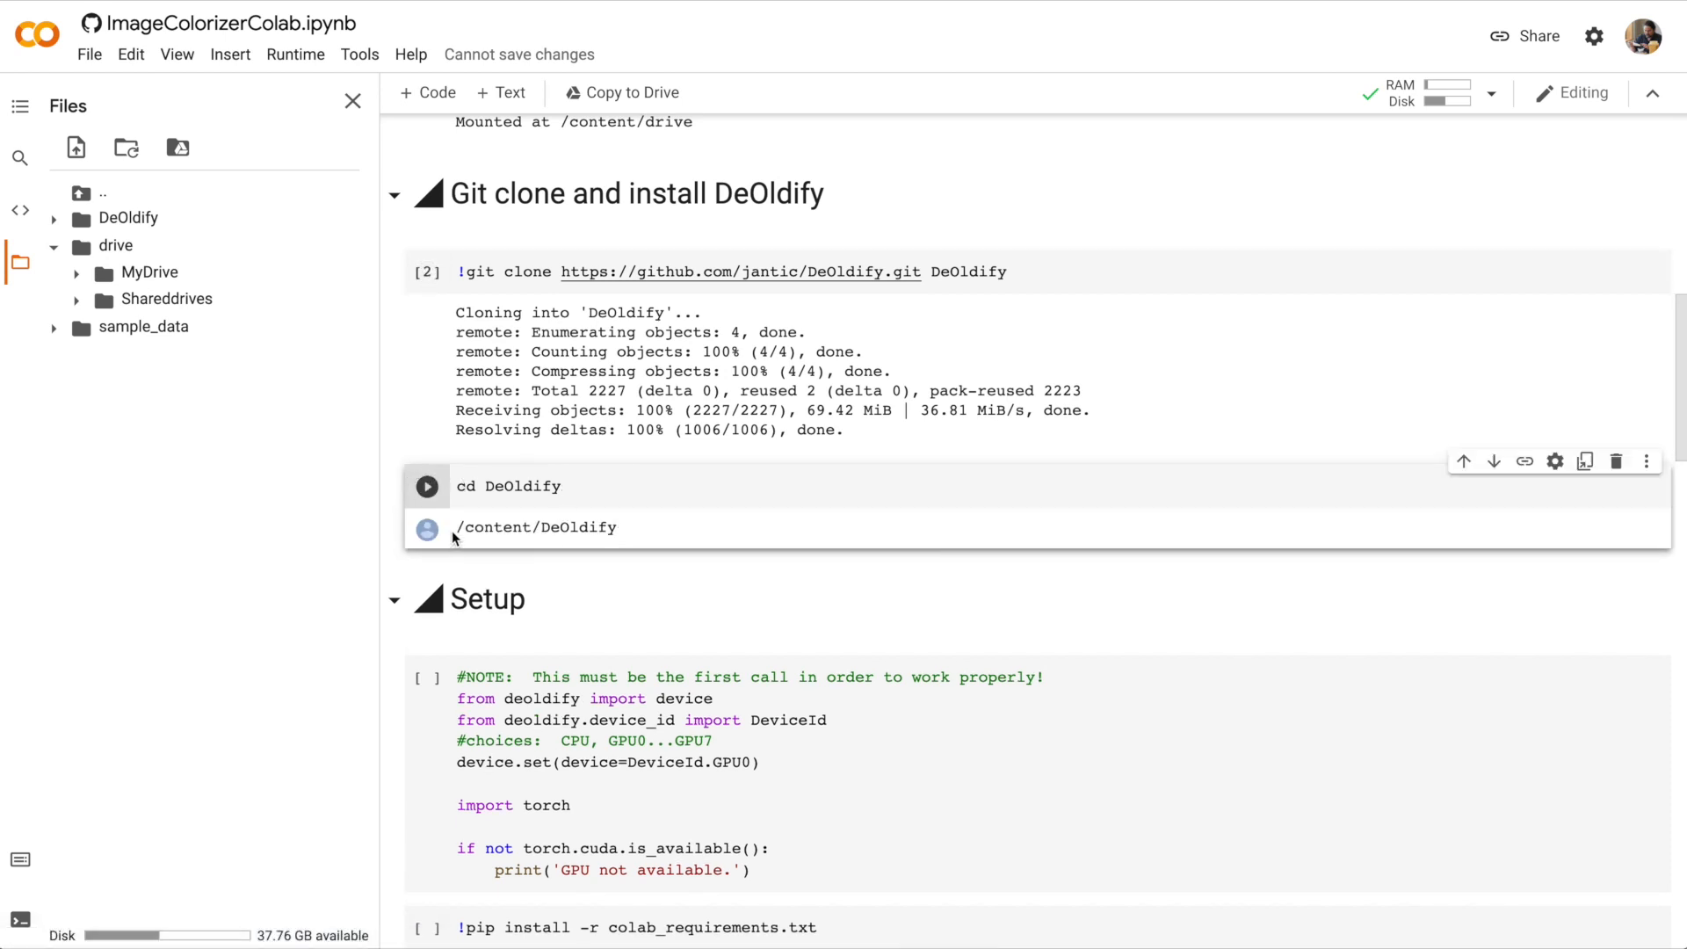
scroll(up, 3)
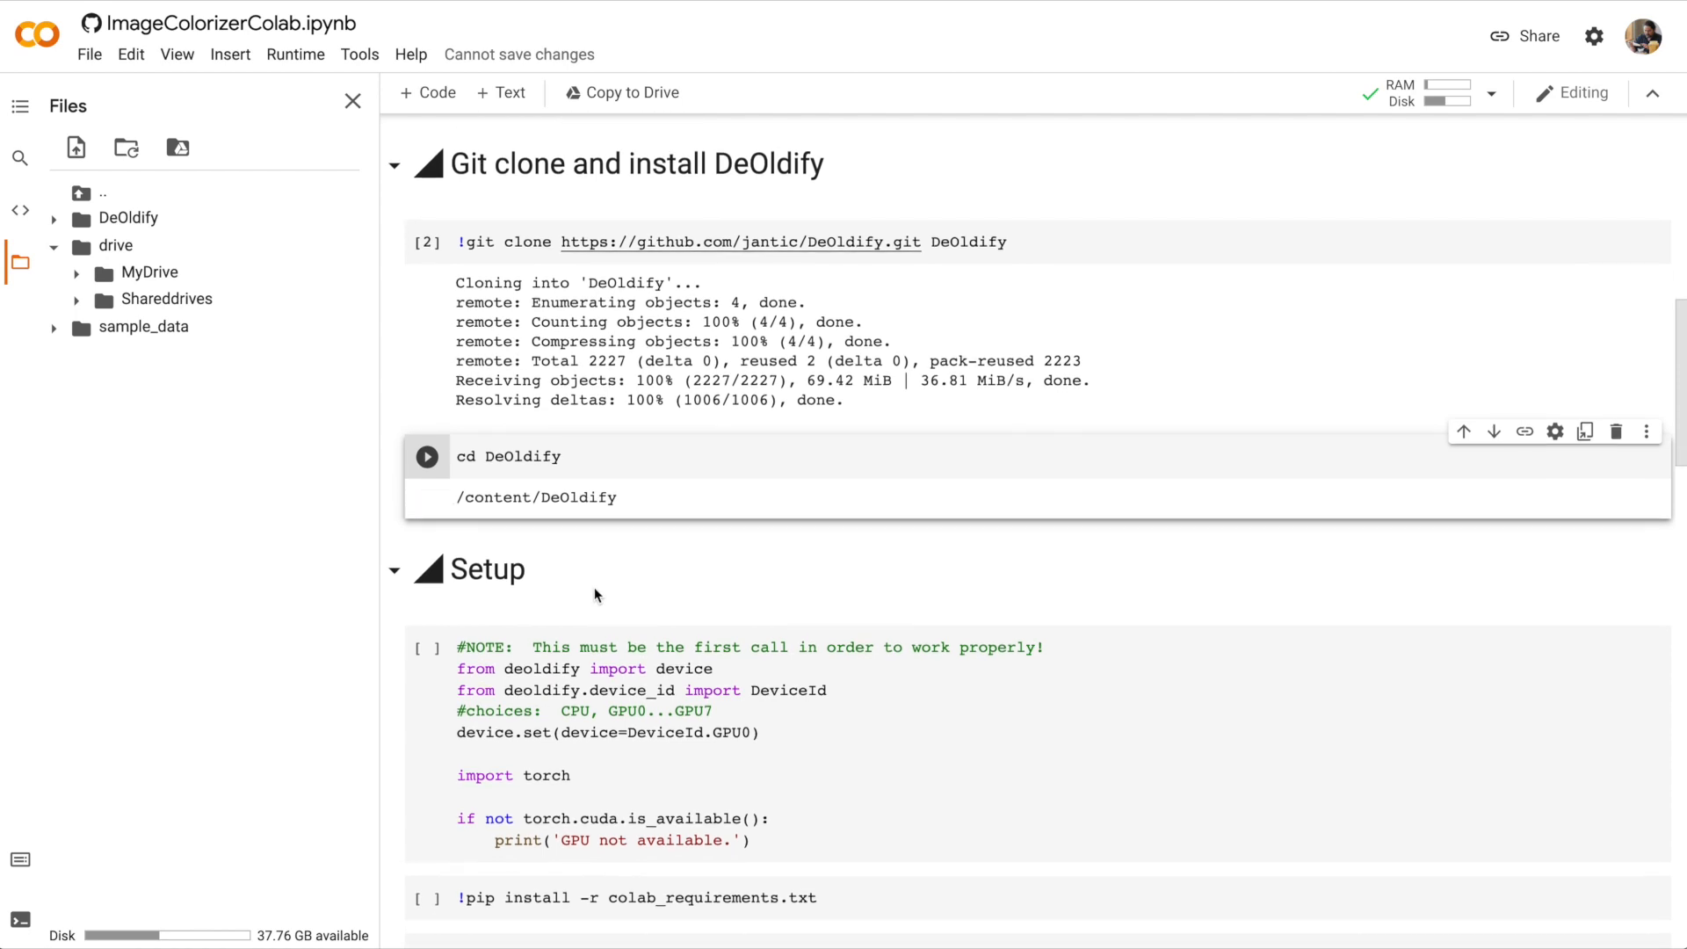
scroll(down, 3)
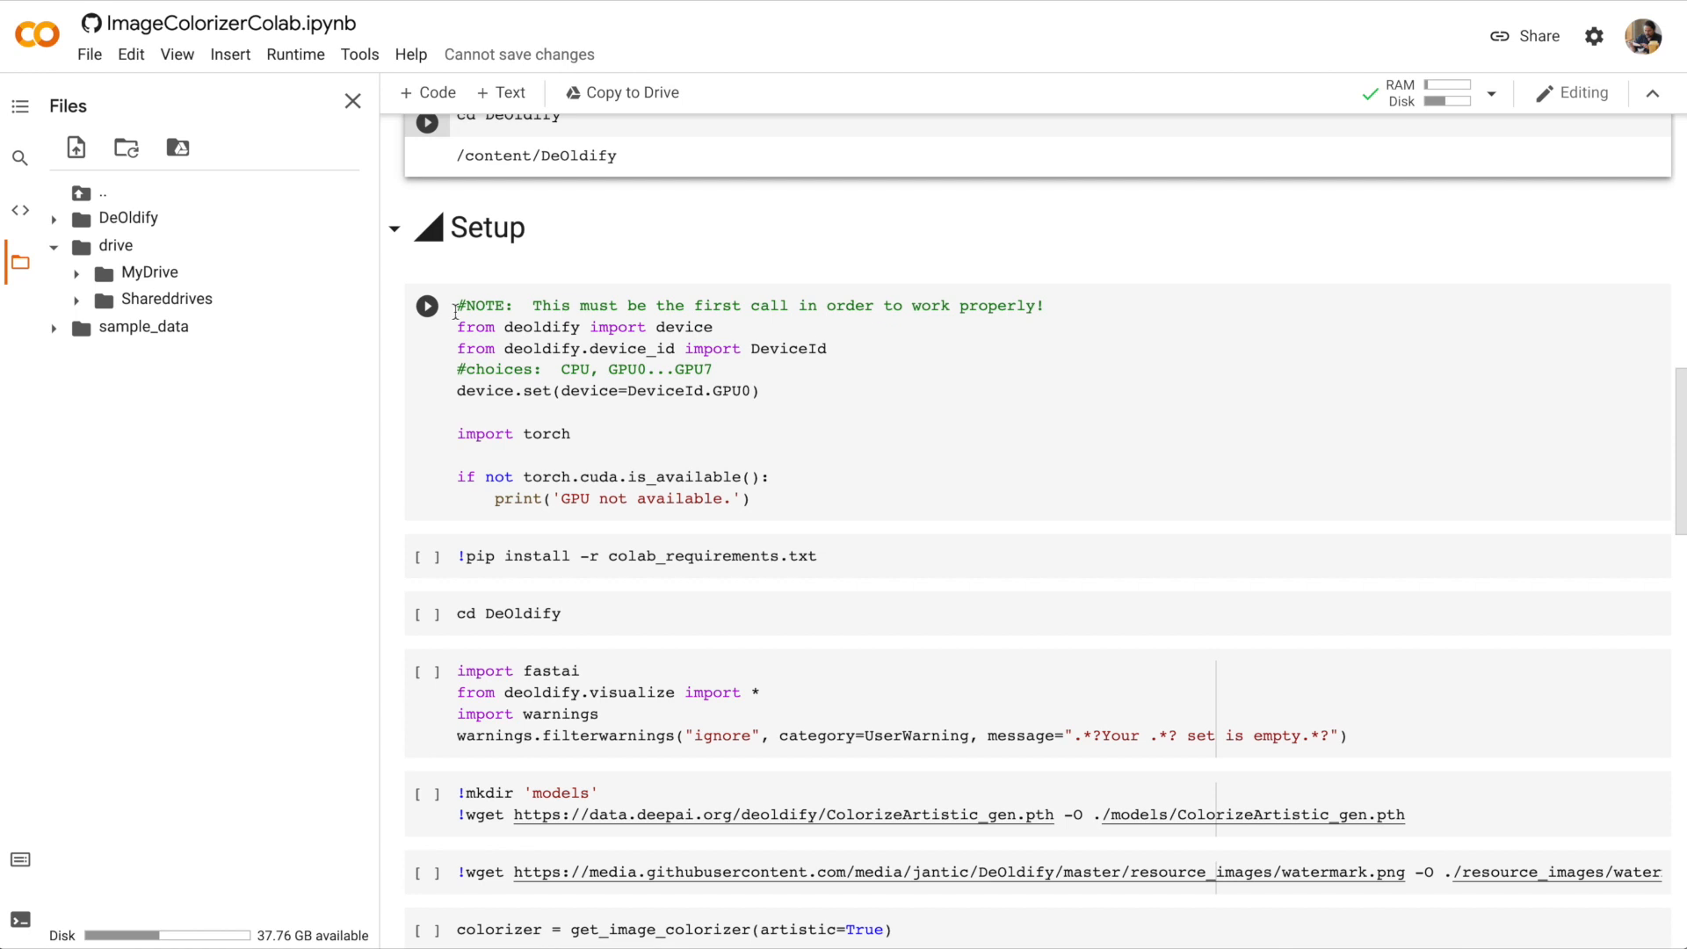
Step: Run the Setup cell that selects the GPU device
click(427, 305)
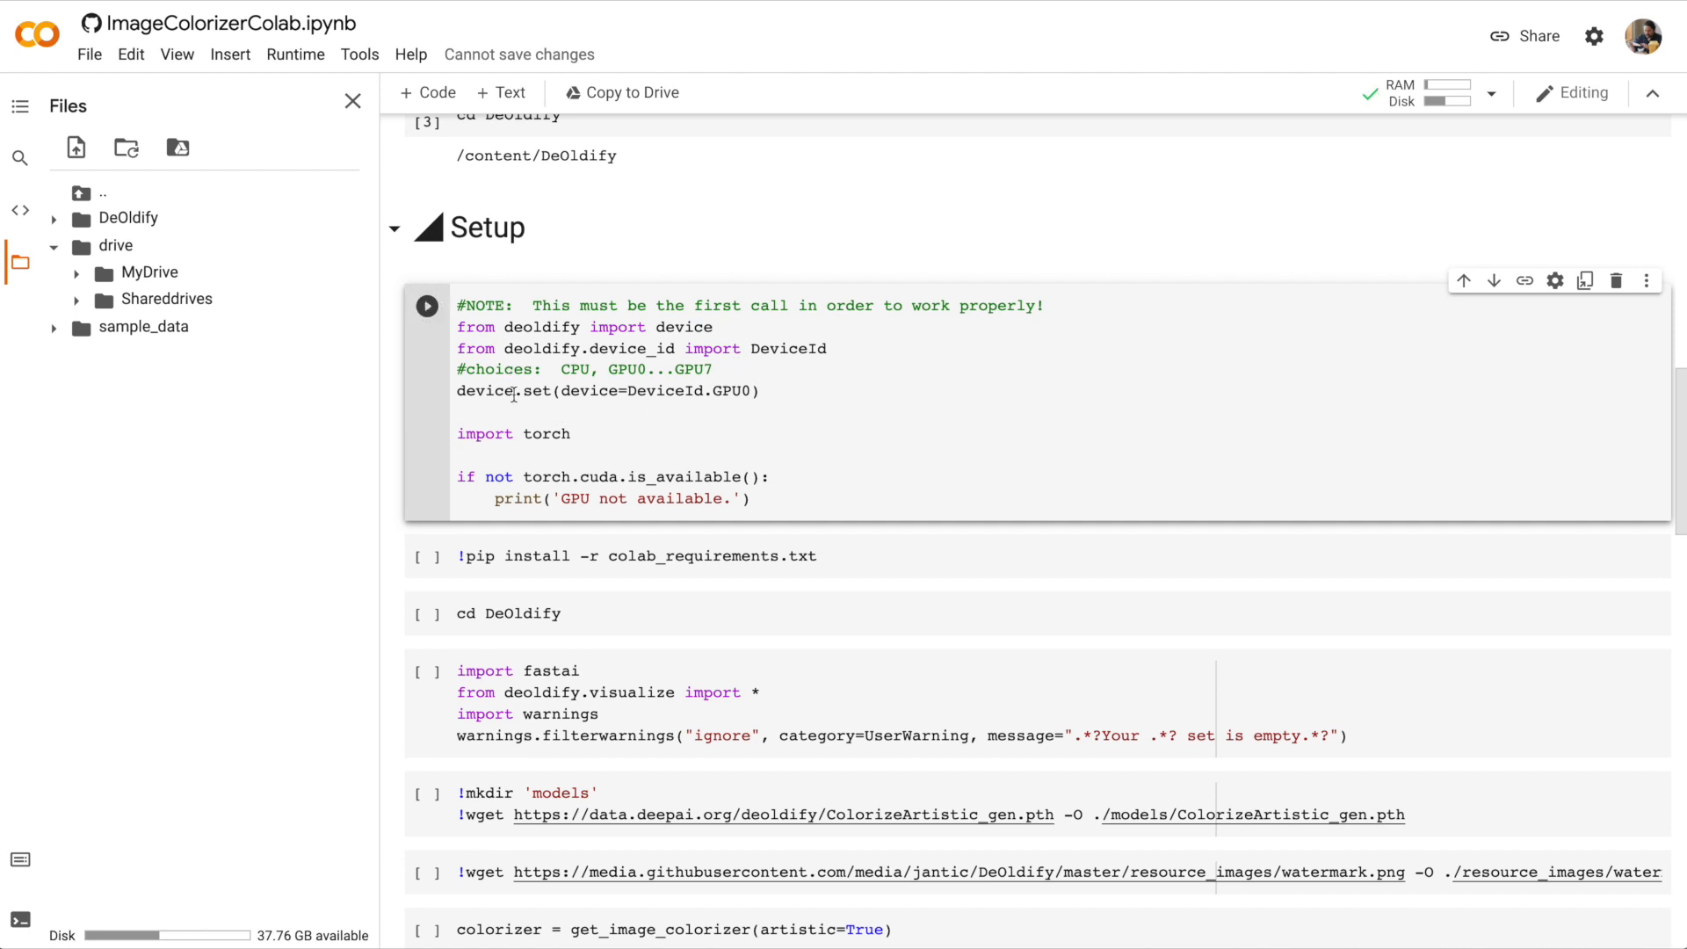
scroll(up, 3)
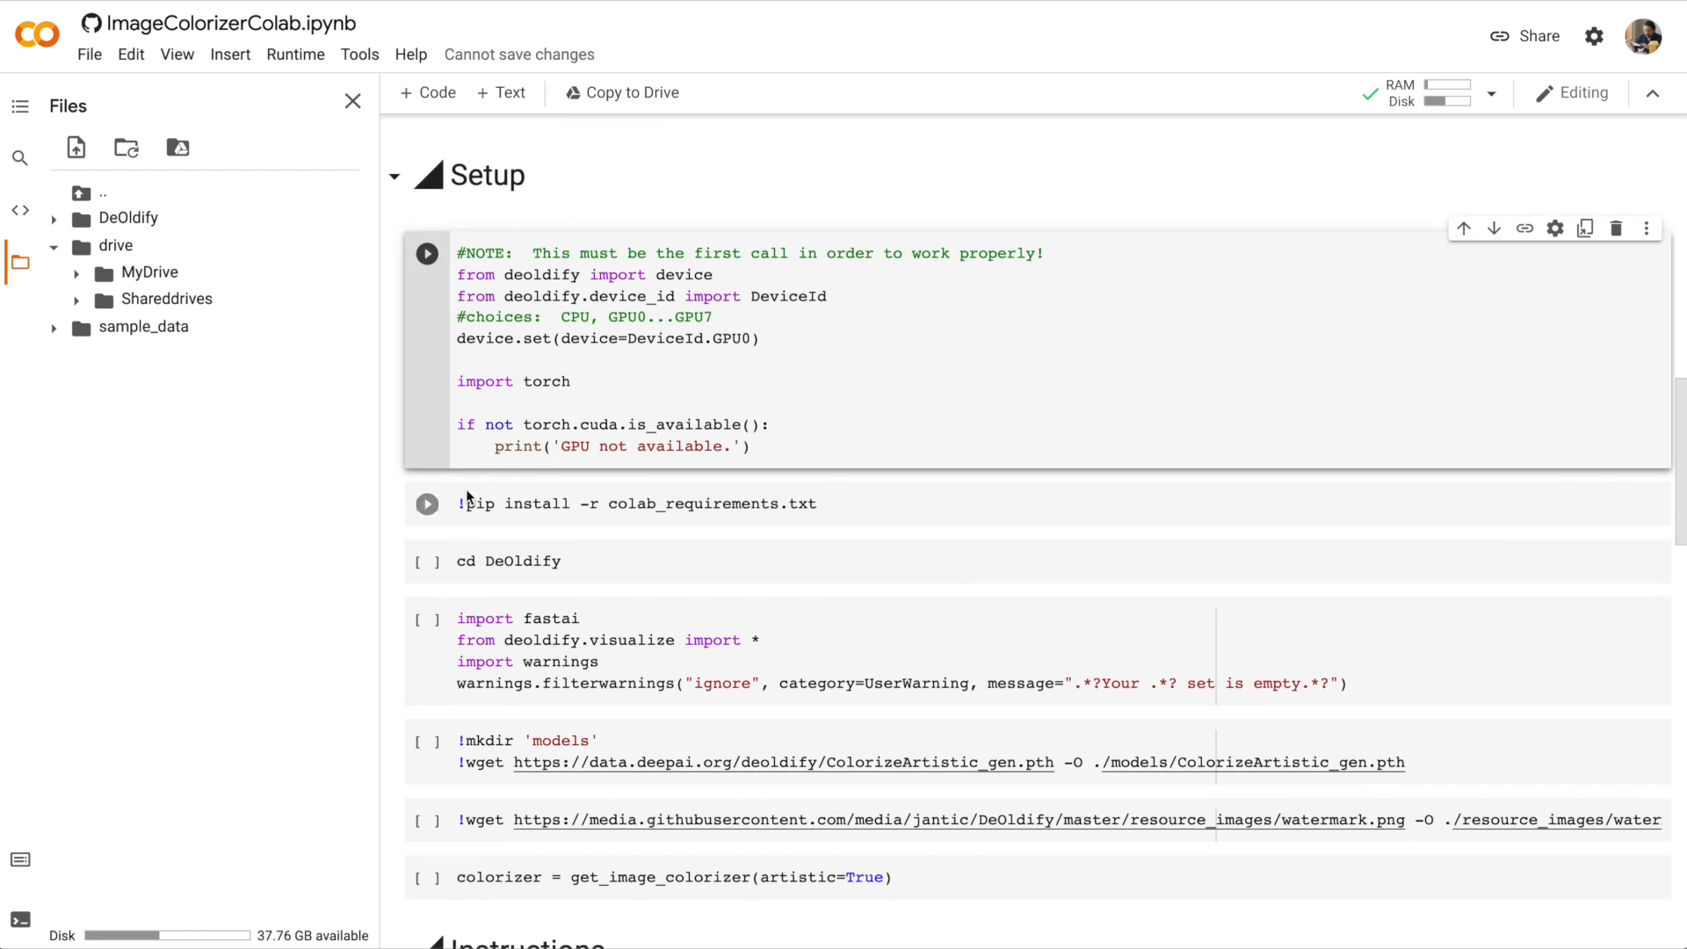
scroll(down, 3)
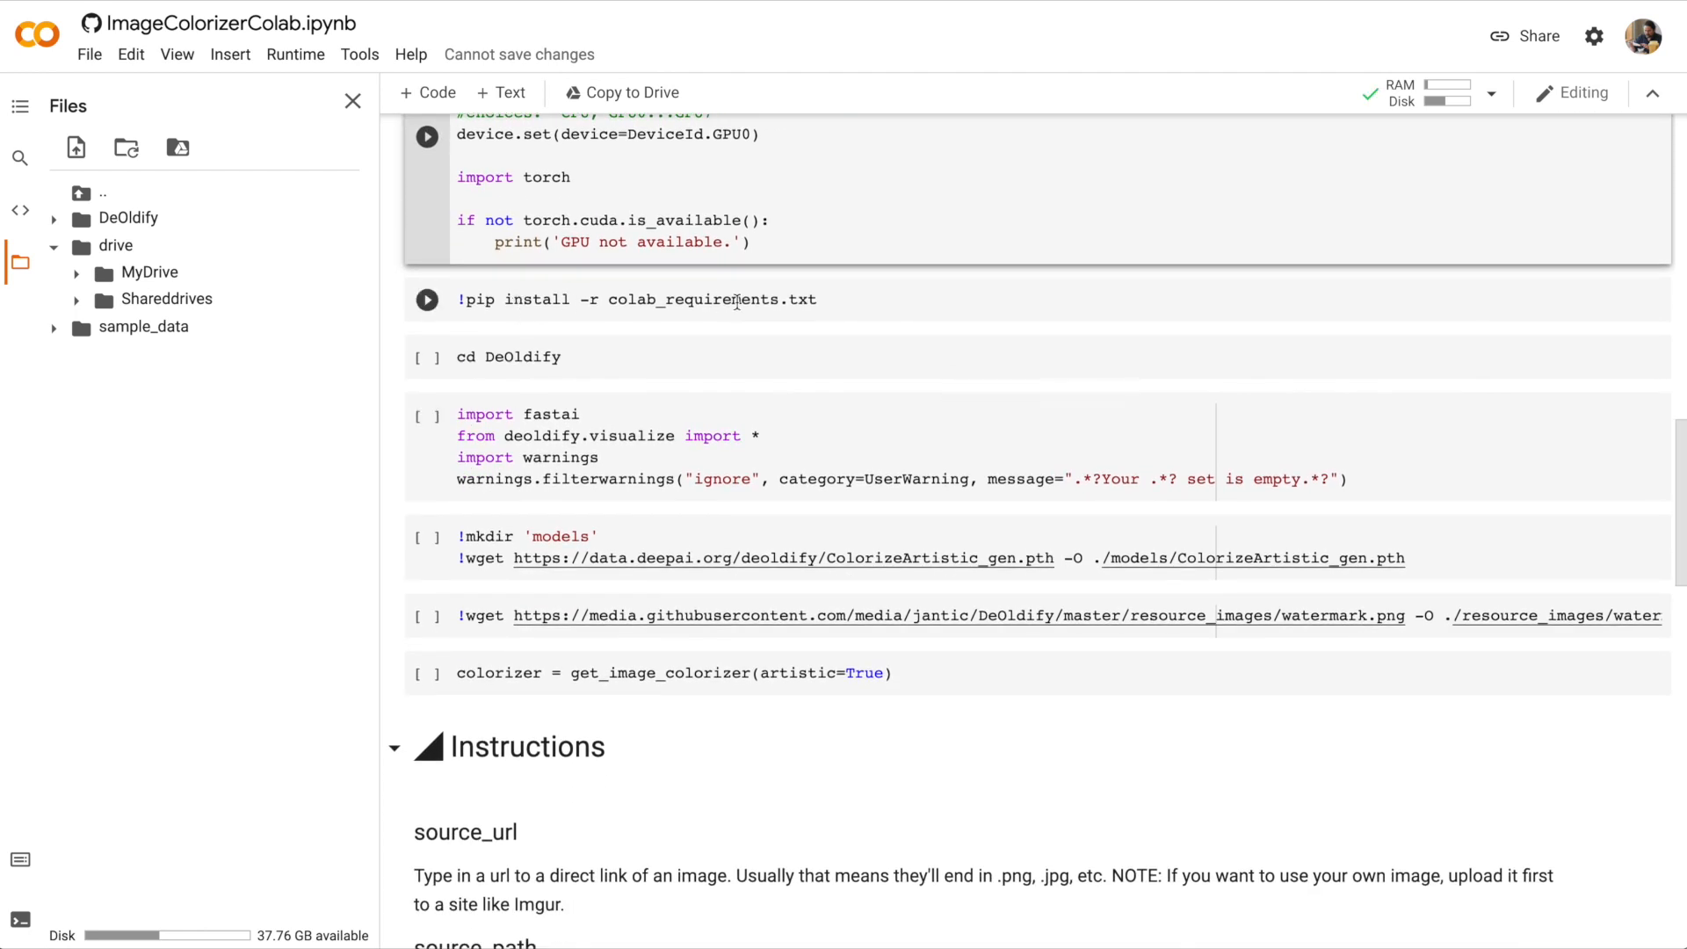
Step: Install colab_requirements.txt with pip and scroll through the output
click(427, 299)
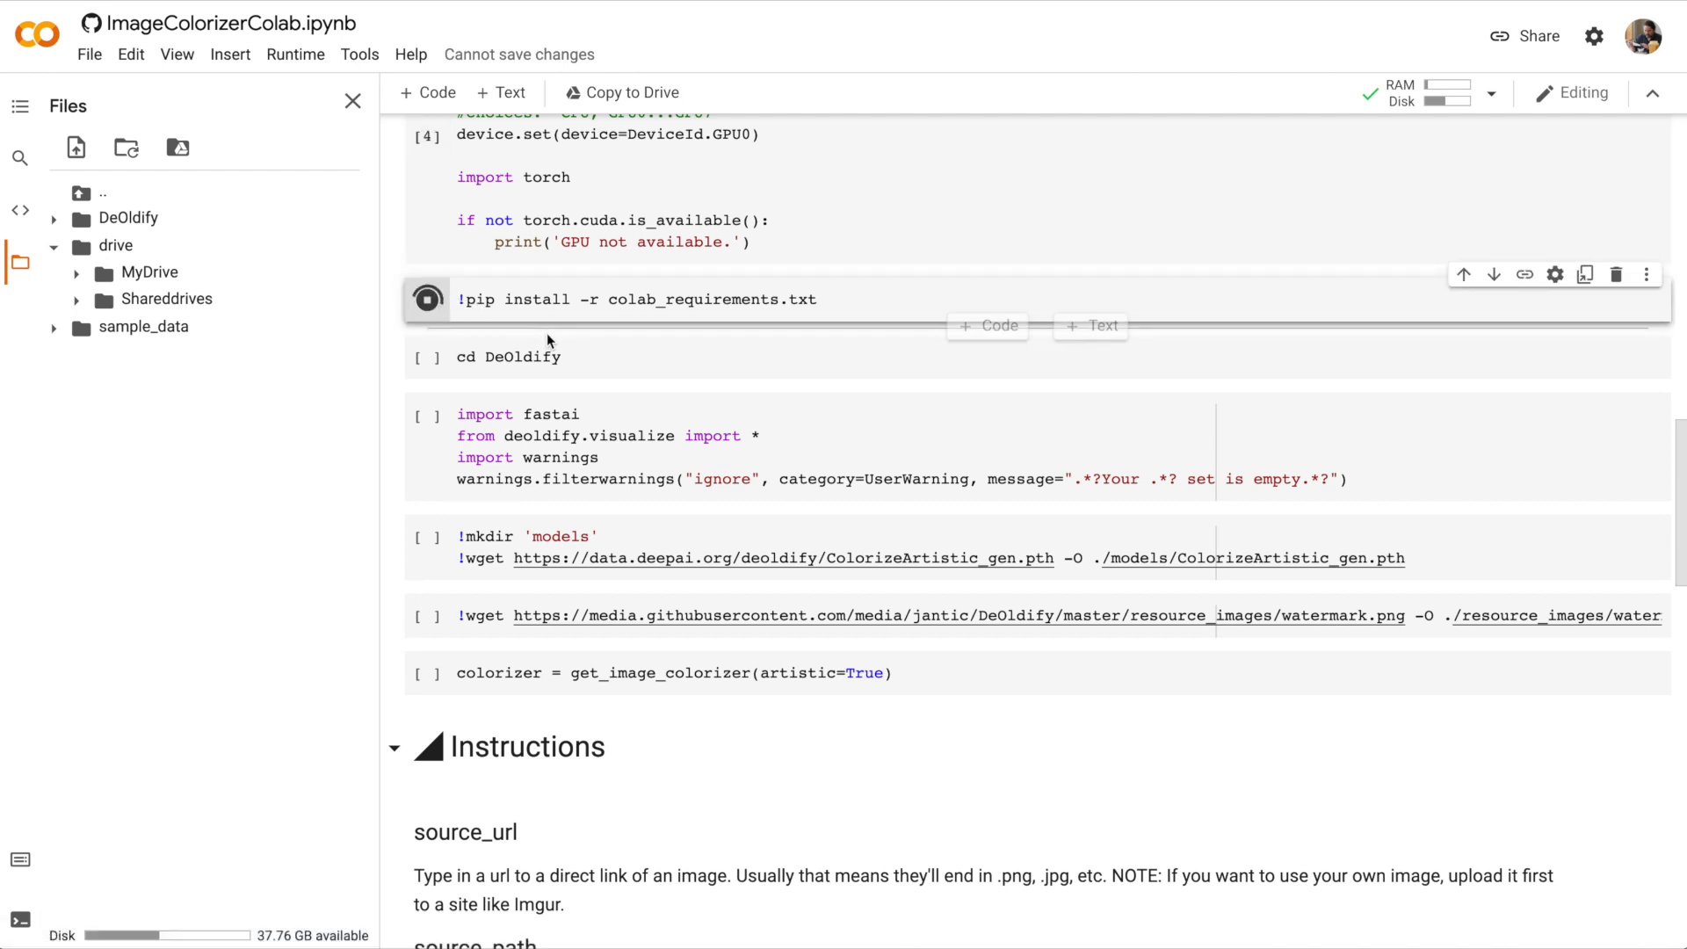
click(426, 298)
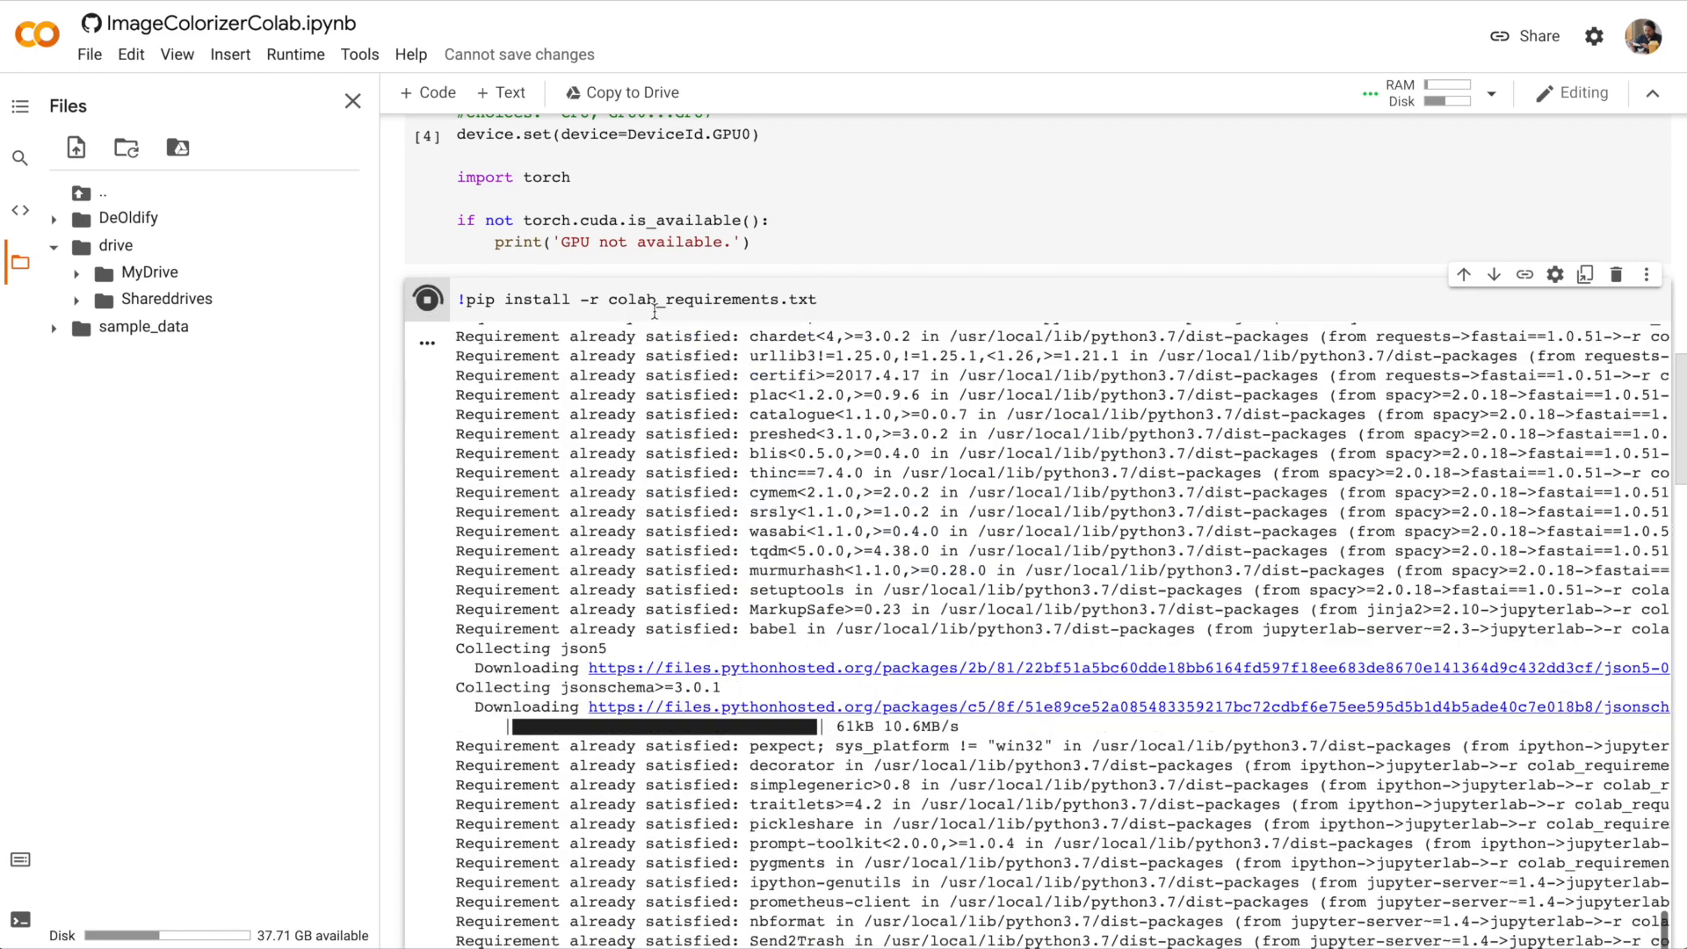
scroll(down, 3)
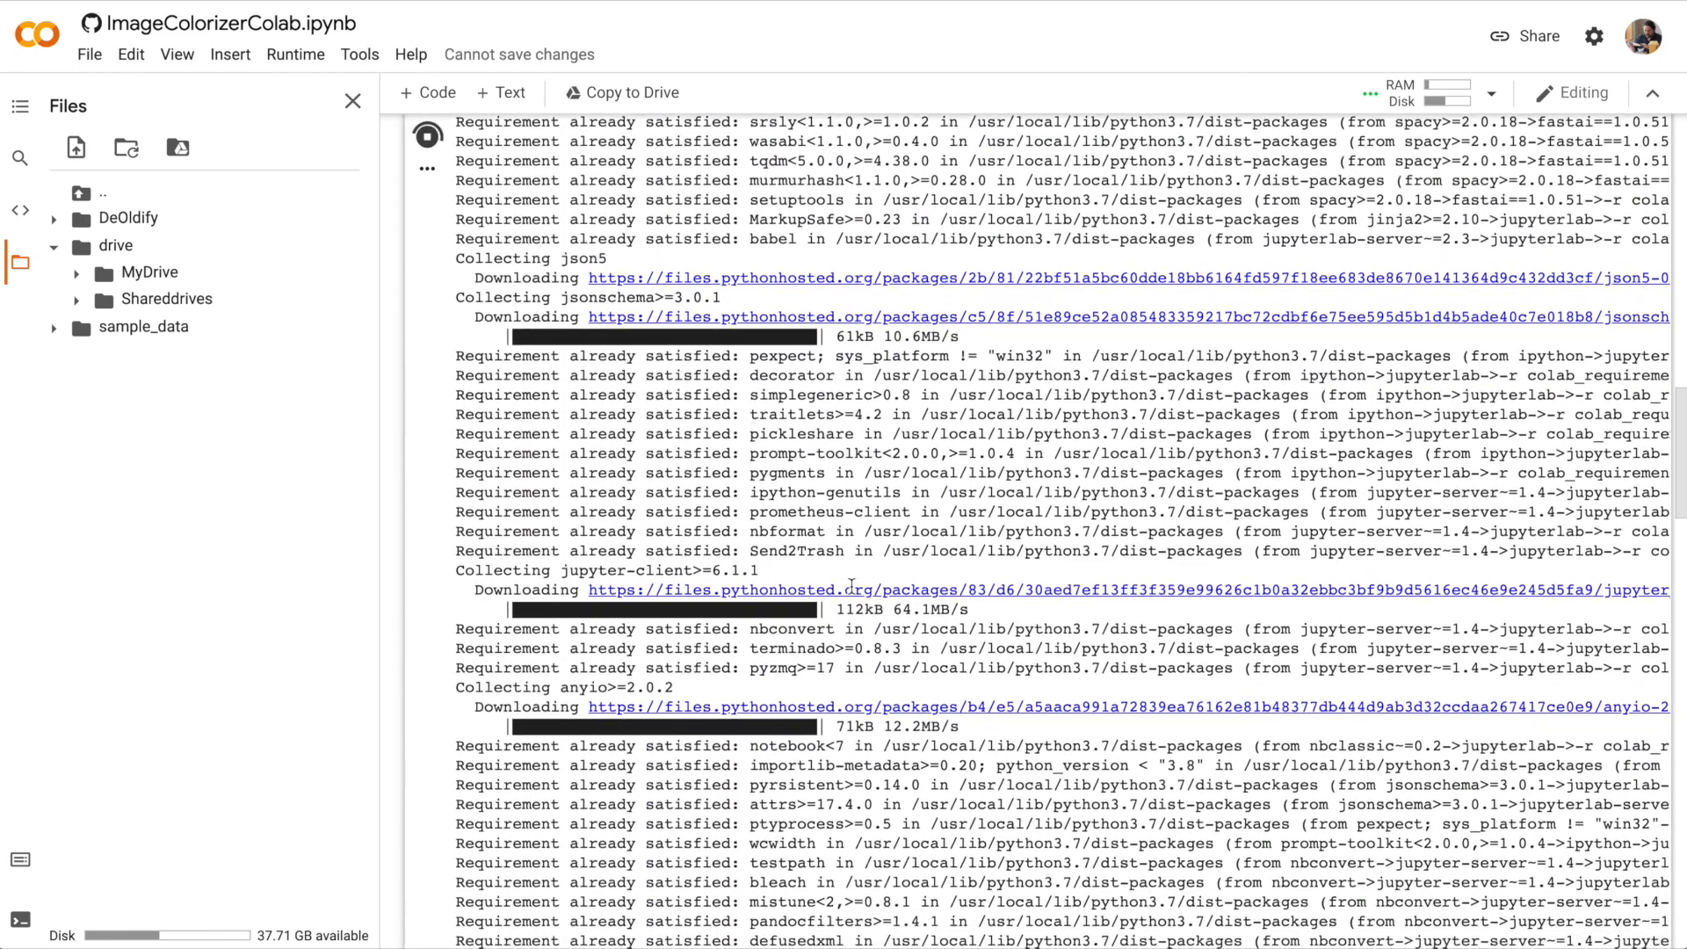
scroll(down, 3)
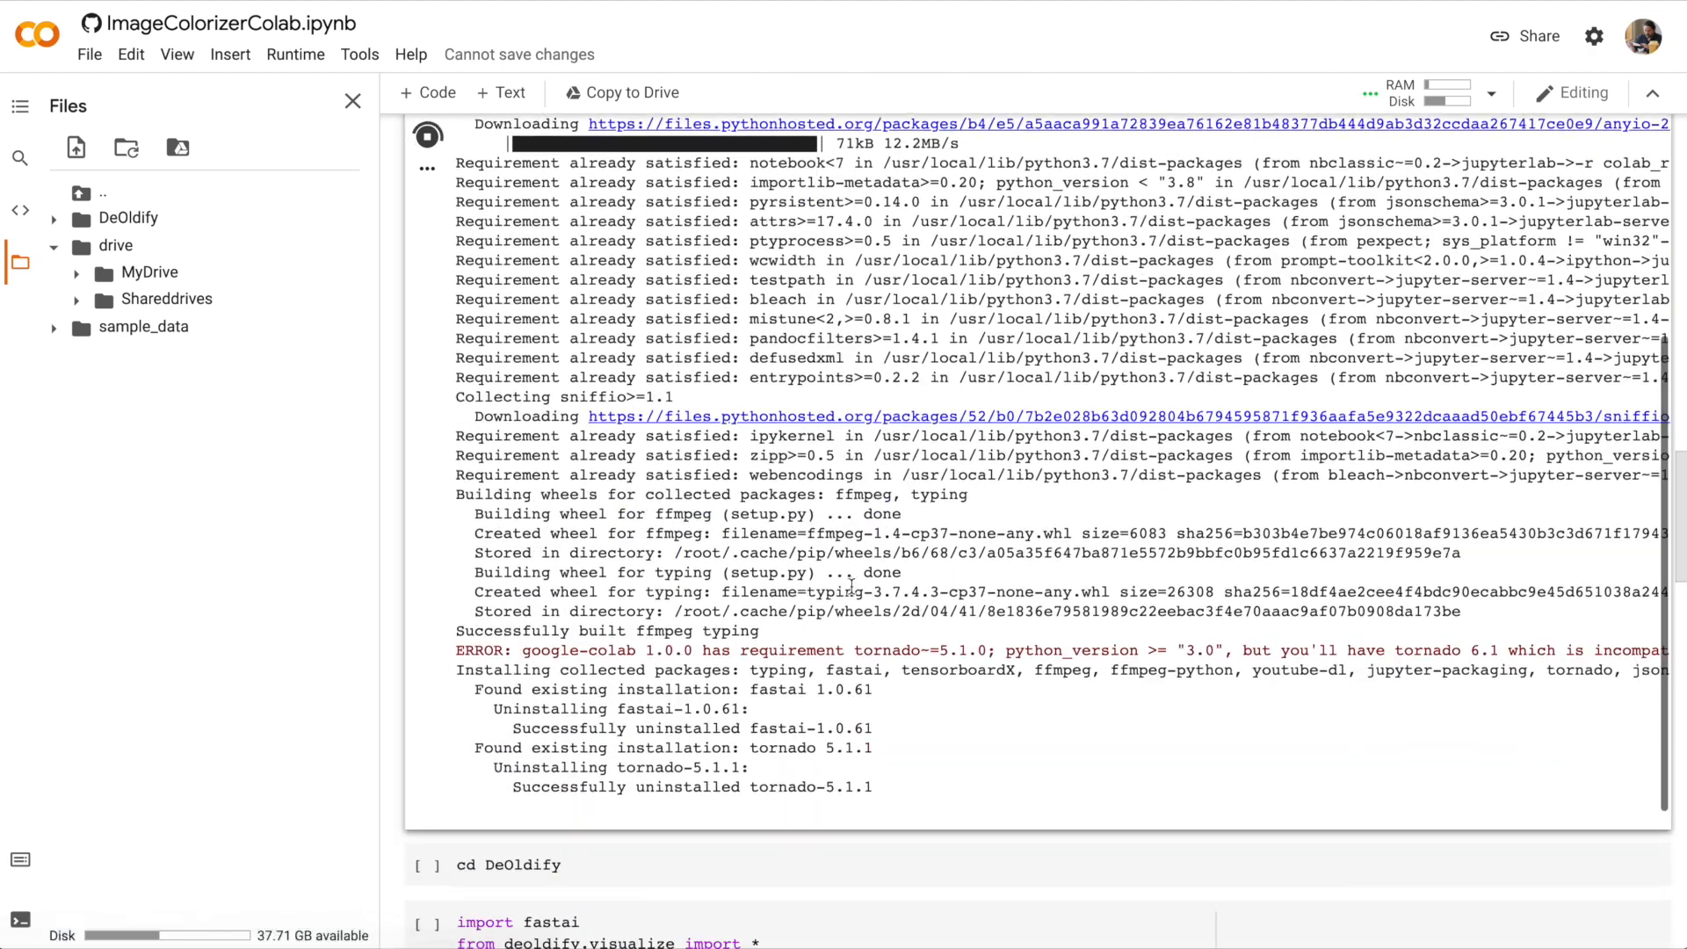
scroll(down, 3)
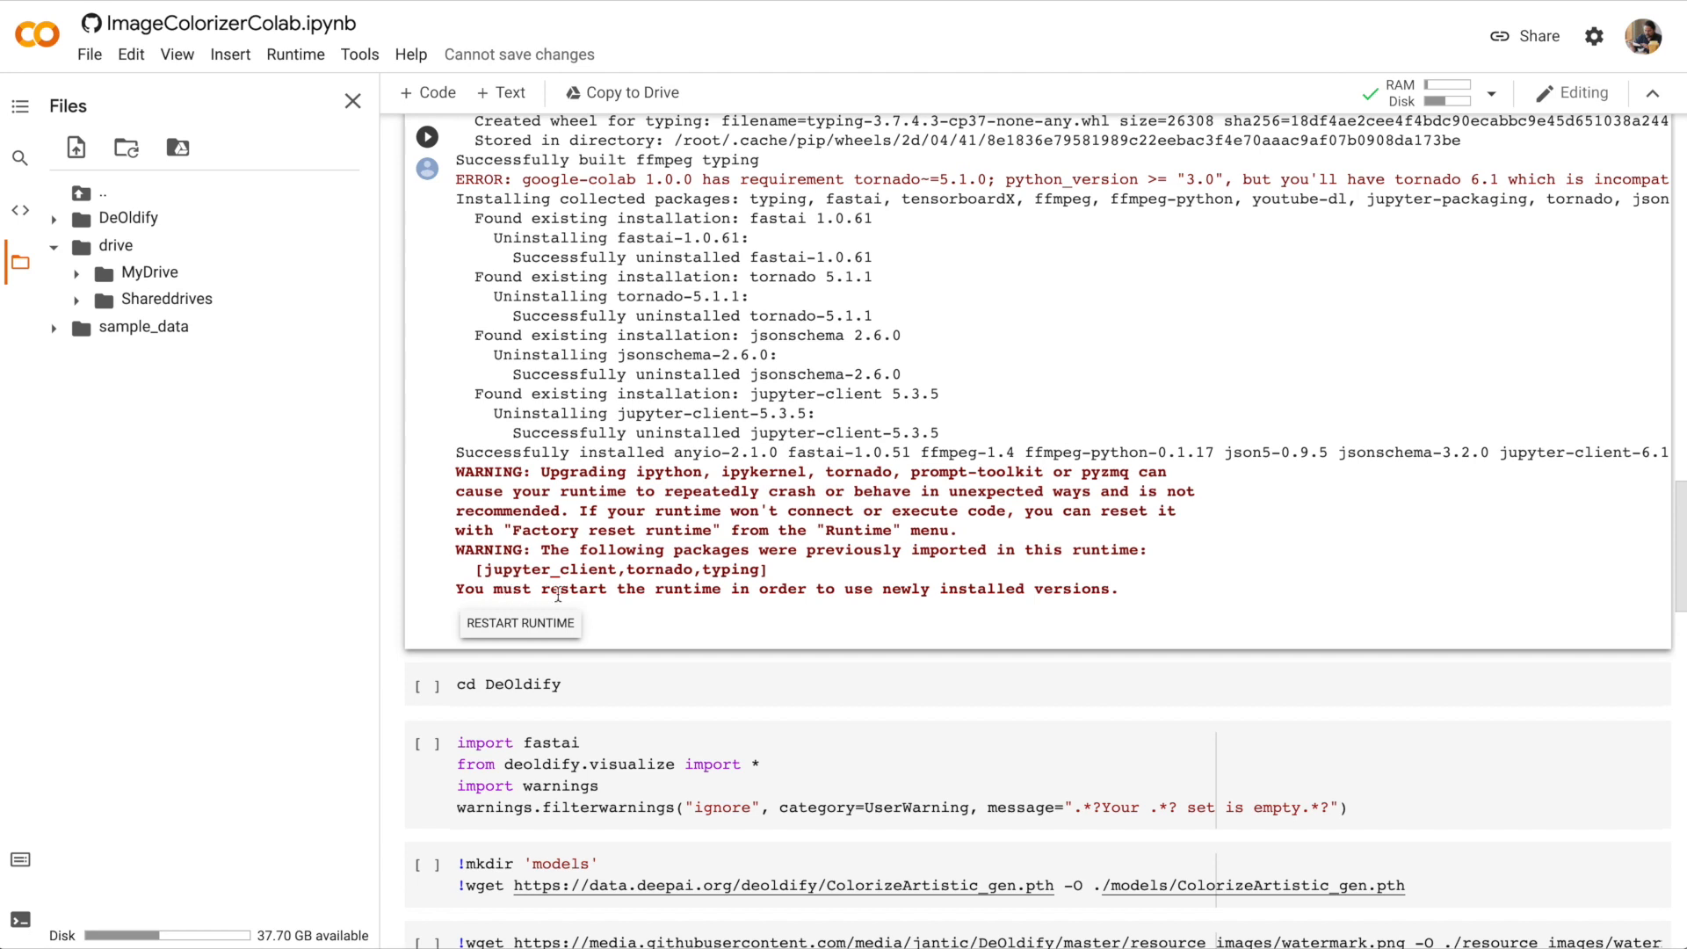
mouse_move(423, 656)
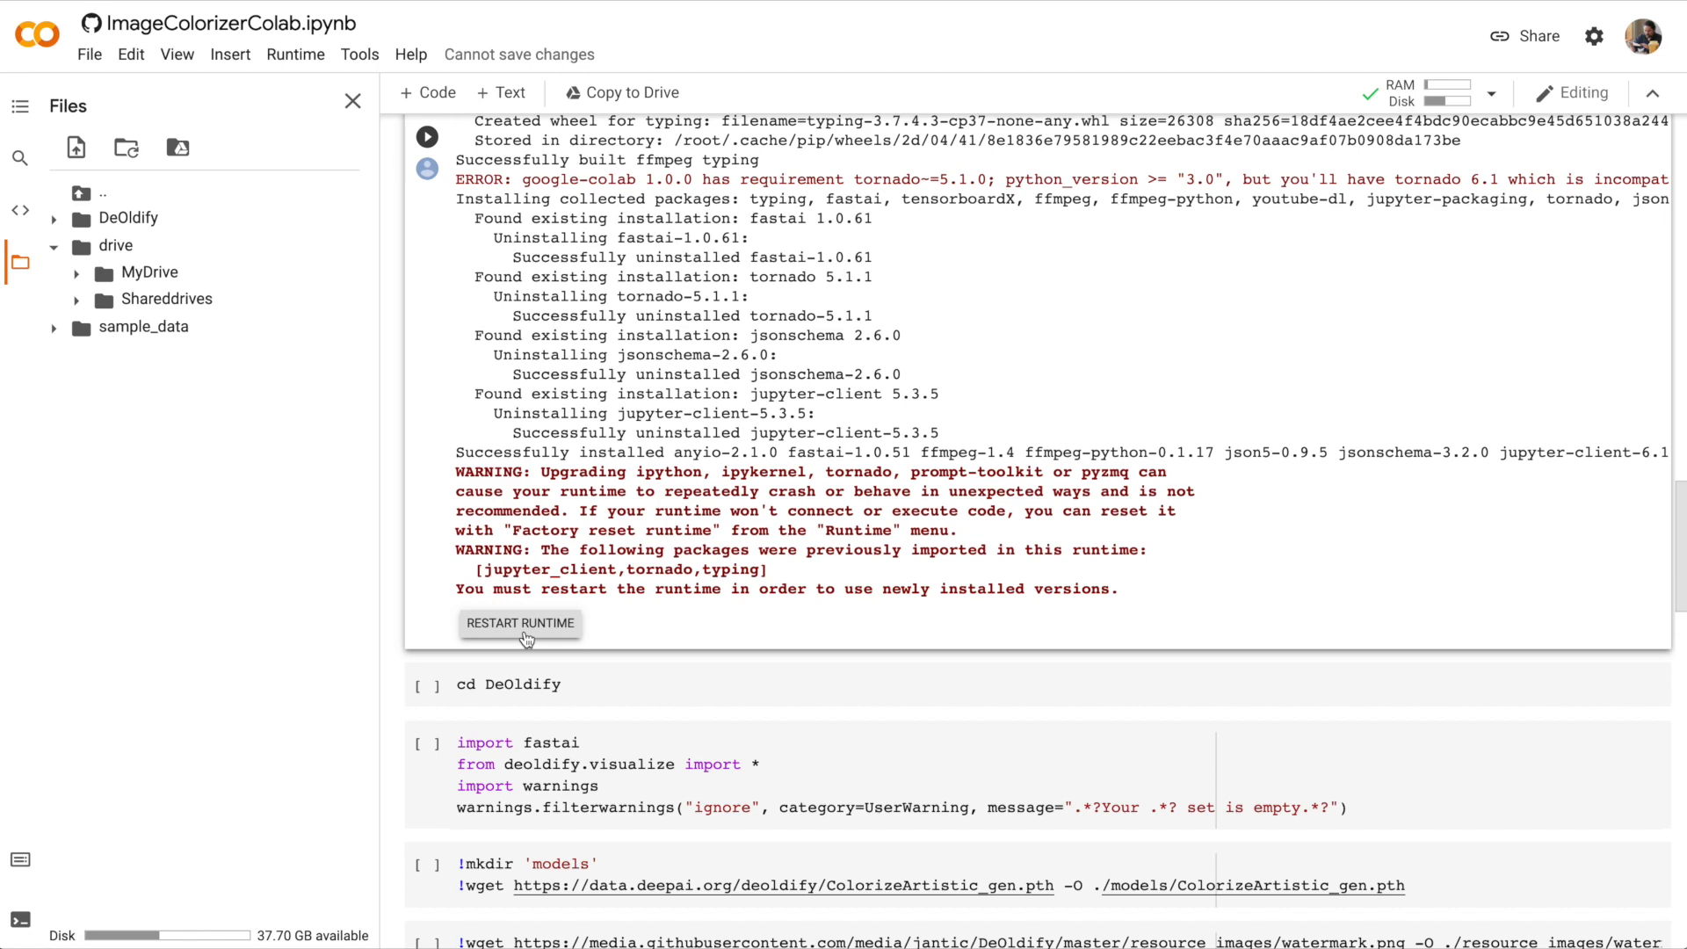
Step: Handle the restart-runtime confirmation raised after the requirements install
click(519, 622)
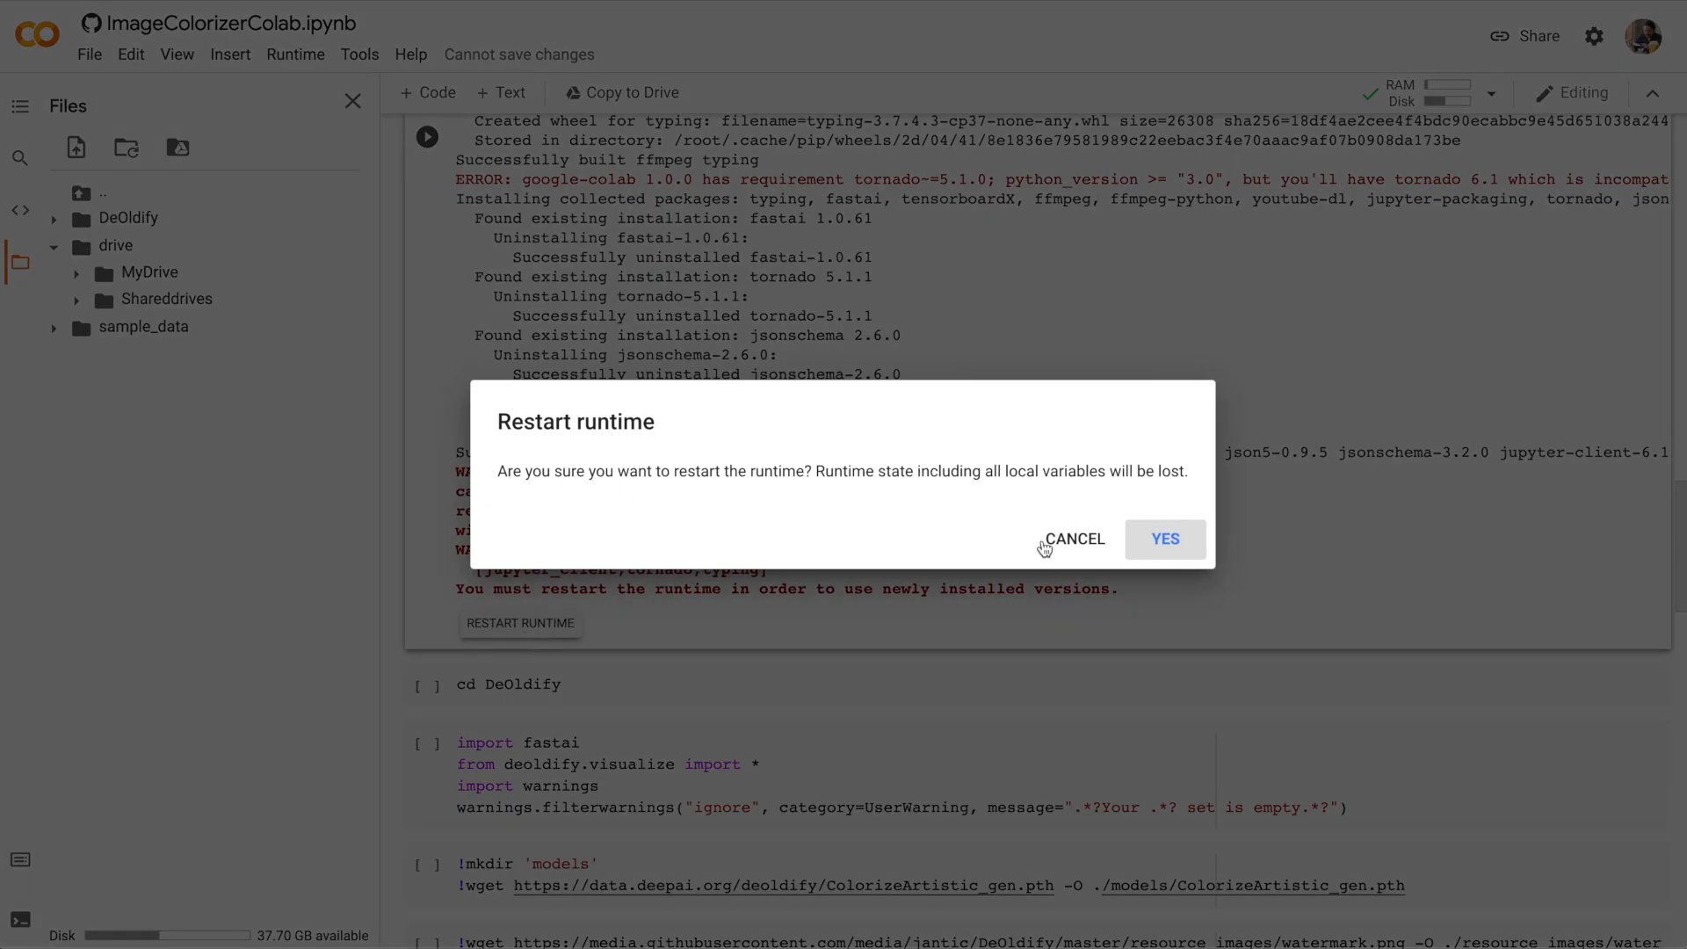
click(1164, 538)
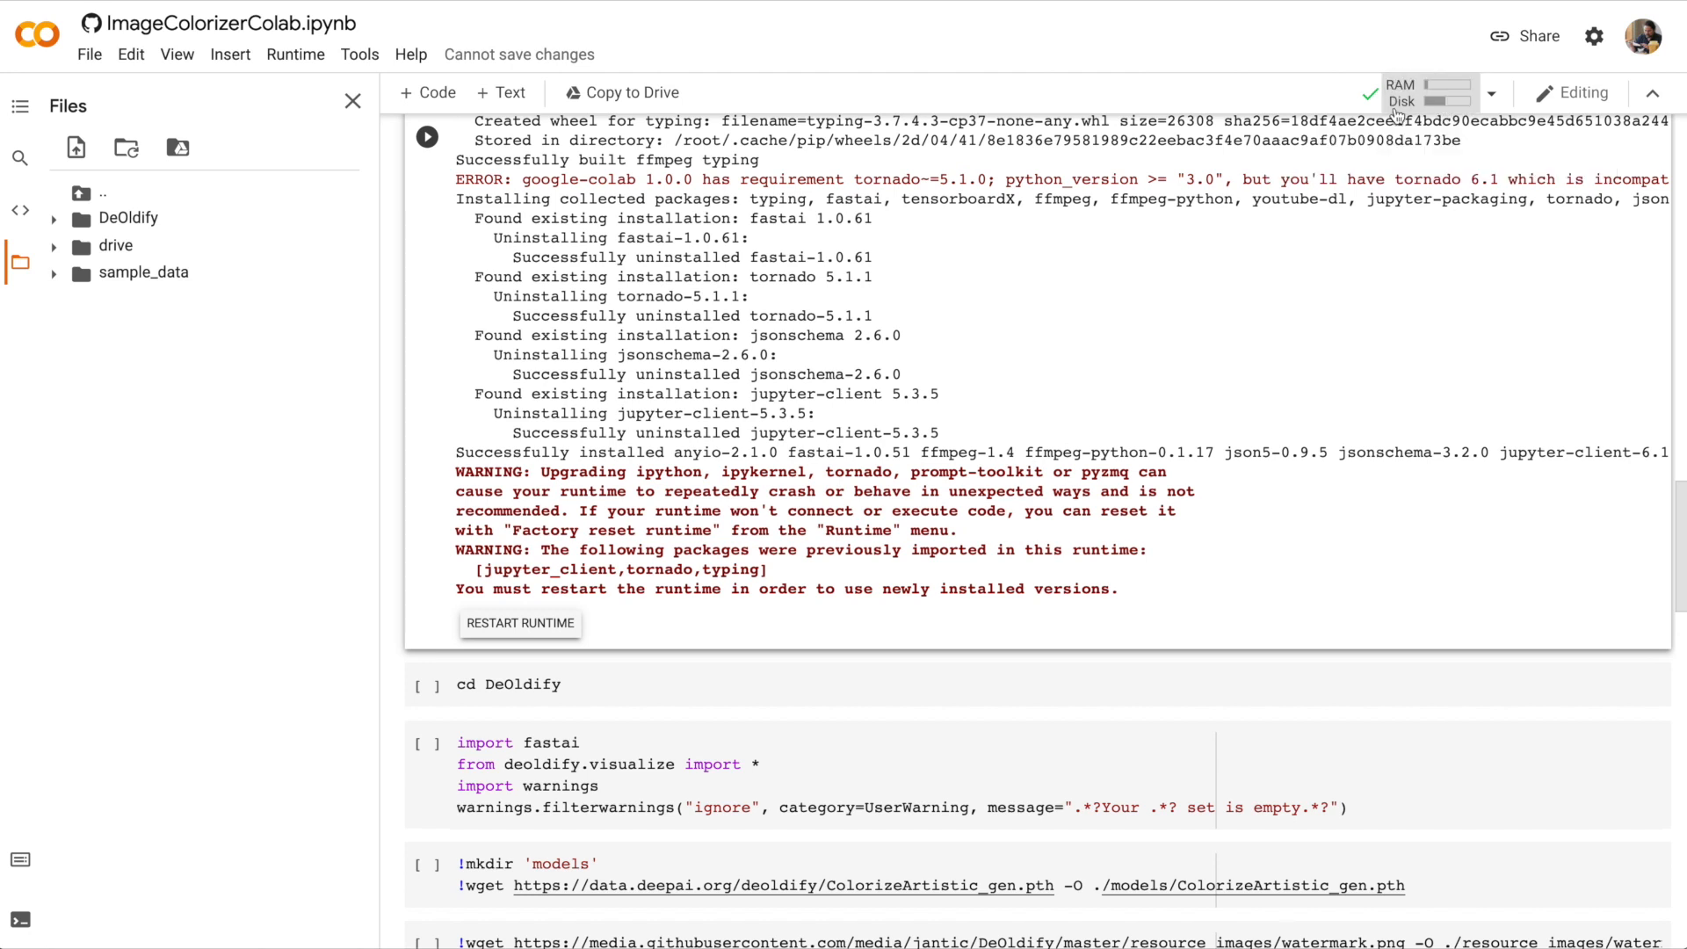
scroll(down, 3)
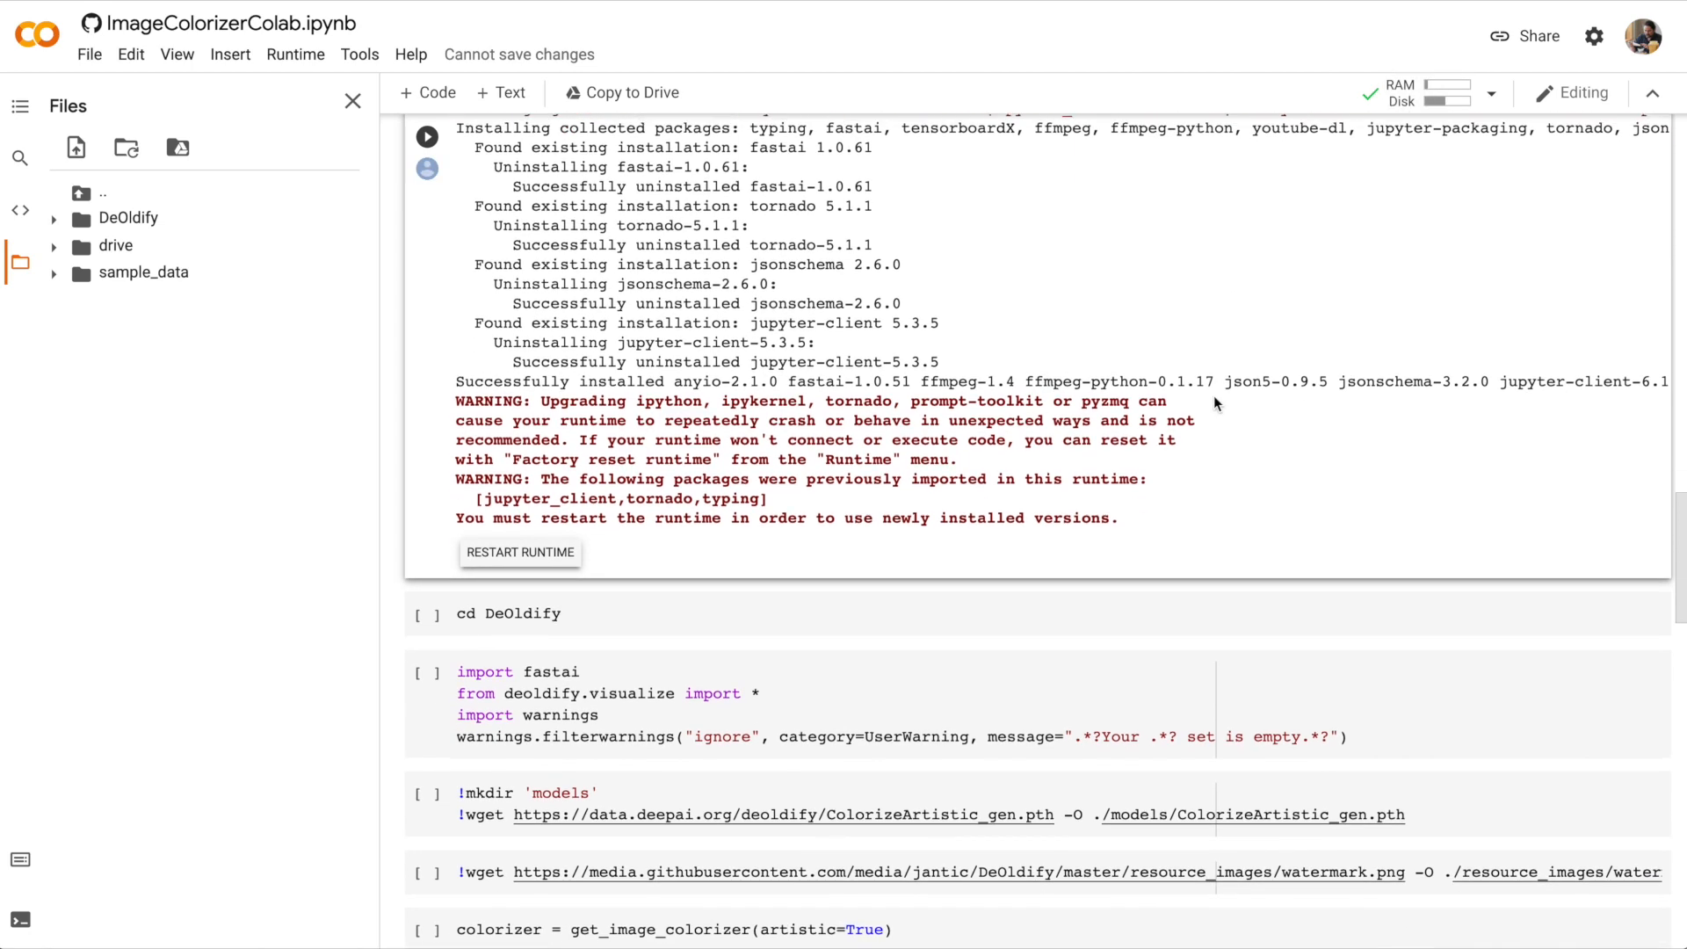
scroll(down, 3)
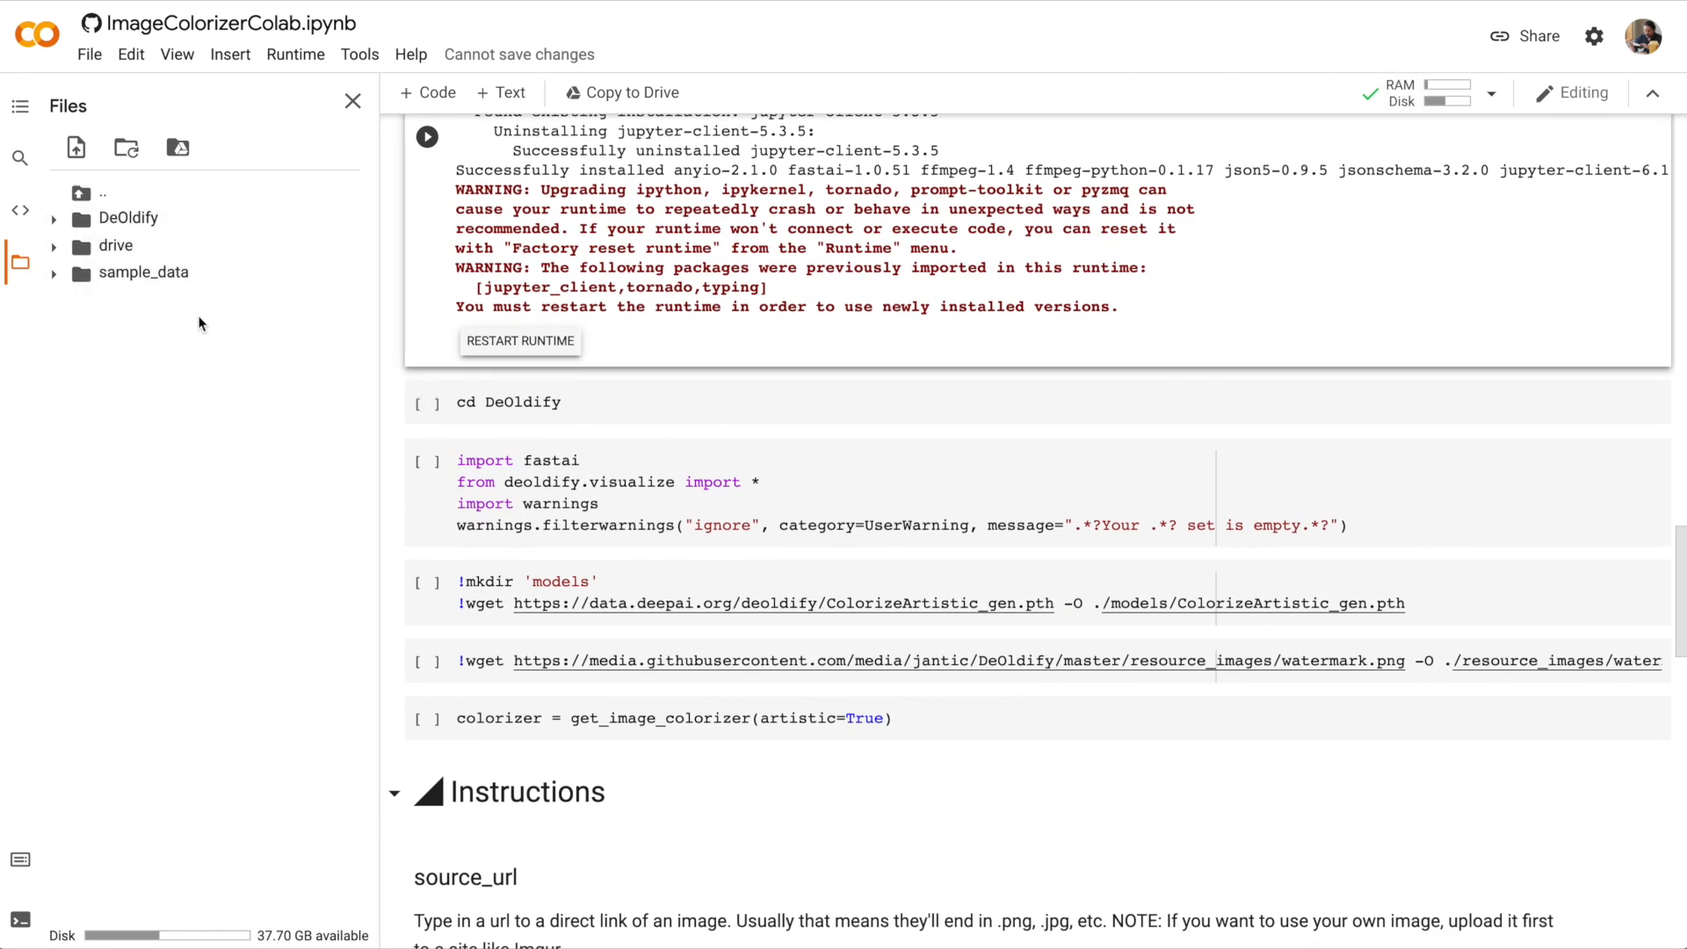
mouse_move(427, 402)
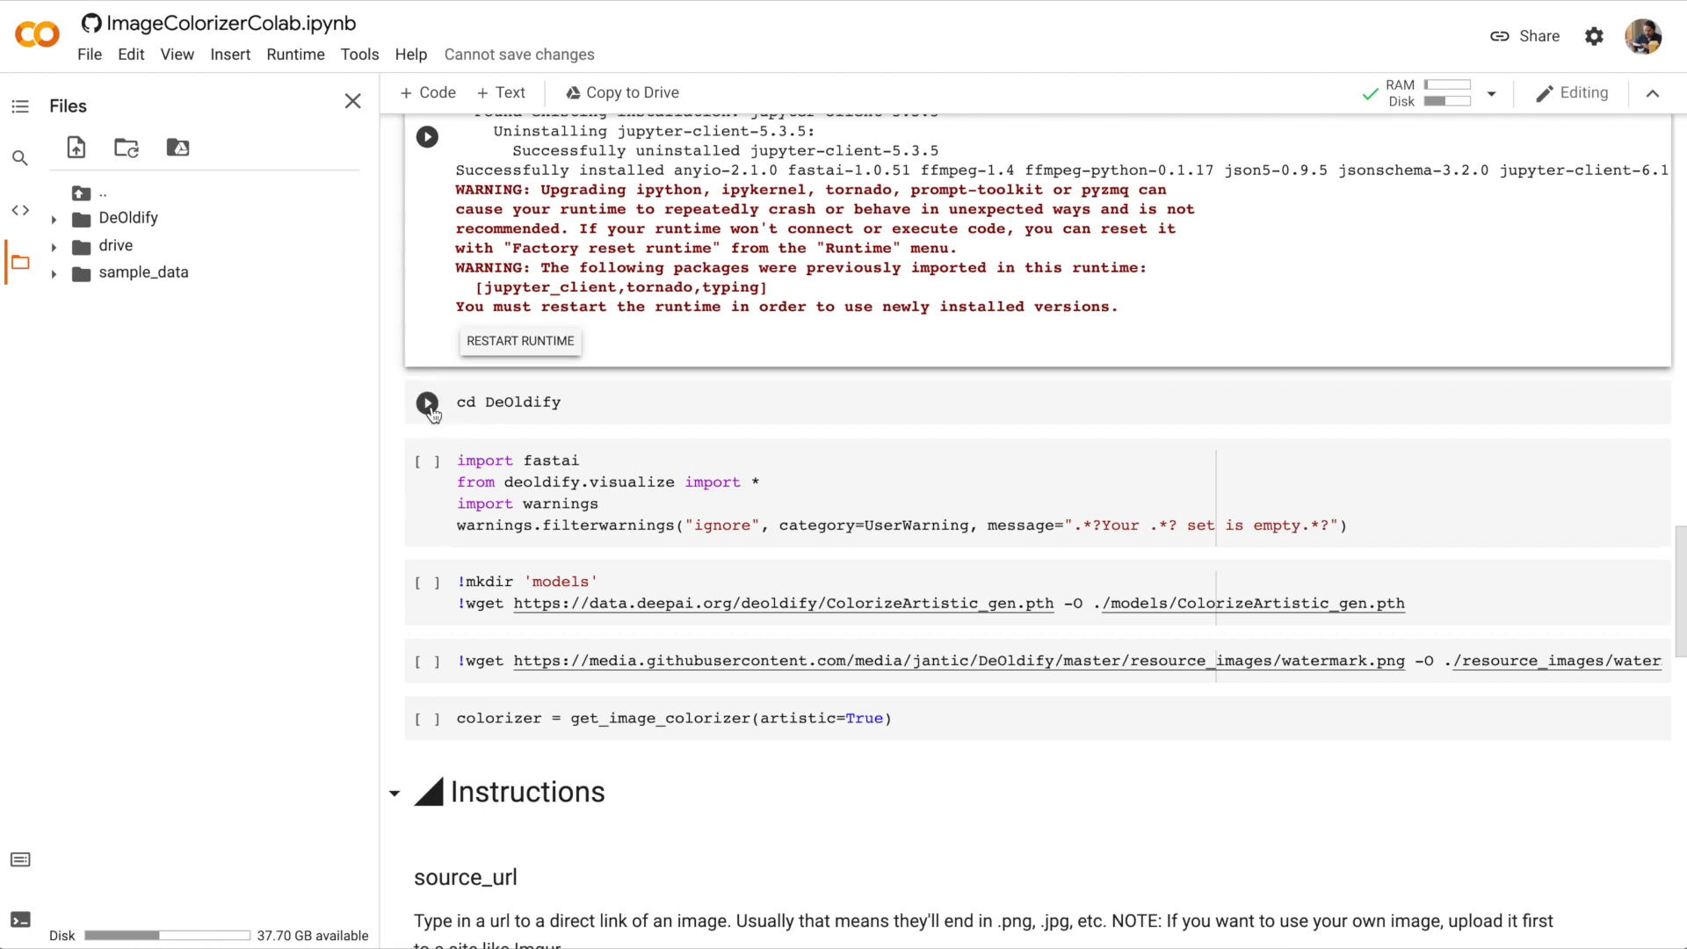
Step: Run the cd DeOldify, import, and ColorizeArtistic_gen.pth download cells in order
click(426, 403)
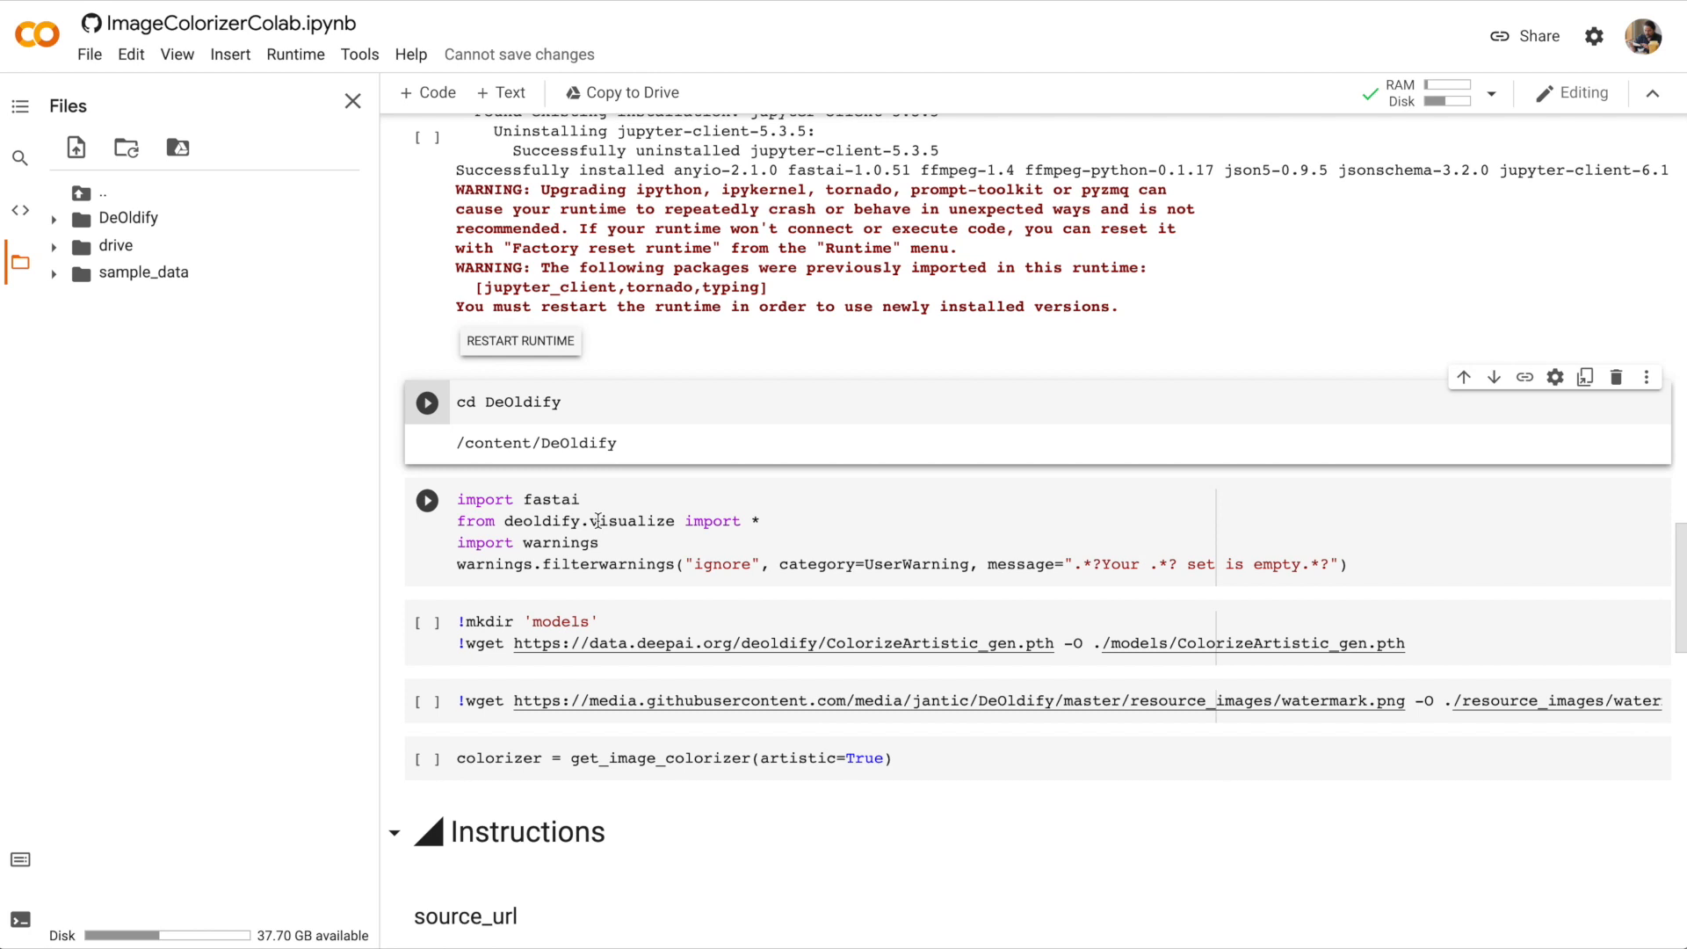
scroll(down, 3)
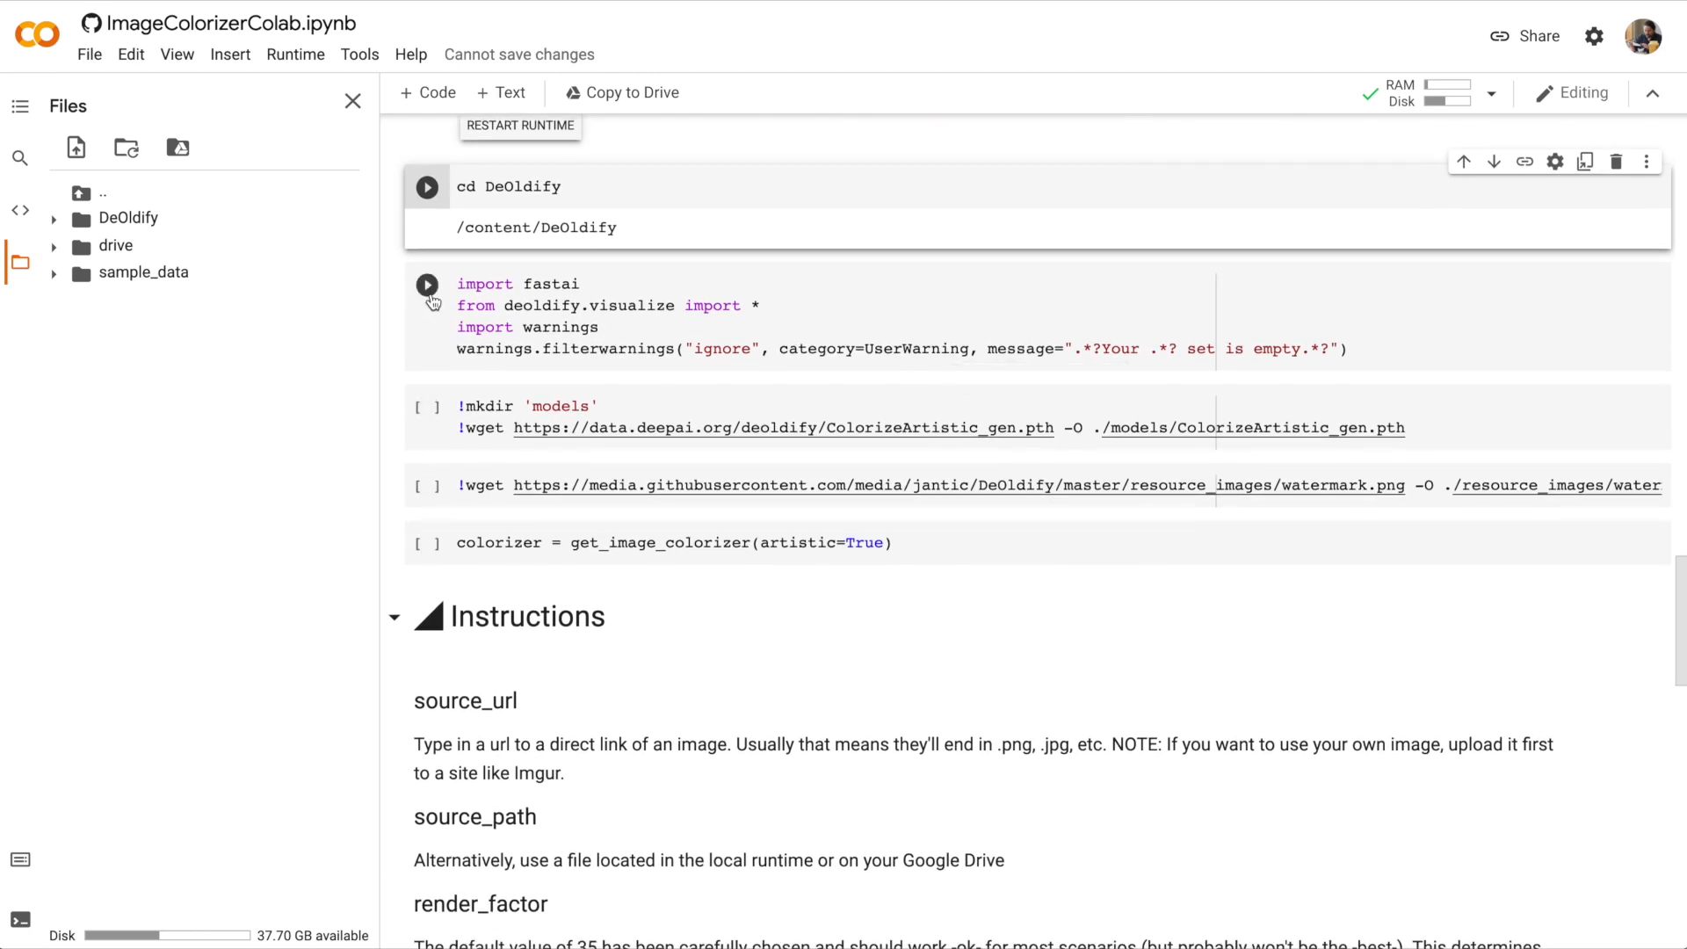
click(426, 283)
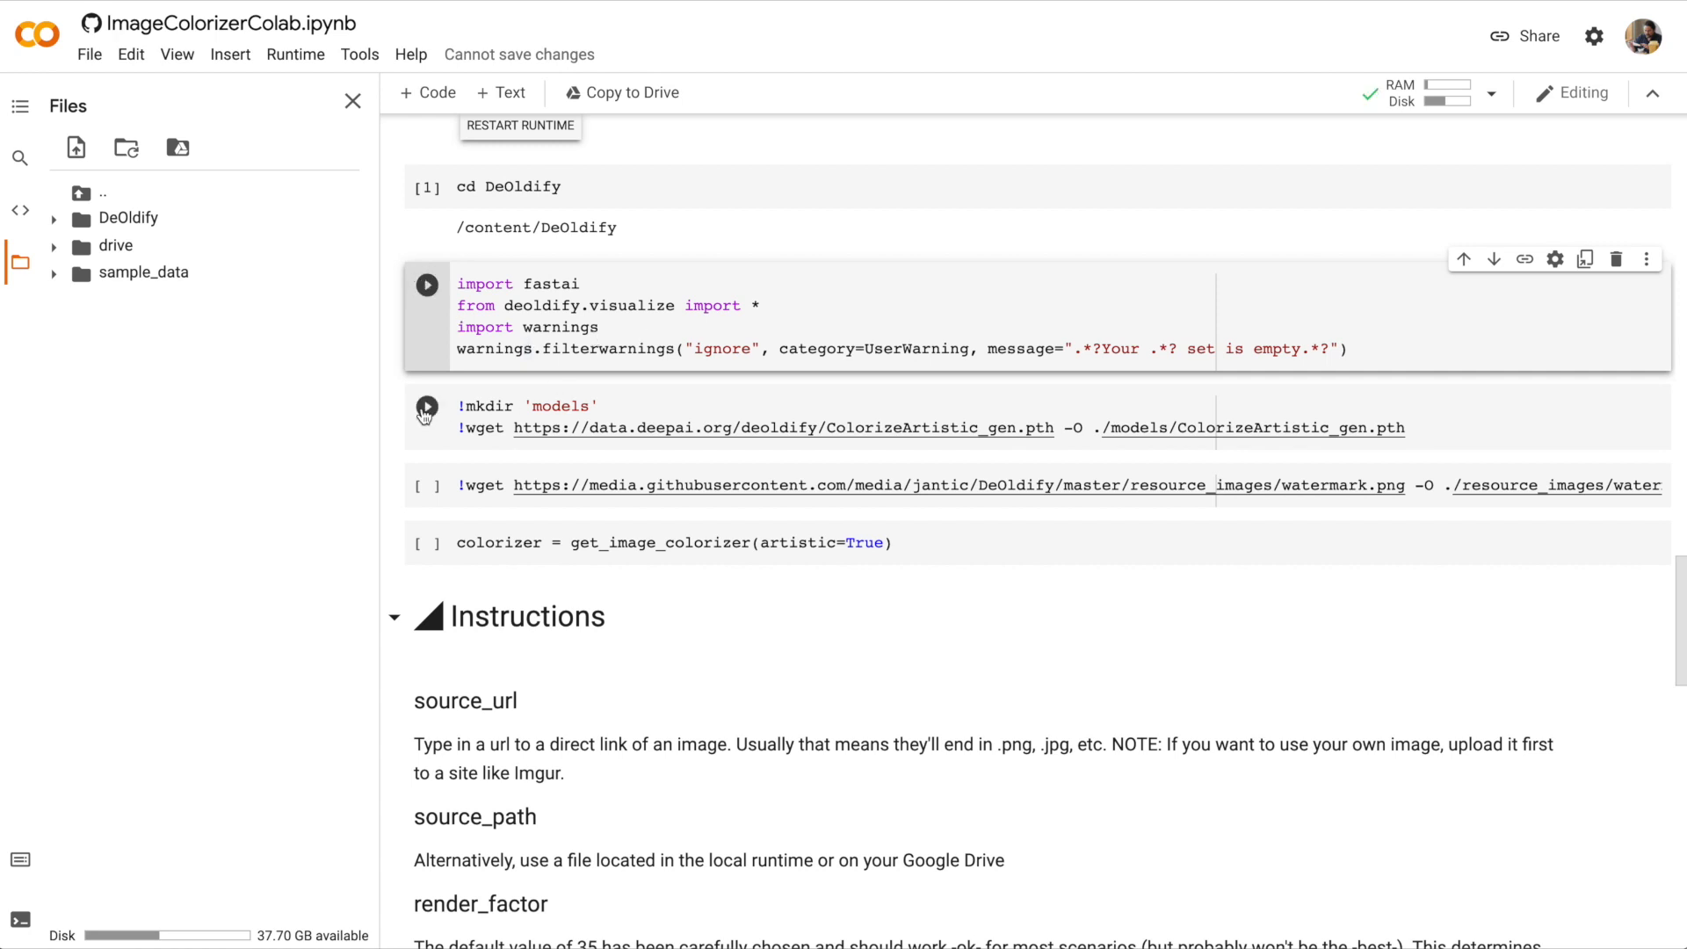
click(426, 406)
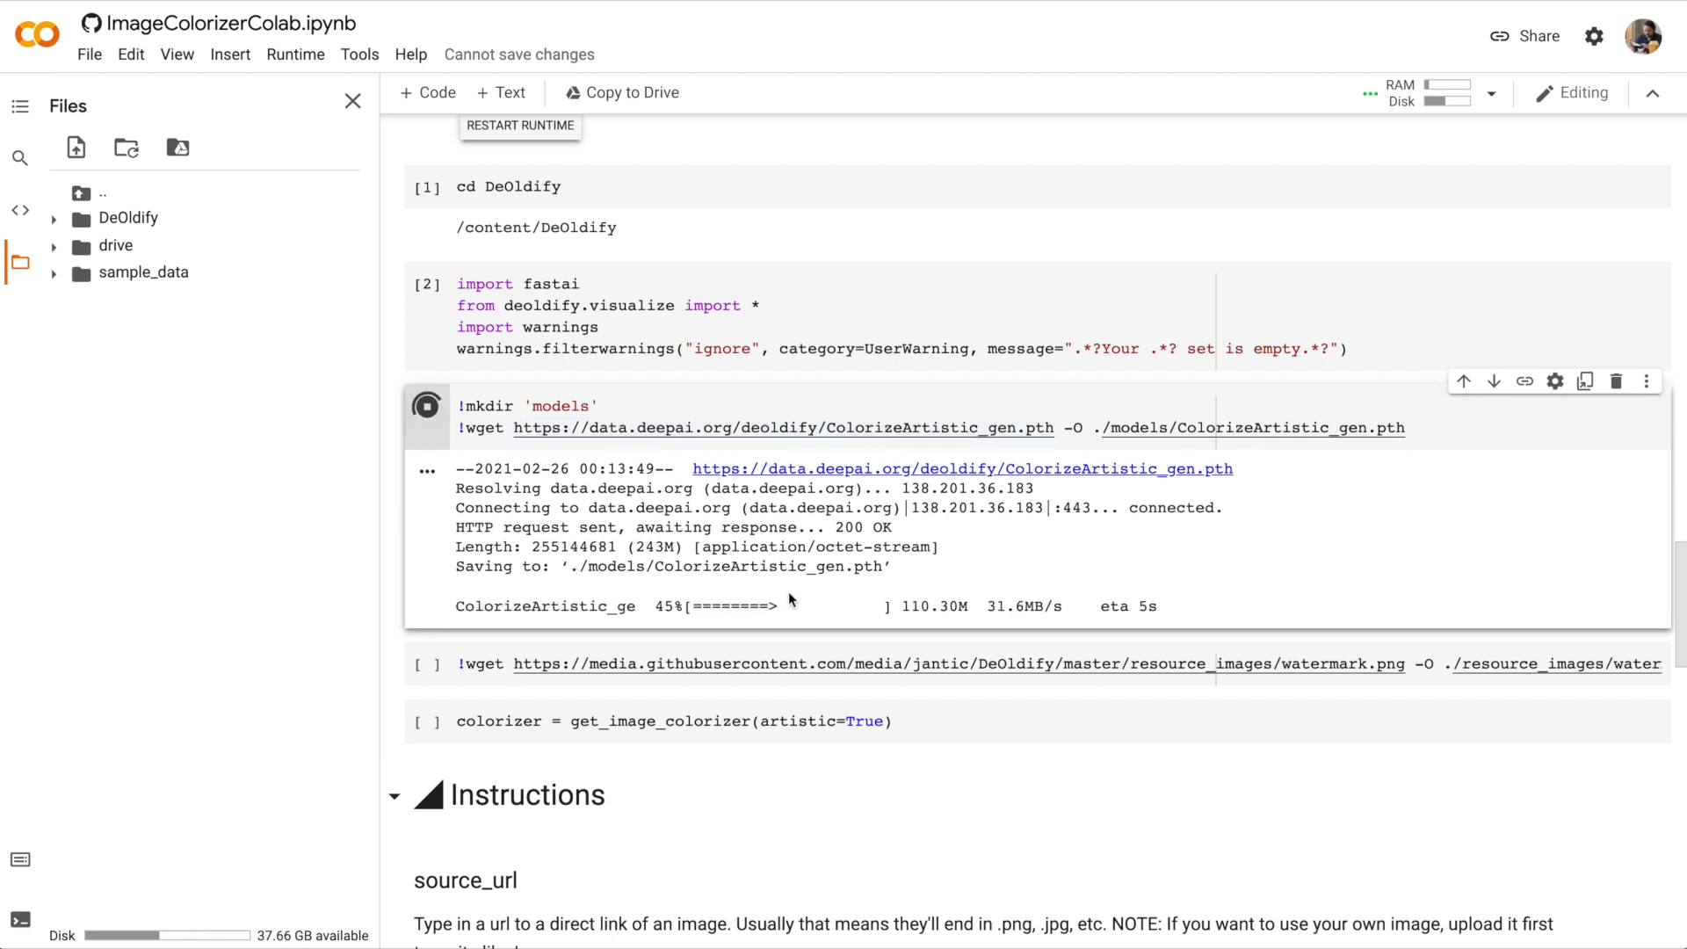
scroll(down, 3)
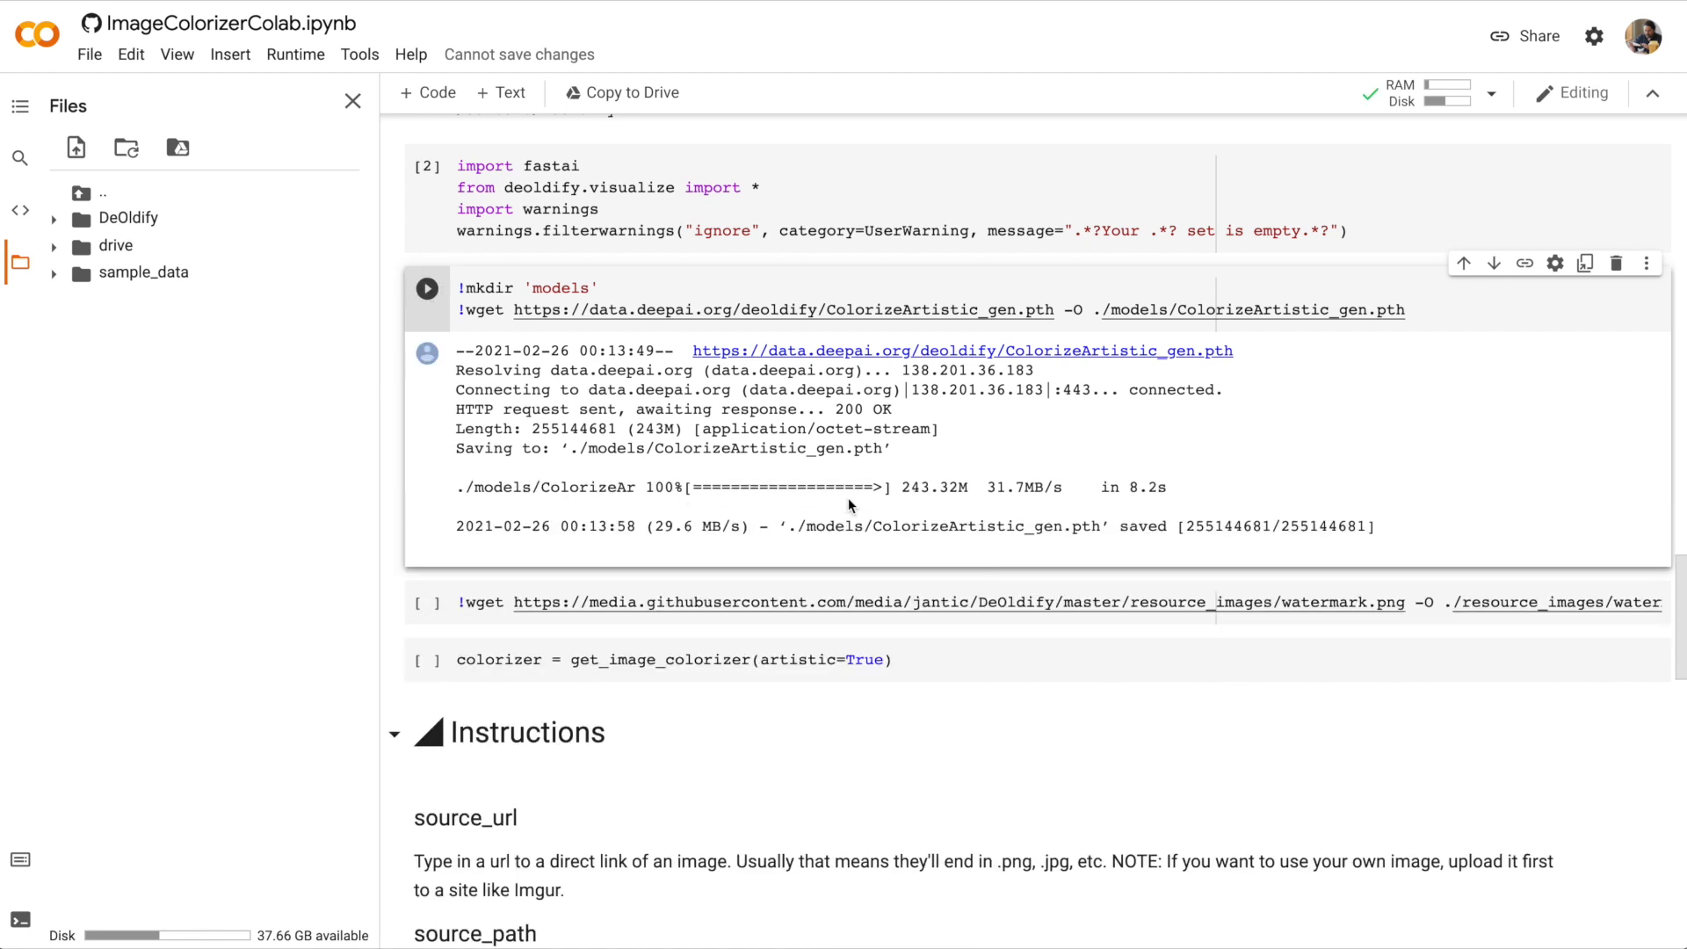
scroll(down, 3)
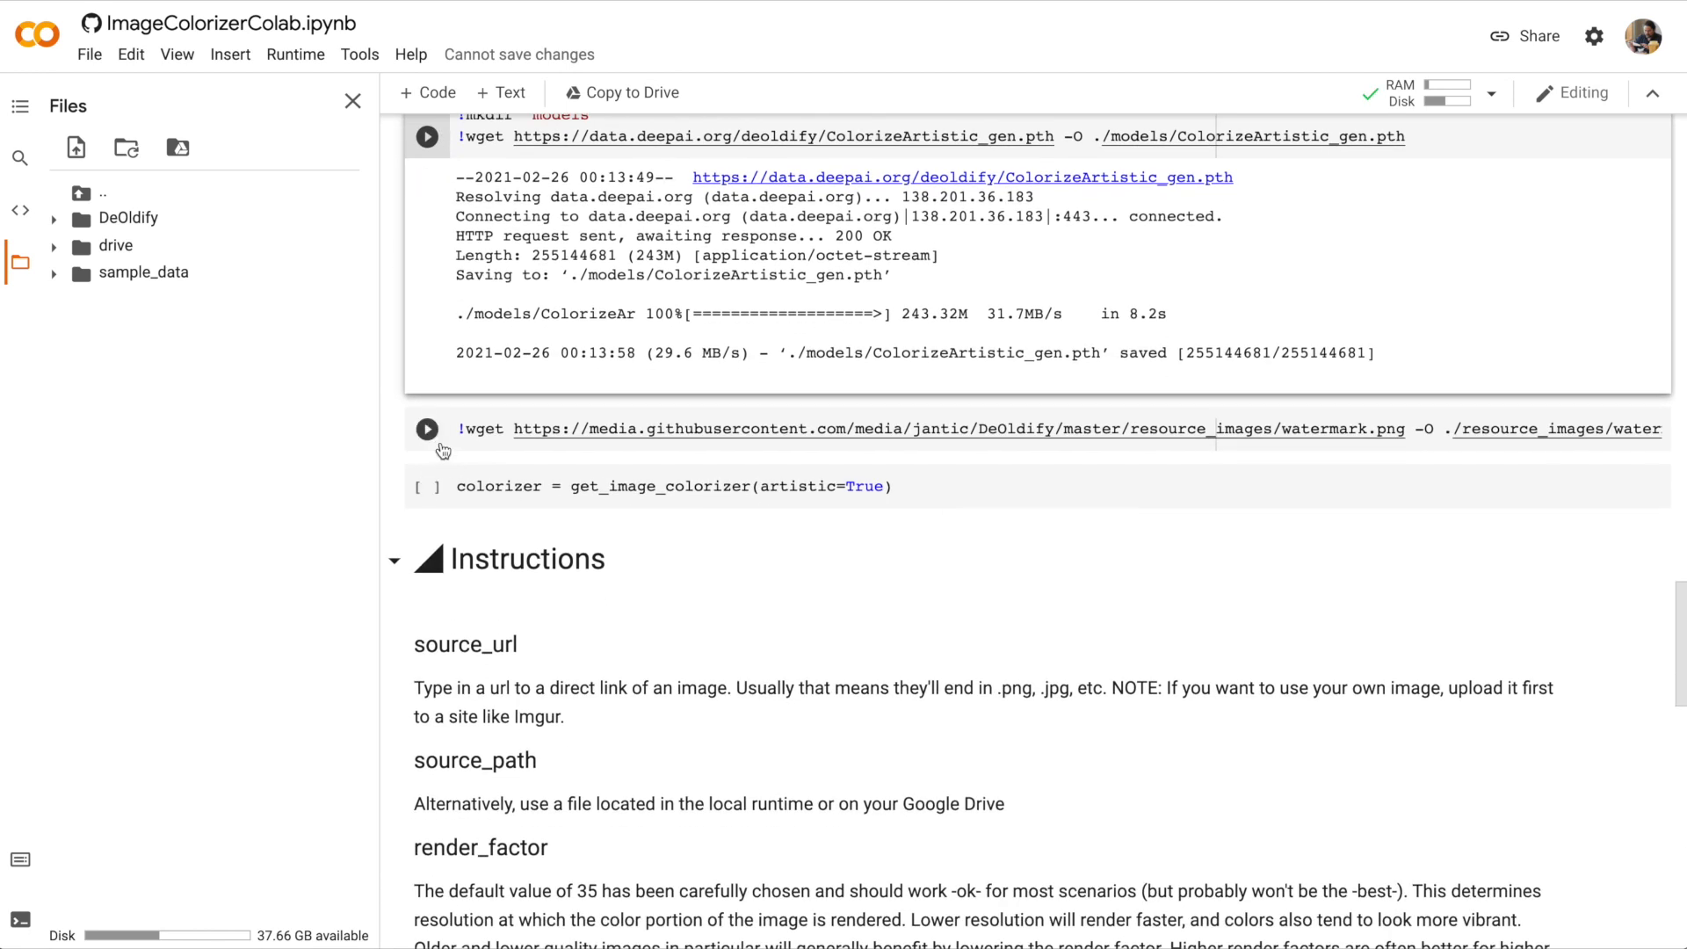
Step: Download watermark.png and run get_image_colorizer(artistic=True), fetching resnet34 weights
click(426, 428)
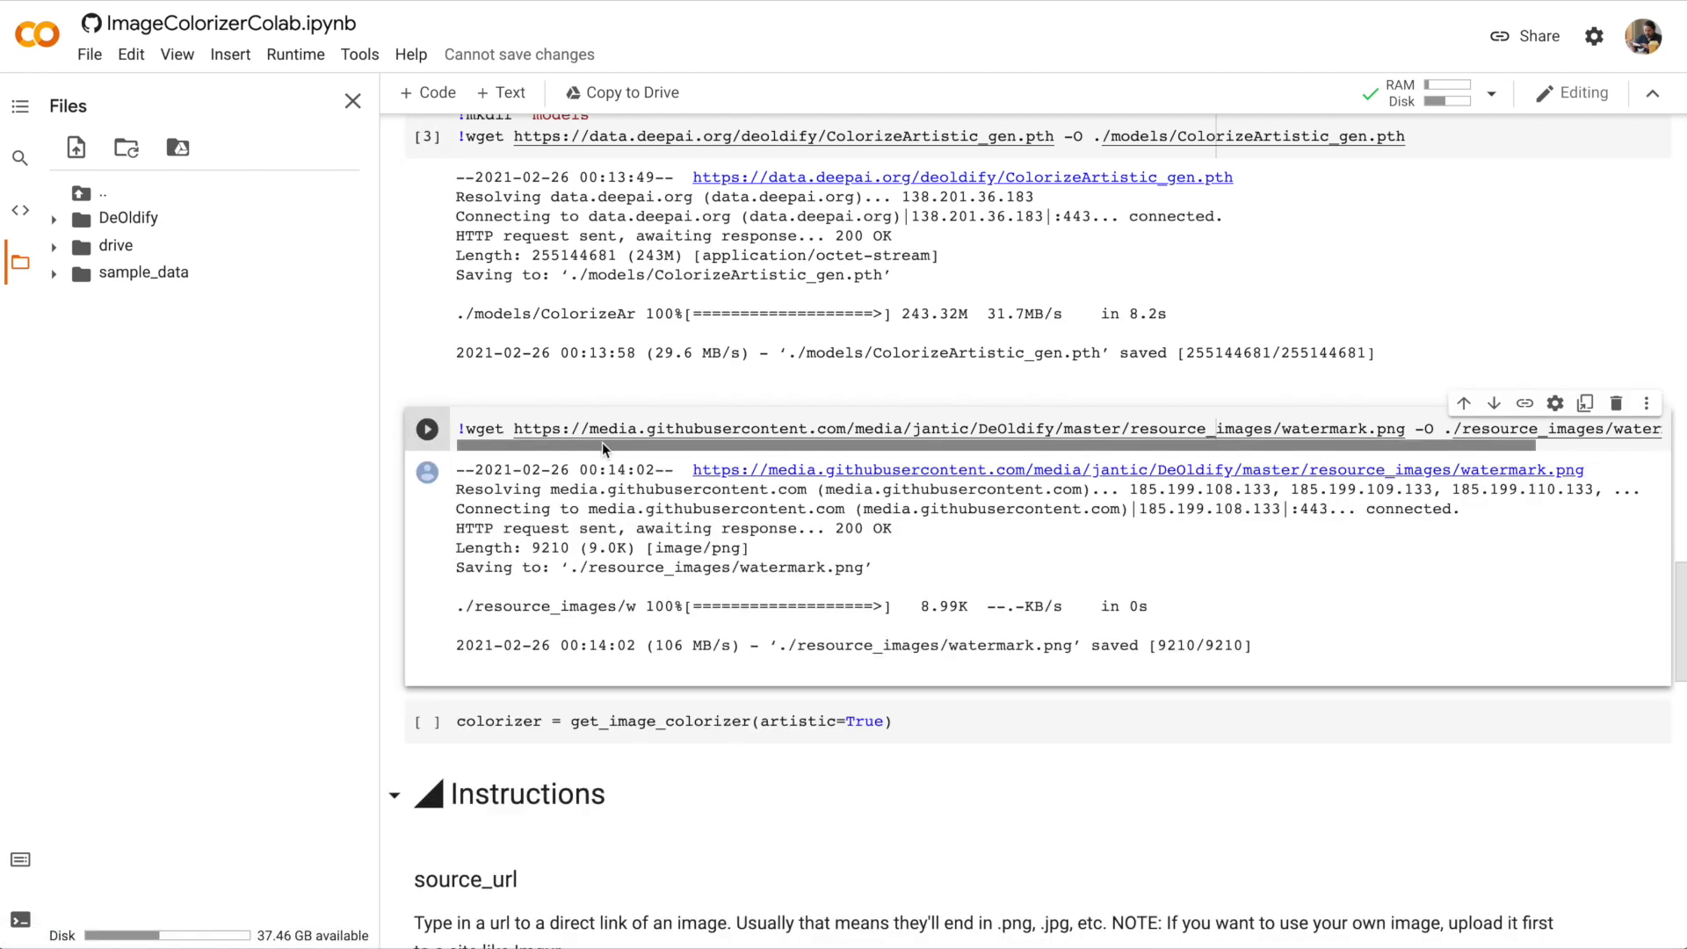
mouse_move(708, 561)
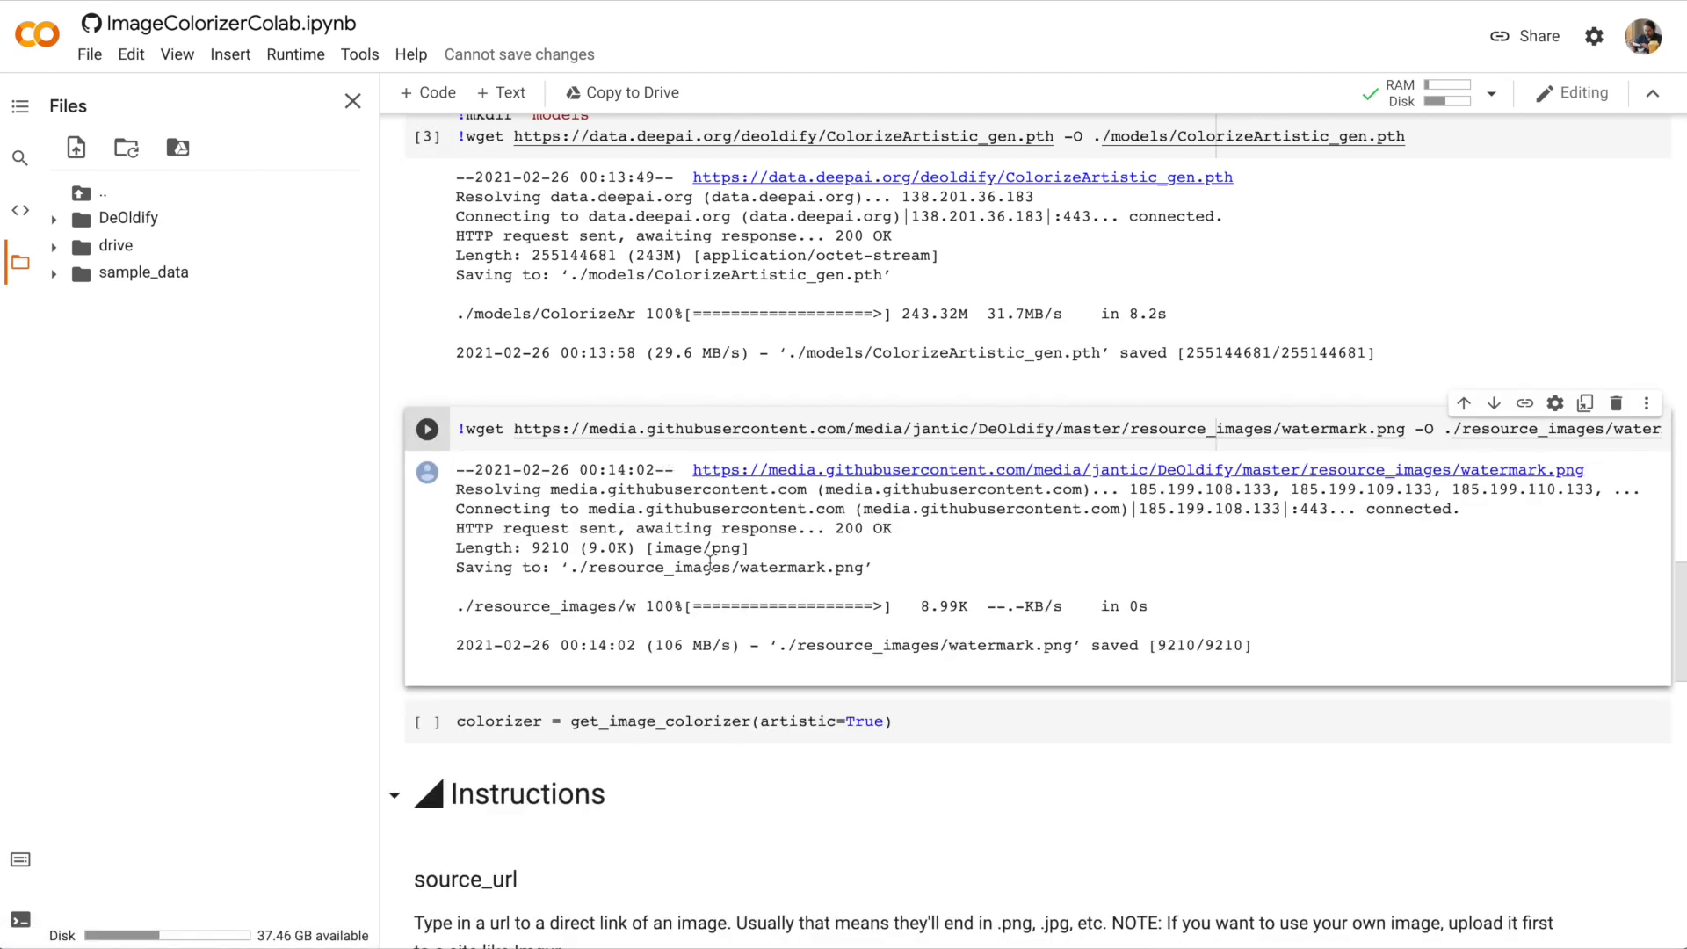
scroll(down, 3)
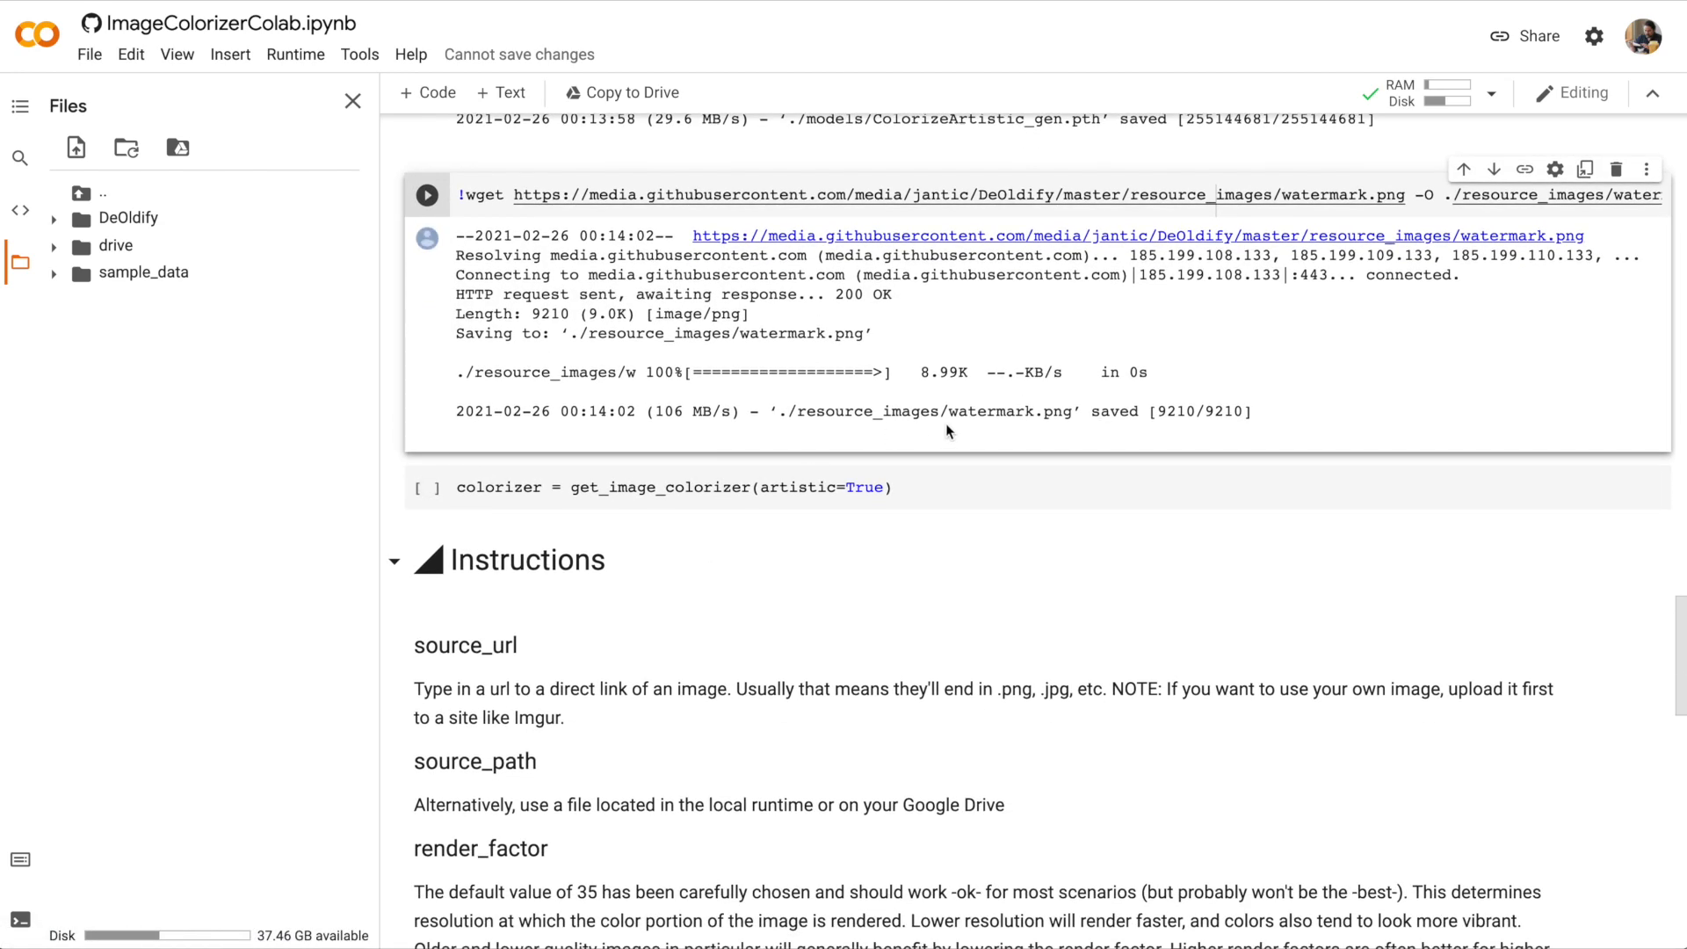
click(426, 487)
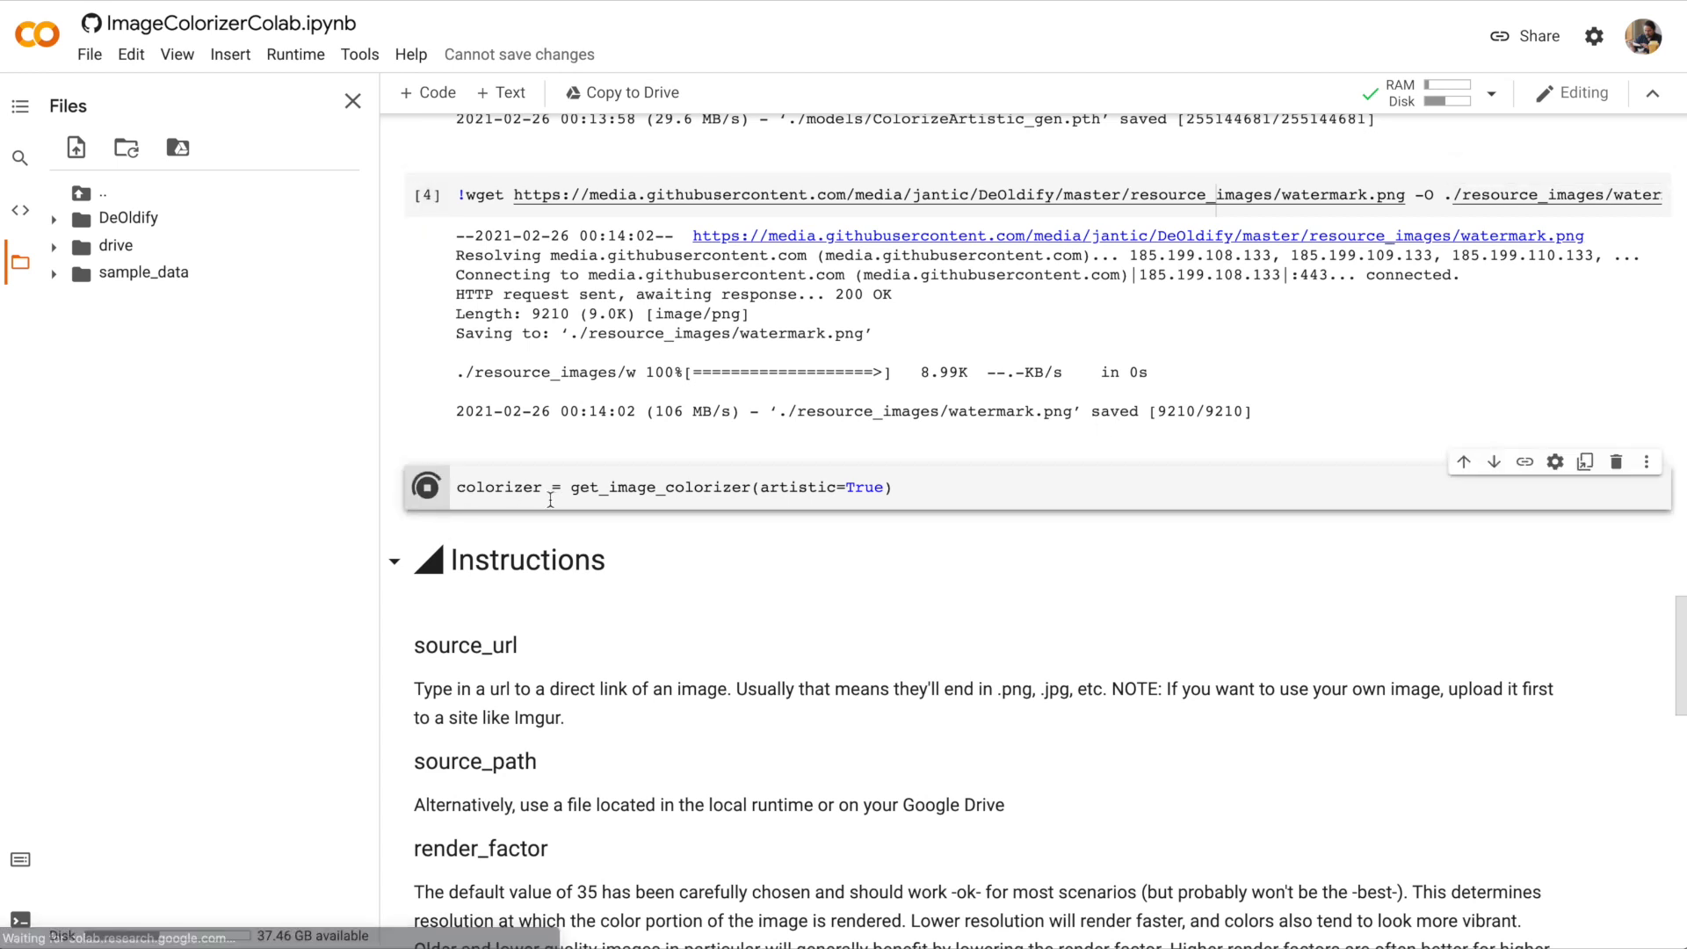
click(426, 486)
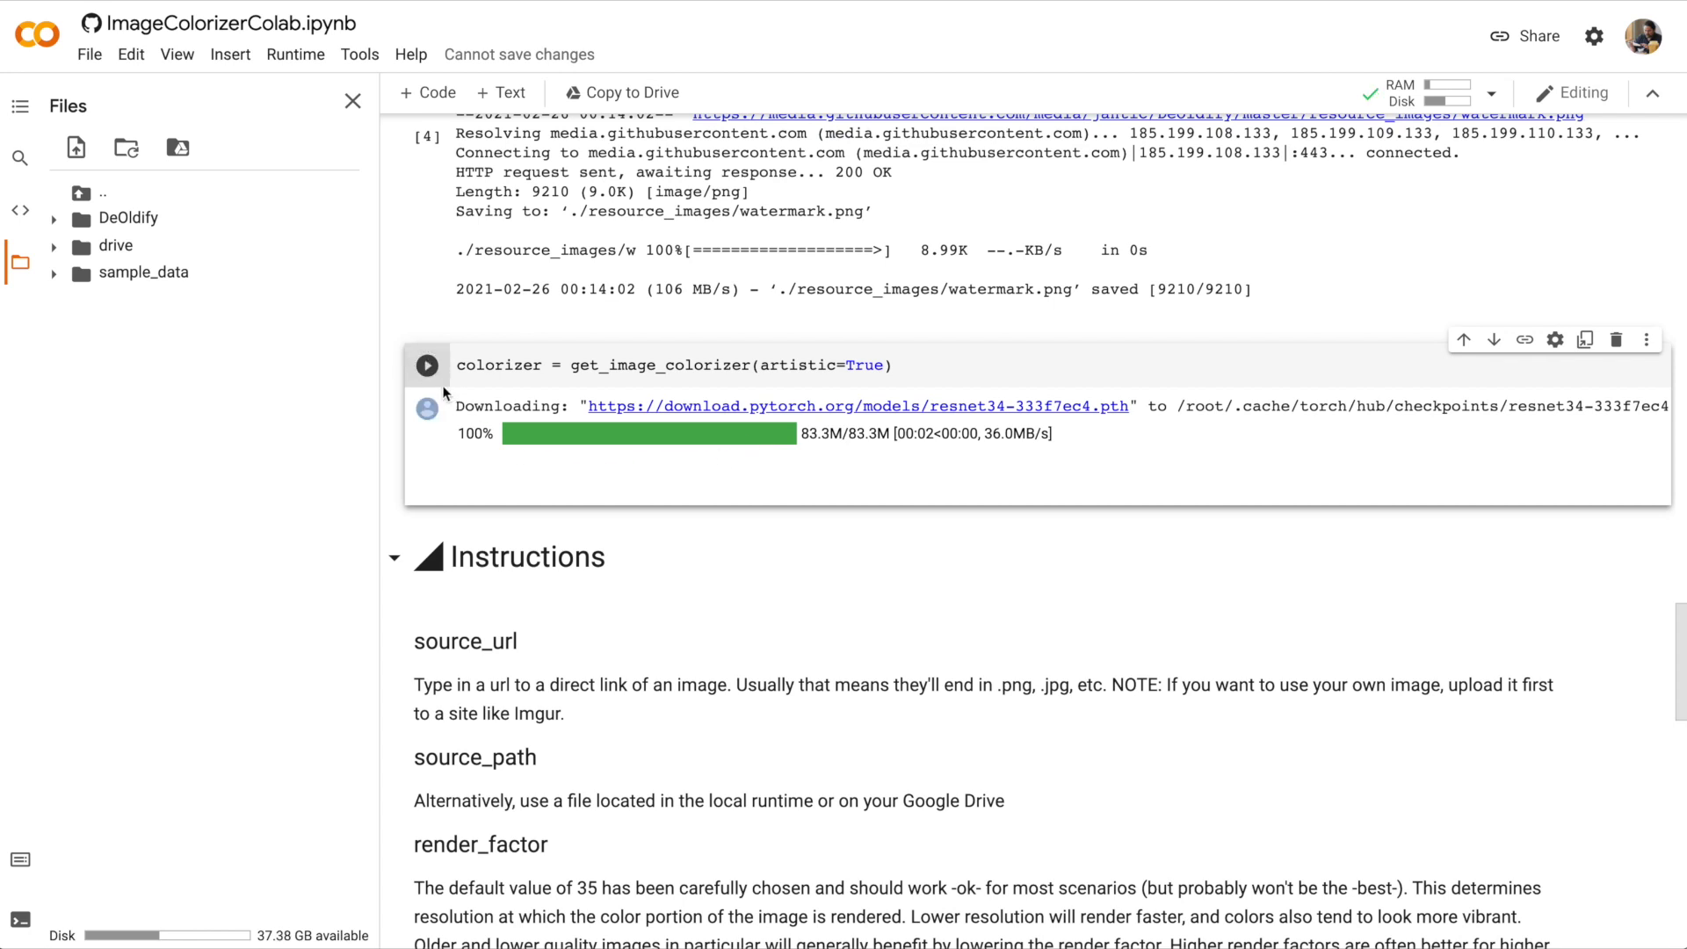
scroll(down, 3)
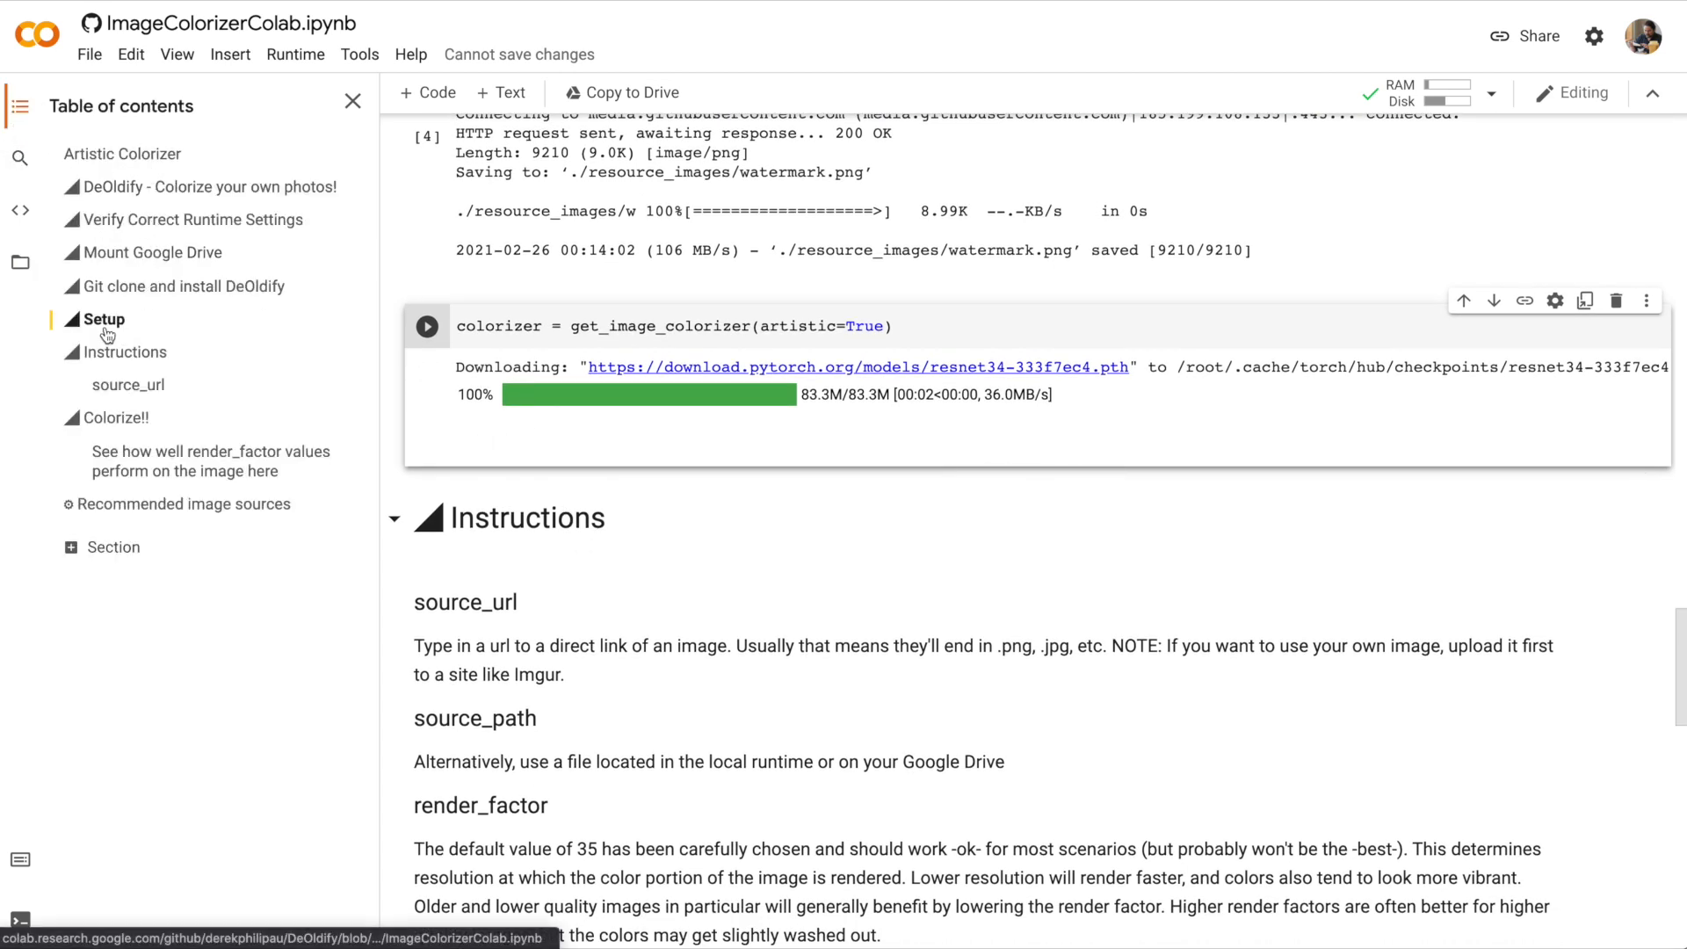
Step: Read the Instructions on source_url, render_factor and watermarking, then show Files
scroll(down, 3)
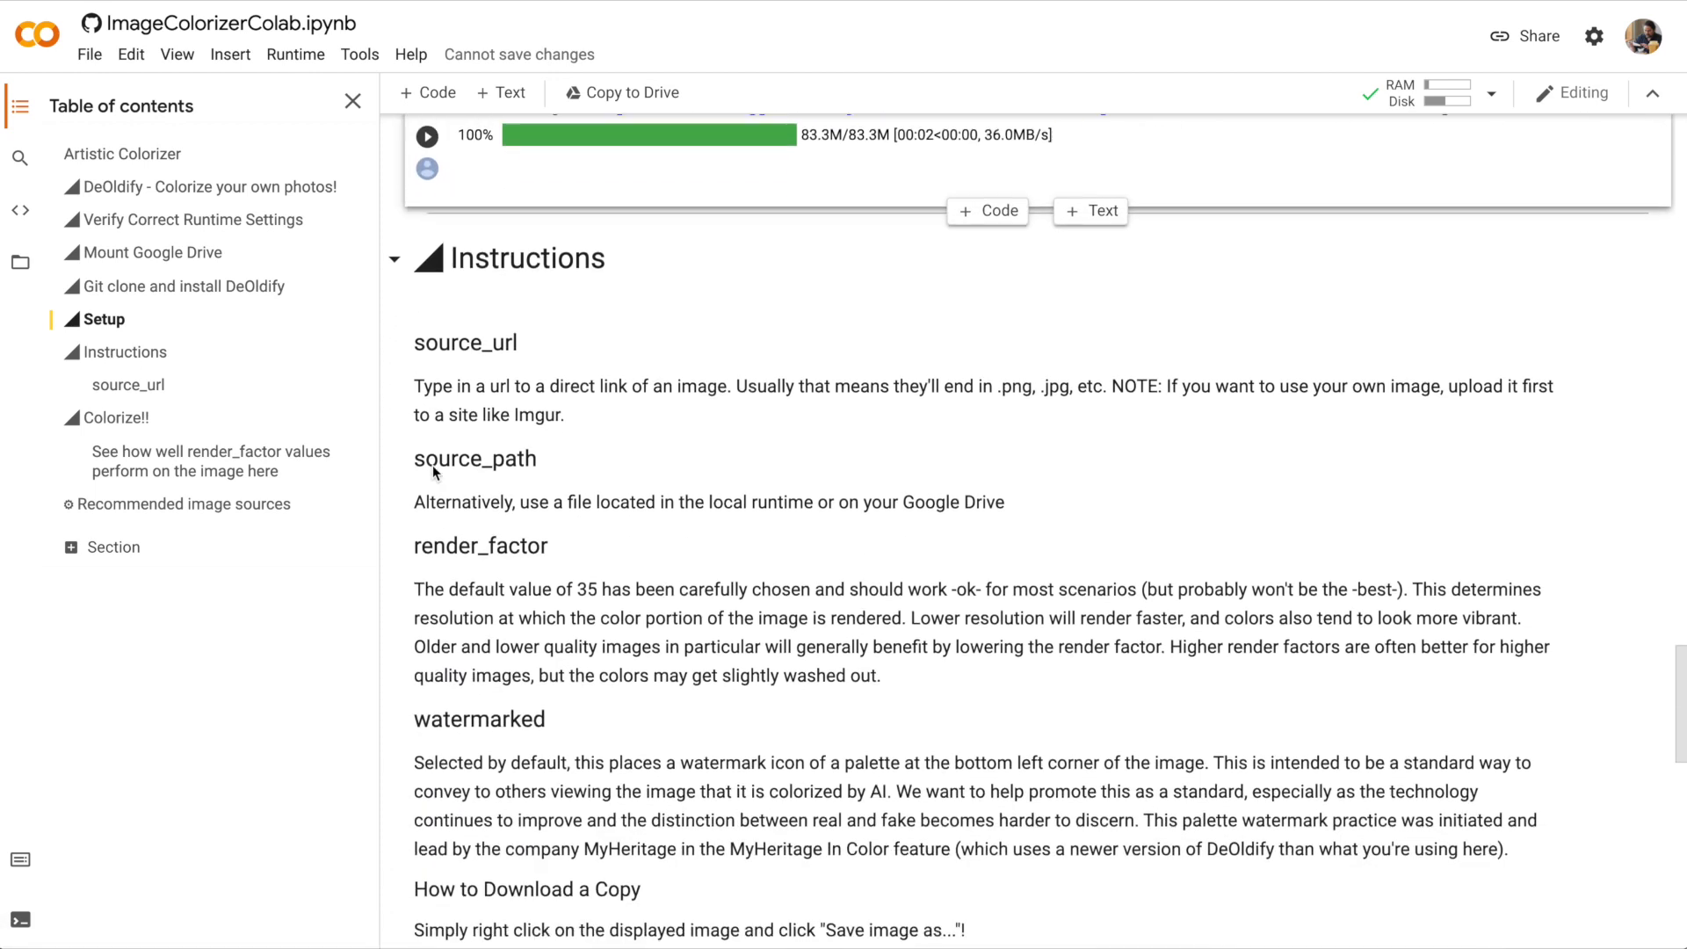
scroll(down, 3)
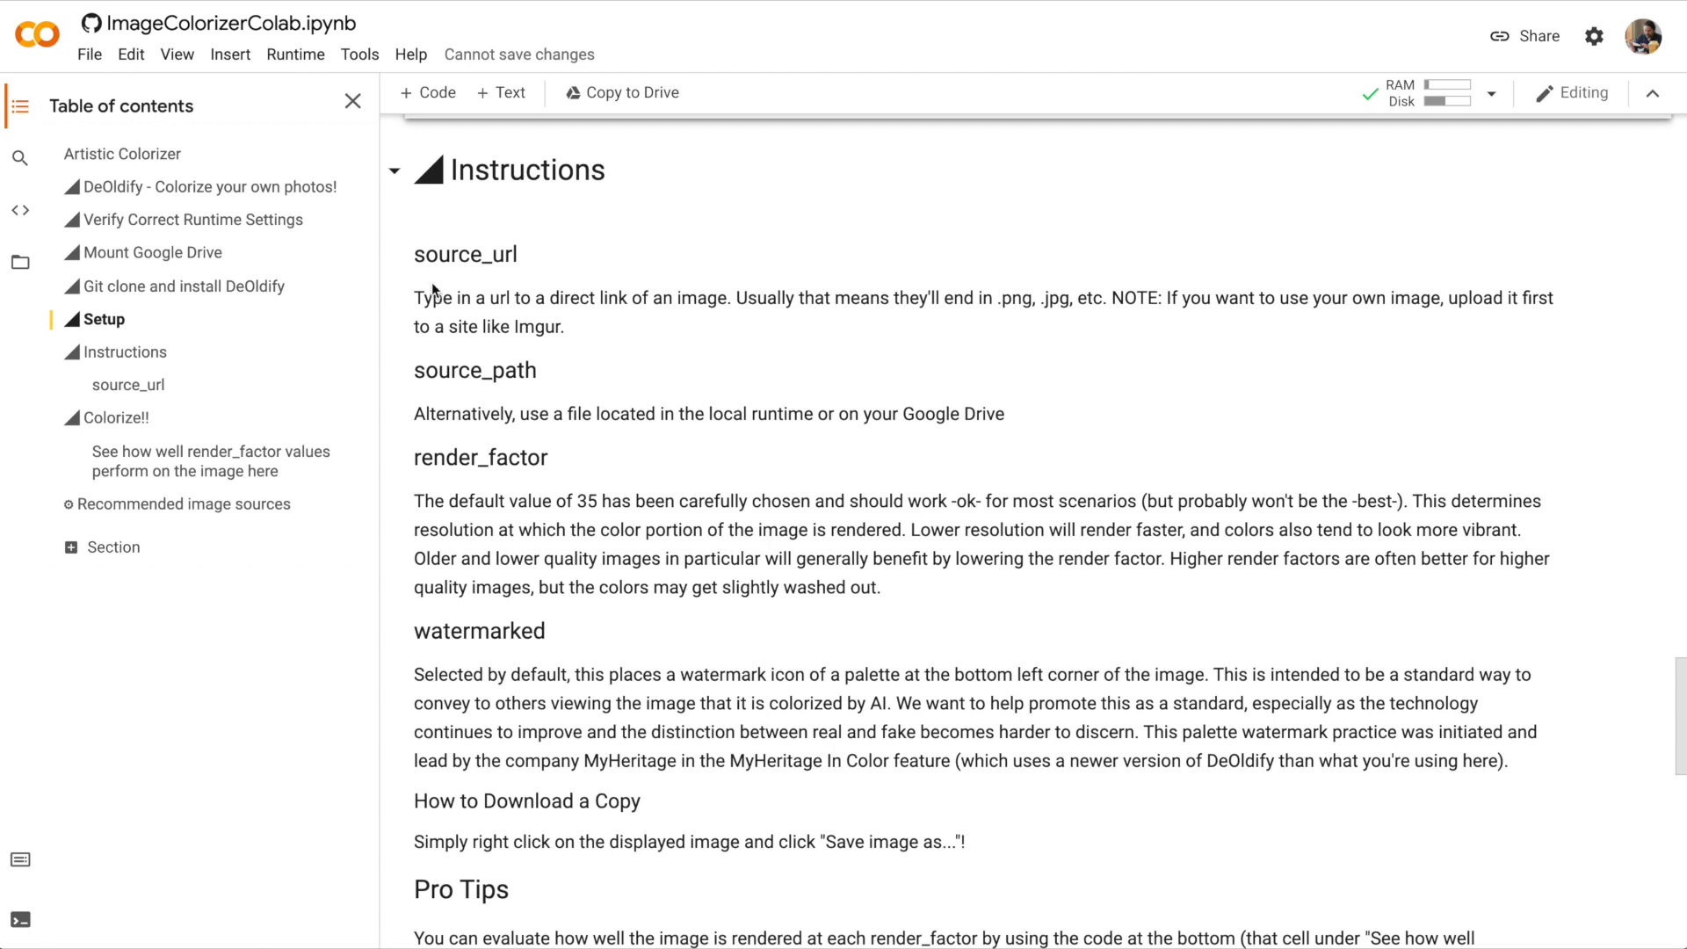
mouse_move(483, 278)
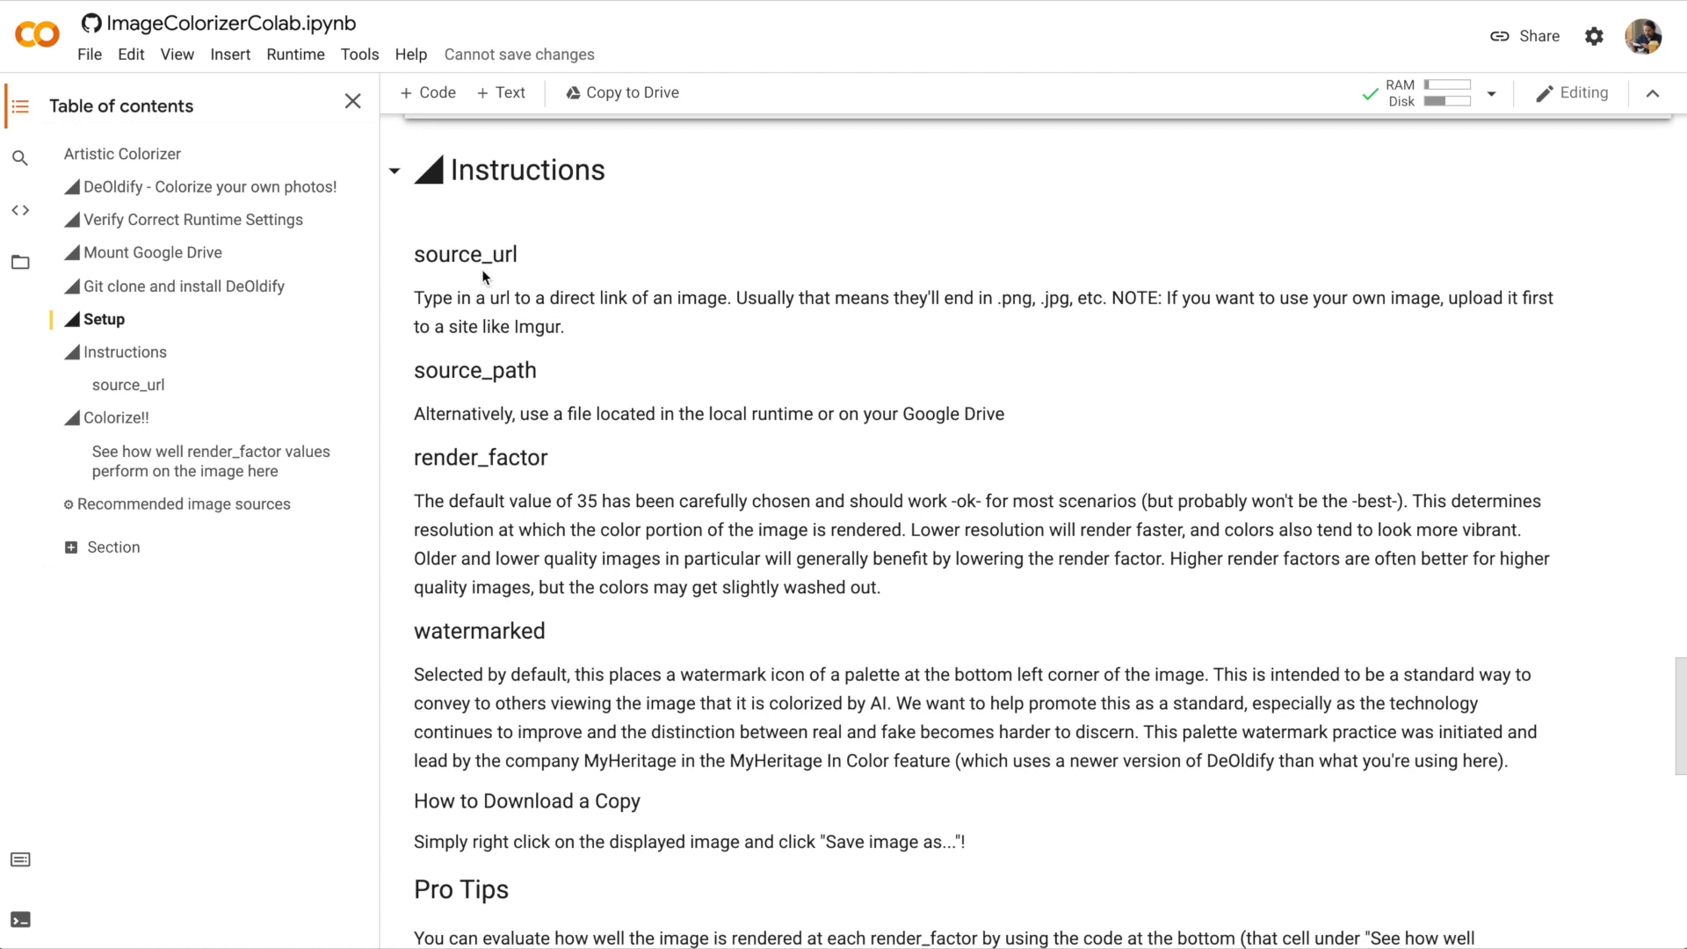
mouse_move(524, 276)
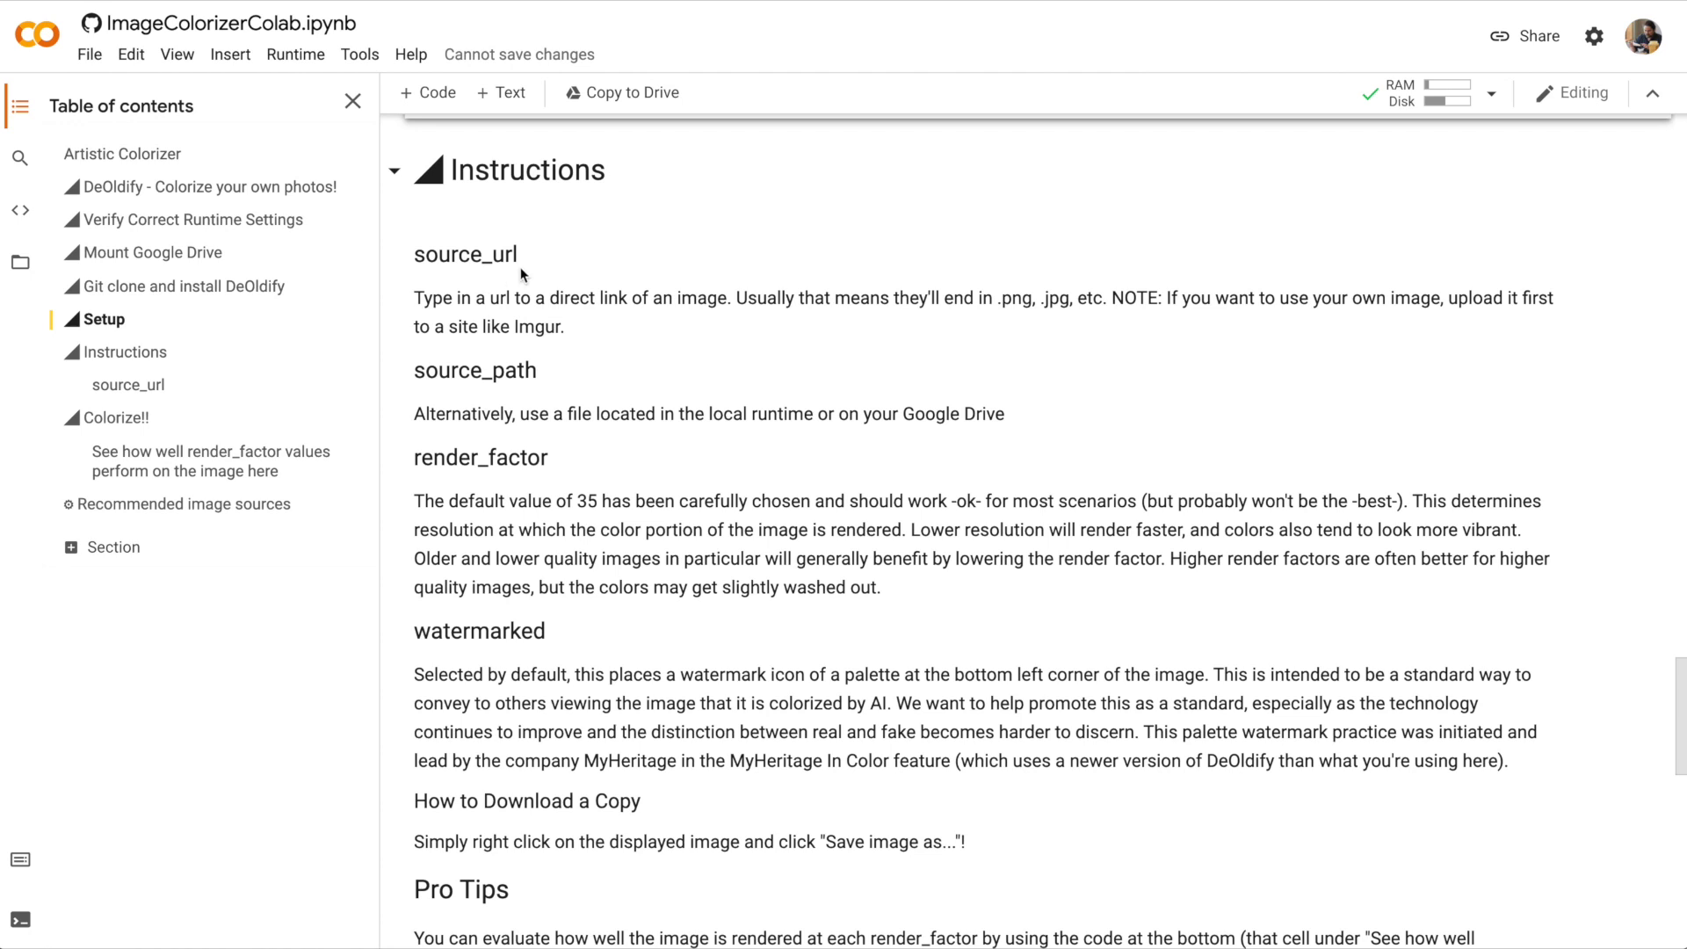
scroll(down, 3)
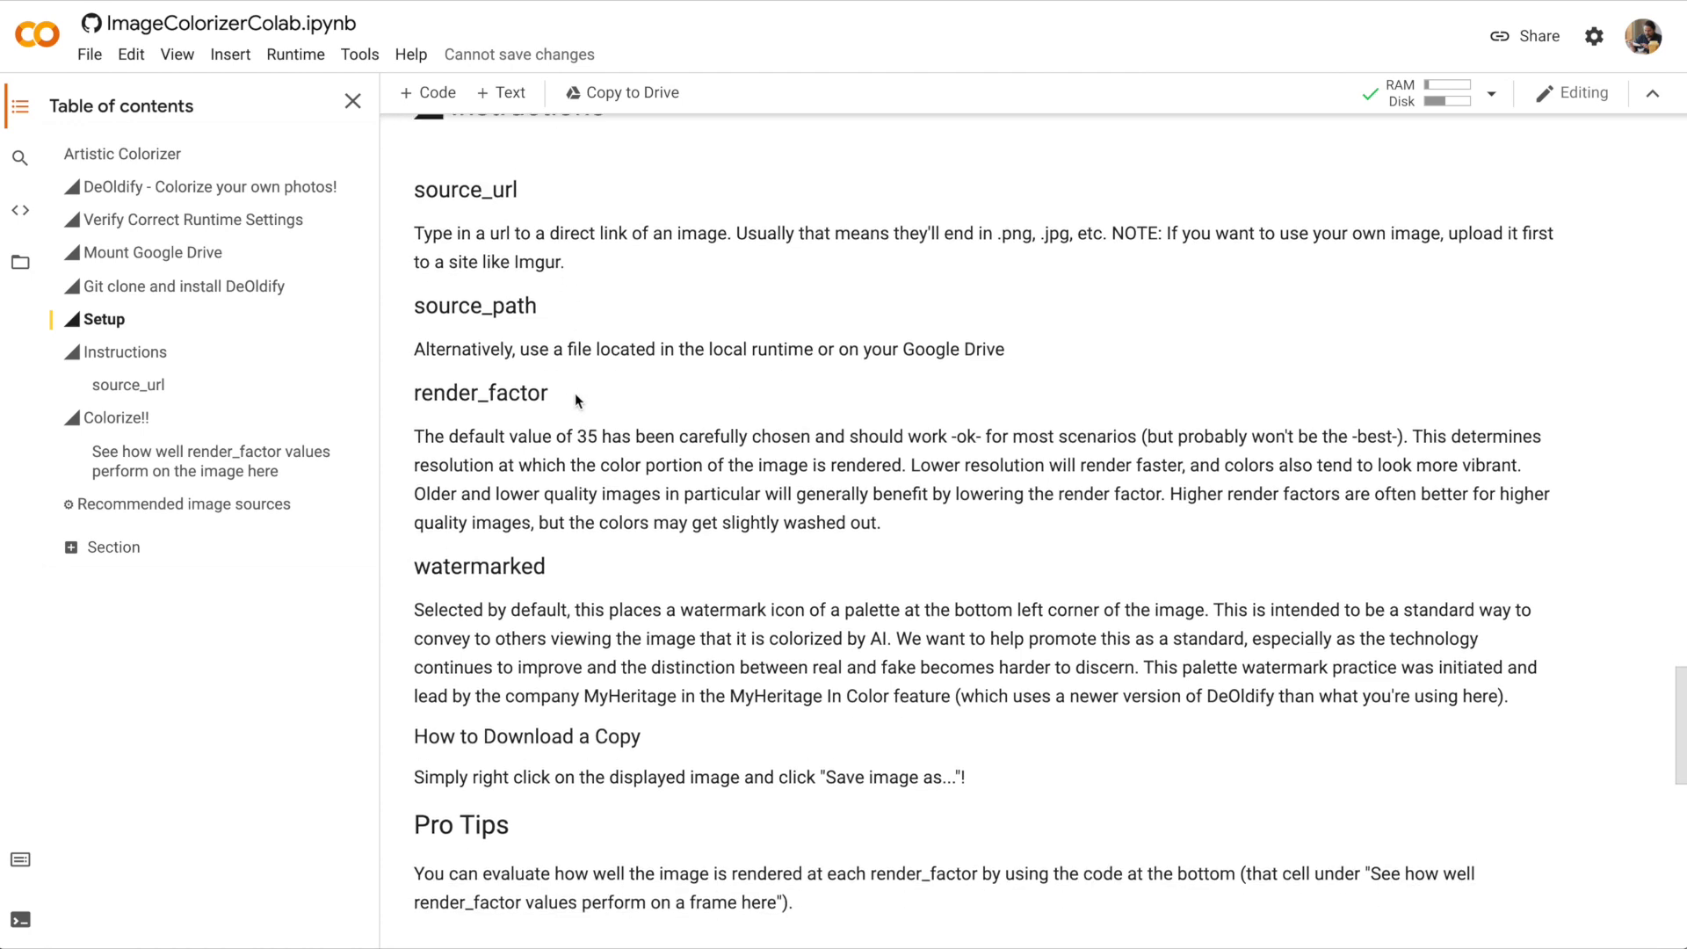
scroll(up, 3)
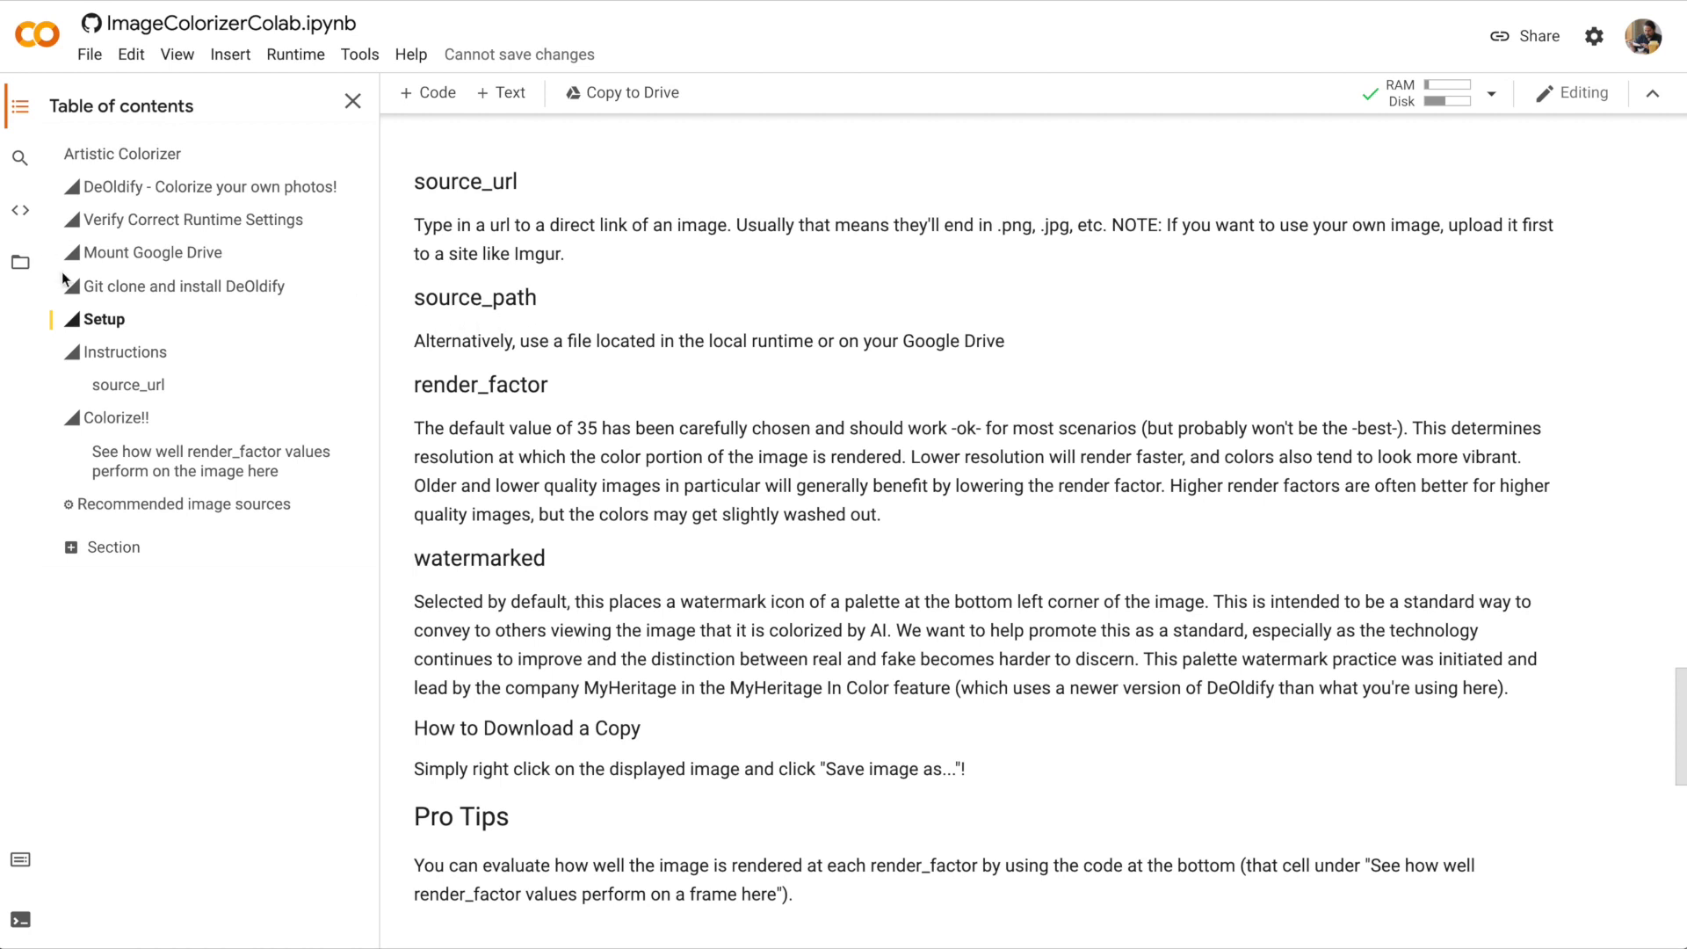
click(19, 262)
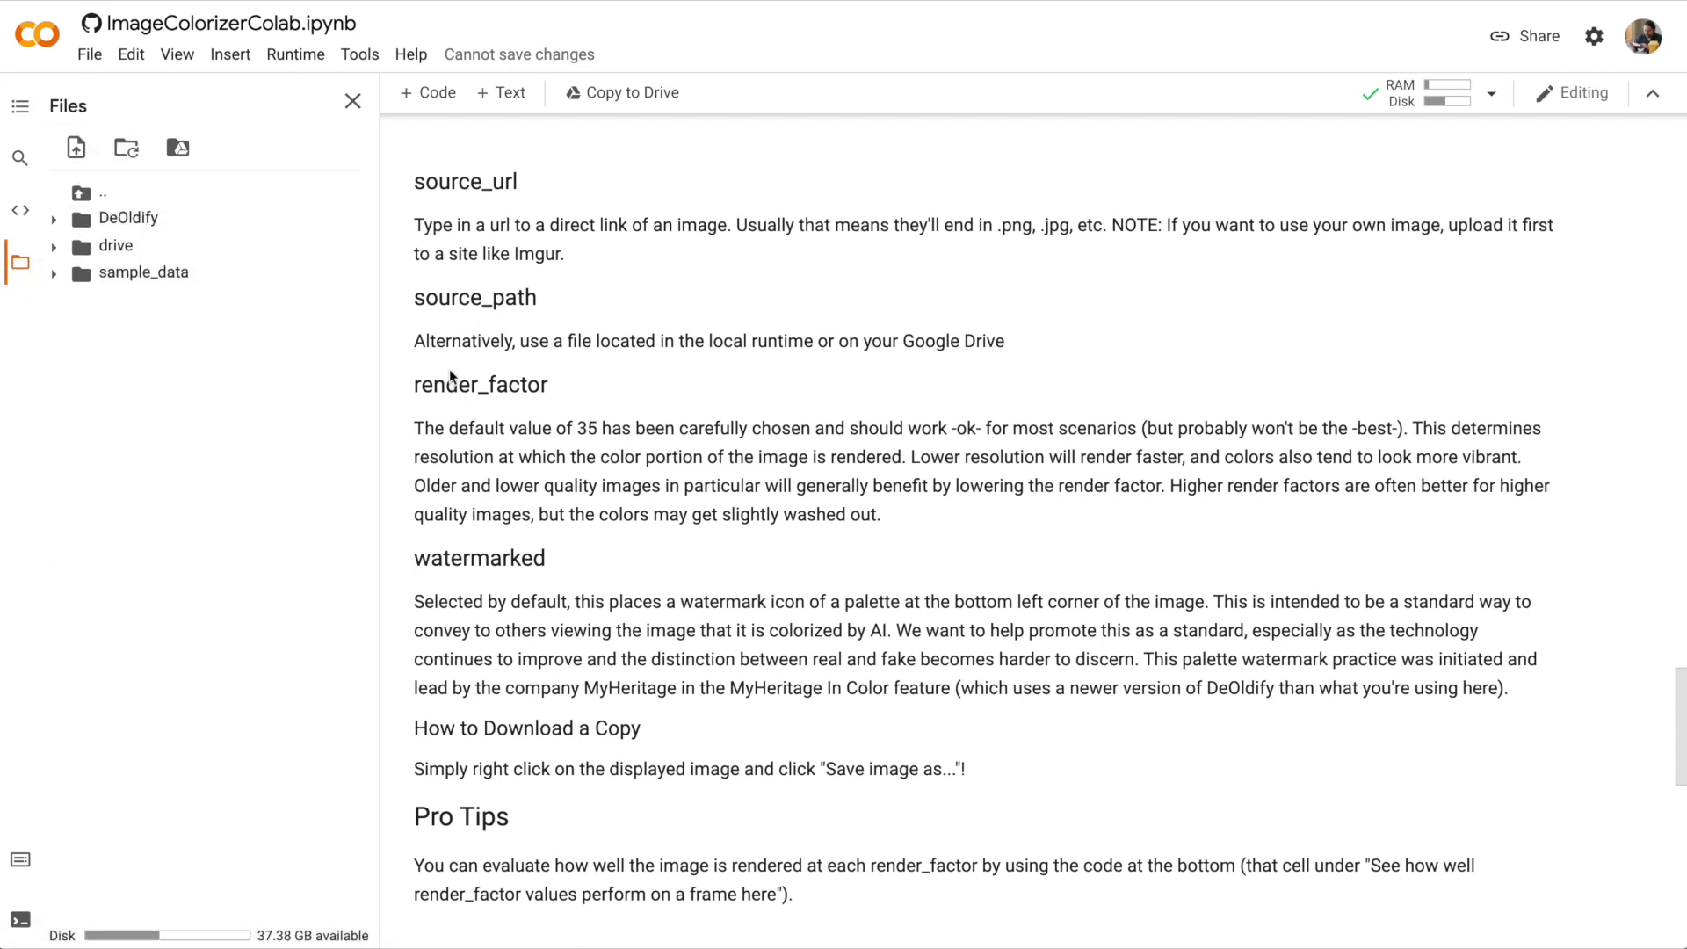
scroll(down, 3)
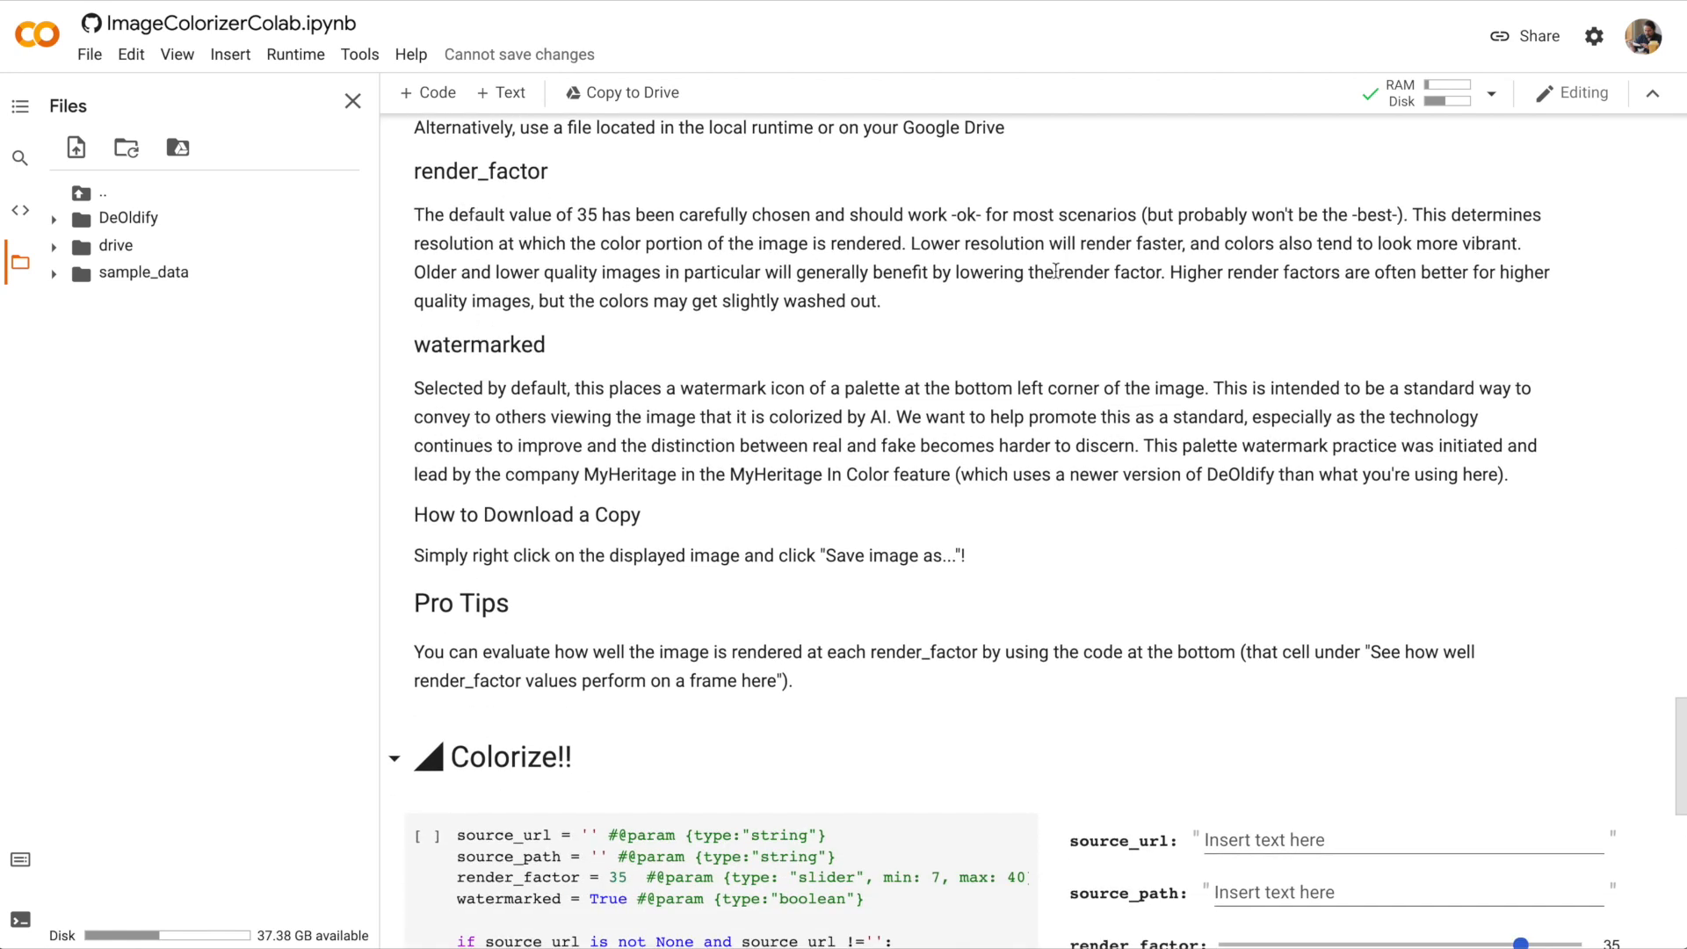
mouse_move(936, 298)
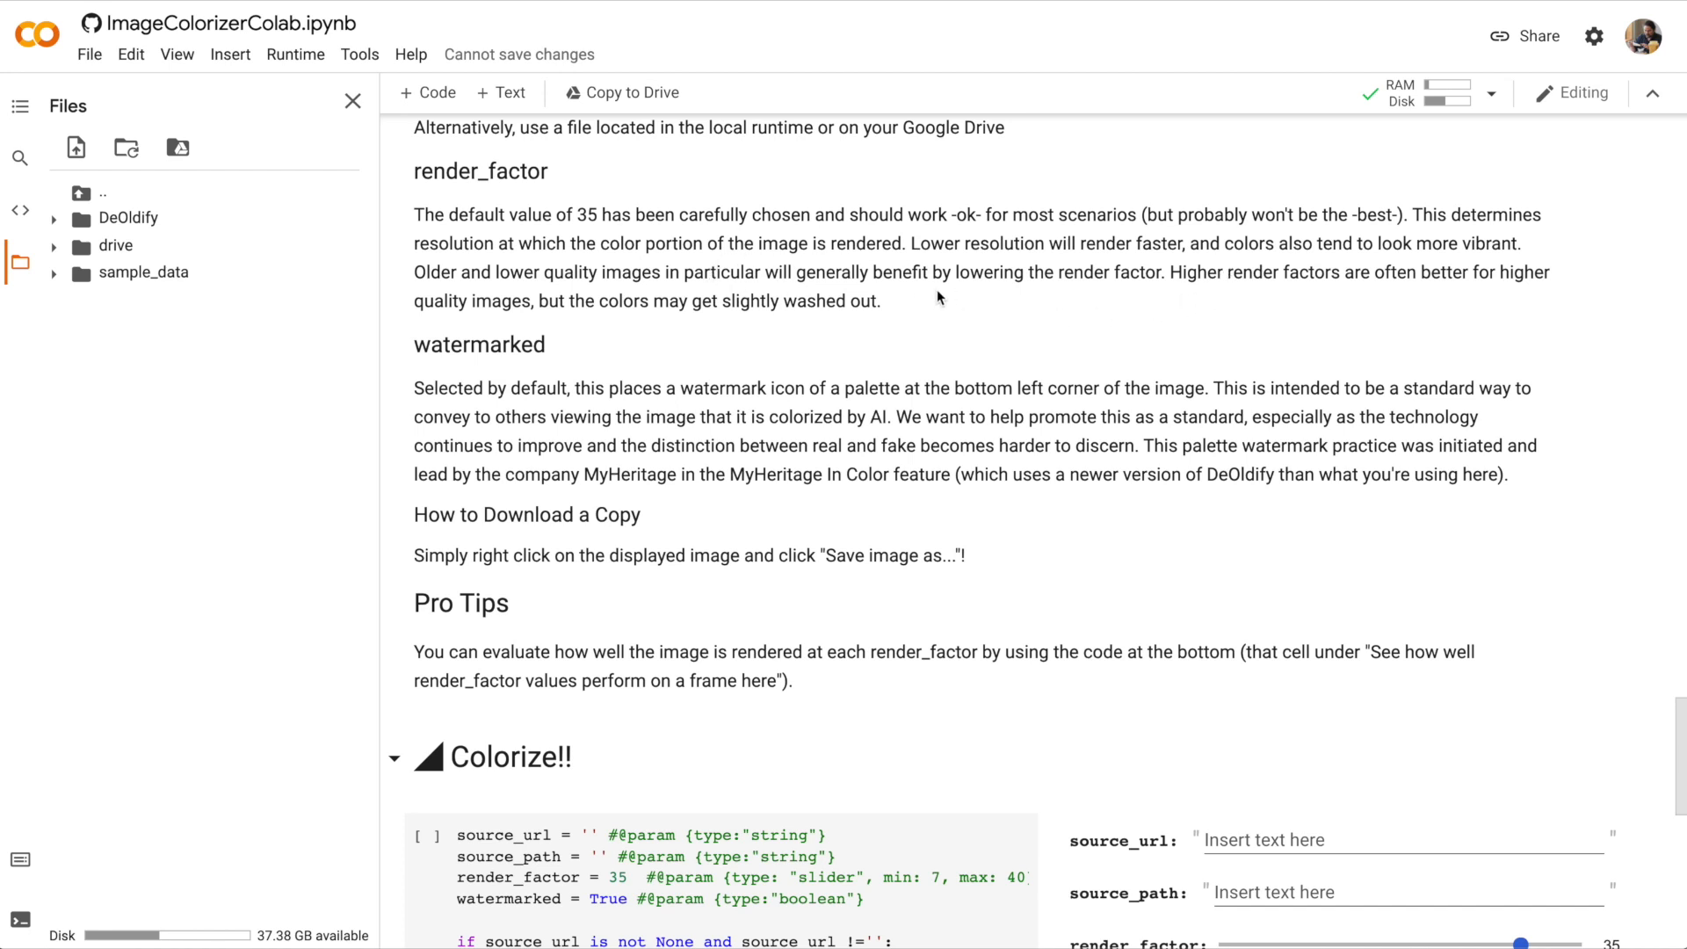
scroll(down, 3)
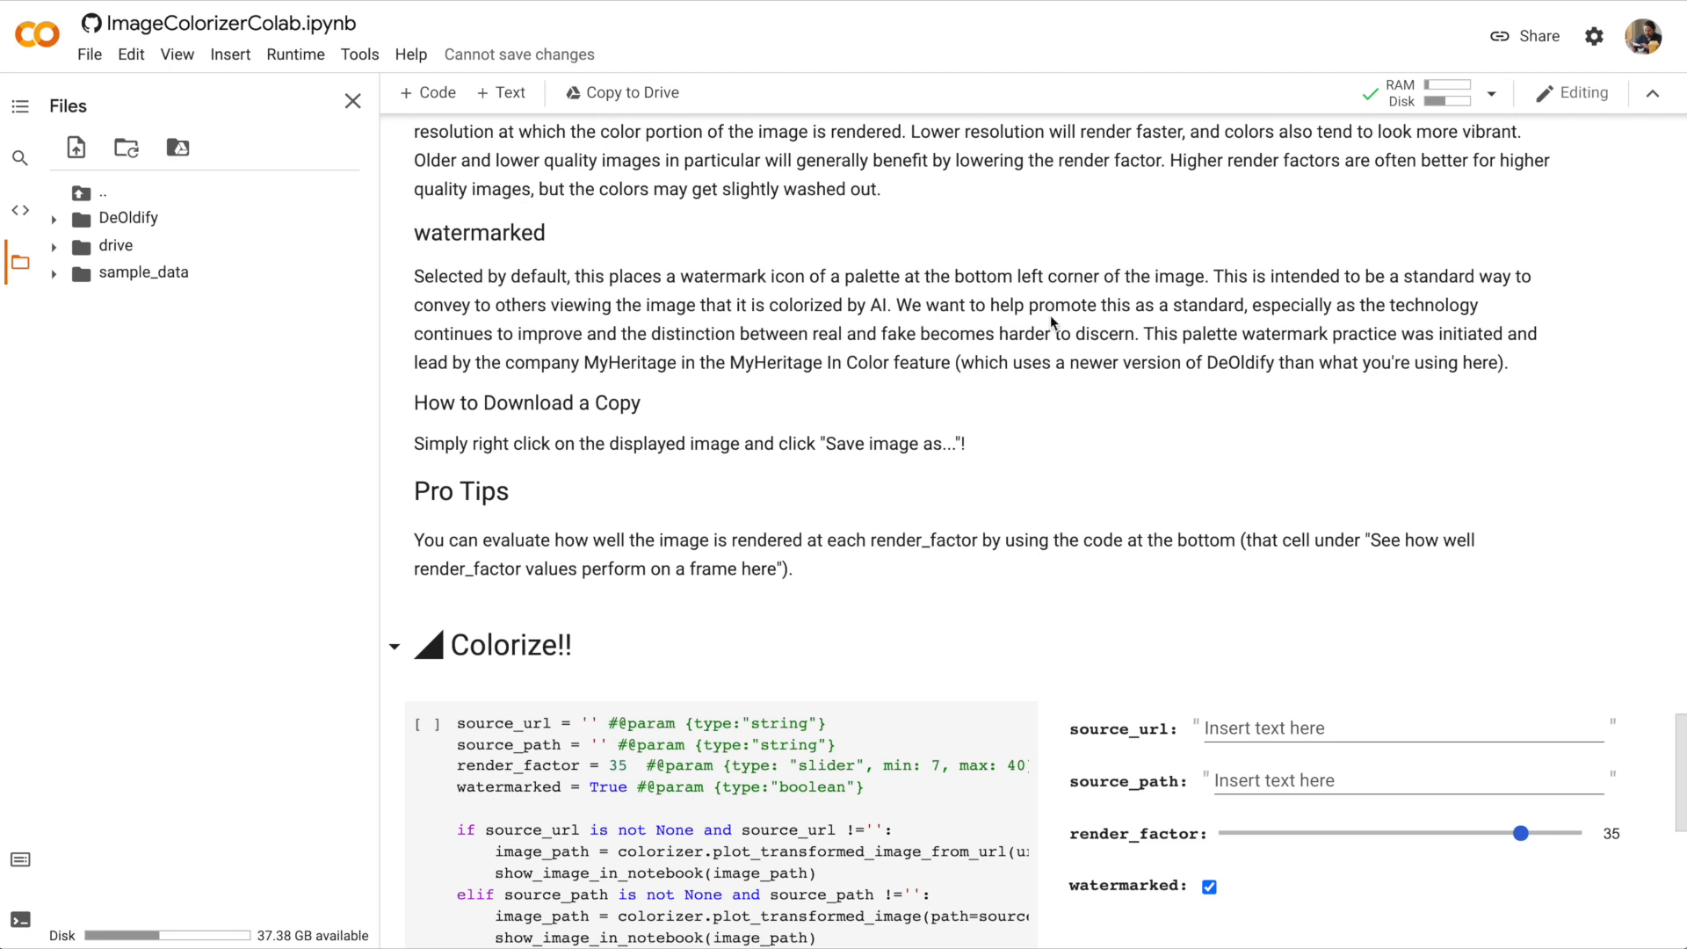
mouse_move(591, 274)
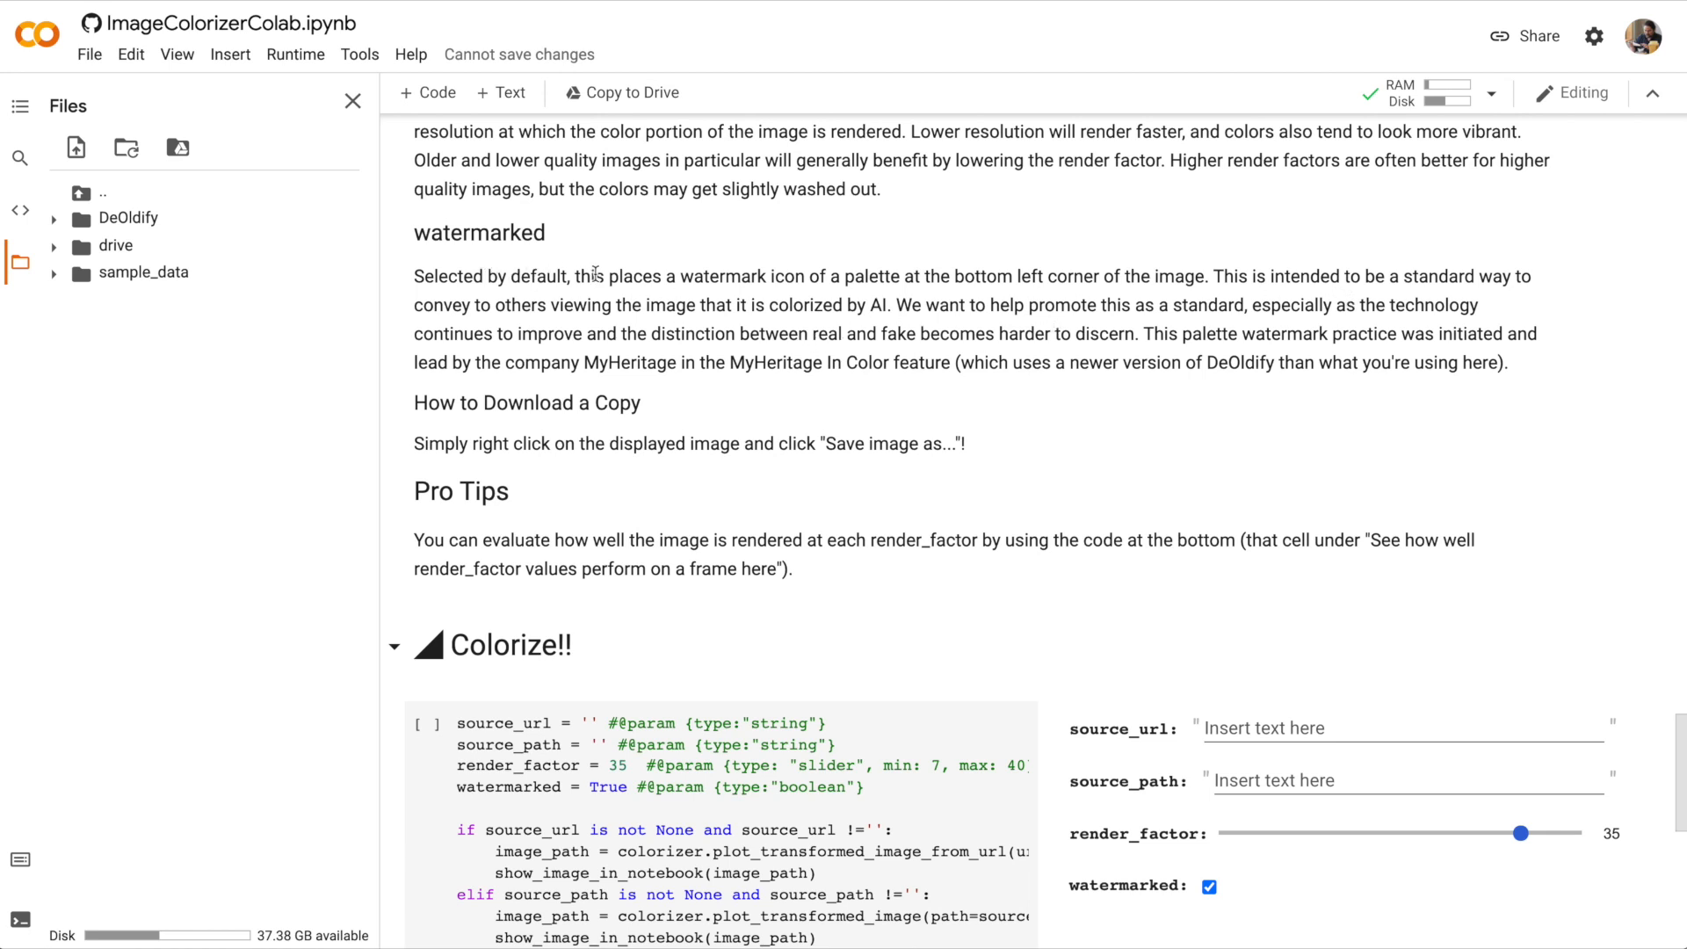
scroll(down, 3)
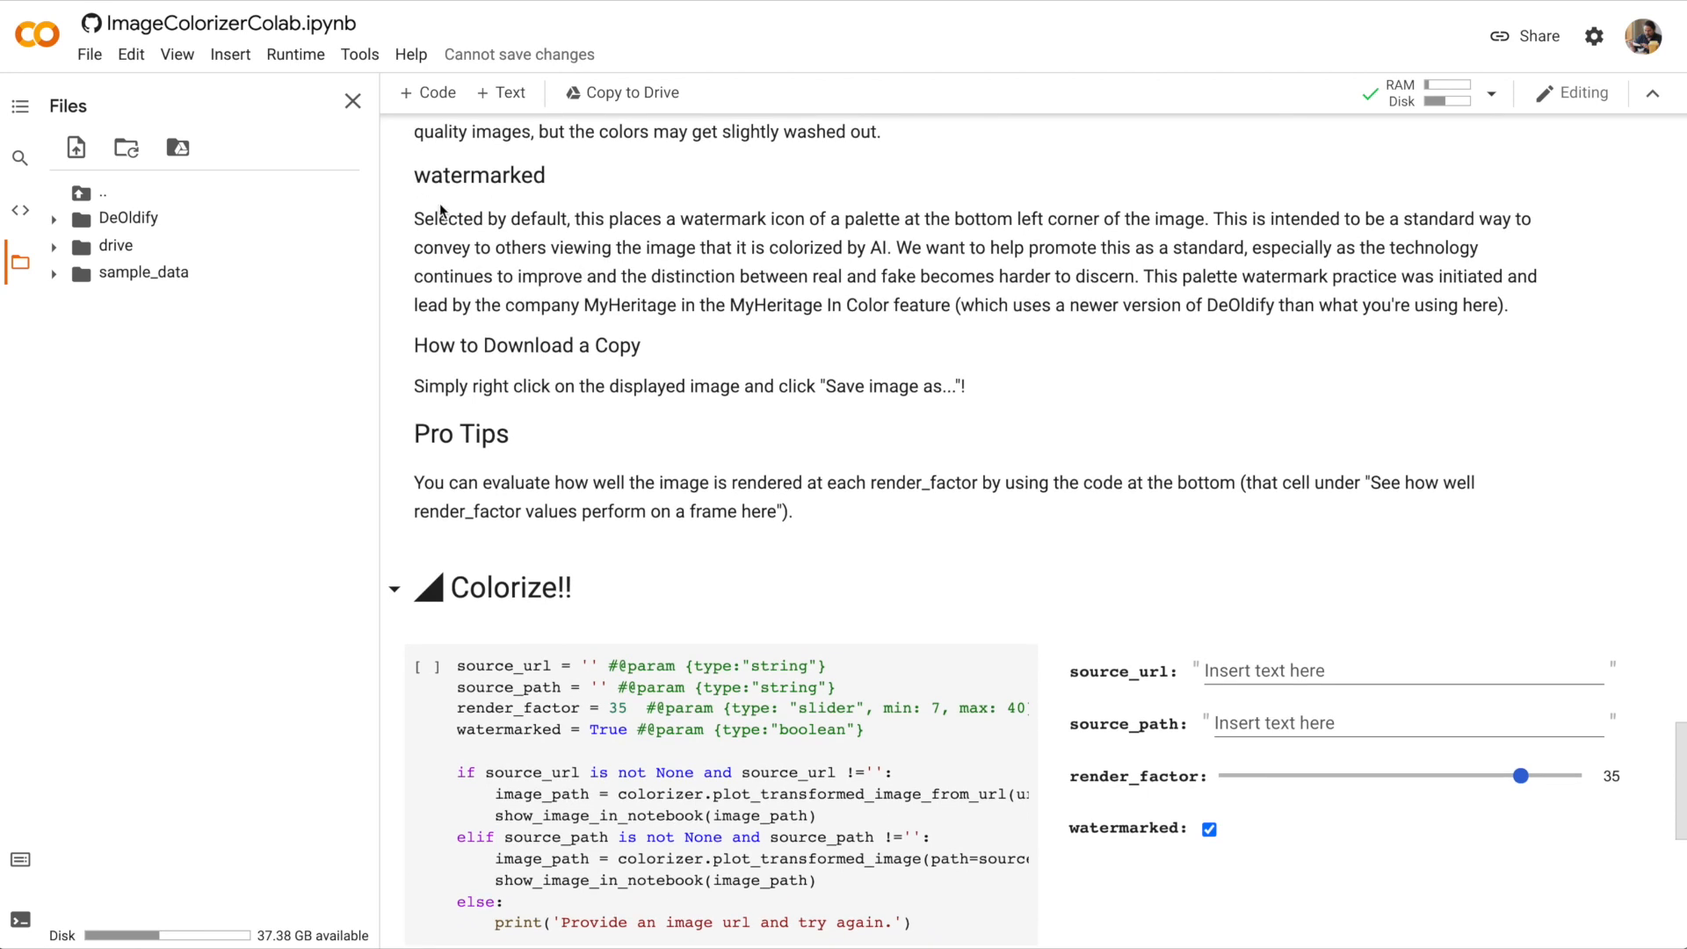
mouse_move(522, 202)
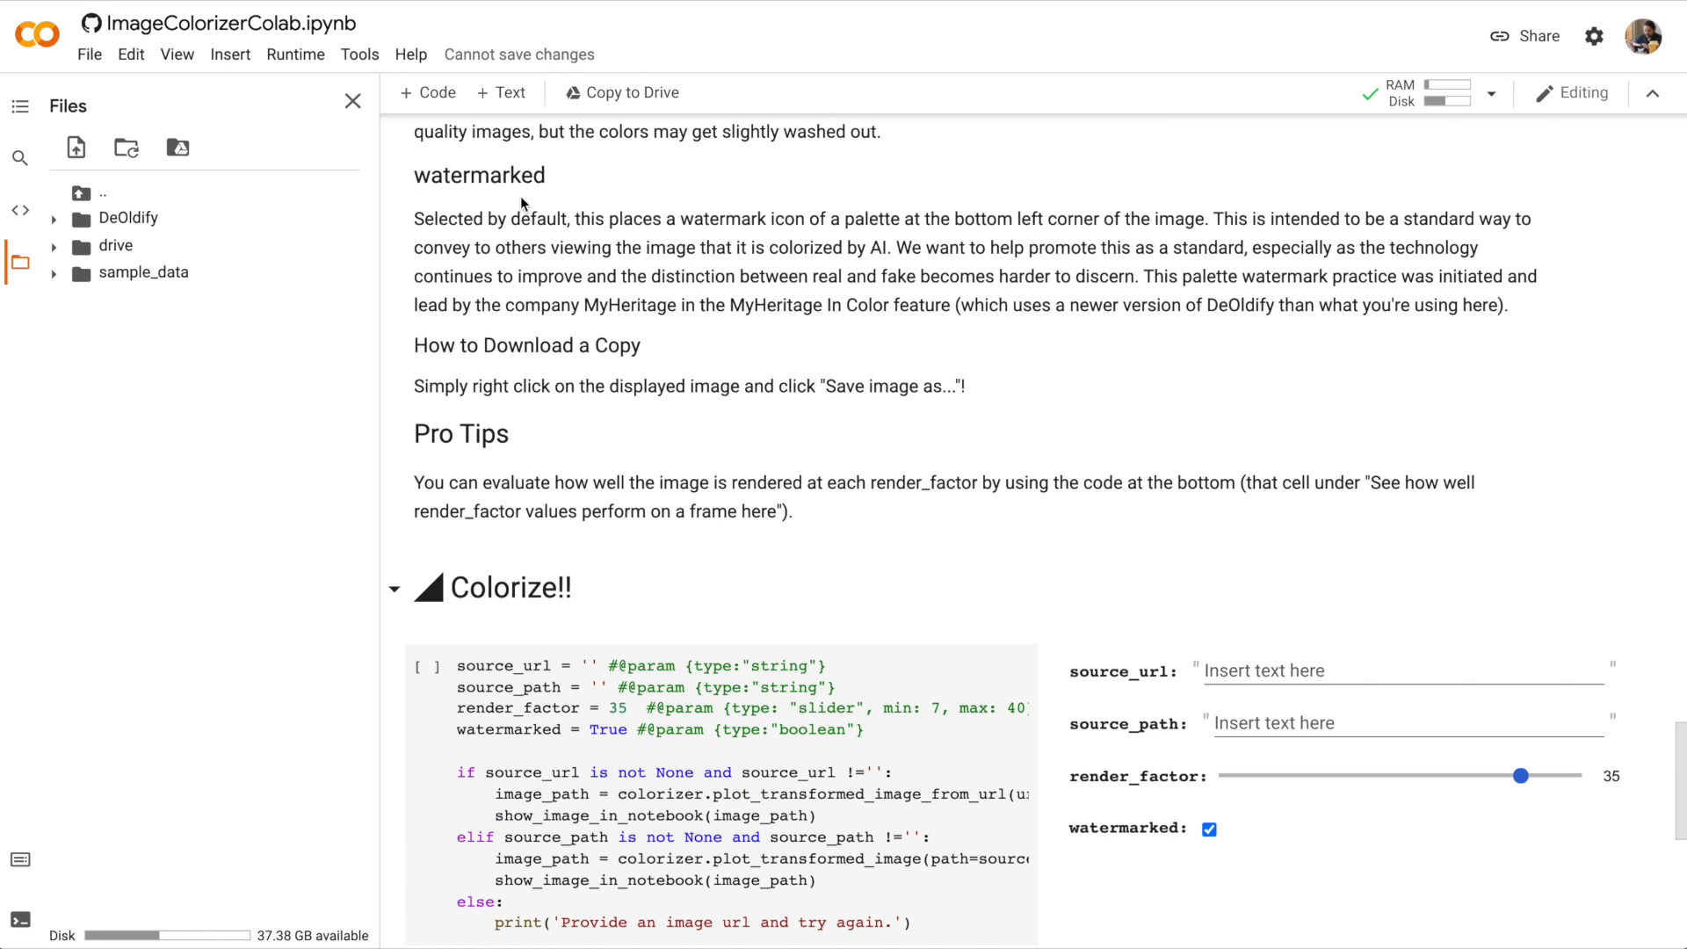
mouse_move(526, 203)
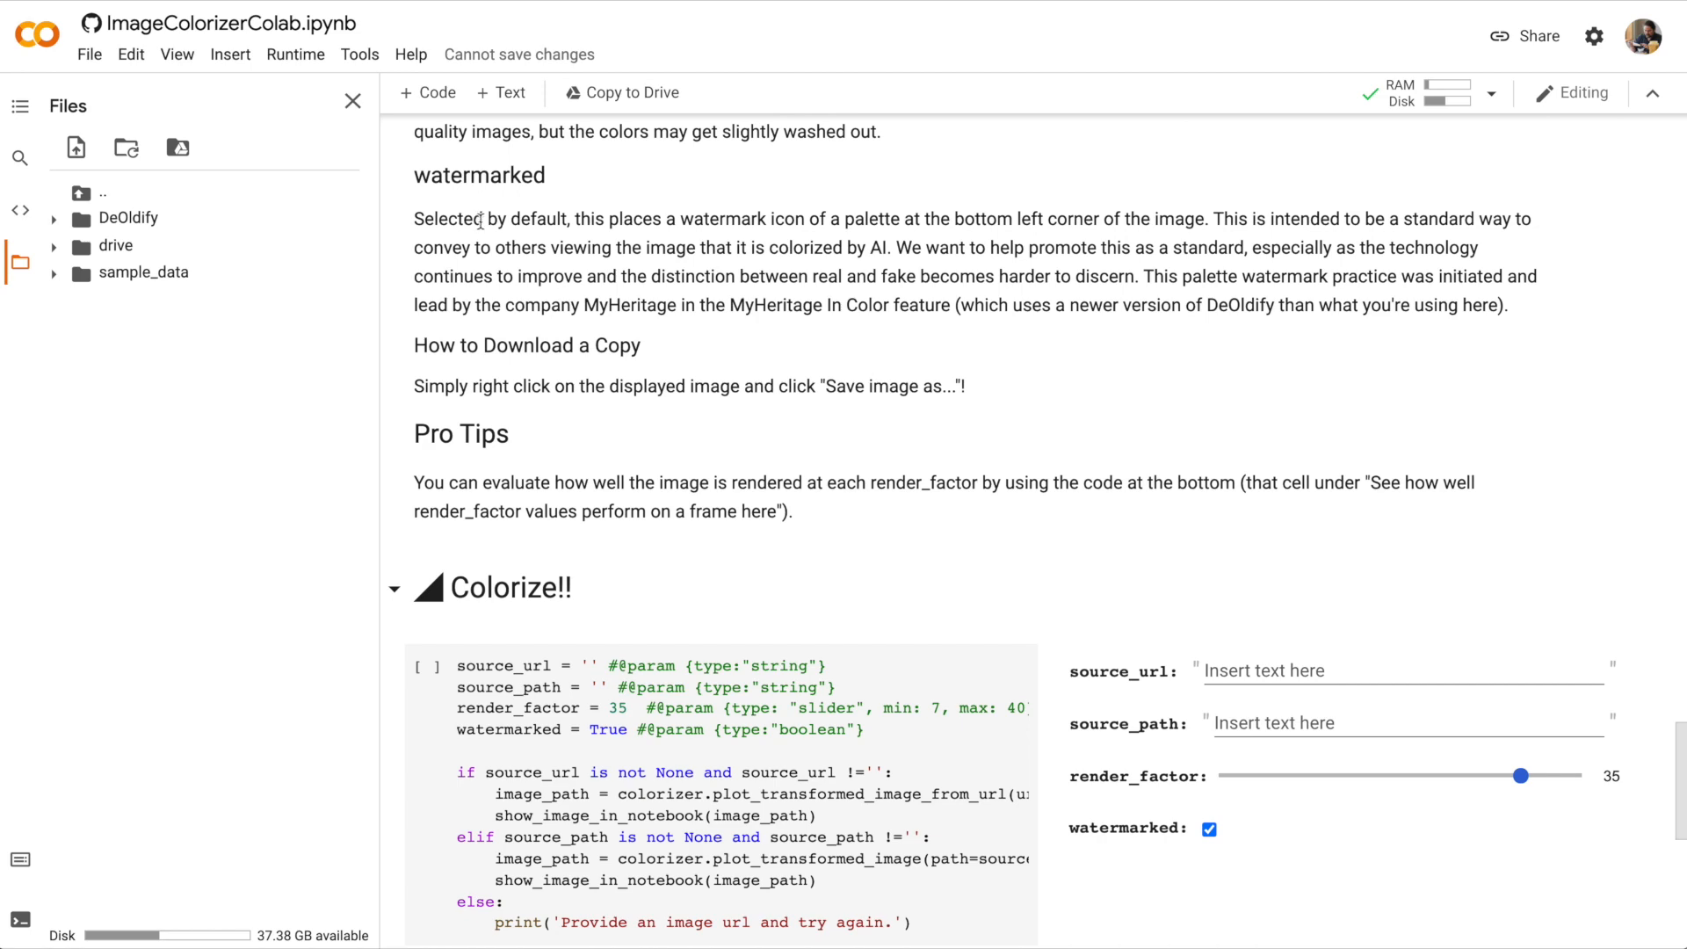
scroll(down, 3)
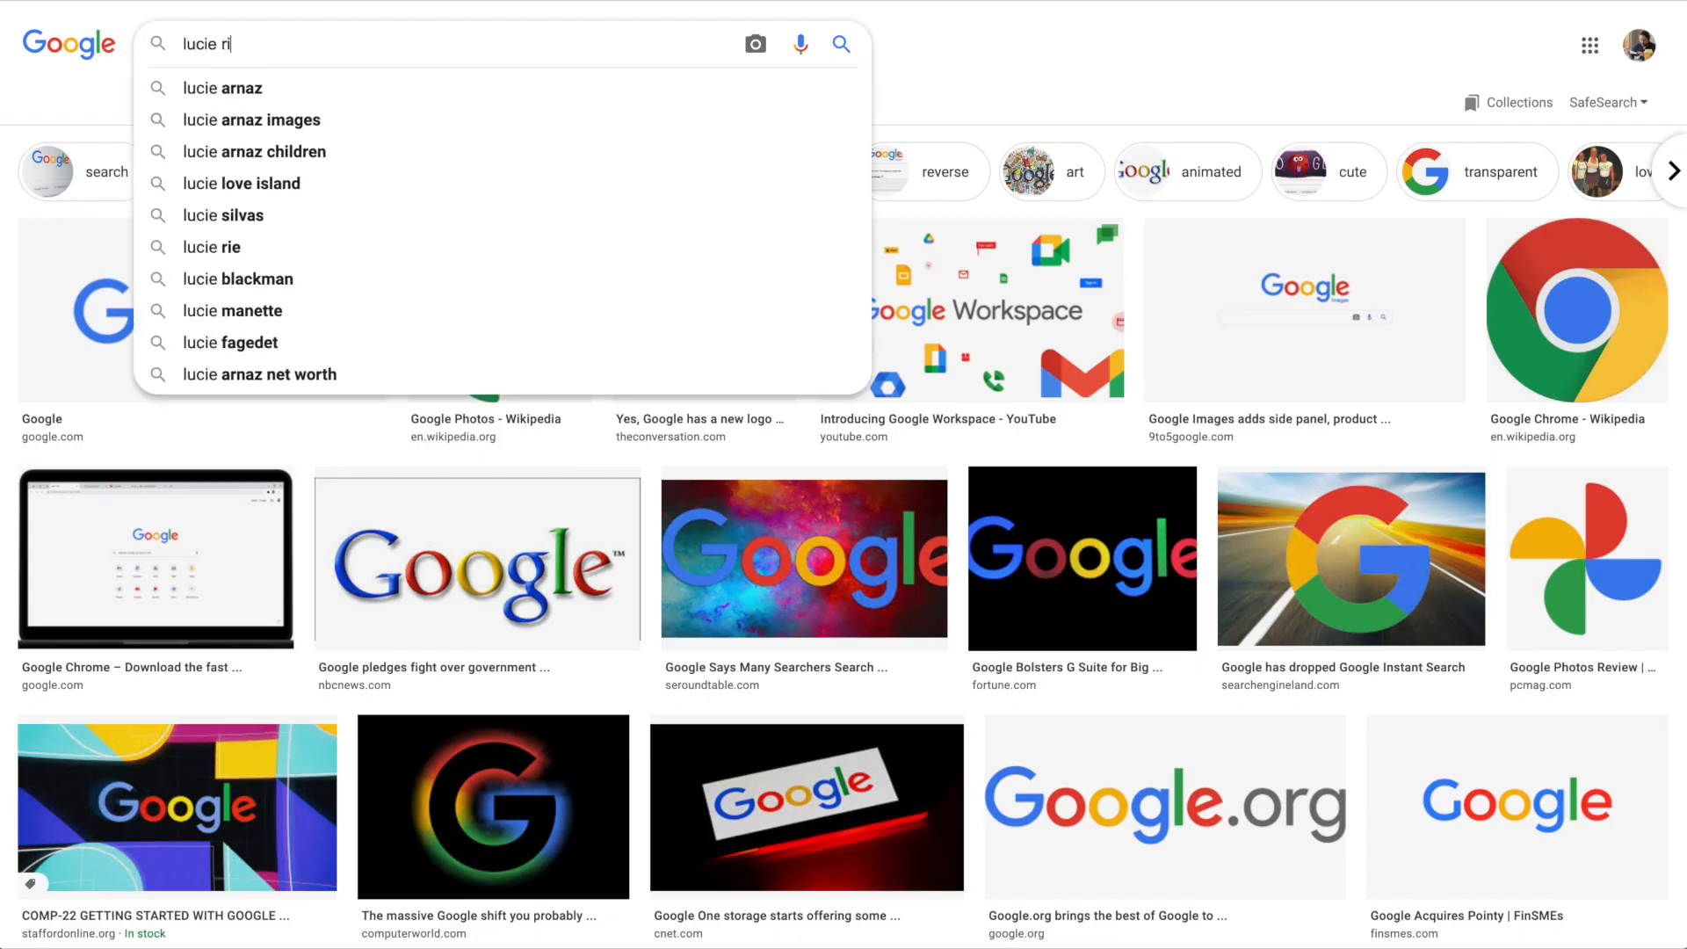
Step: Search Google Images for 'lucie rie' and visit the Lucie Rie Working photo's source page
click(225, 246)
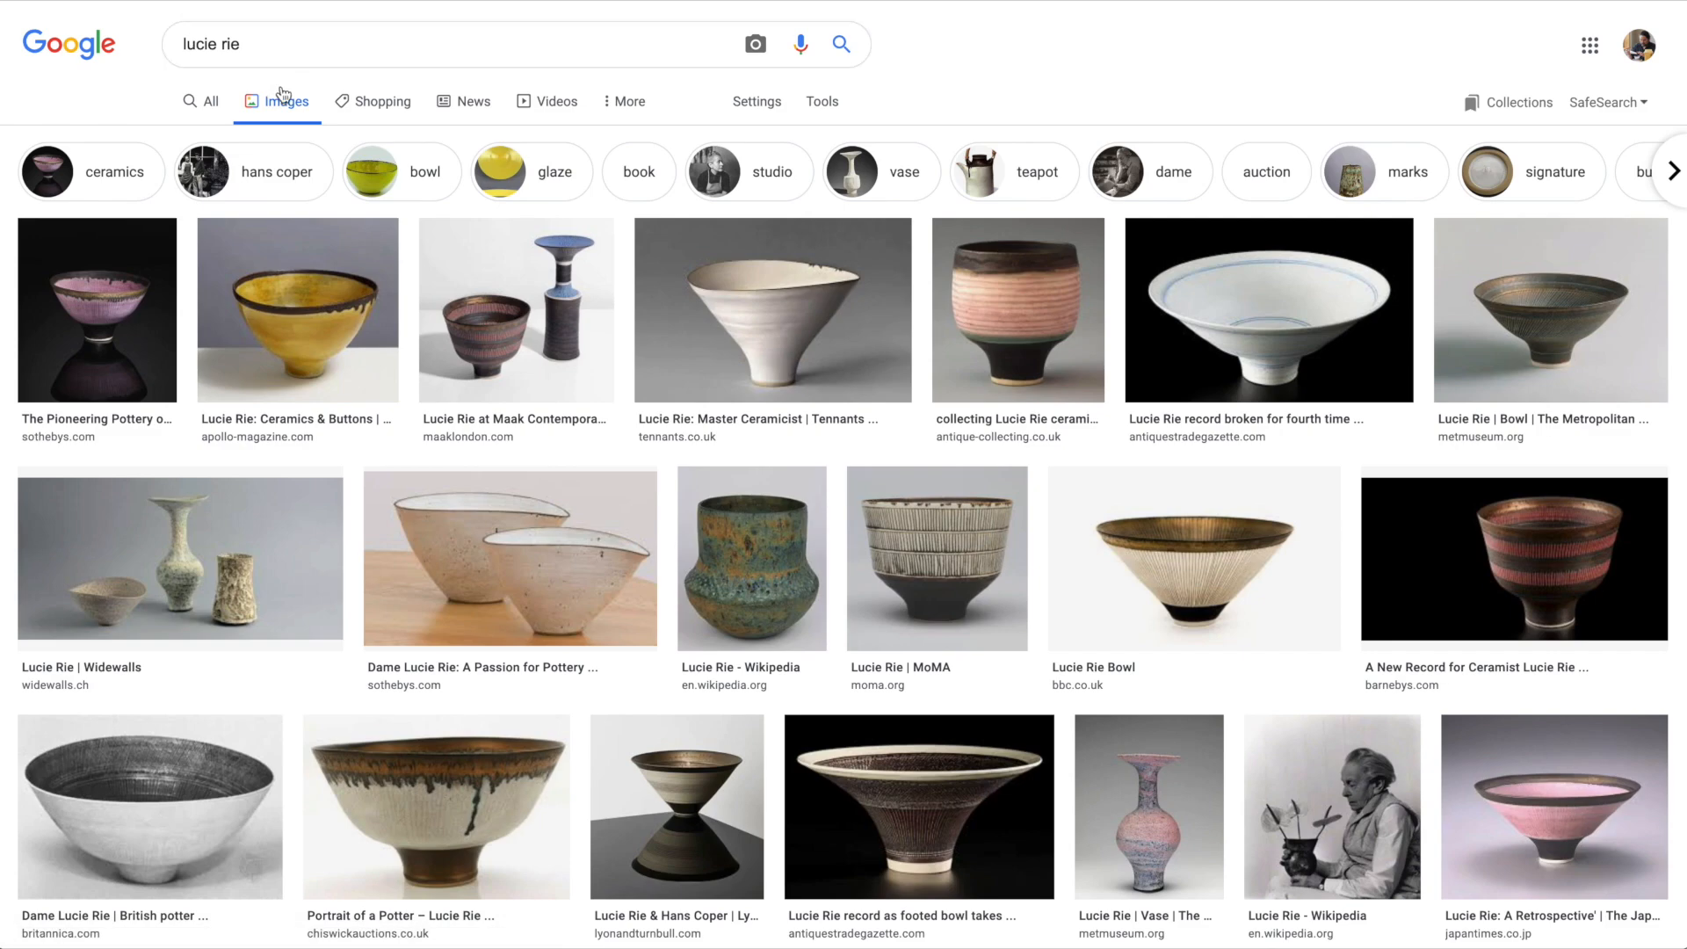
mouse_move(526, 483)
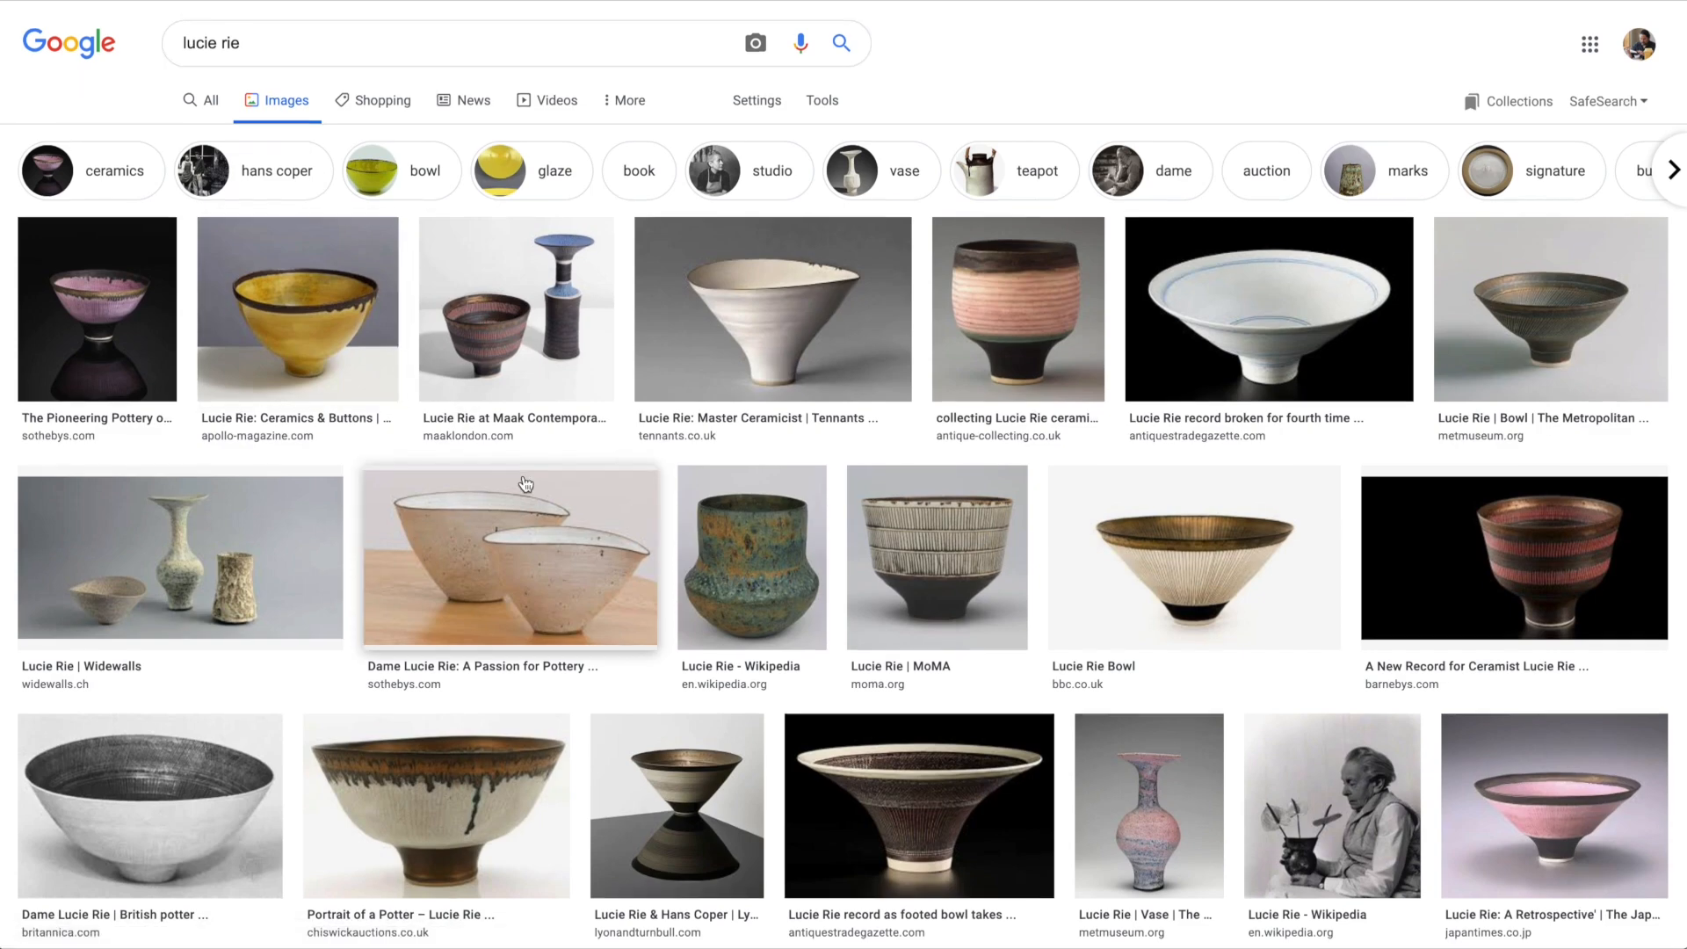
scroll(down, 3)
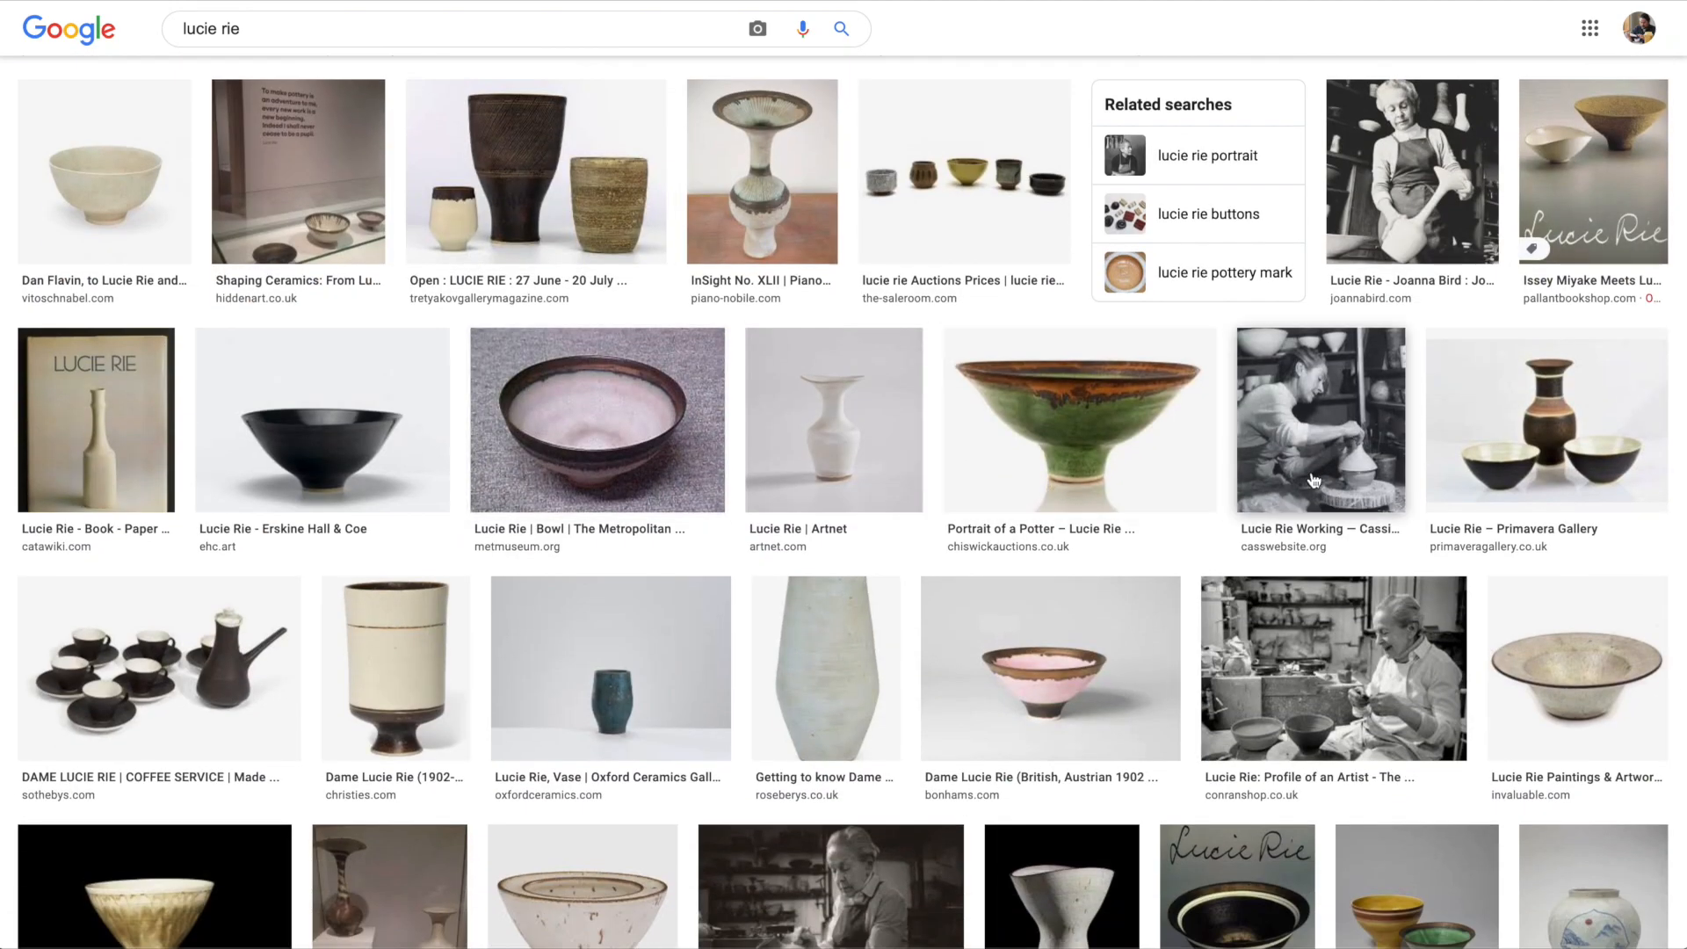
click(1320, 419)
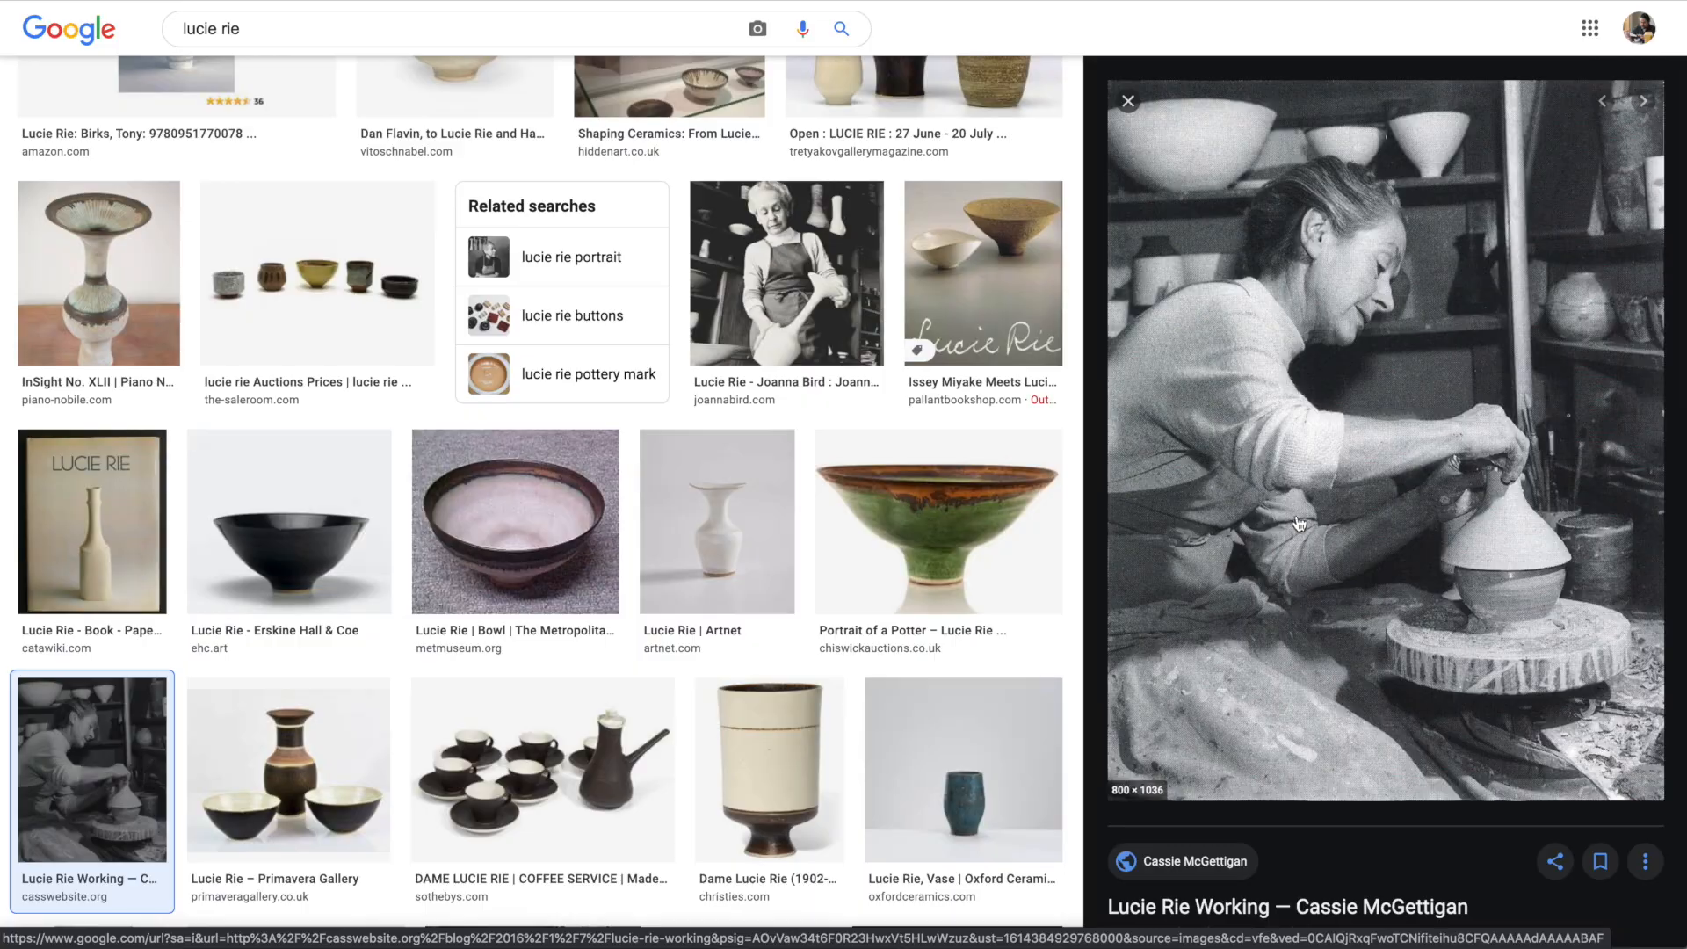
click(1284, 906)
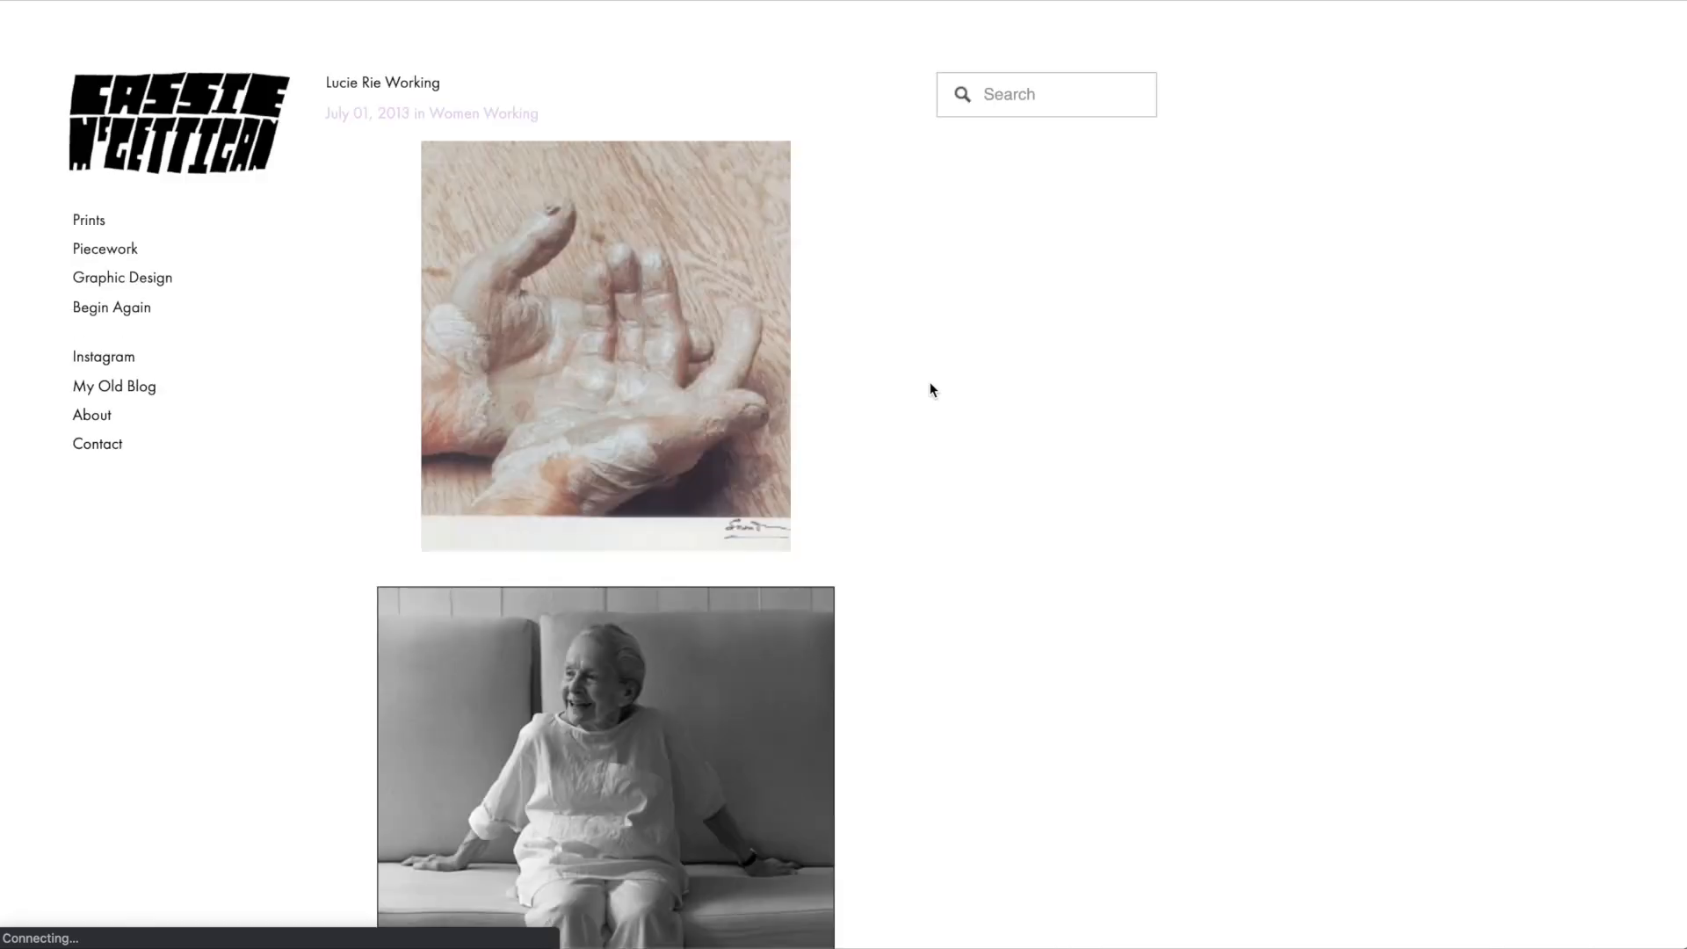
Step: Scroll to the black-and-white portrait of Lucie on the sofa and copy its image address
scroll(down, 3)
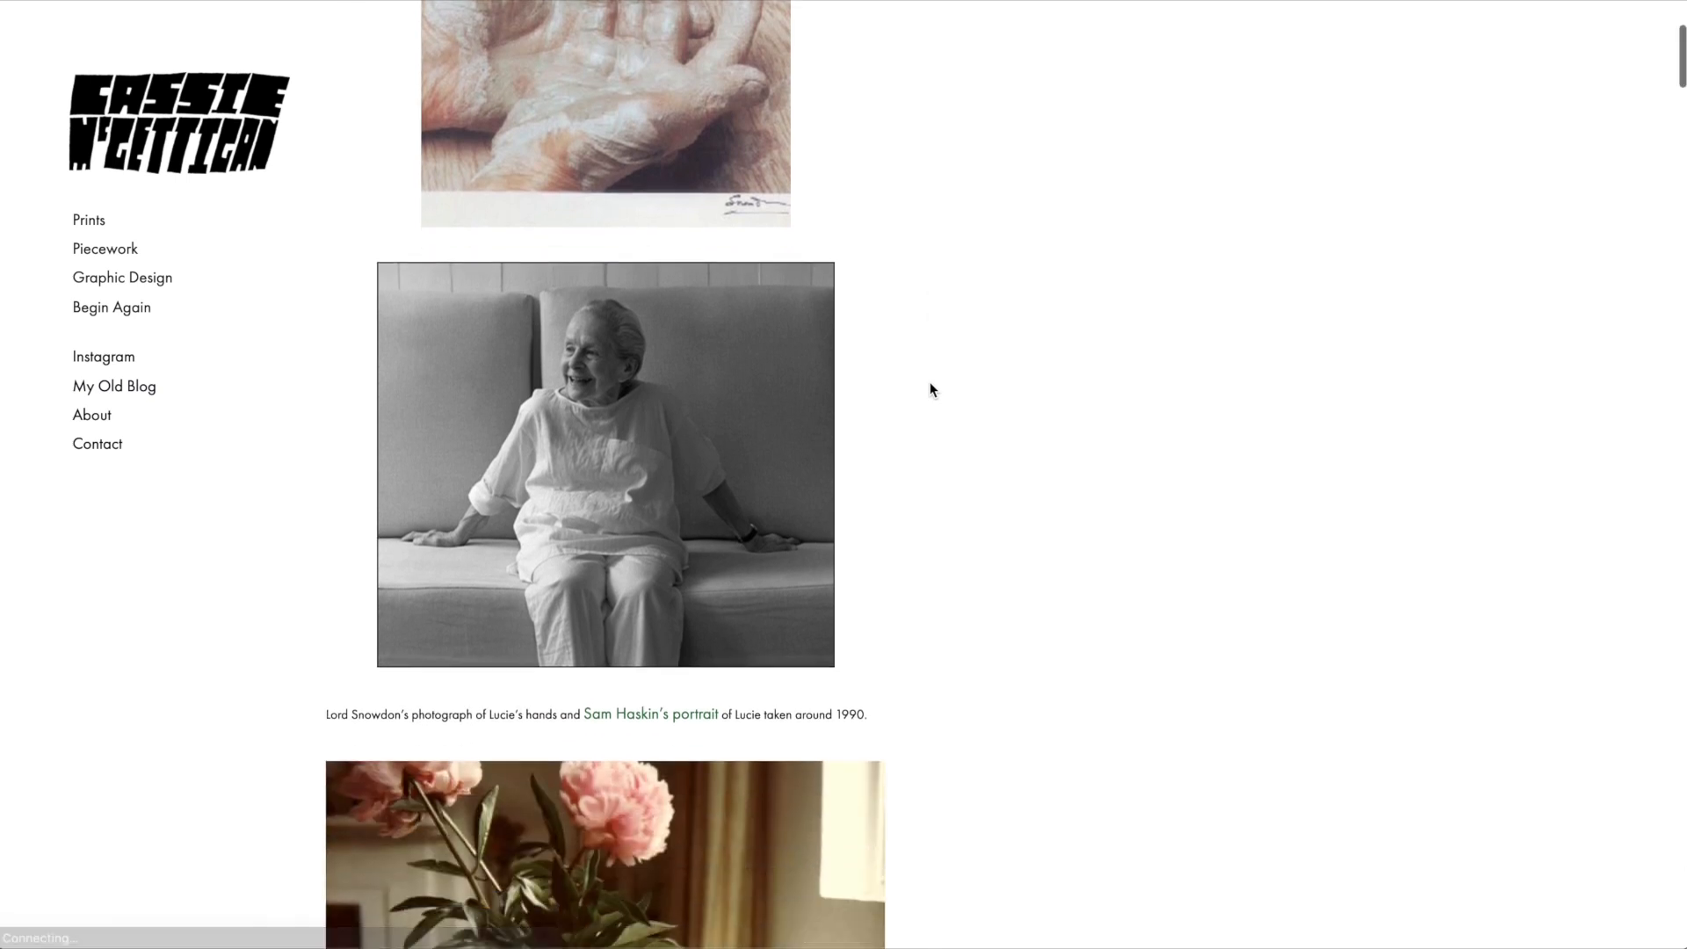
mouse_move(605, 484)
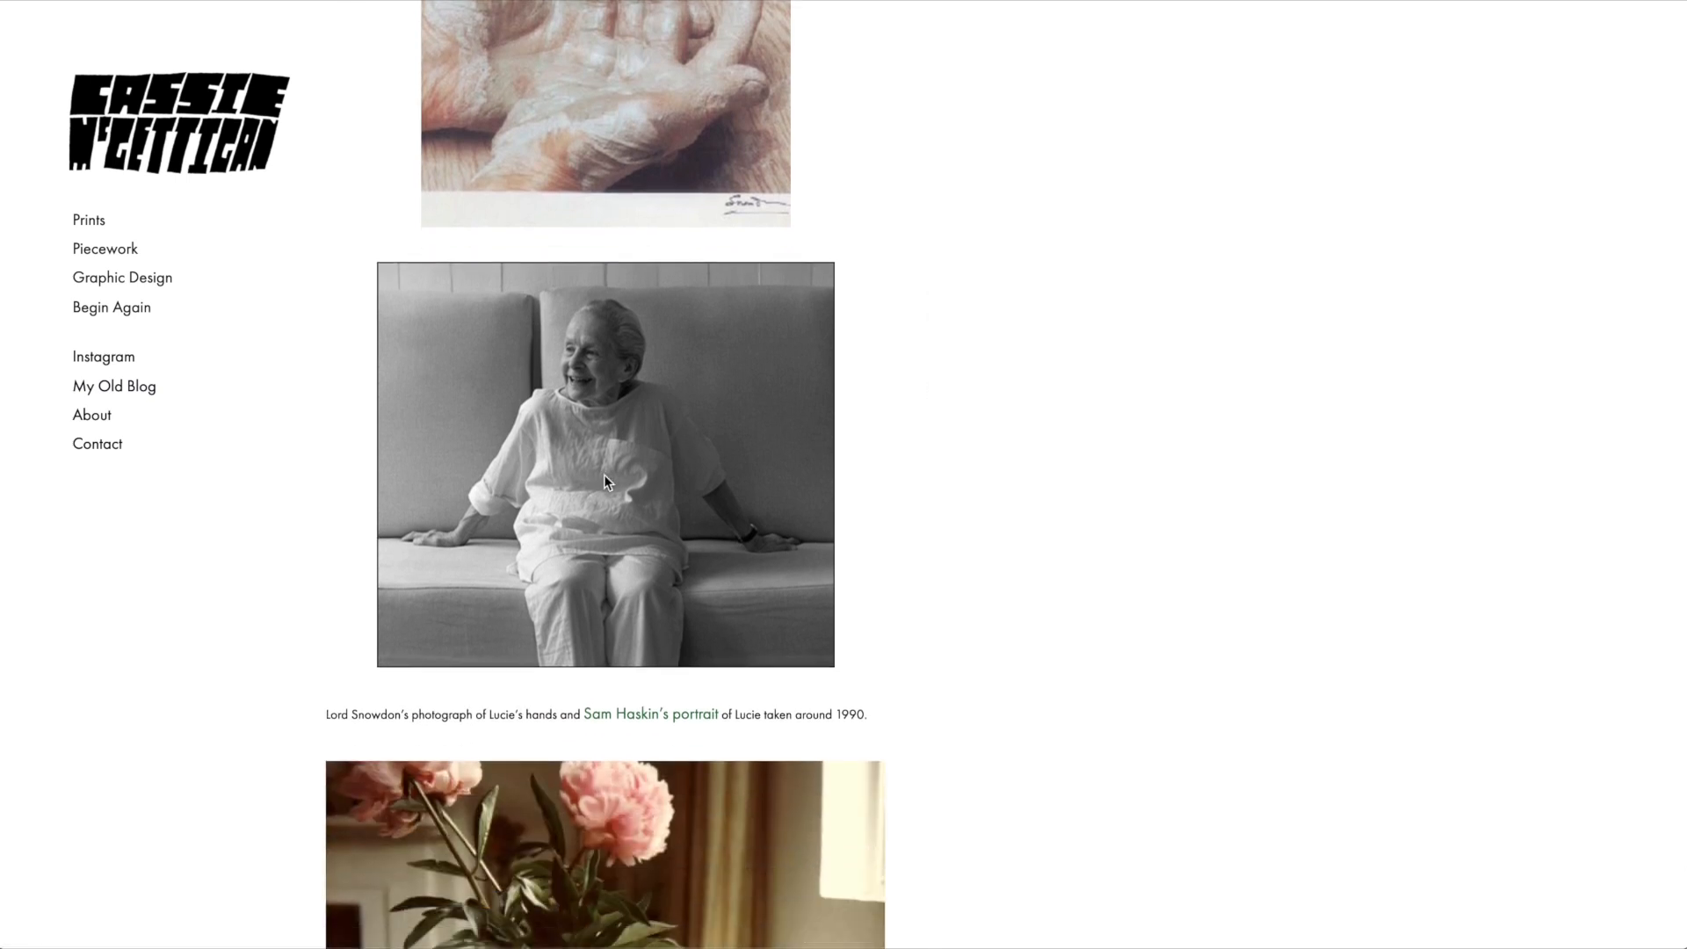
right_click(604, 482)
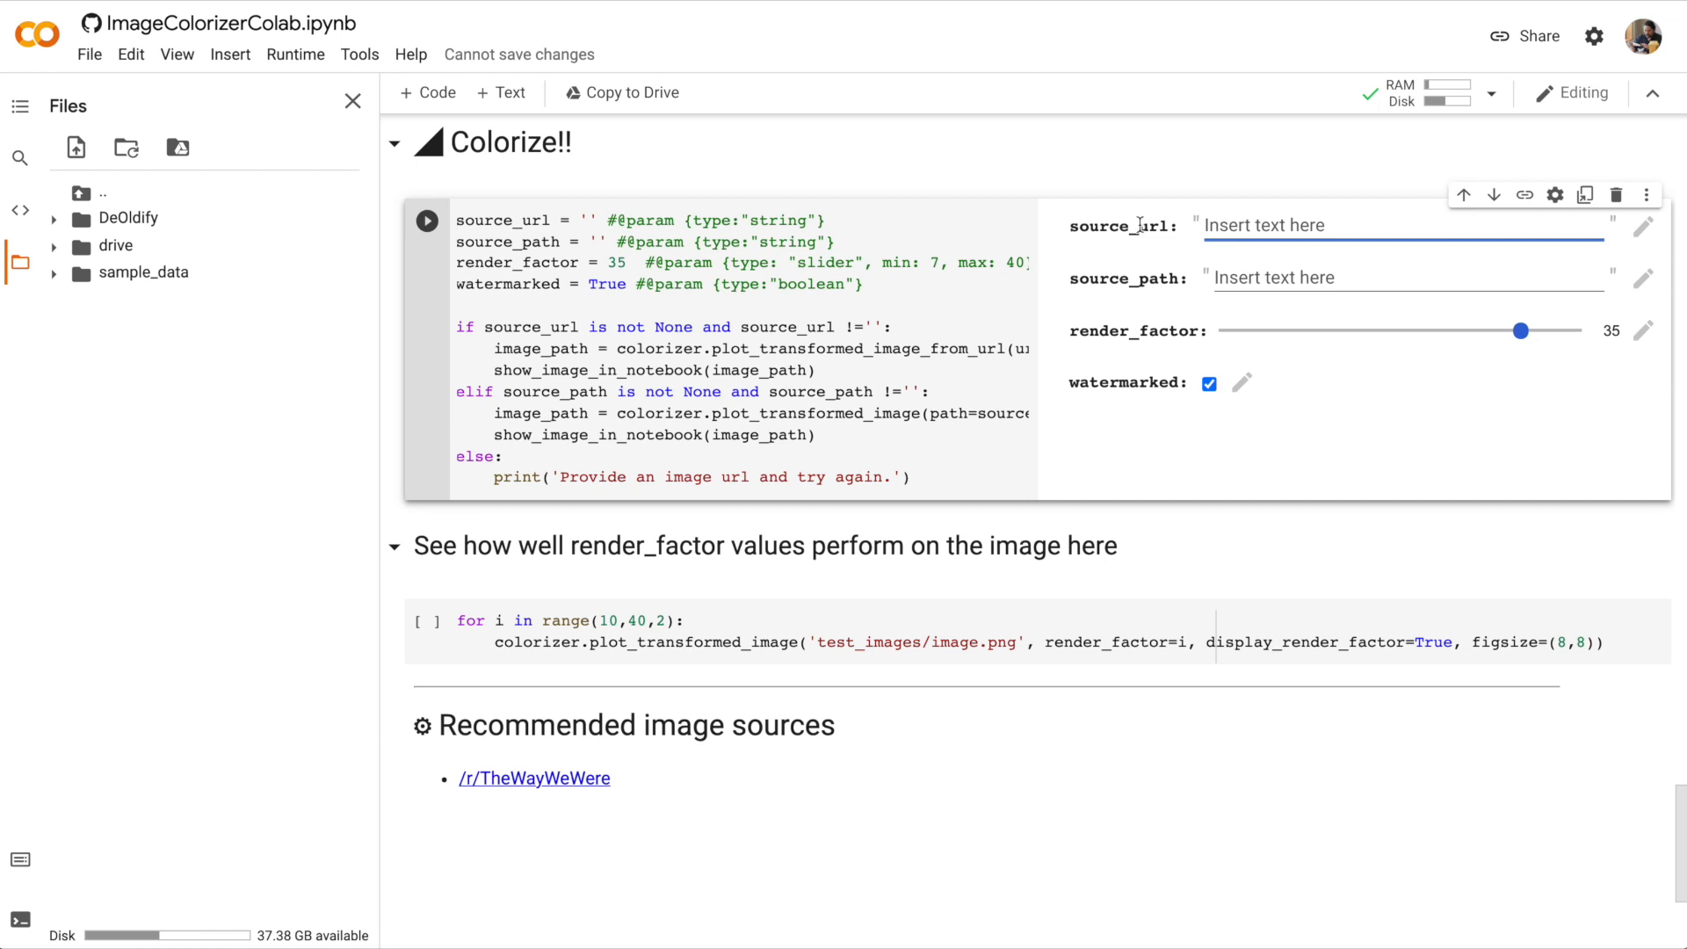
Step: Paste the squarespace-cdn portrait URL into source_url and run the Colorize!! cell
text(https://images.squarespace-cdn.com/content/v1/...image-asset.jpeg?format=1000w)
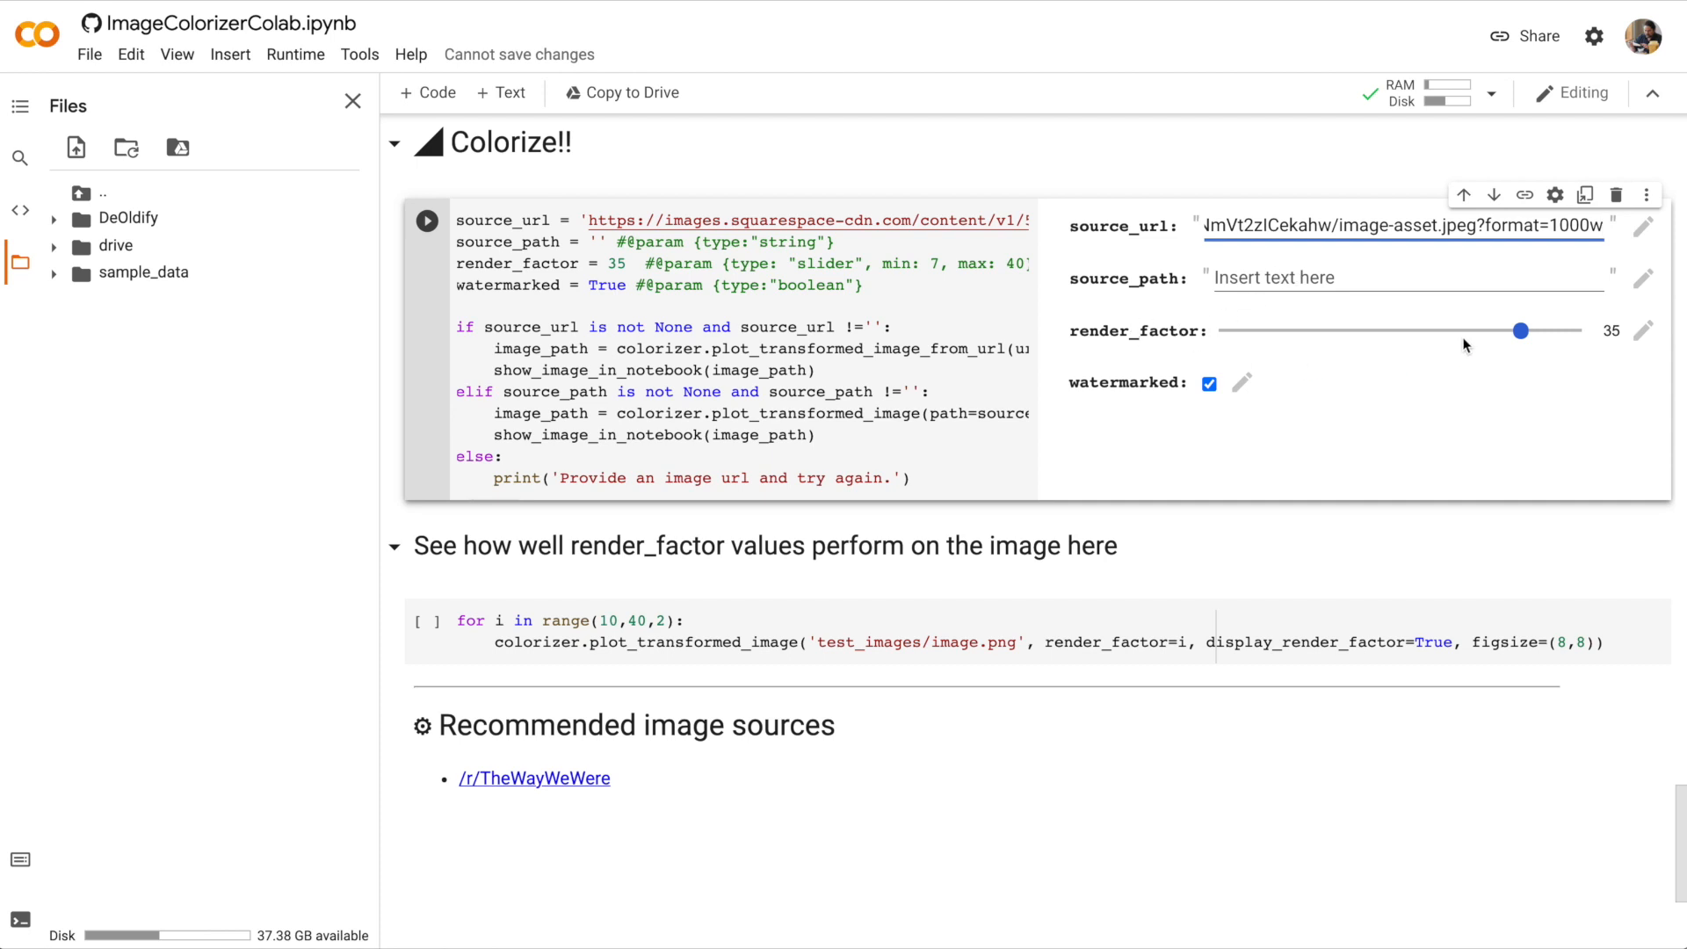
mouse_move(1207, 402)
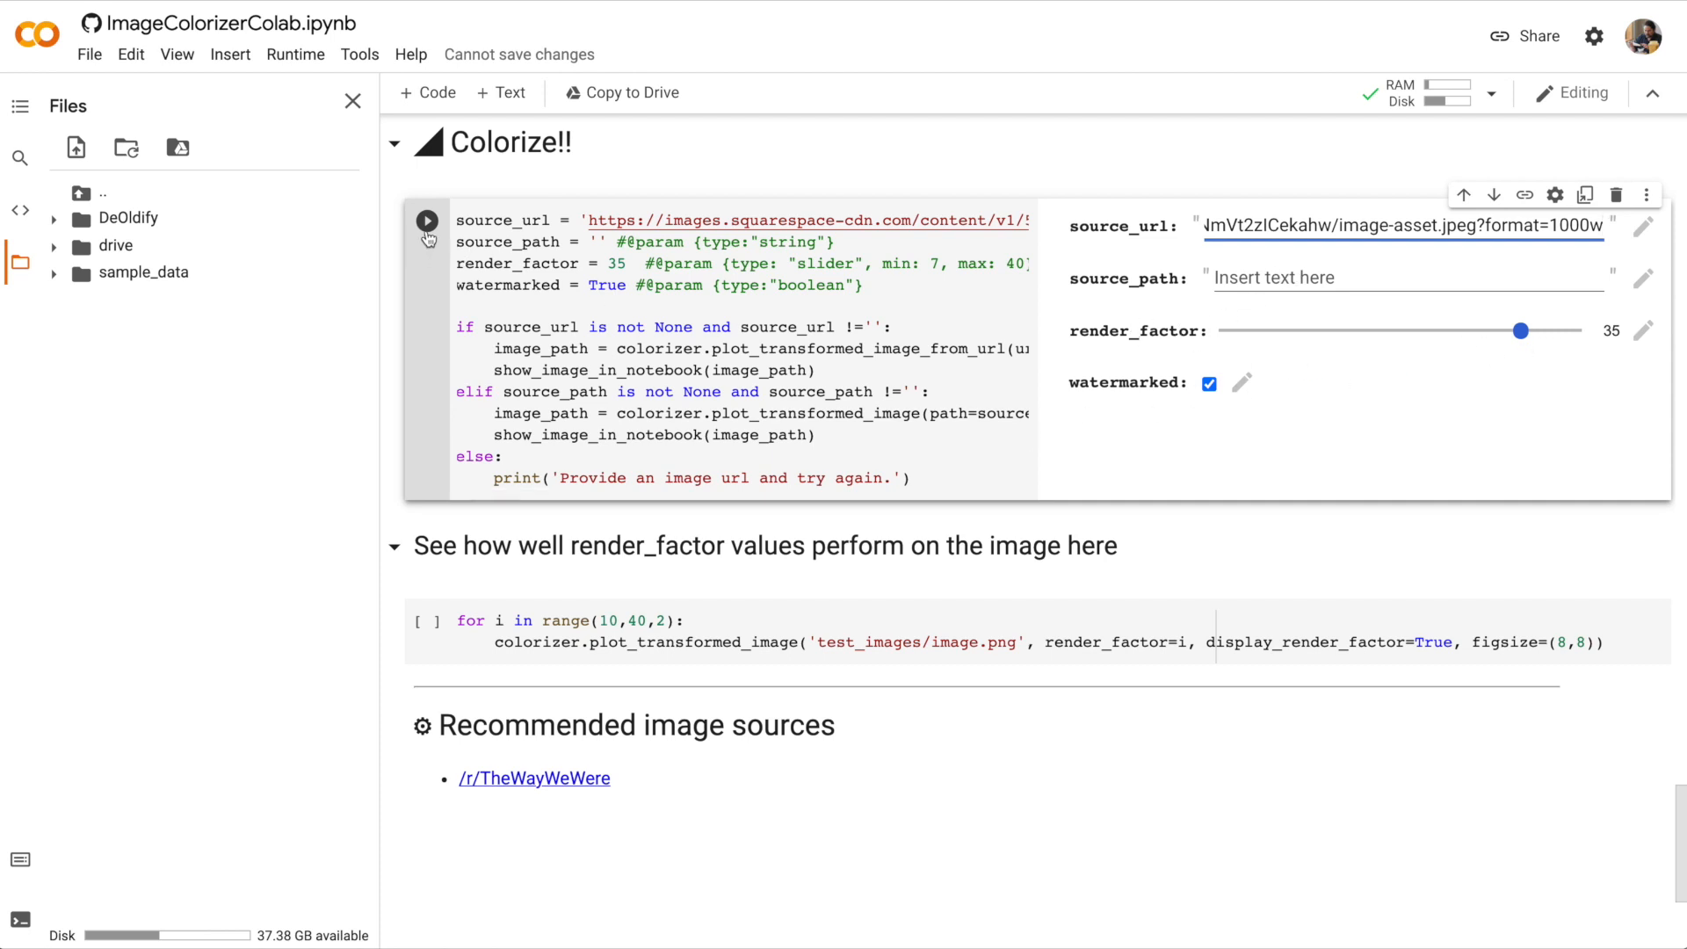
click(427, 219)
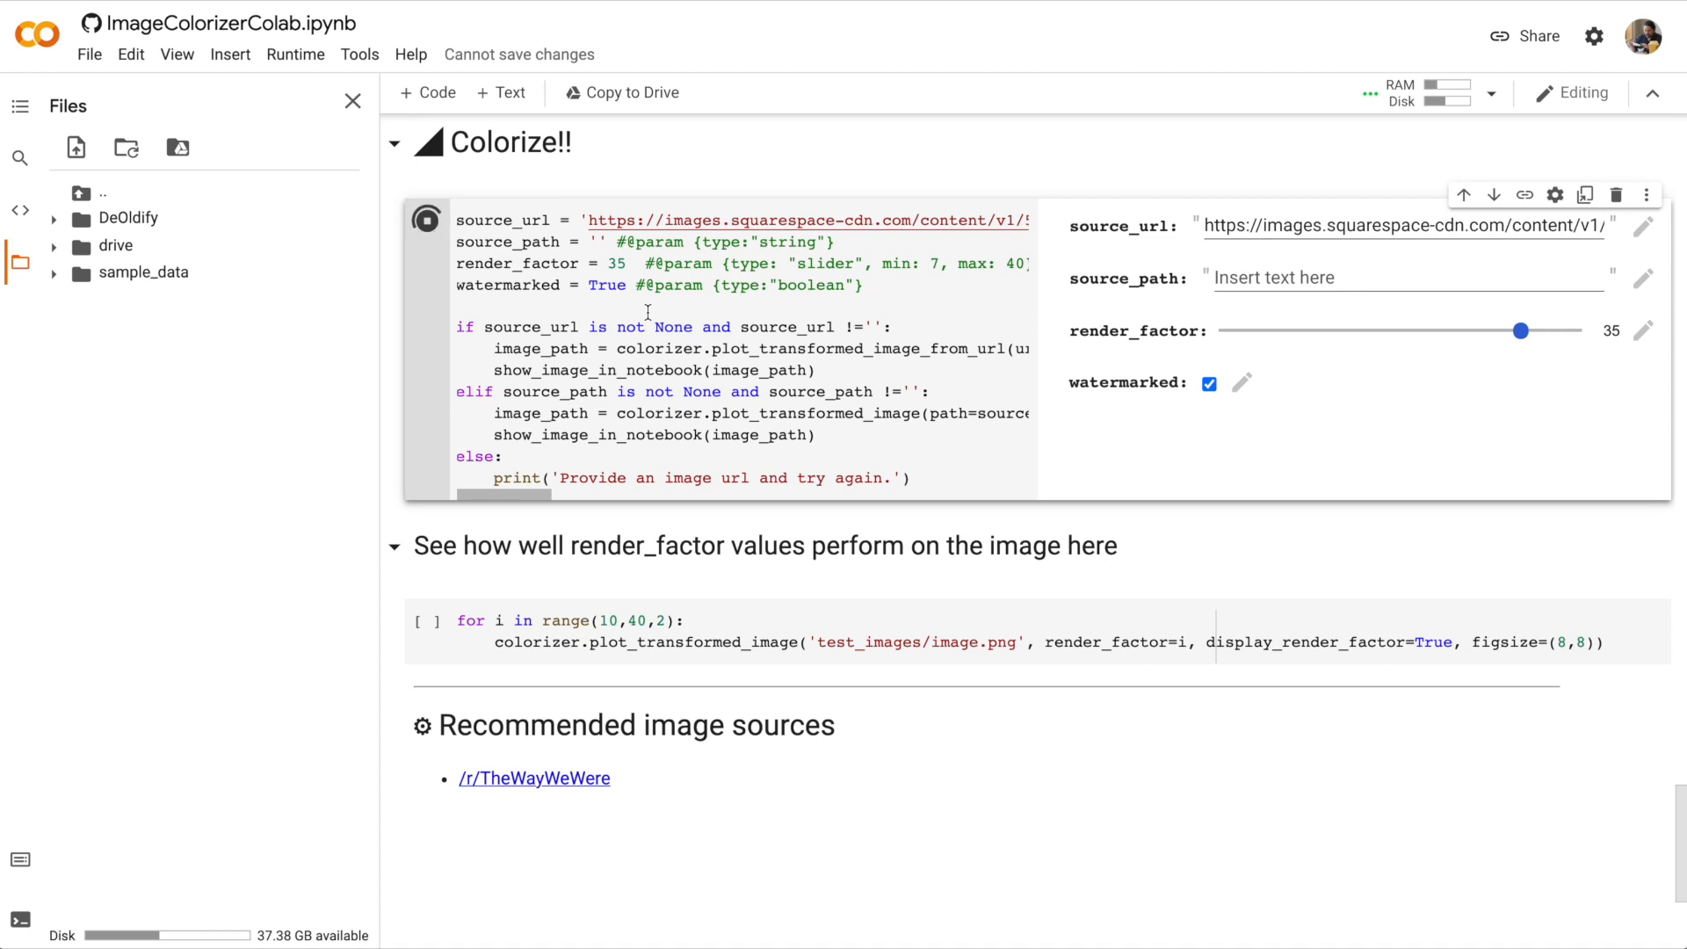
Step: Scroll through the Colorize!! output comparing the original and colorized sofa portrait
click(427, 220)
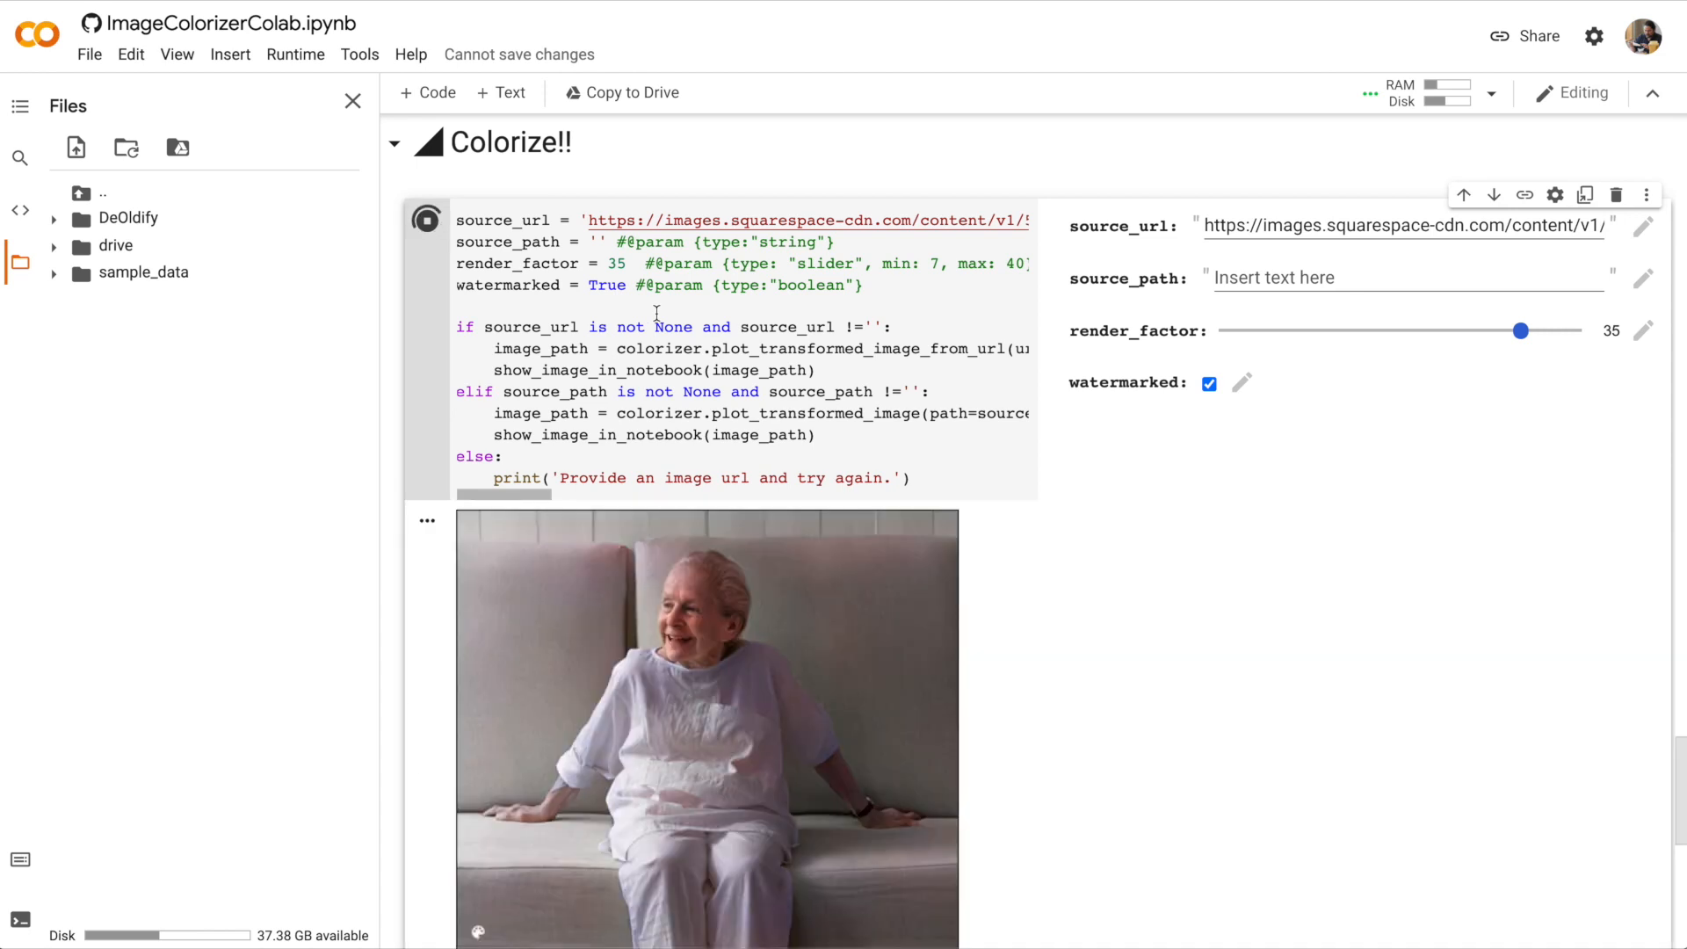
scroll(down, 3)
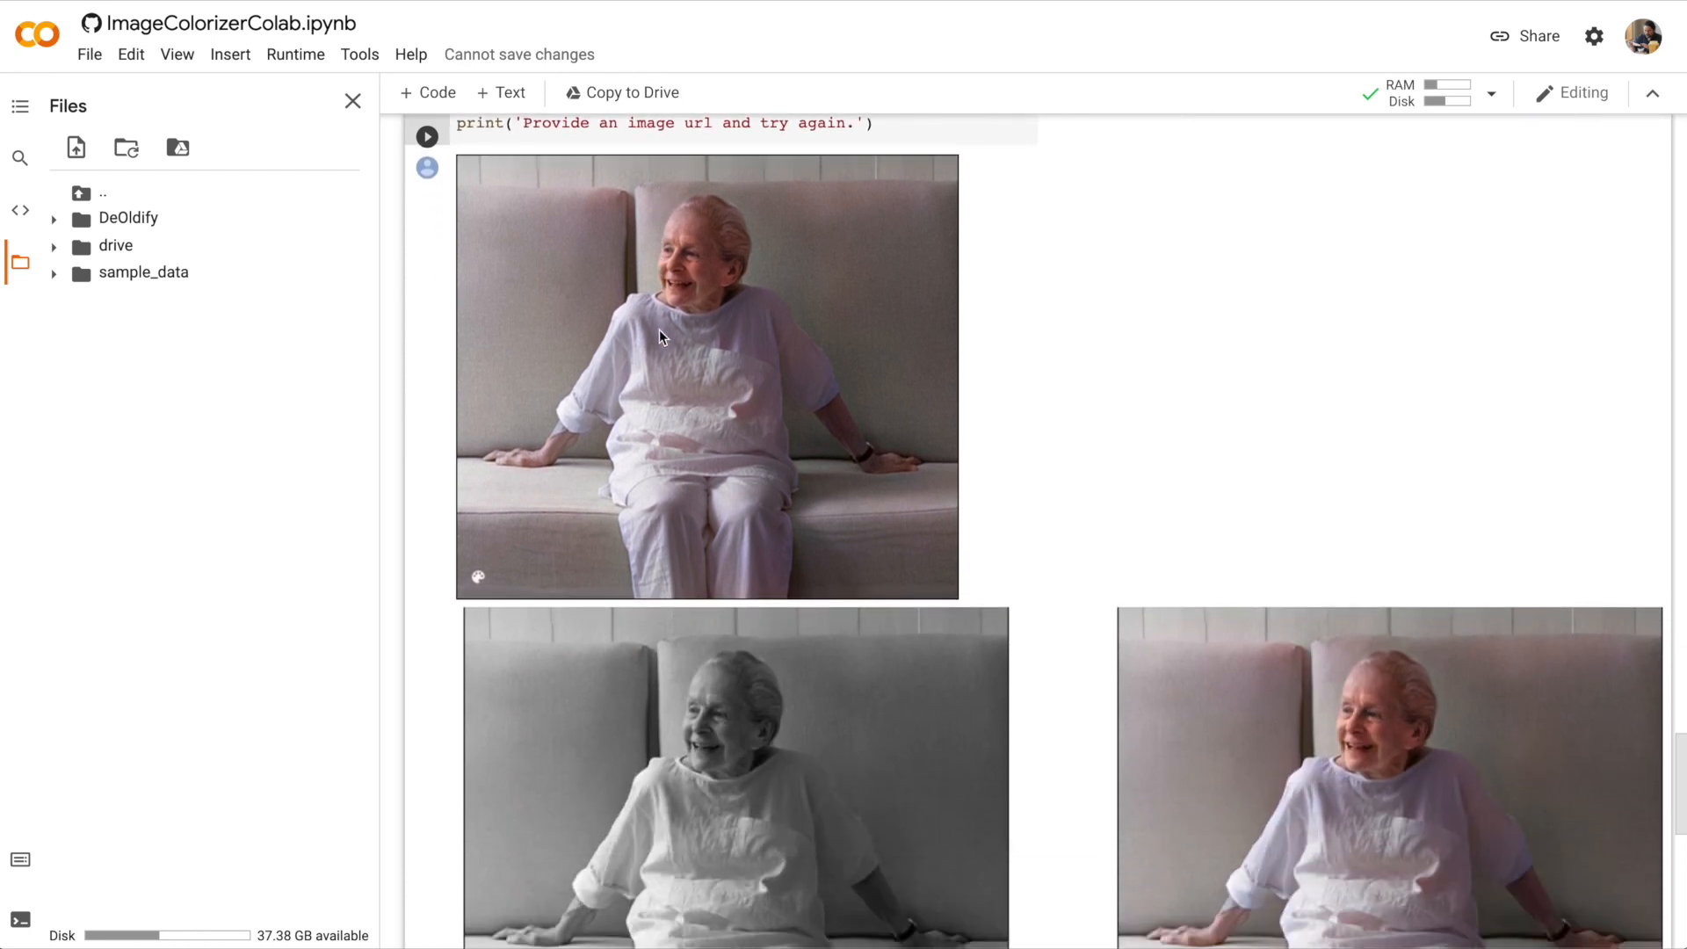
mouse_move(823, 407)
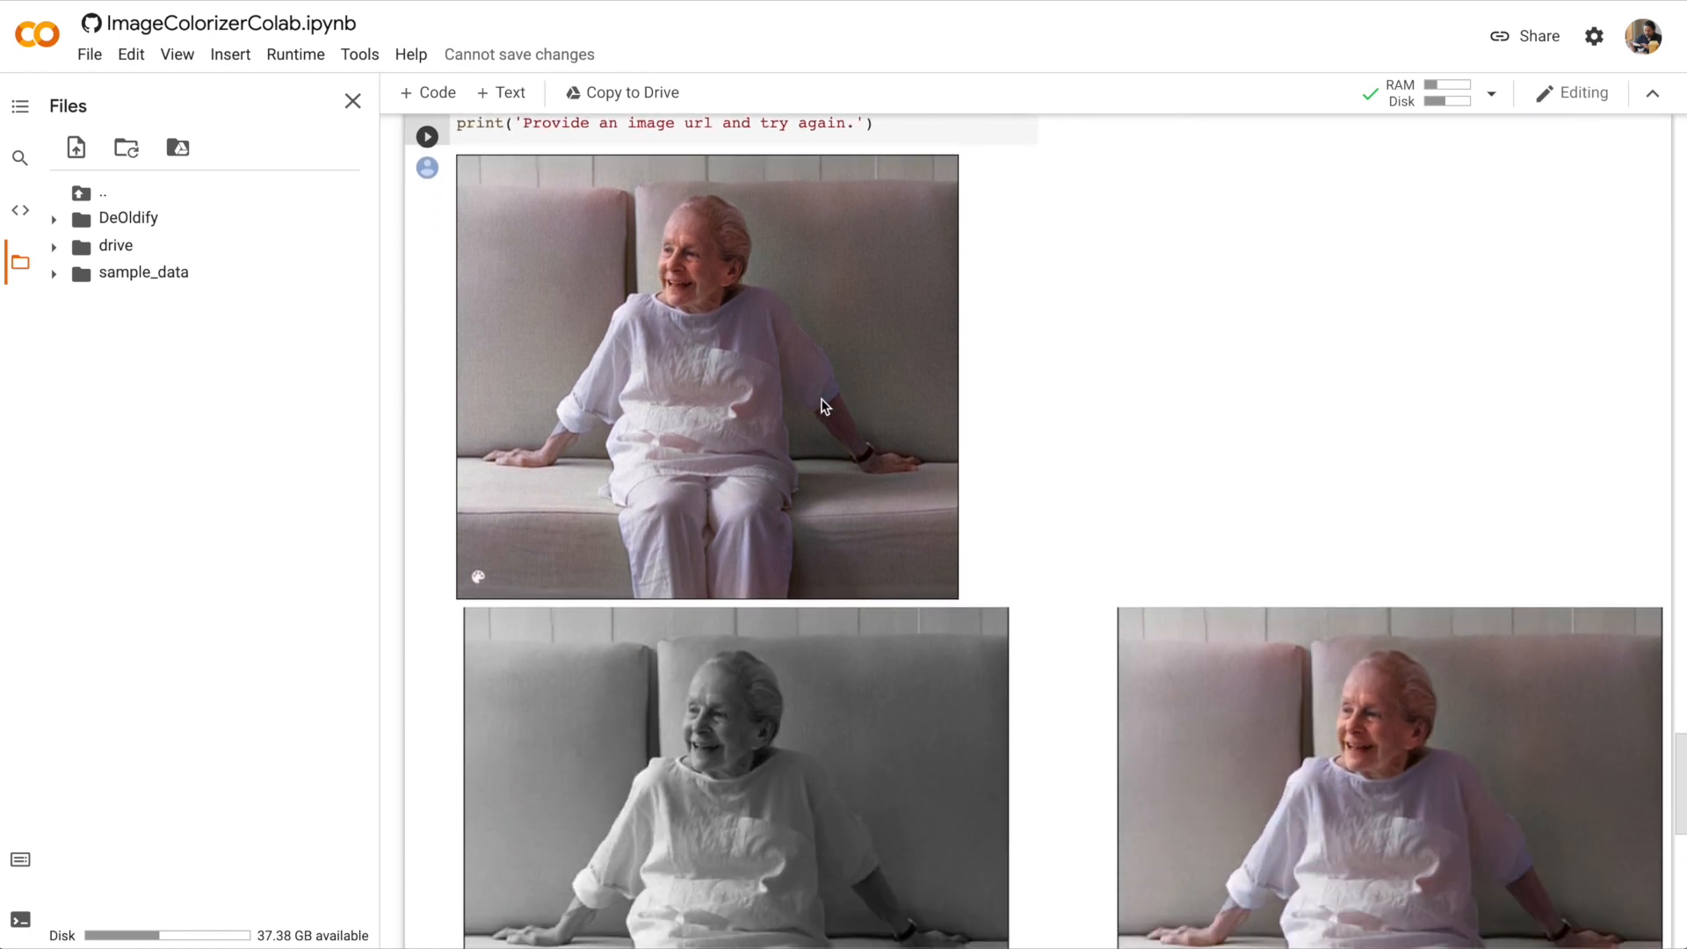
scroll(down, 3)
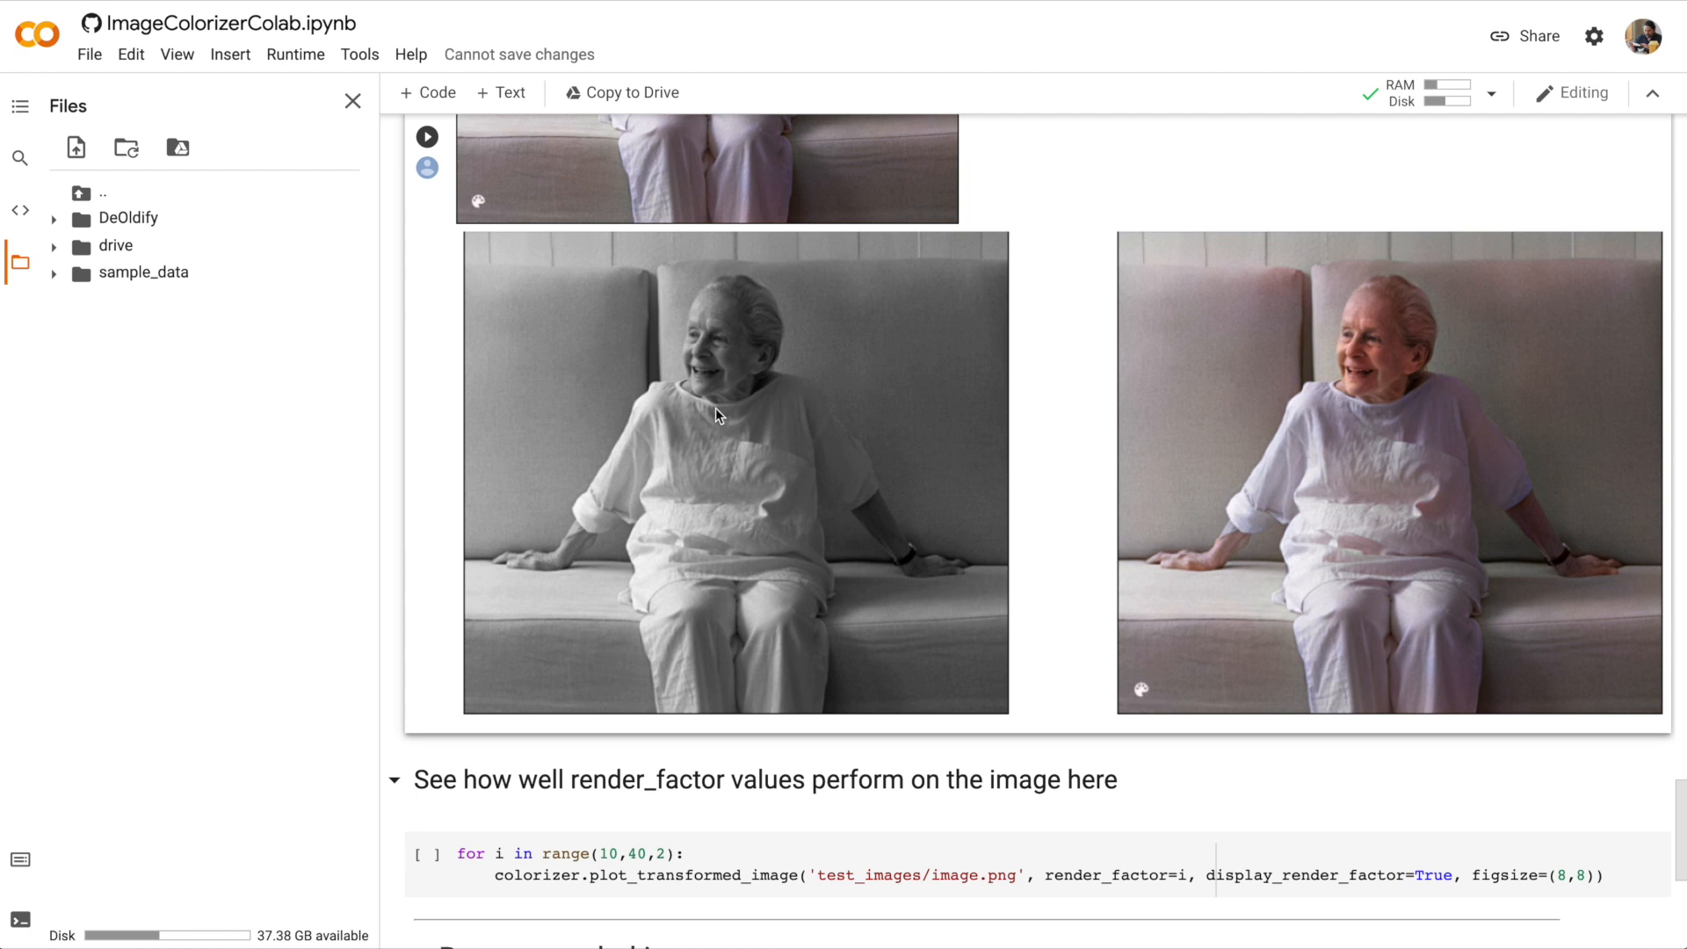
mouse_move(1027, 547)
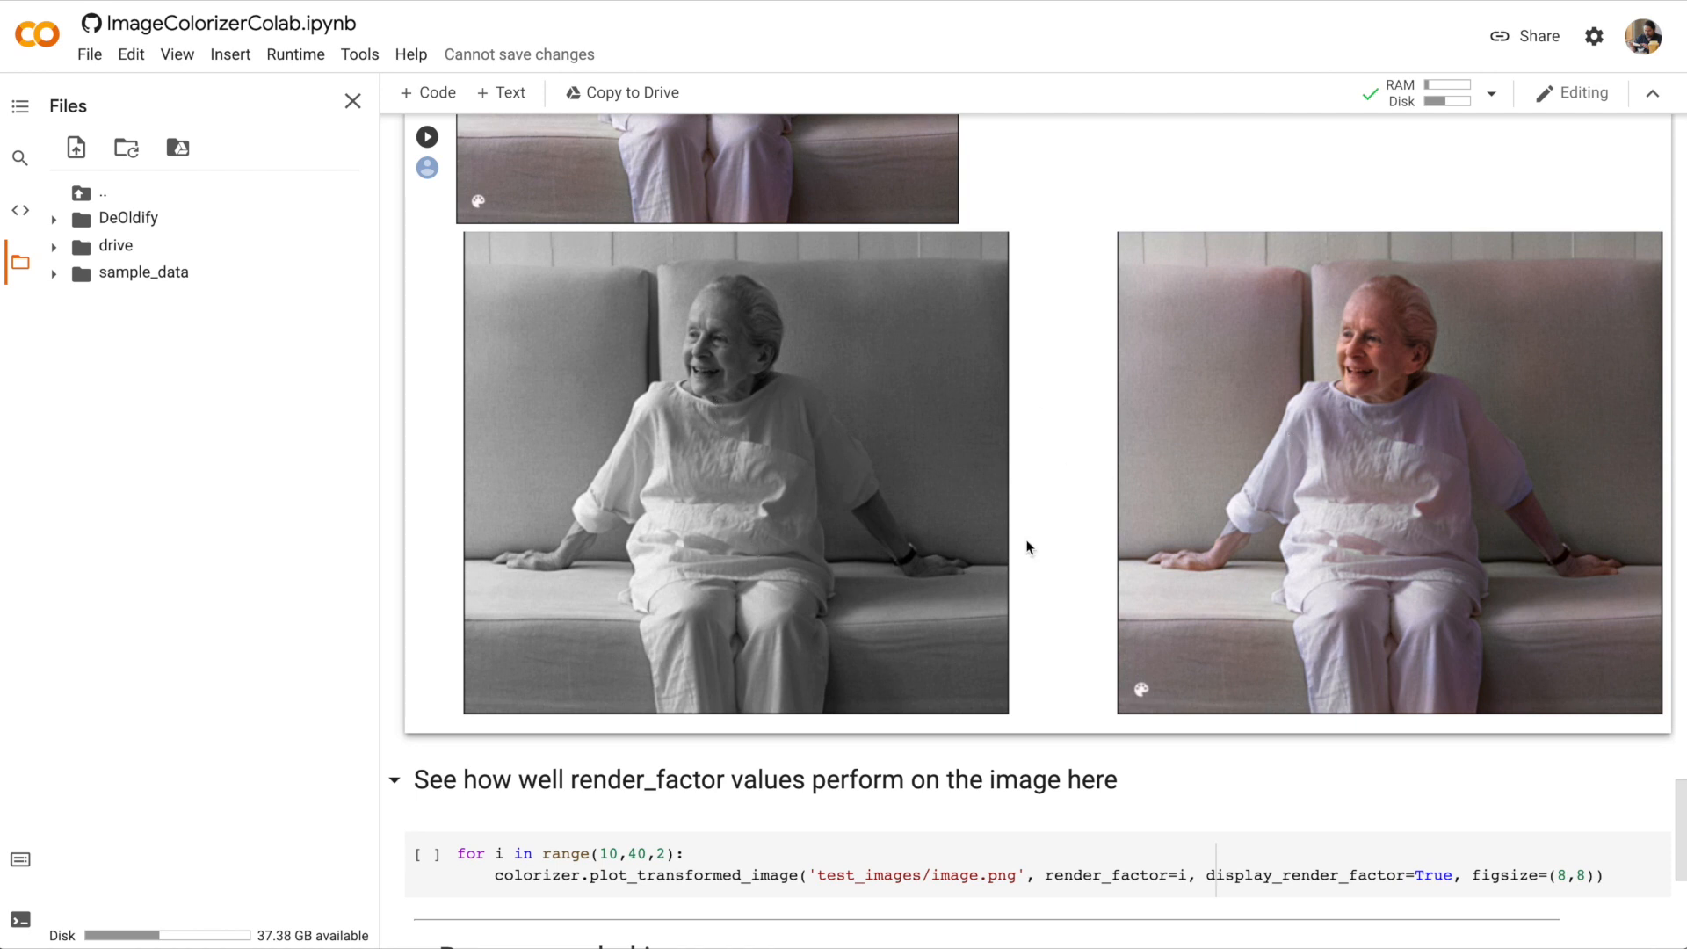
mouse_move(1298, 548)
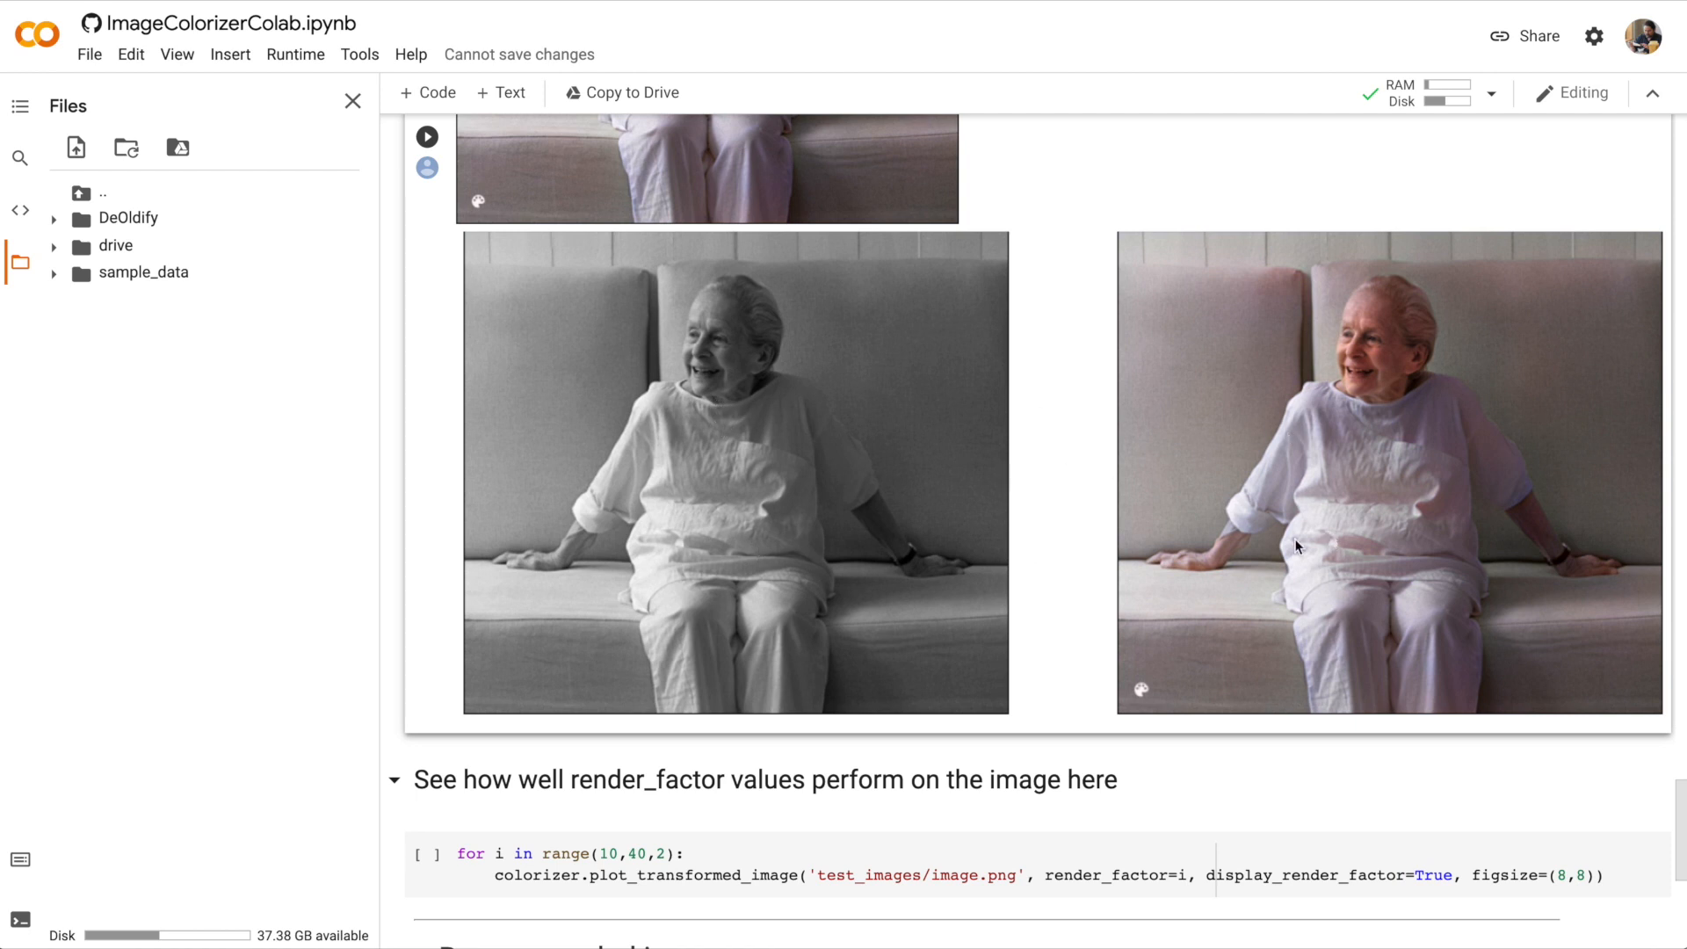
scroll(up, 3)
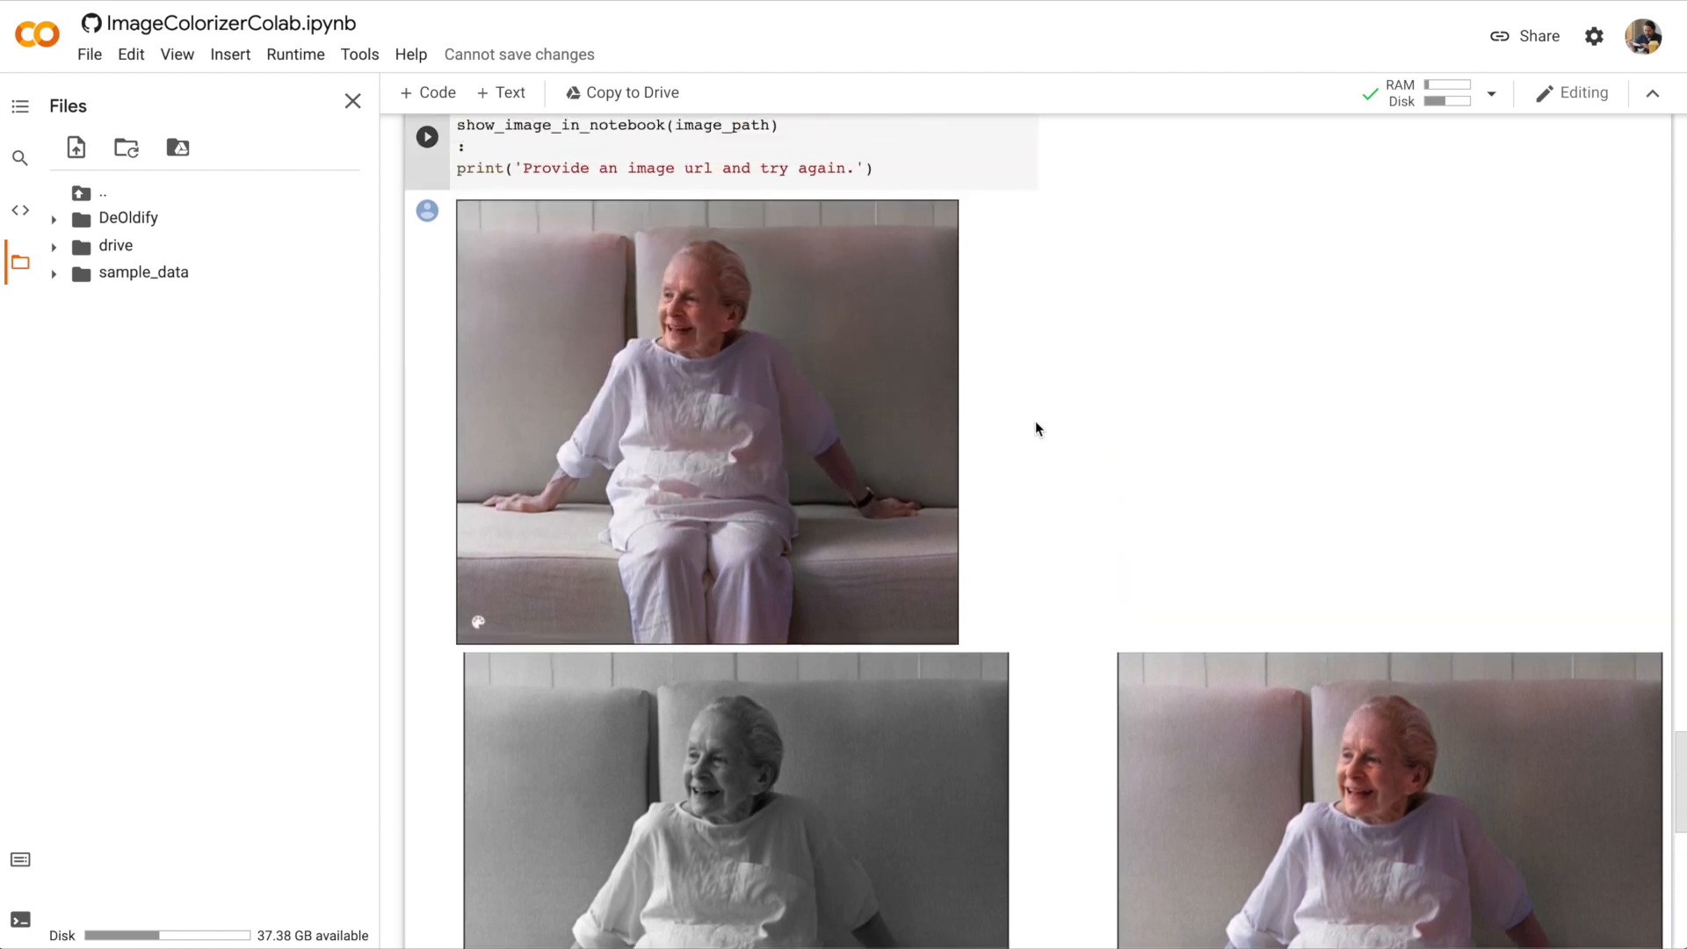
scroll(down, 3)
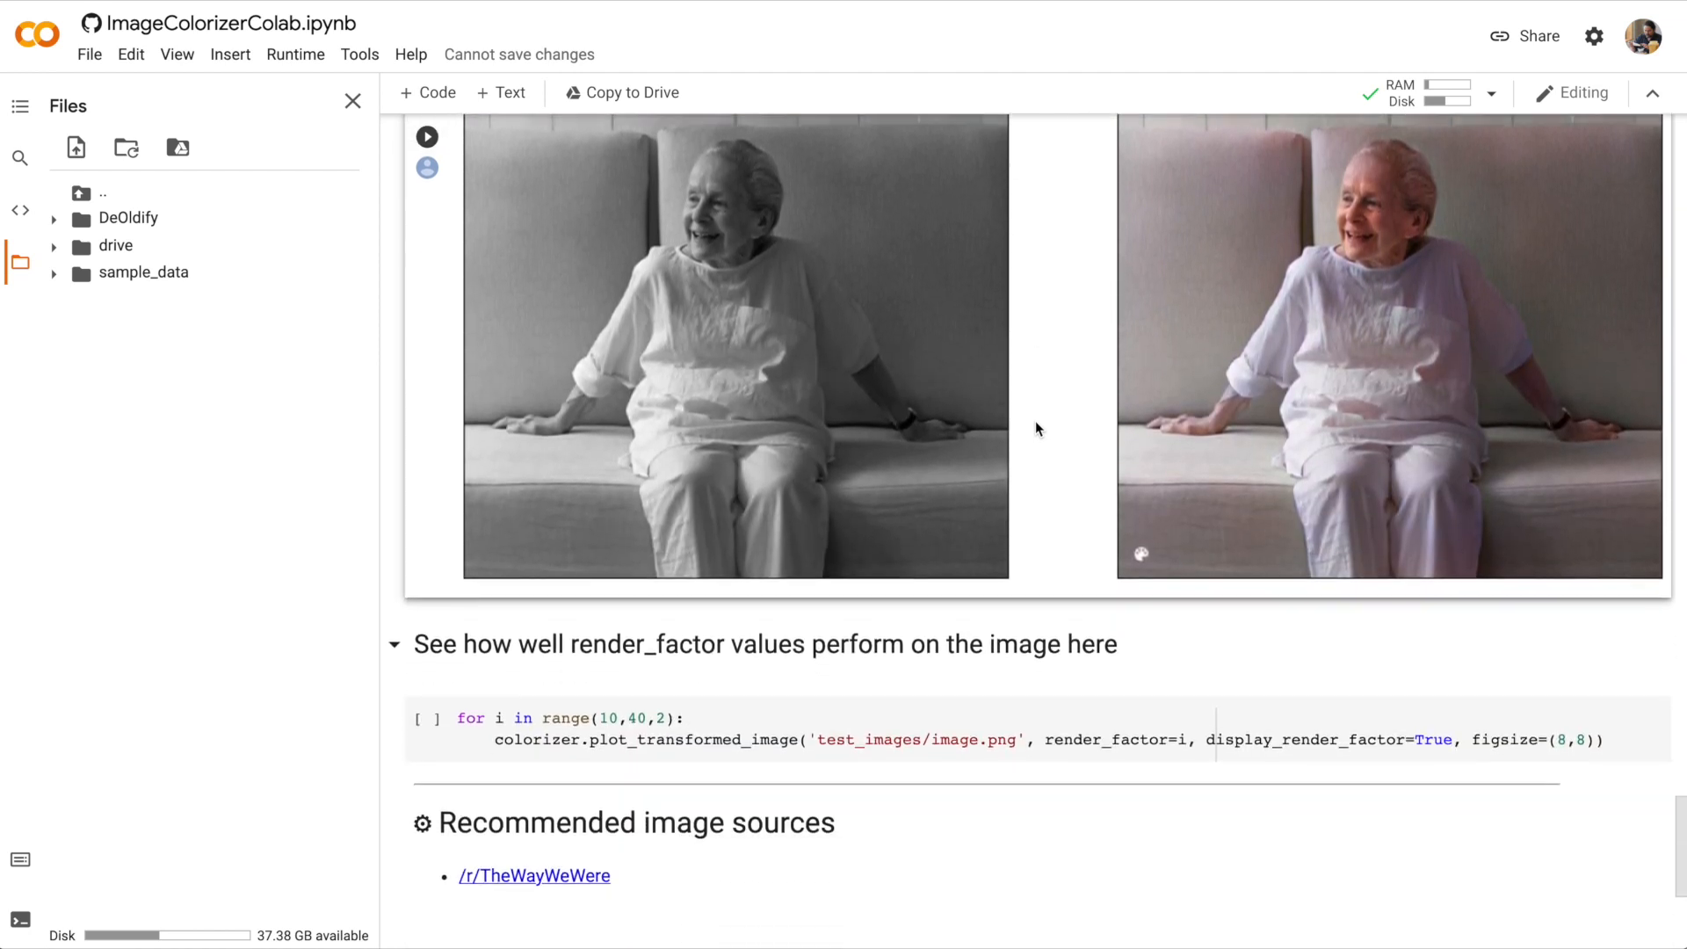
scroll(down, 3)
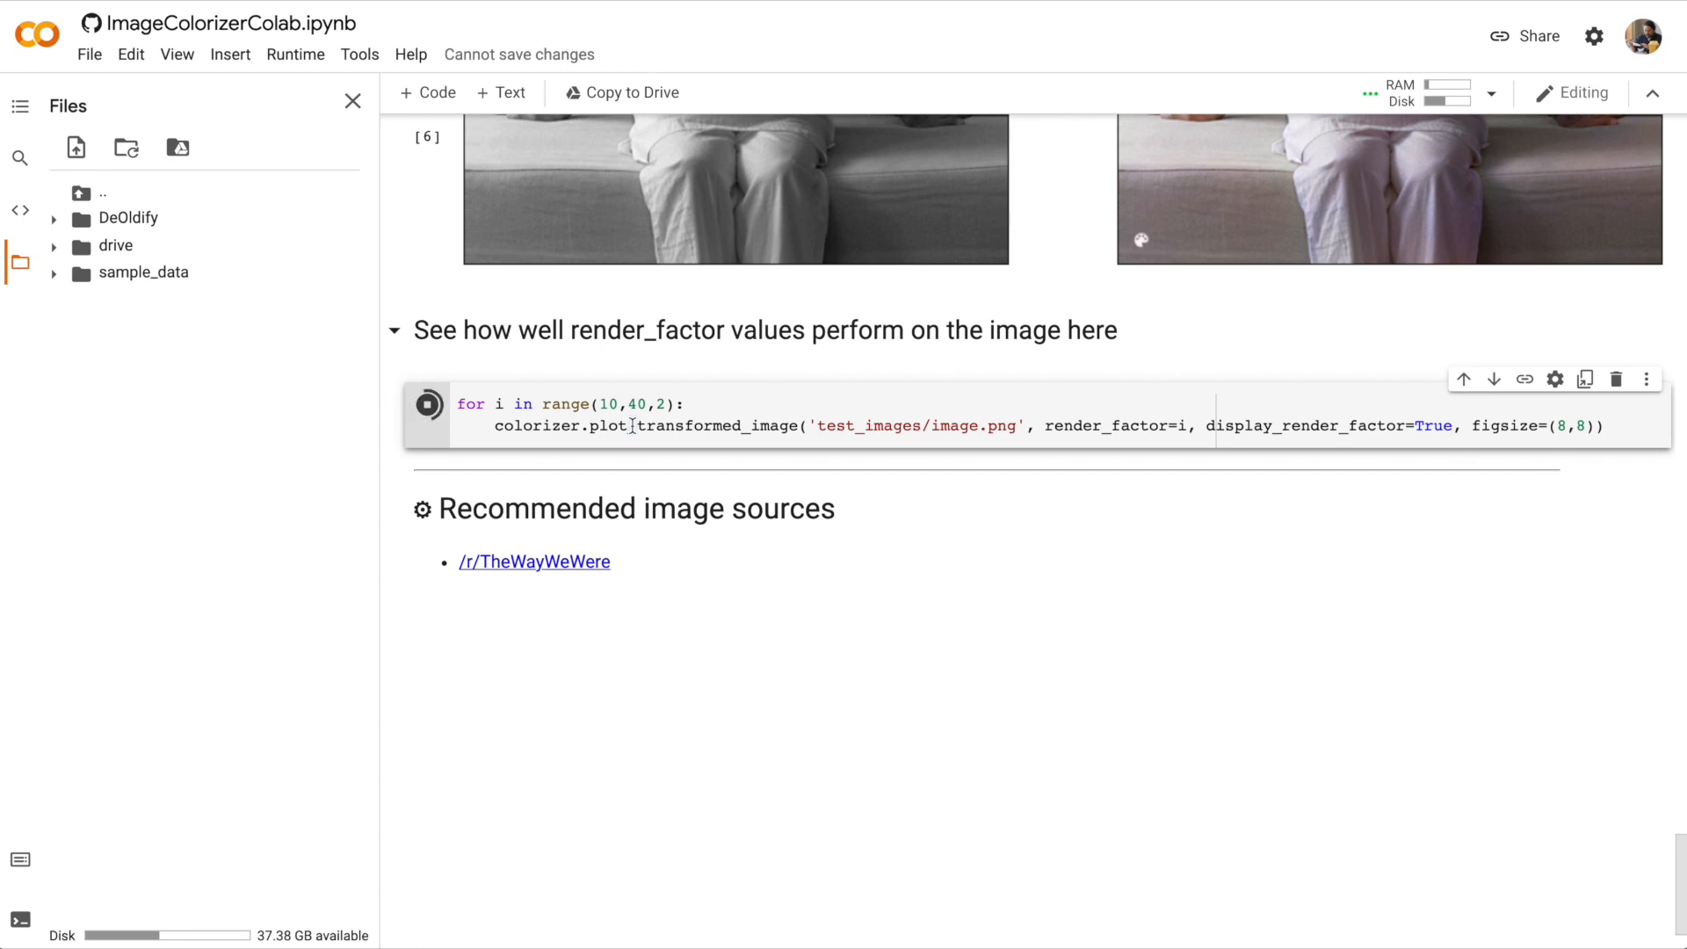
mouse_move(699, 466)
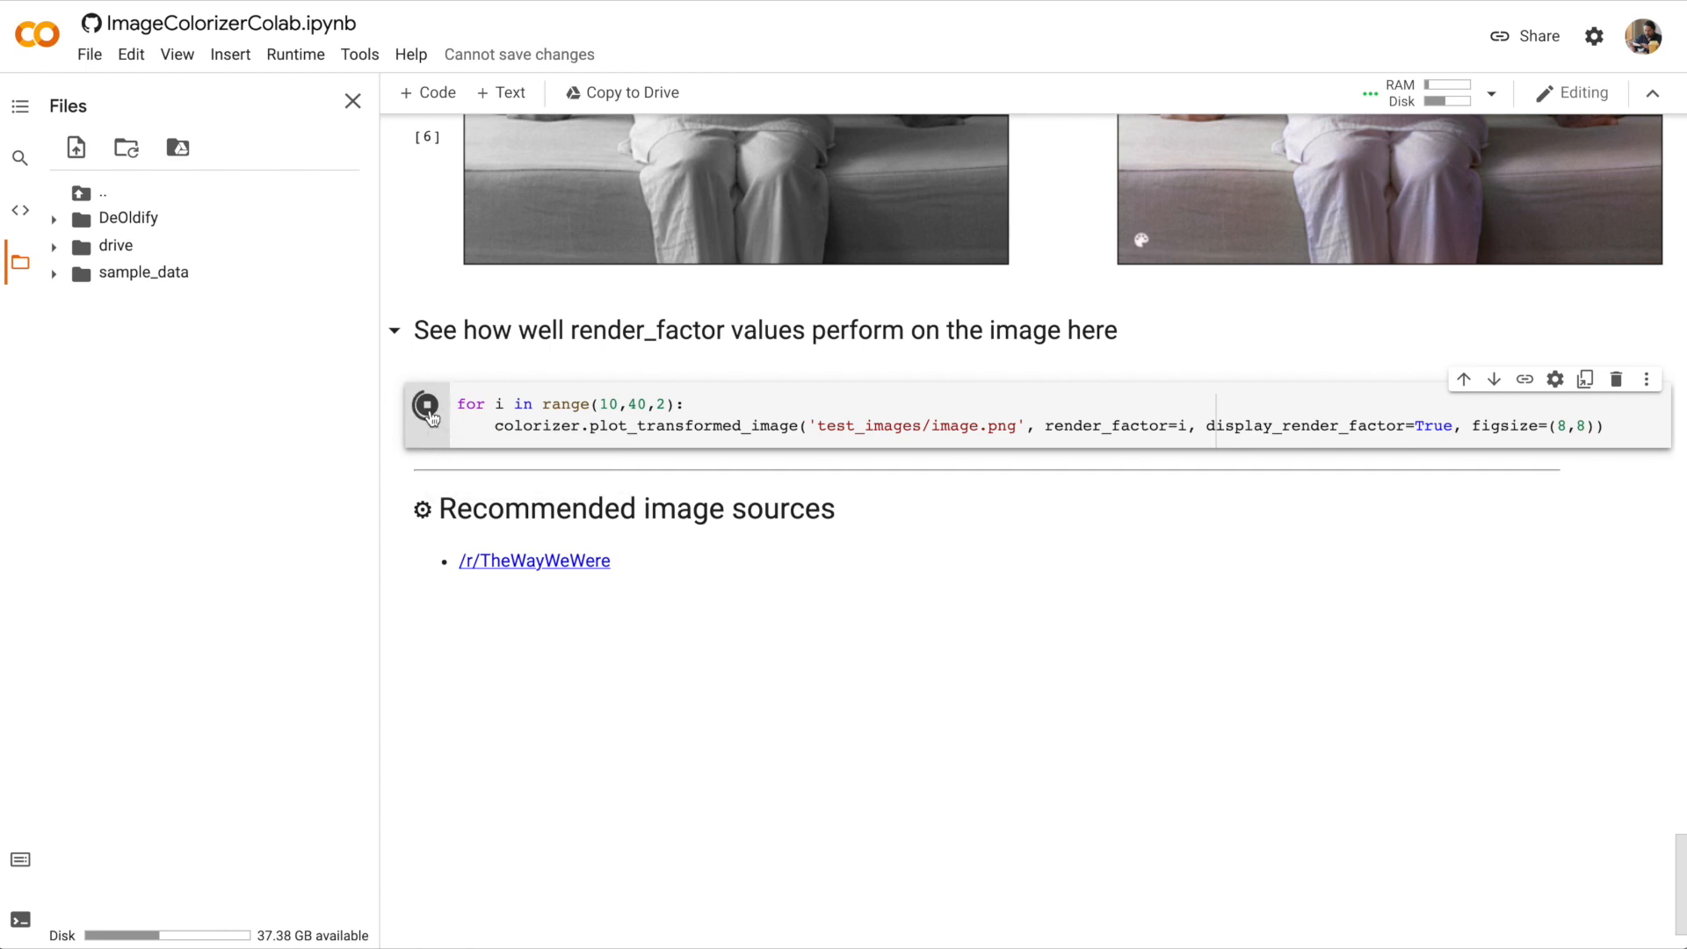
Step: Run the 'See how well render_factor values perform' cell
click(425, 416)
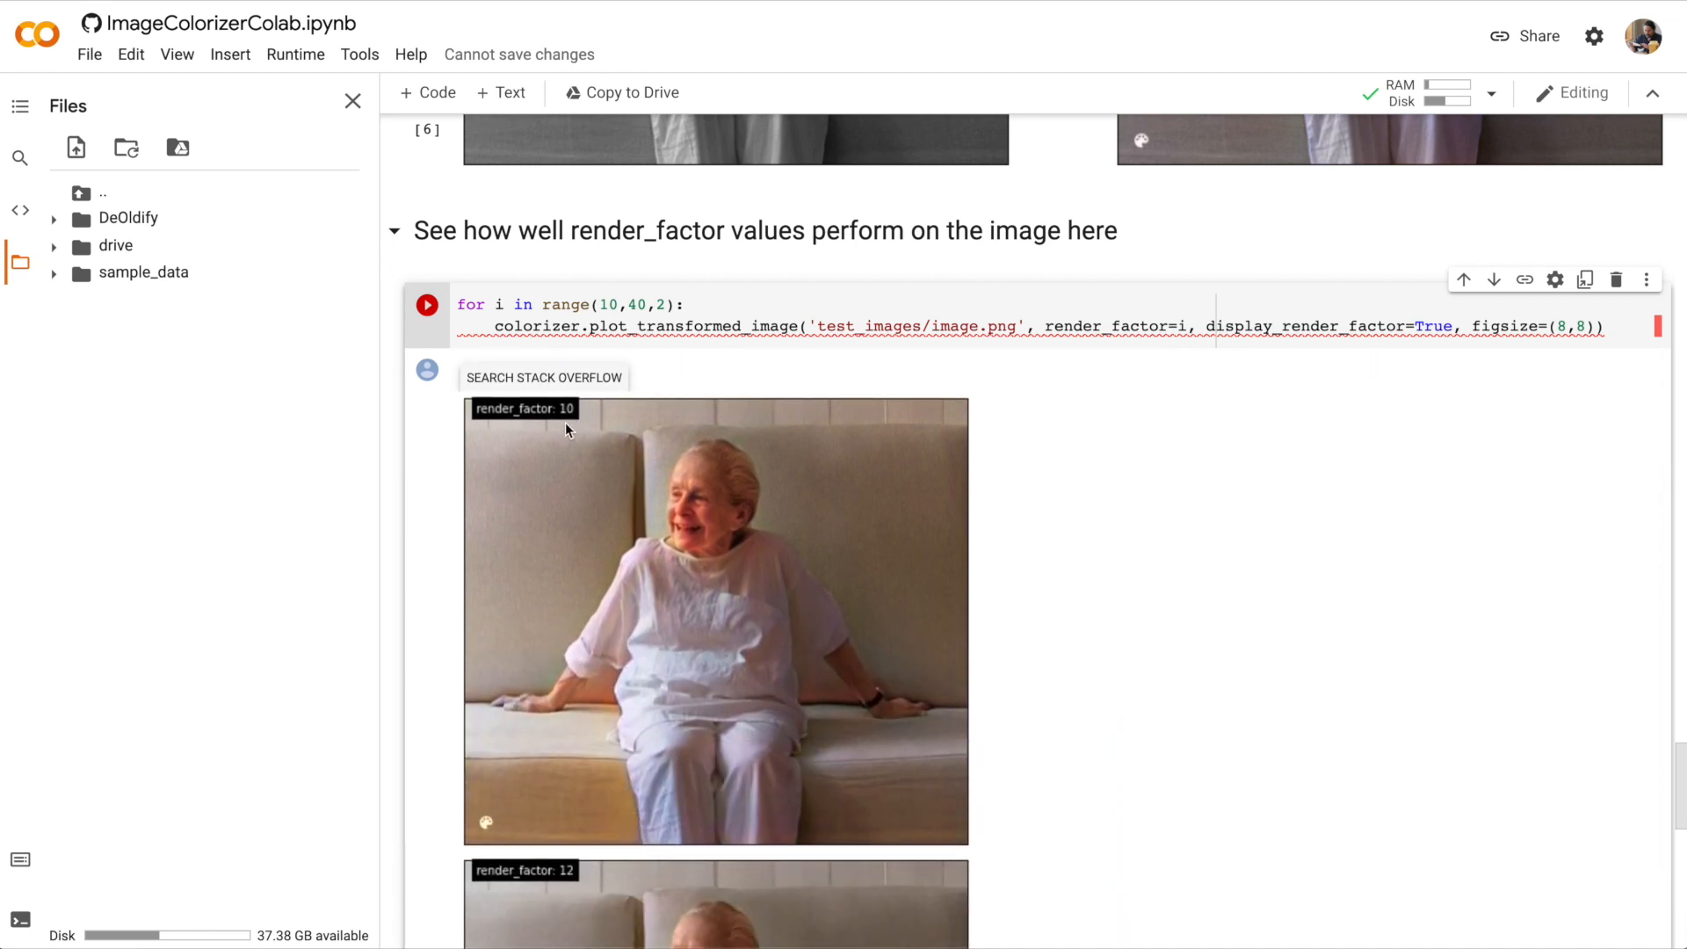
Step: Scroll through the portraits colorized at render_factor 10 to 20 until the KeyboardInterrupt
scroll(down, 3)
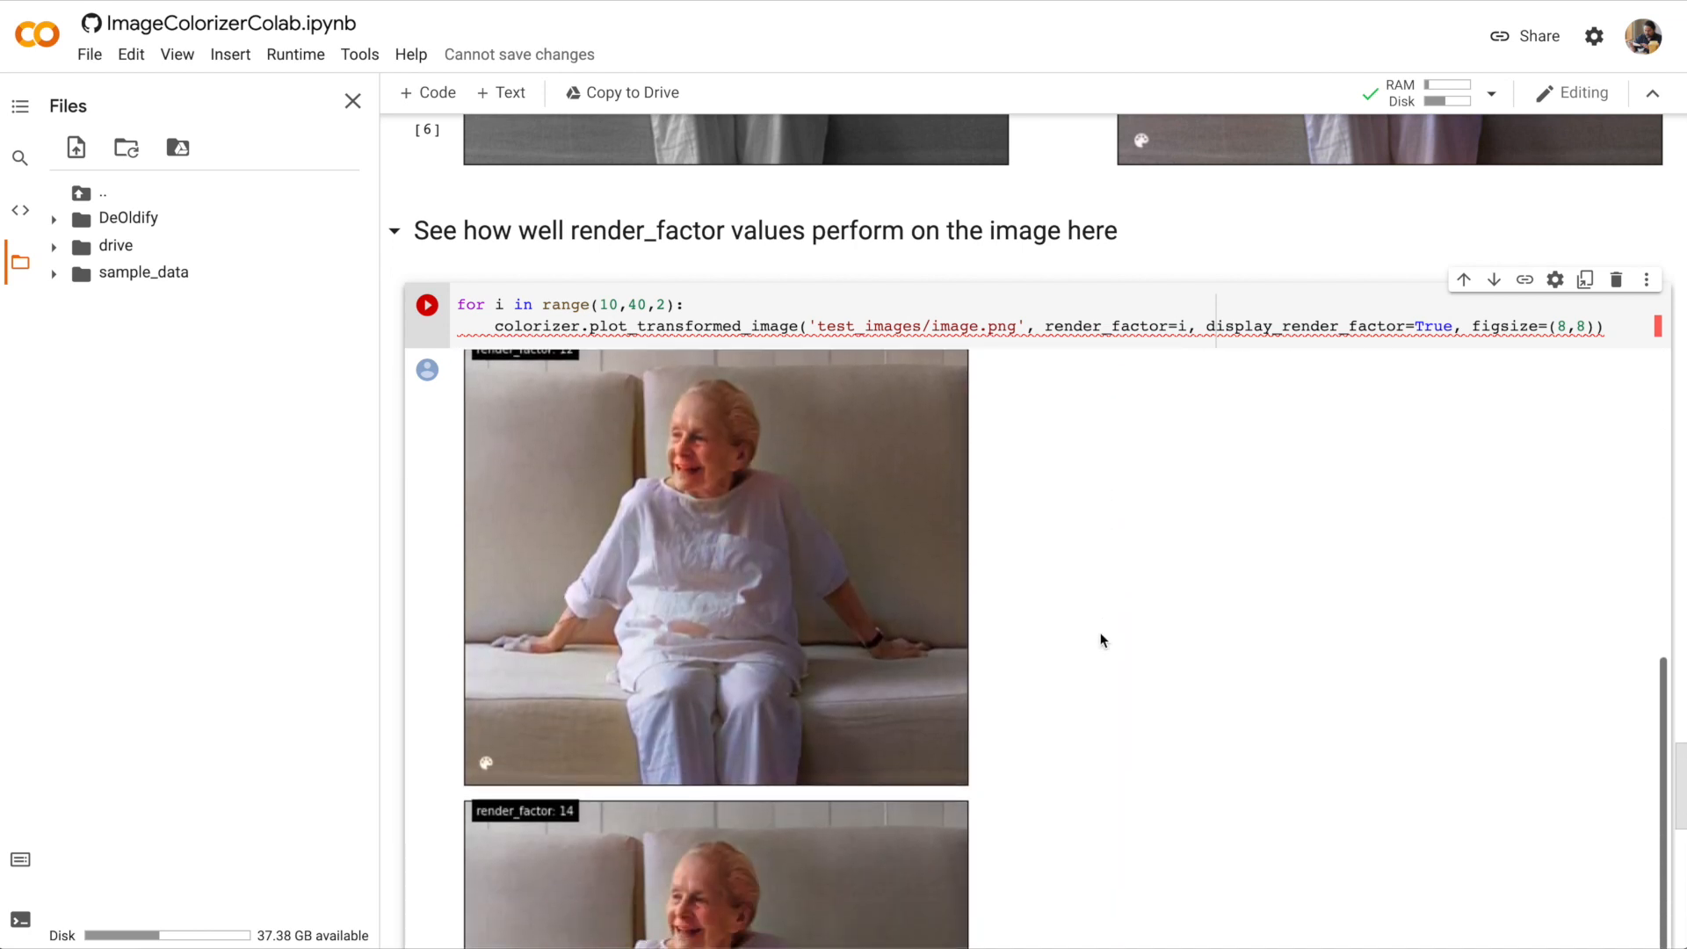
scroll(down, 3)
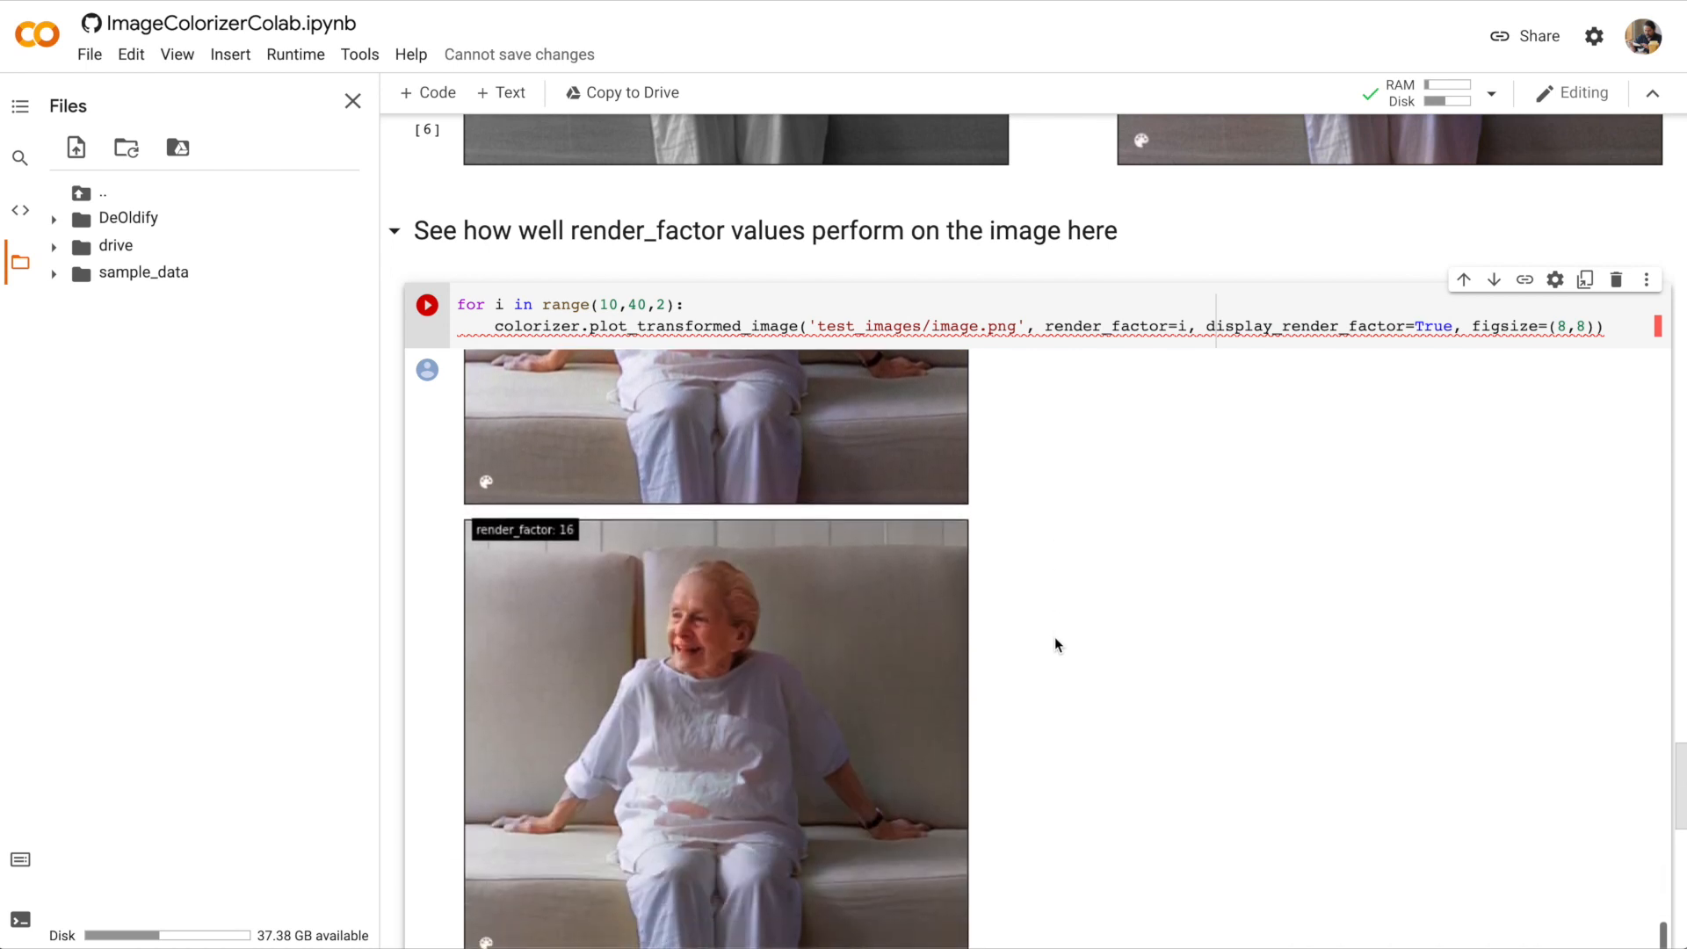
scroll(down, 3)
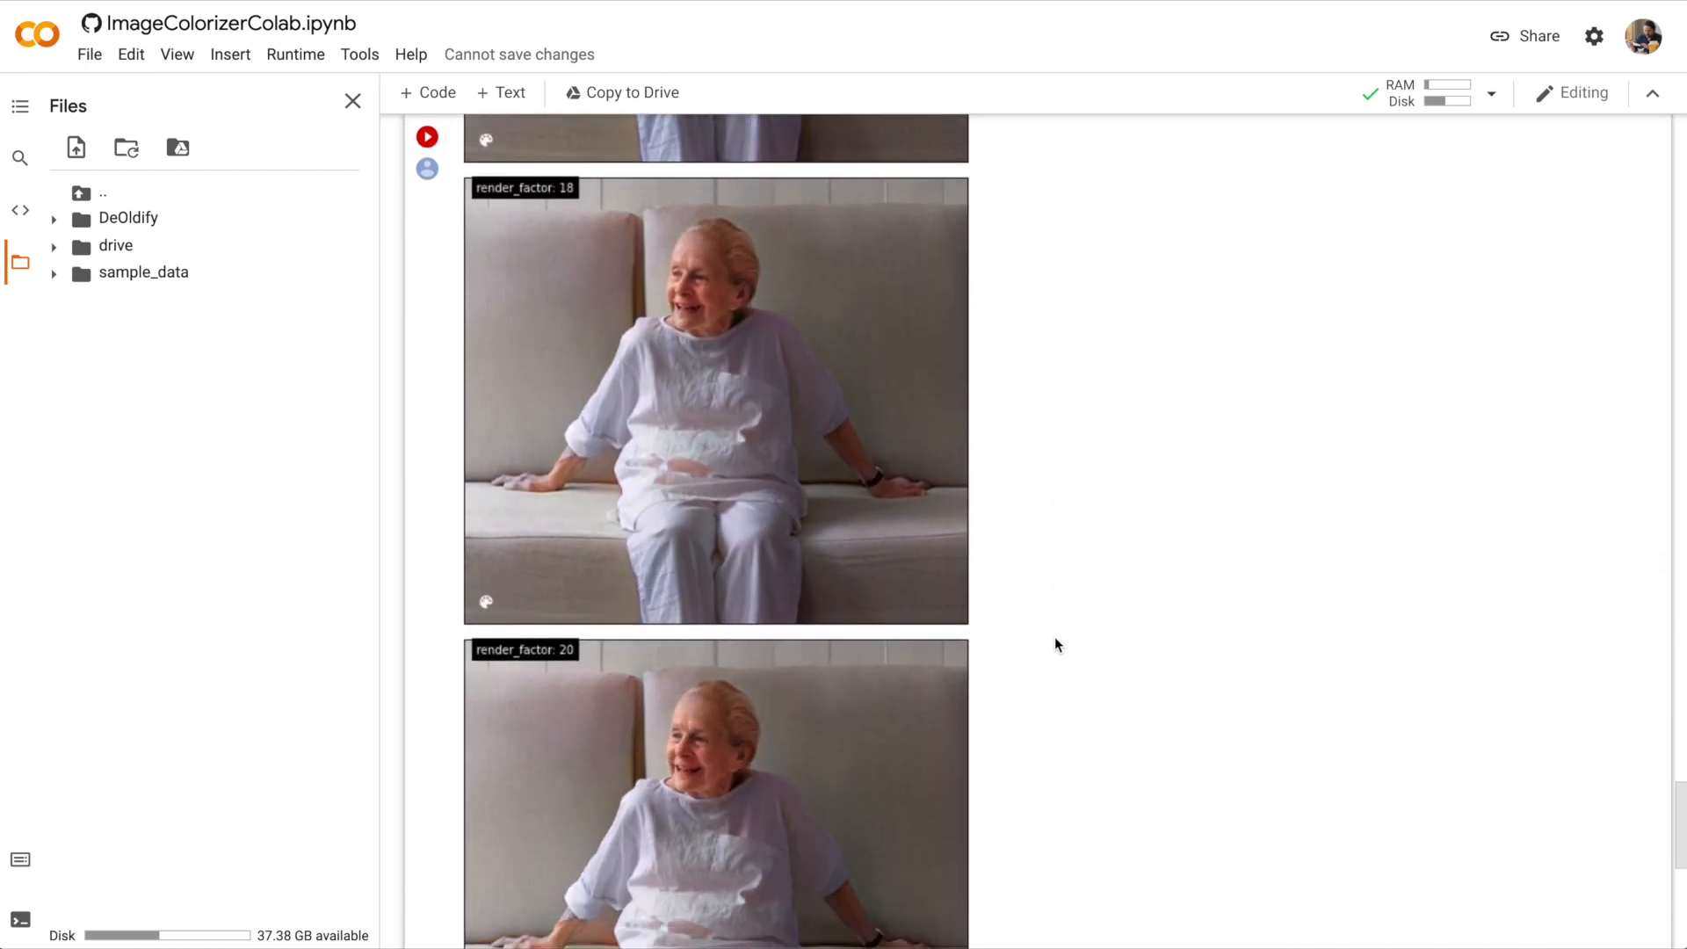
scroll(down, 3)
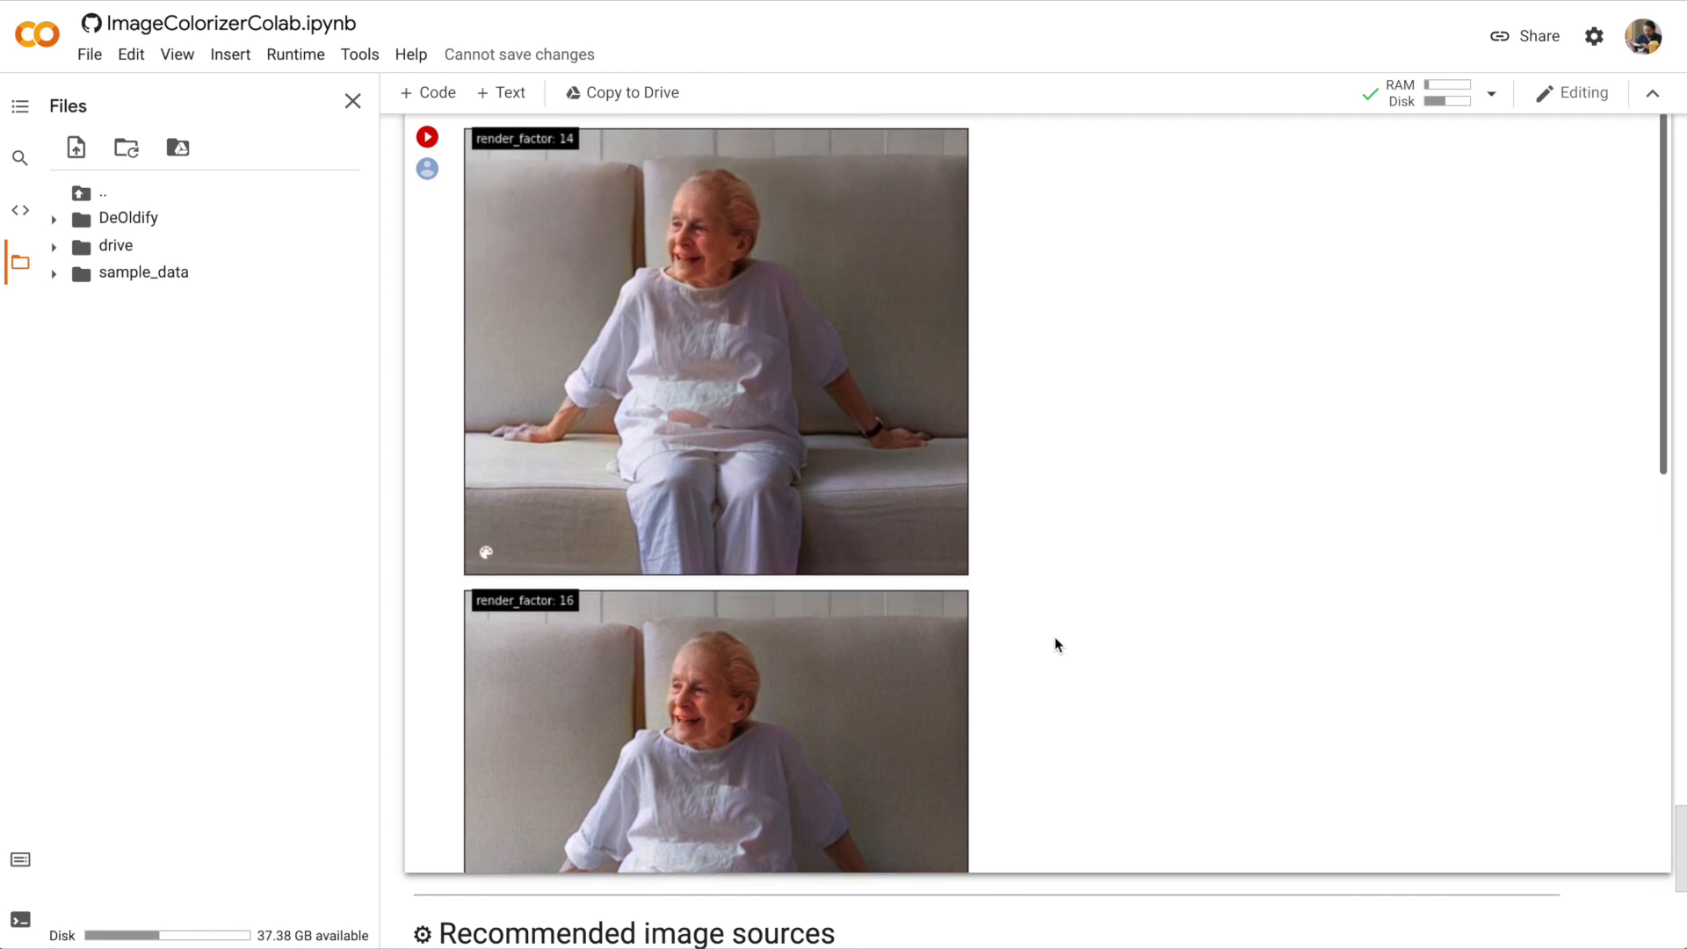
scroll(up, 3)
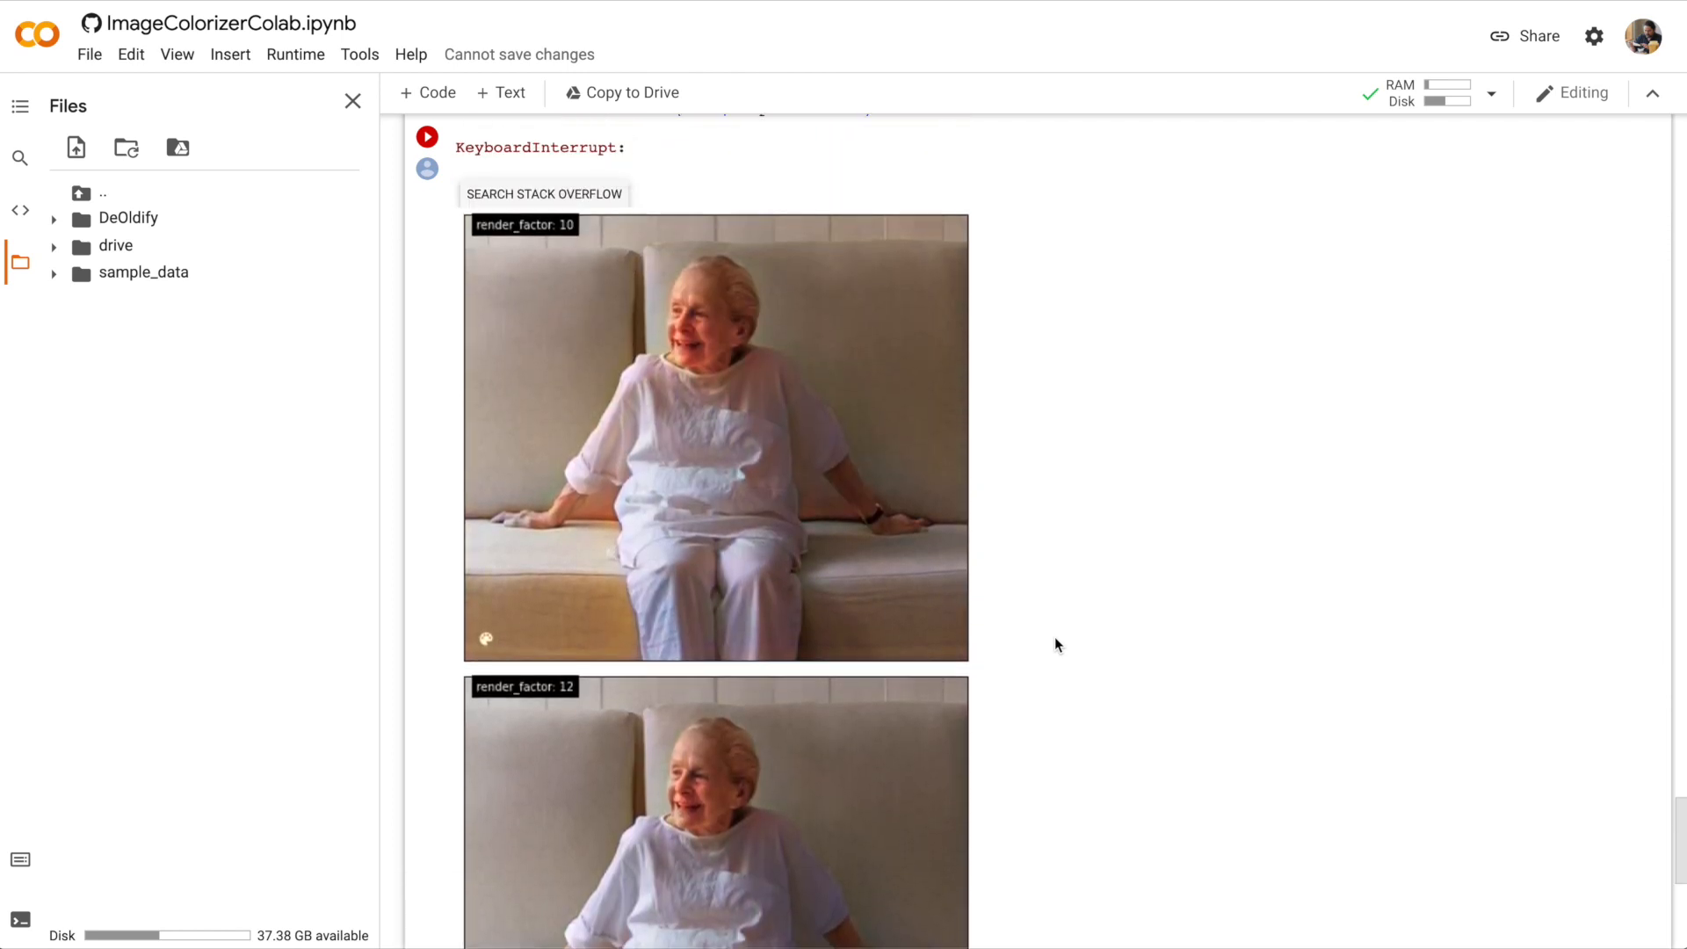
mouse_move(948, 541)
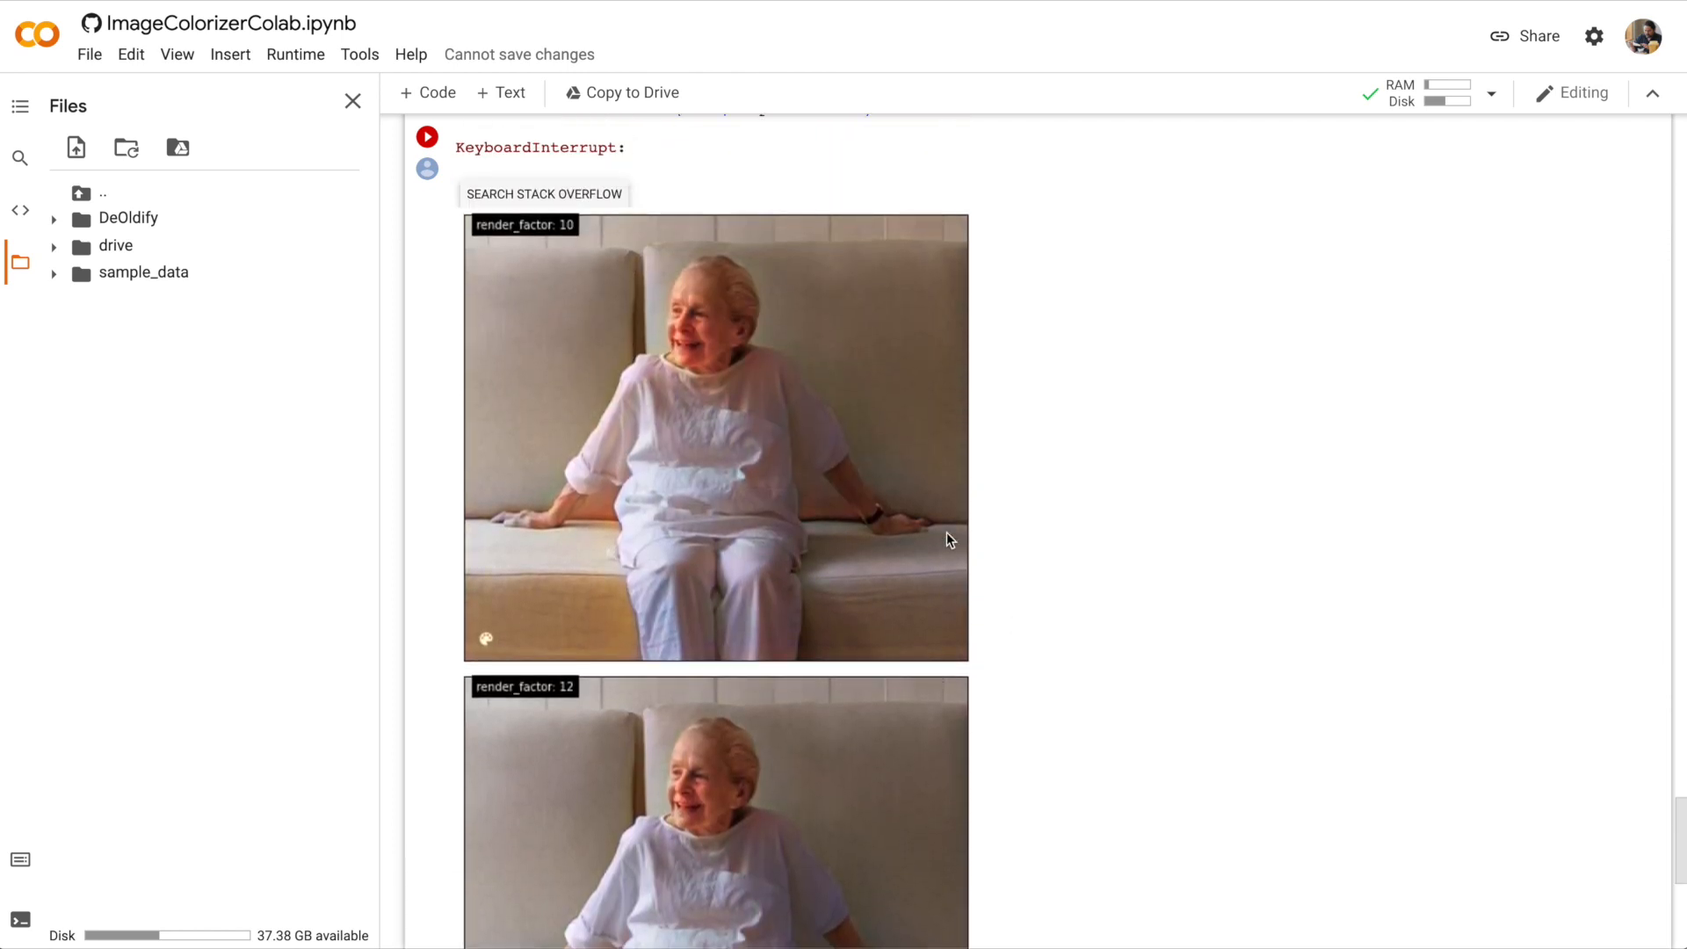
scroll(down, 3)
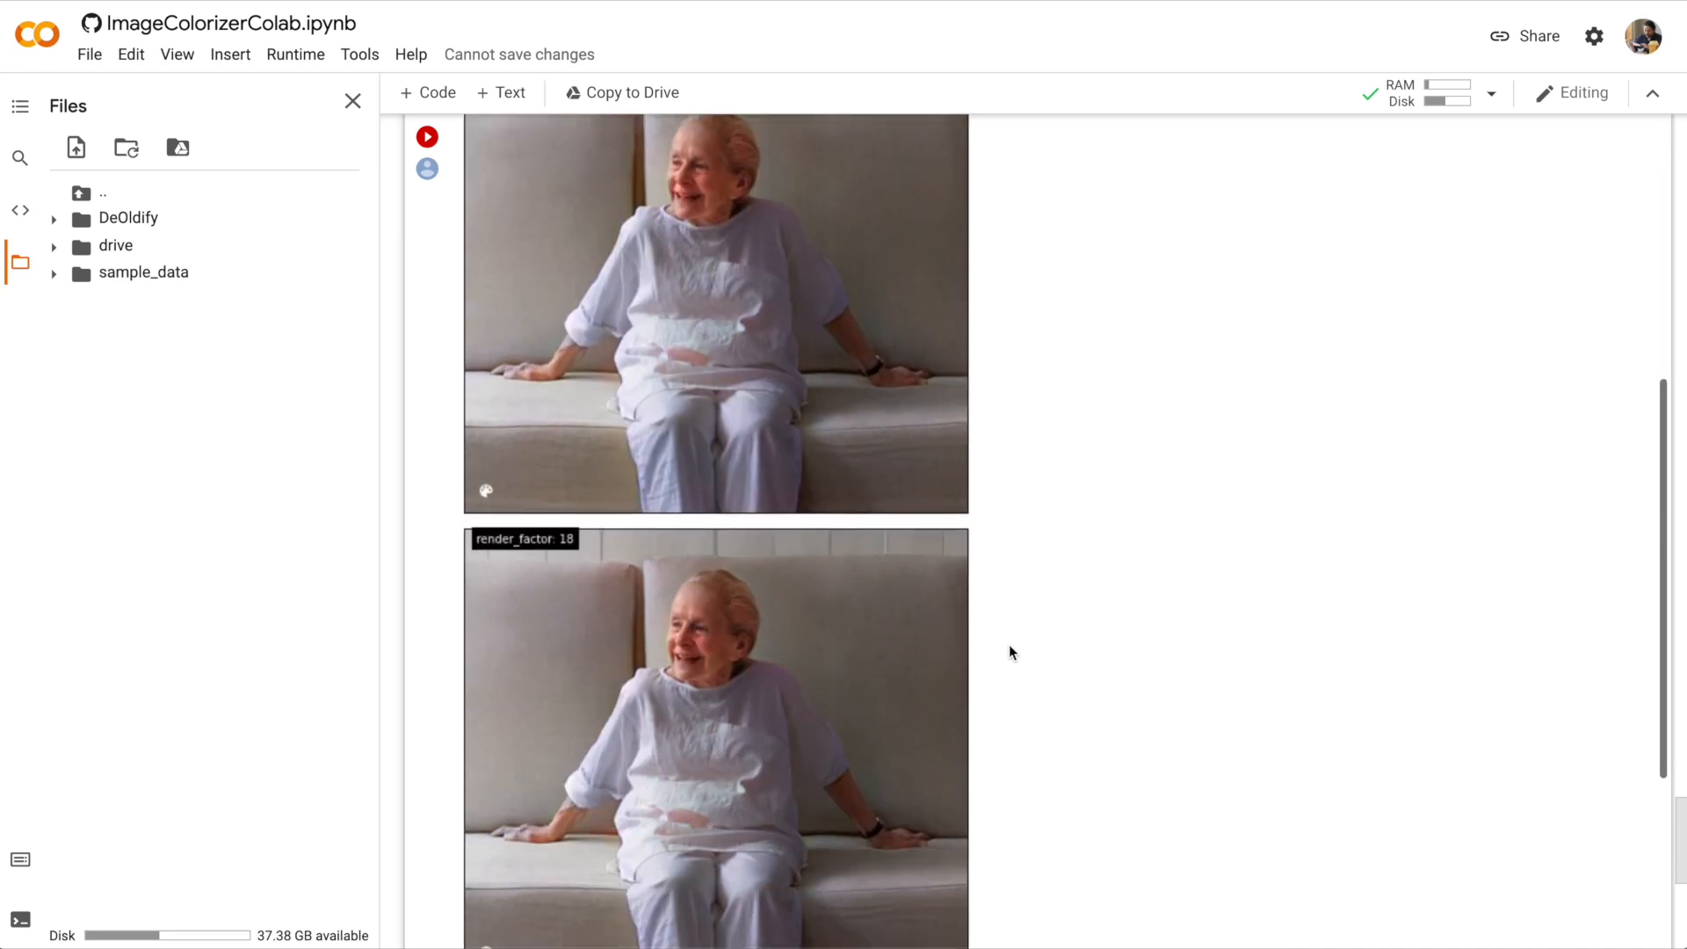
scroll(down, 3)
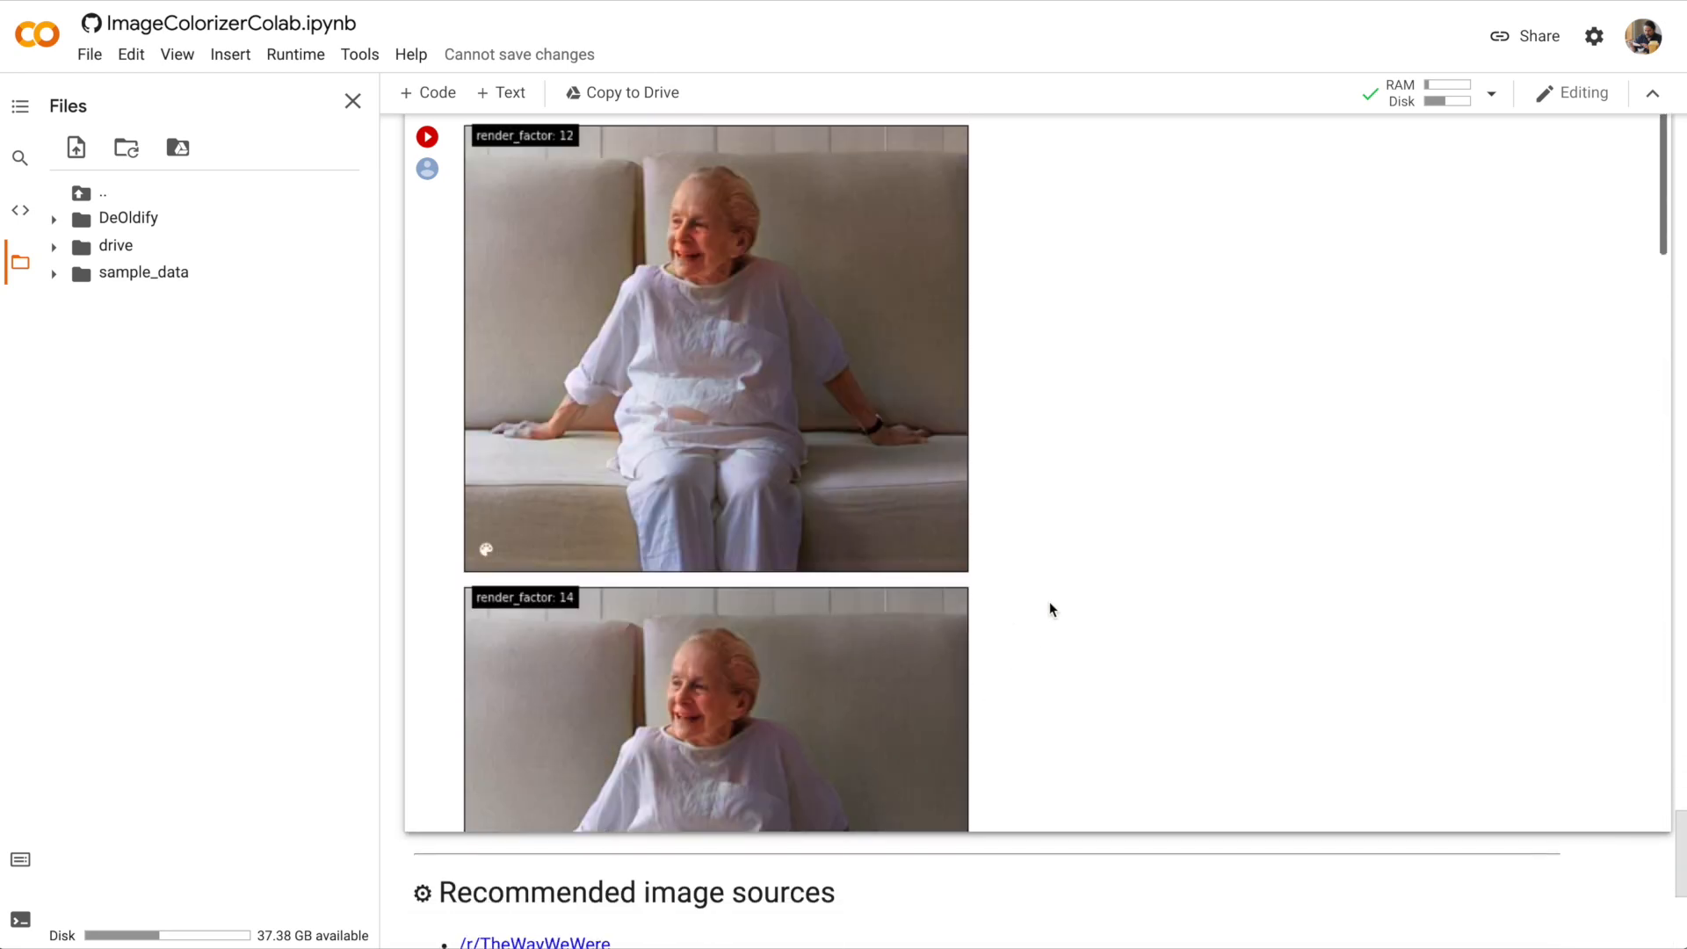
scroll(up, 3)
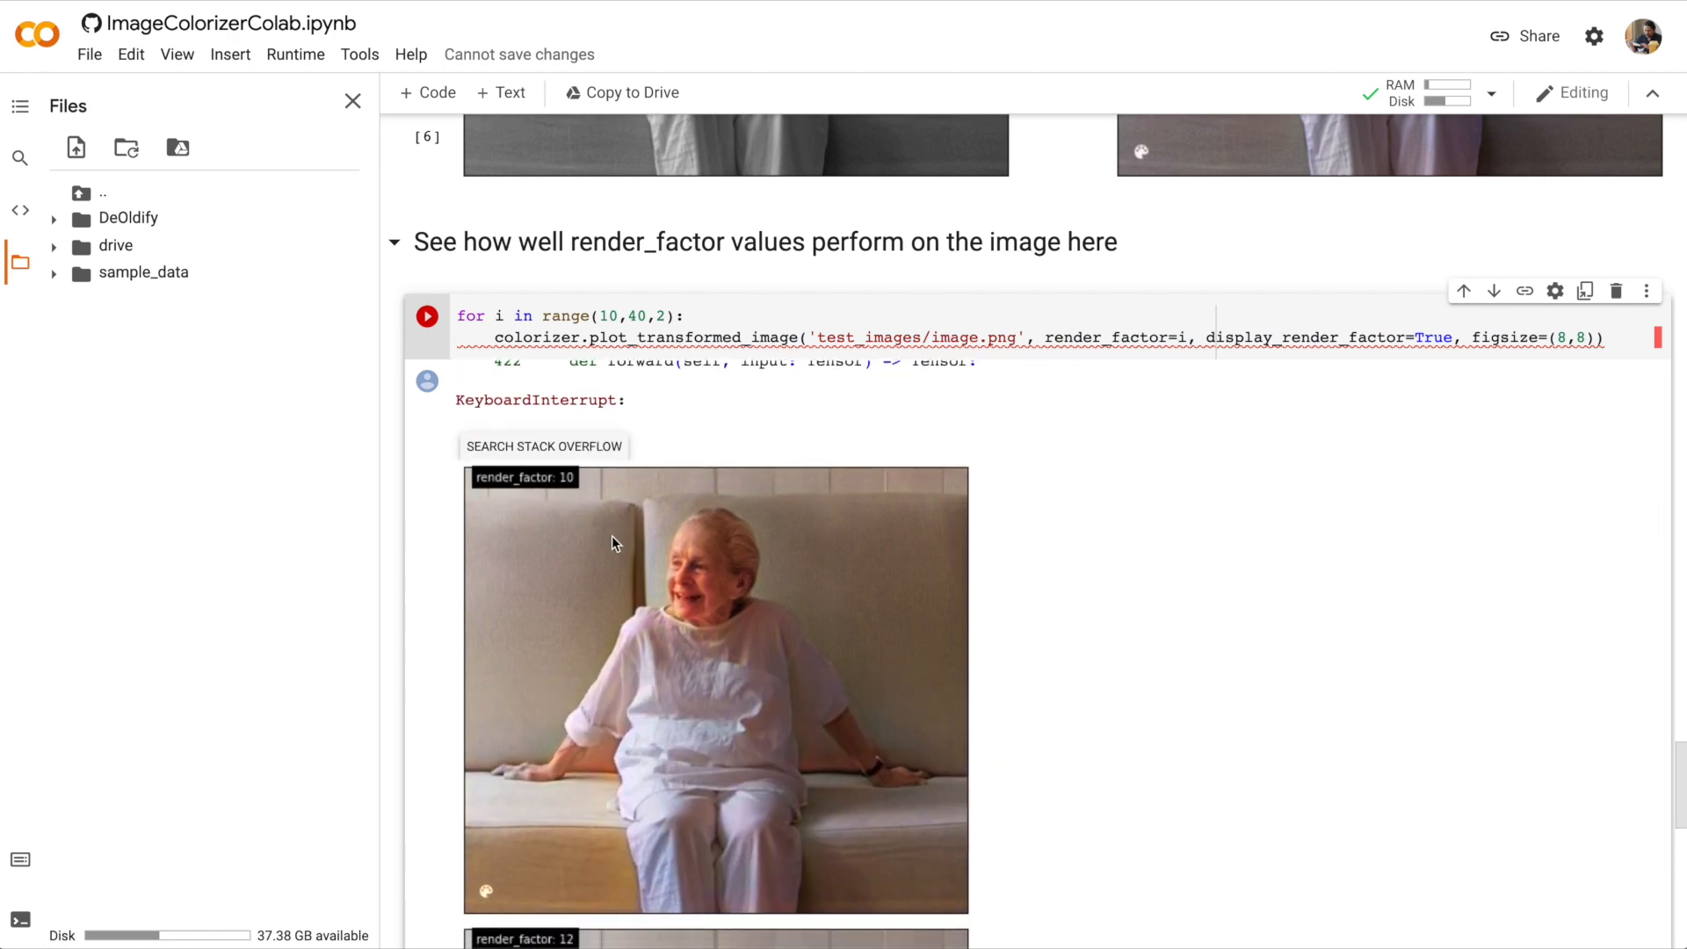
scroll(down, 3)
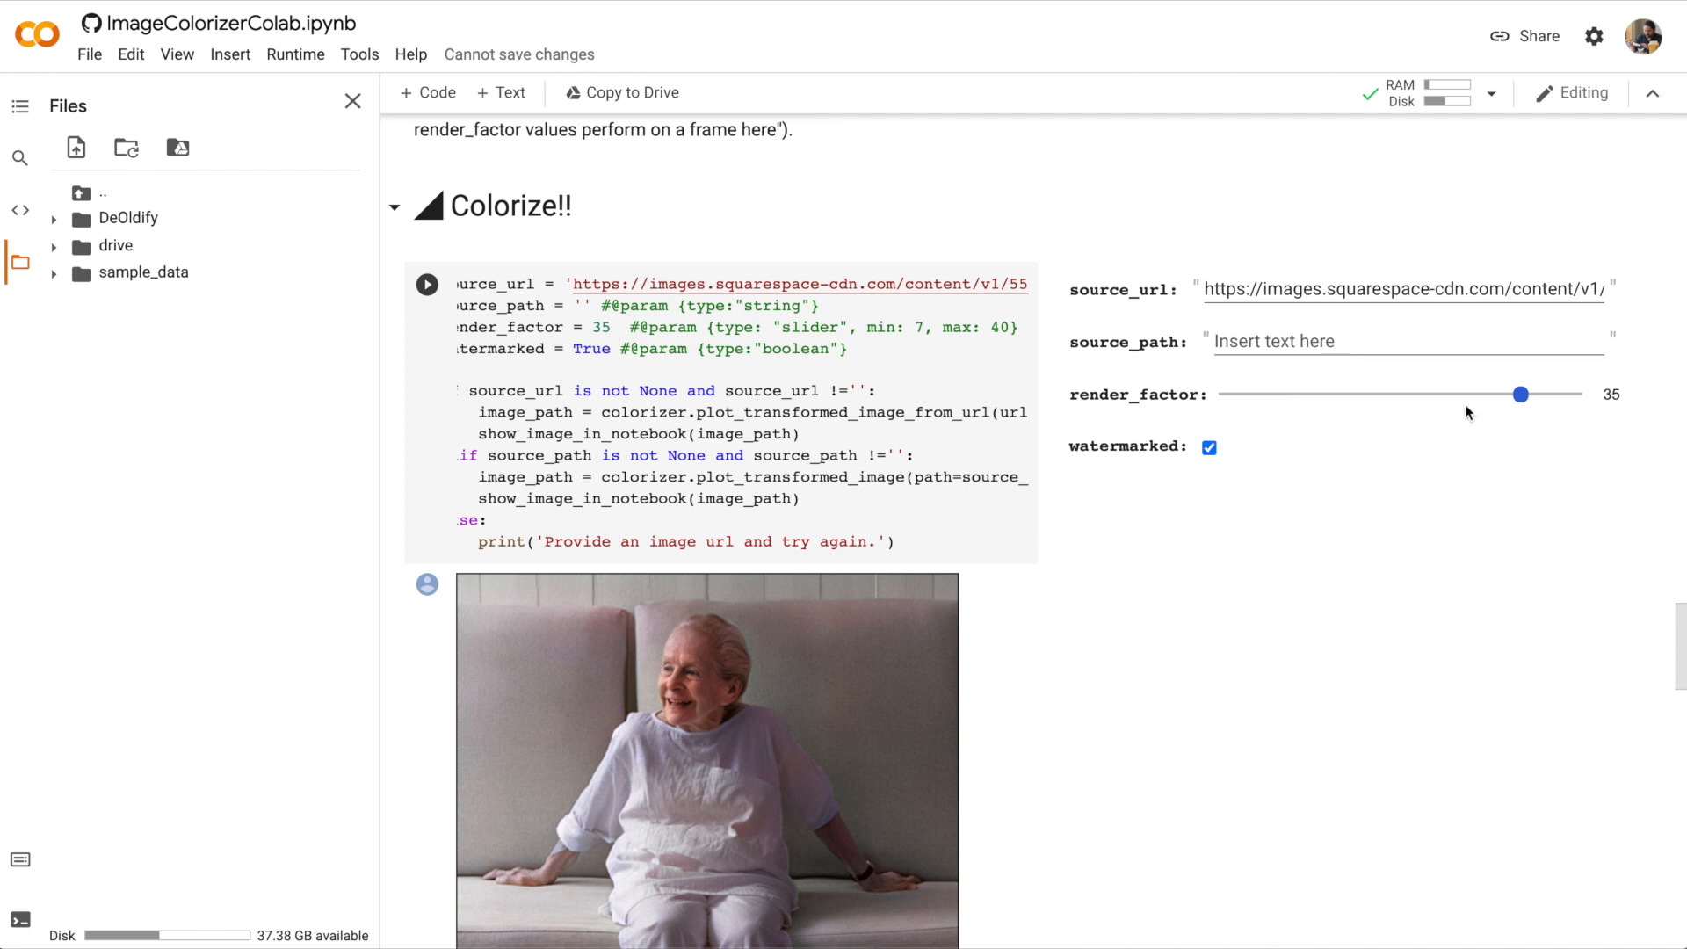
Step: Save the colorized smiling-woman sofa portrait to the computer with Save Image As
scroll(down, 3)
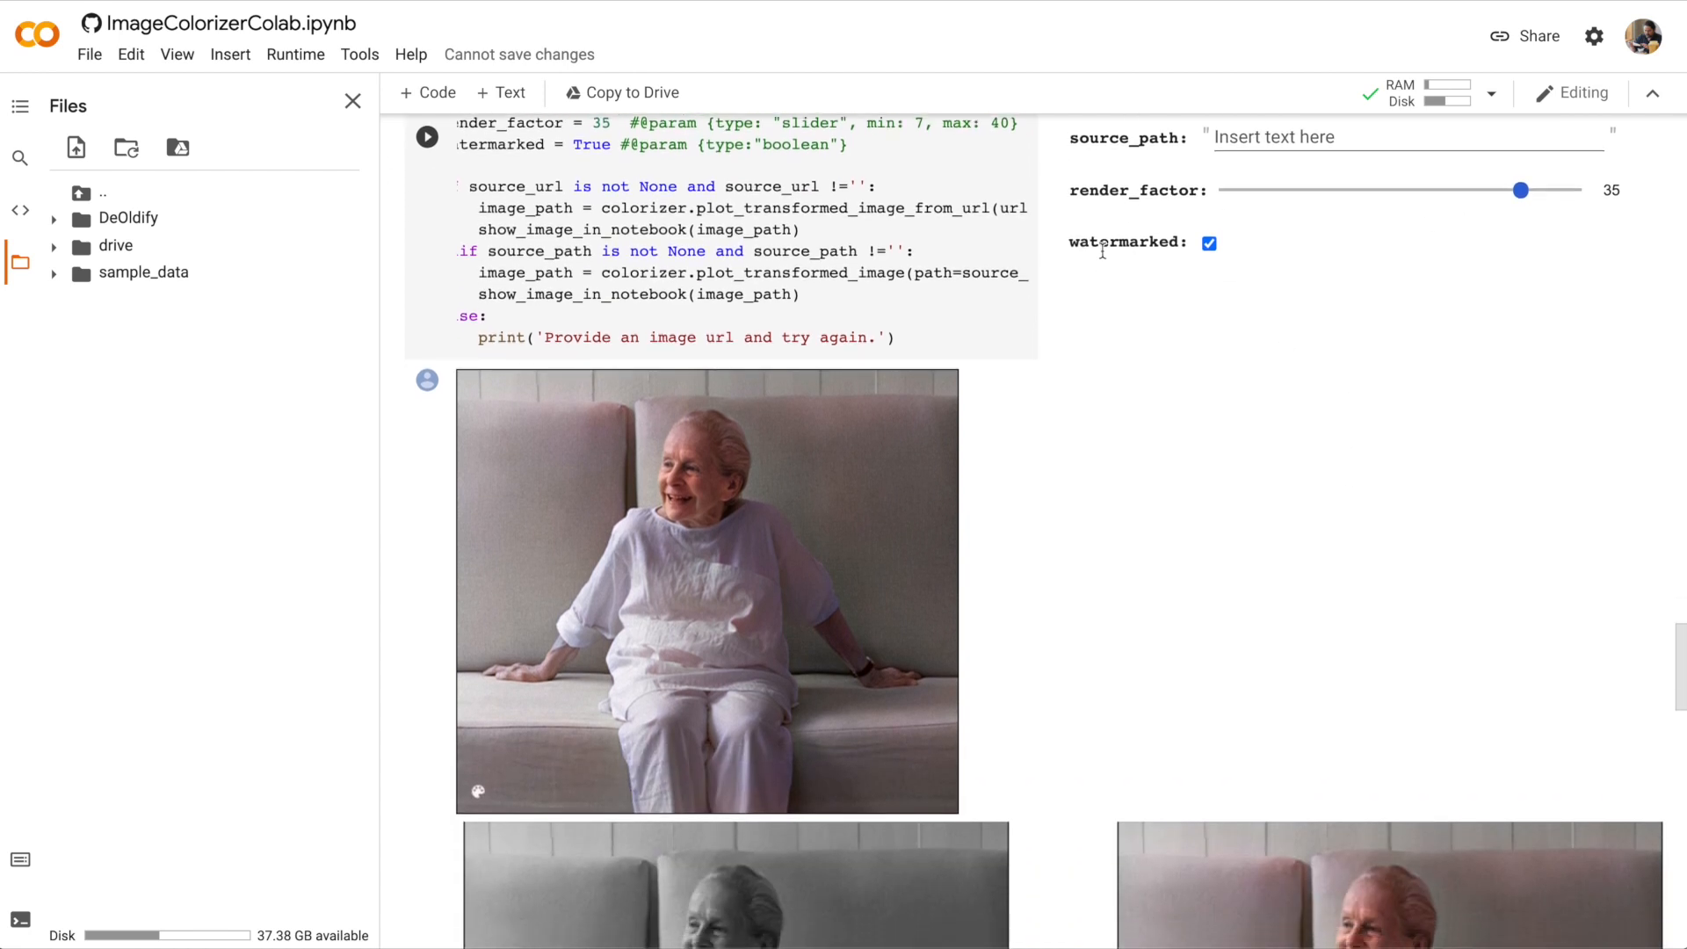
scroll(down, 3)
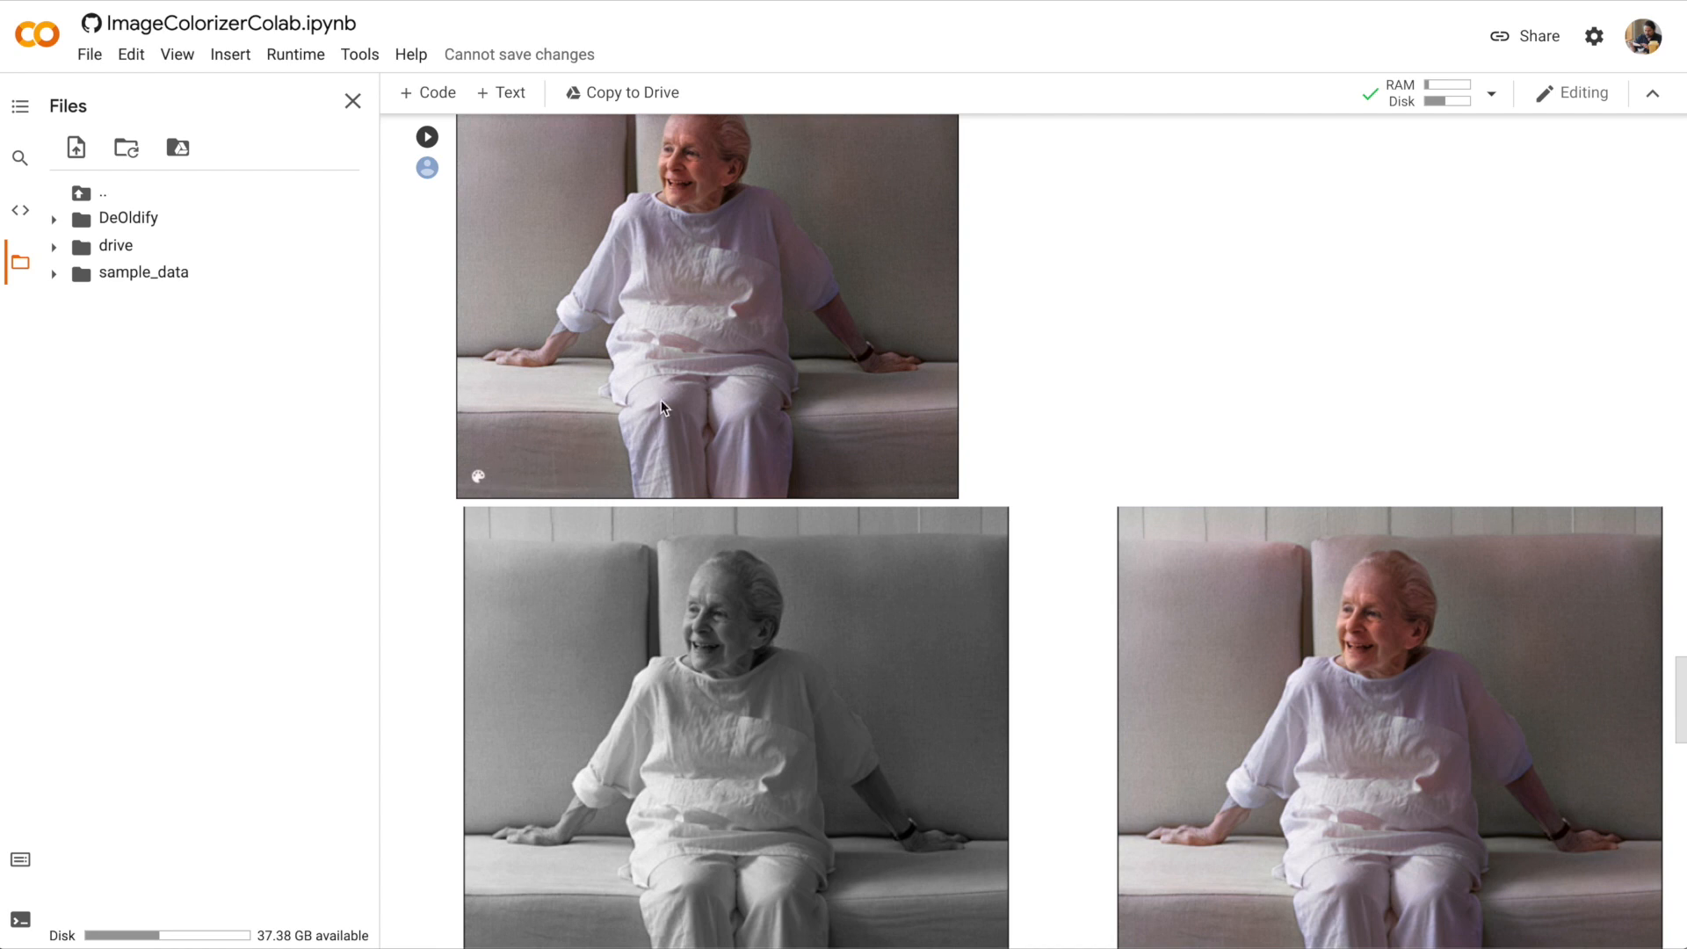
scroll(up, 3)
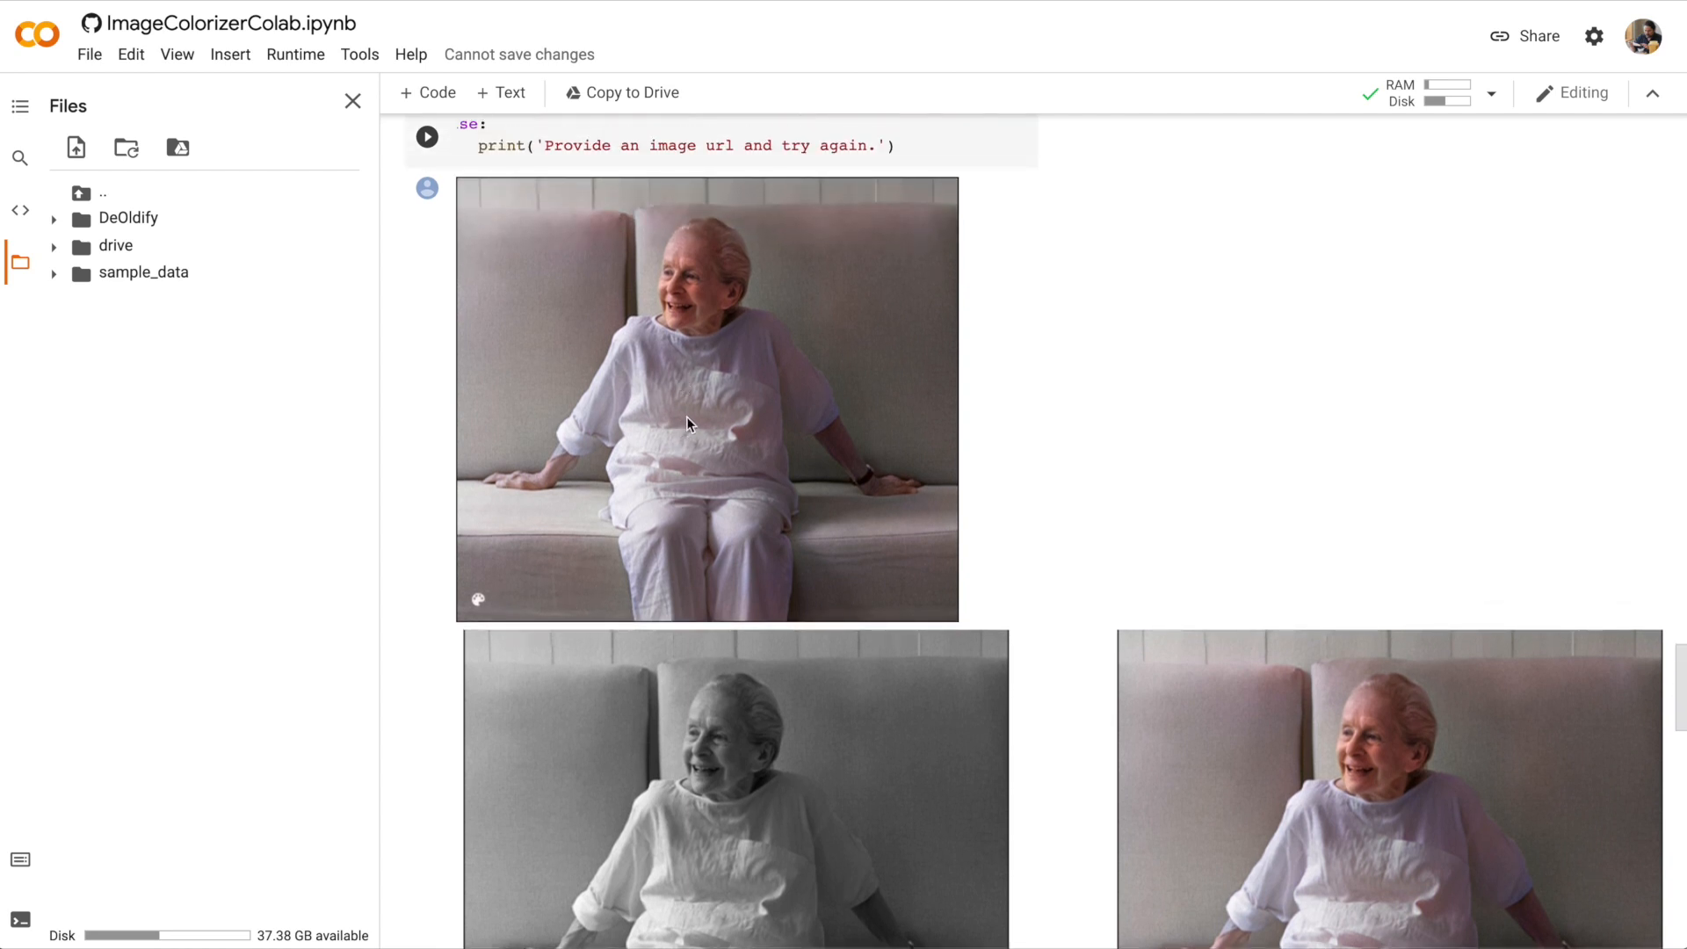
mouse_move(694, 418)
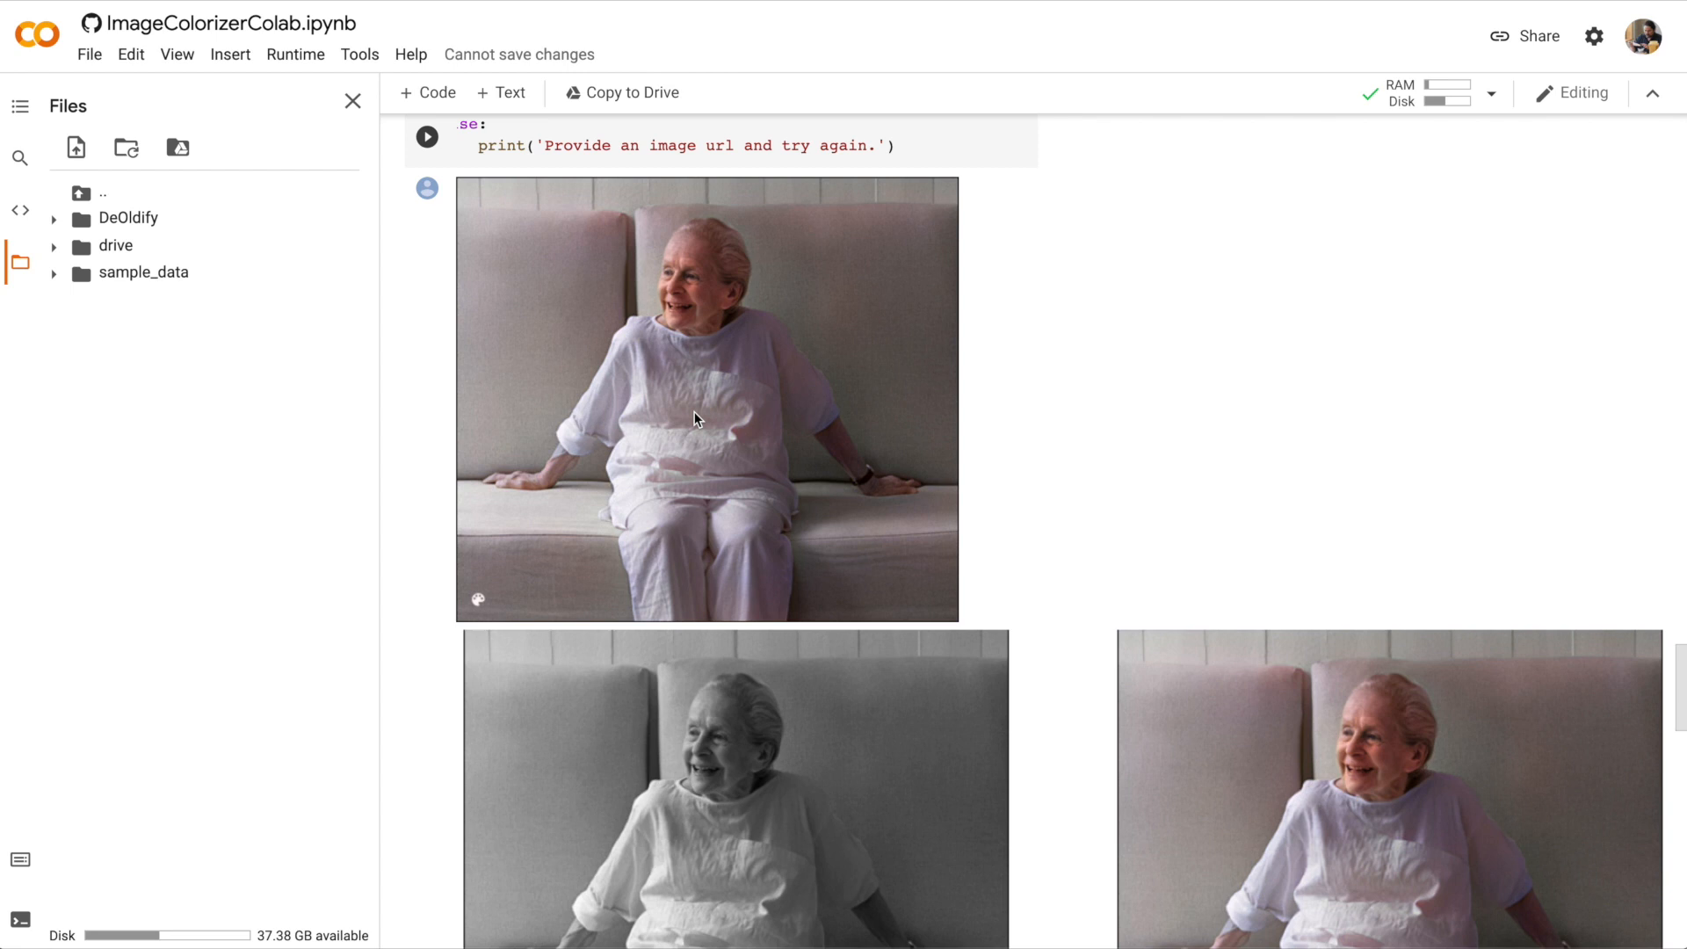
right_click(718, 417)
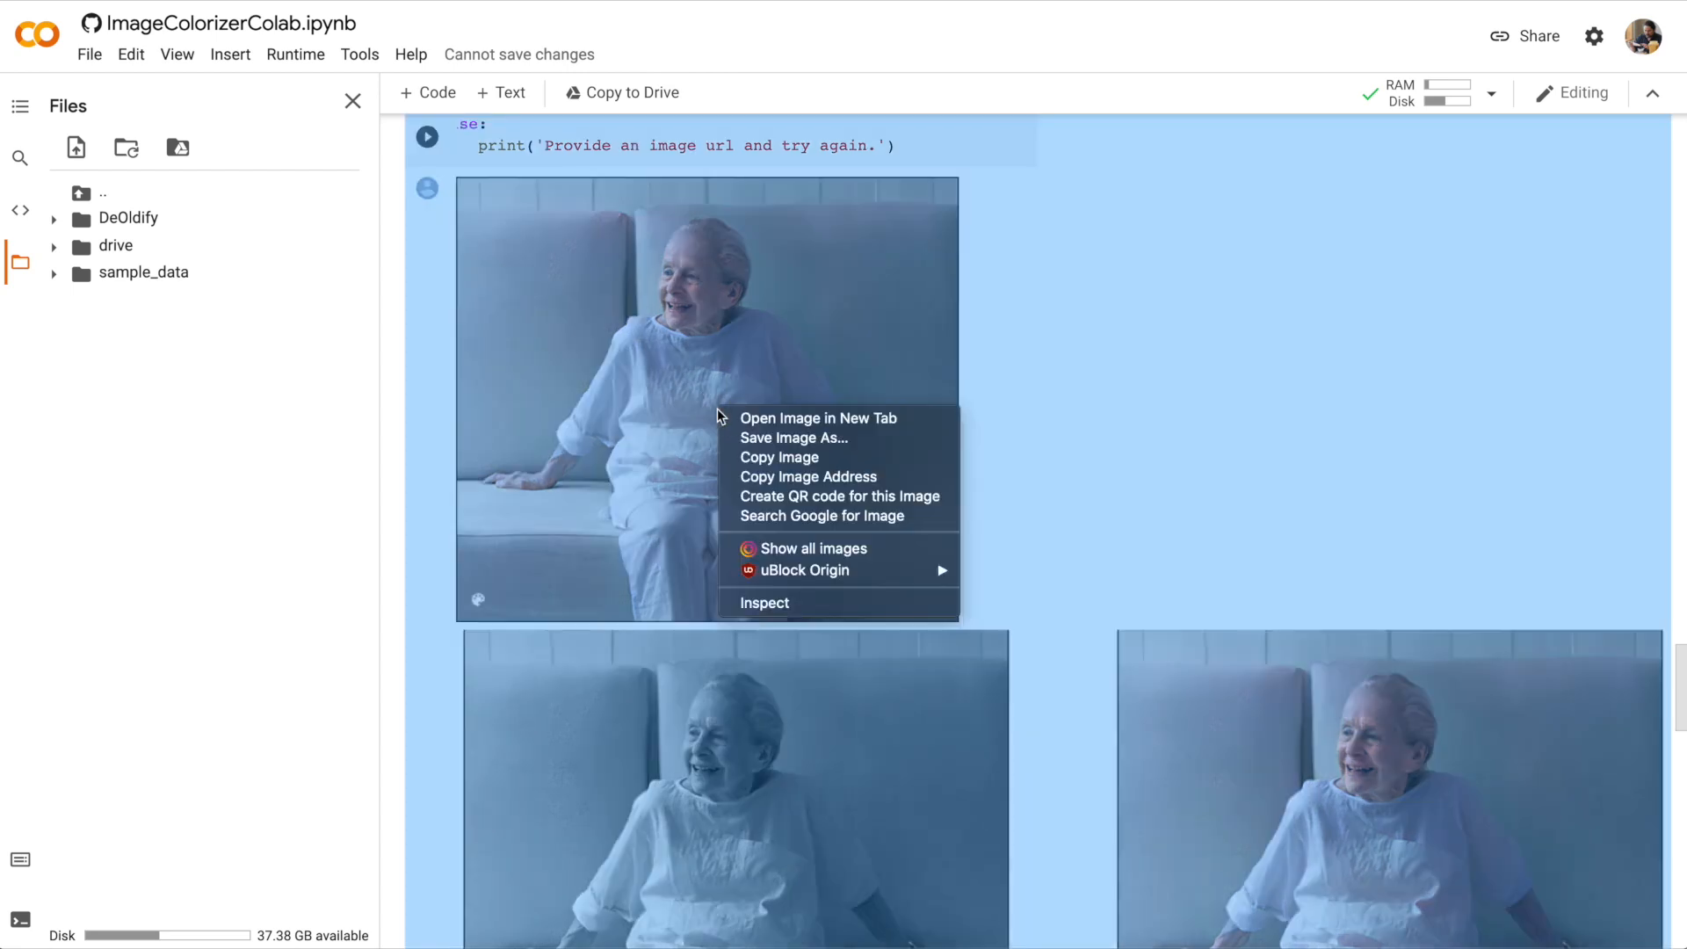
mouse_move(794, 437)
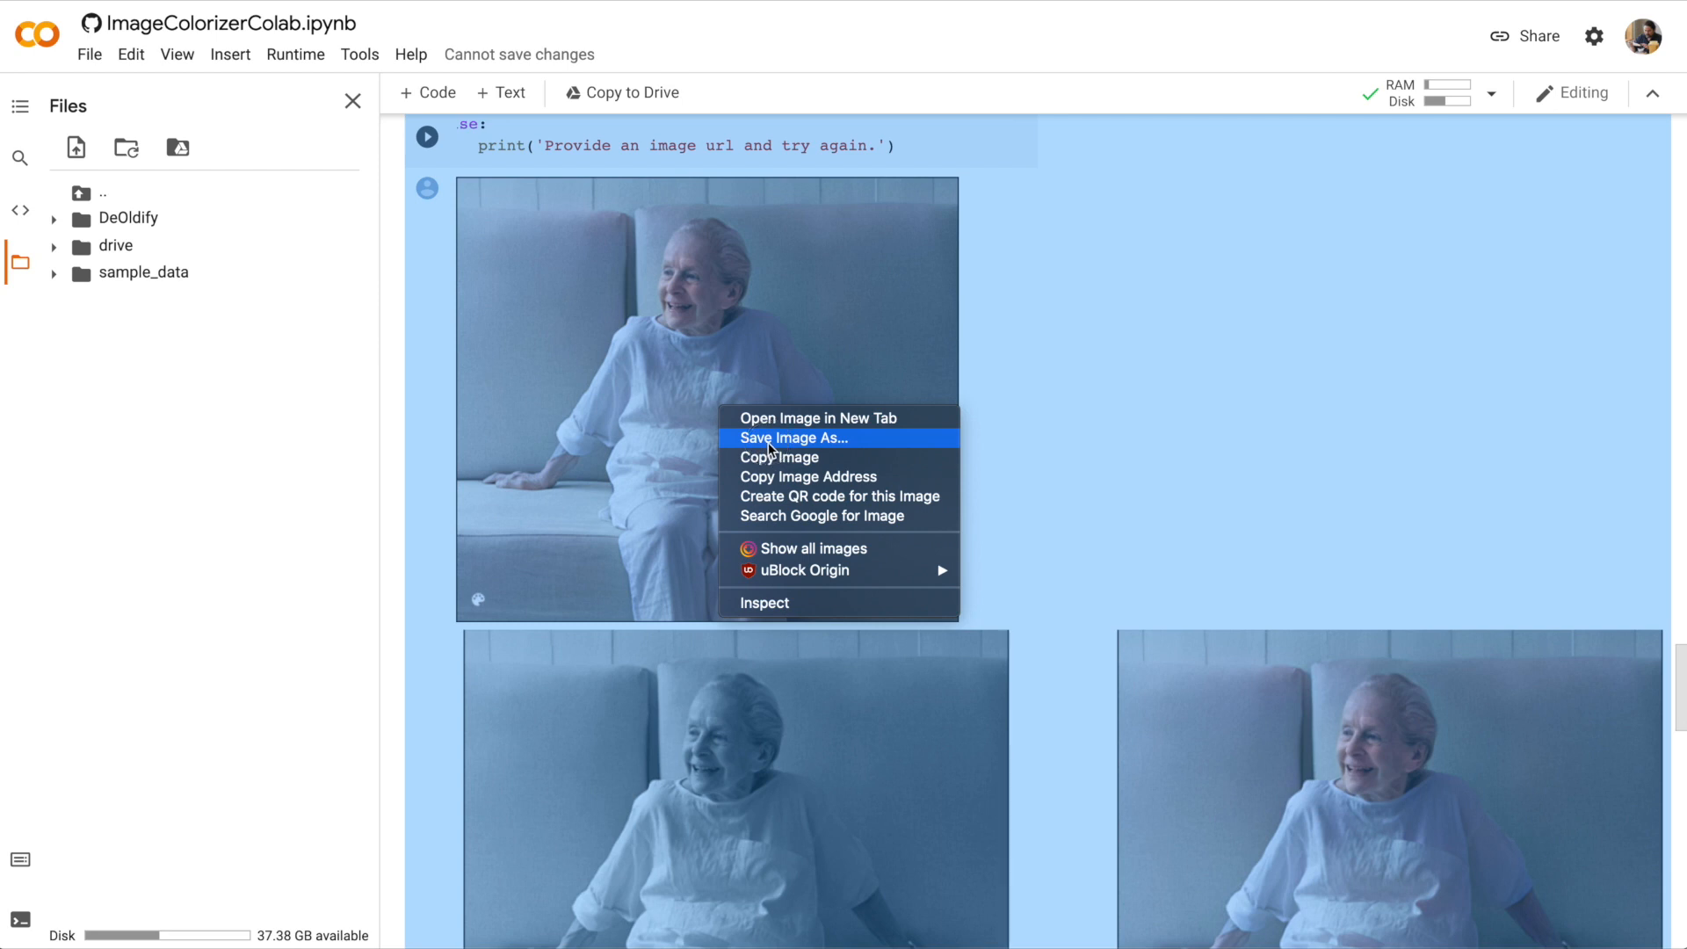
click(792, 437)
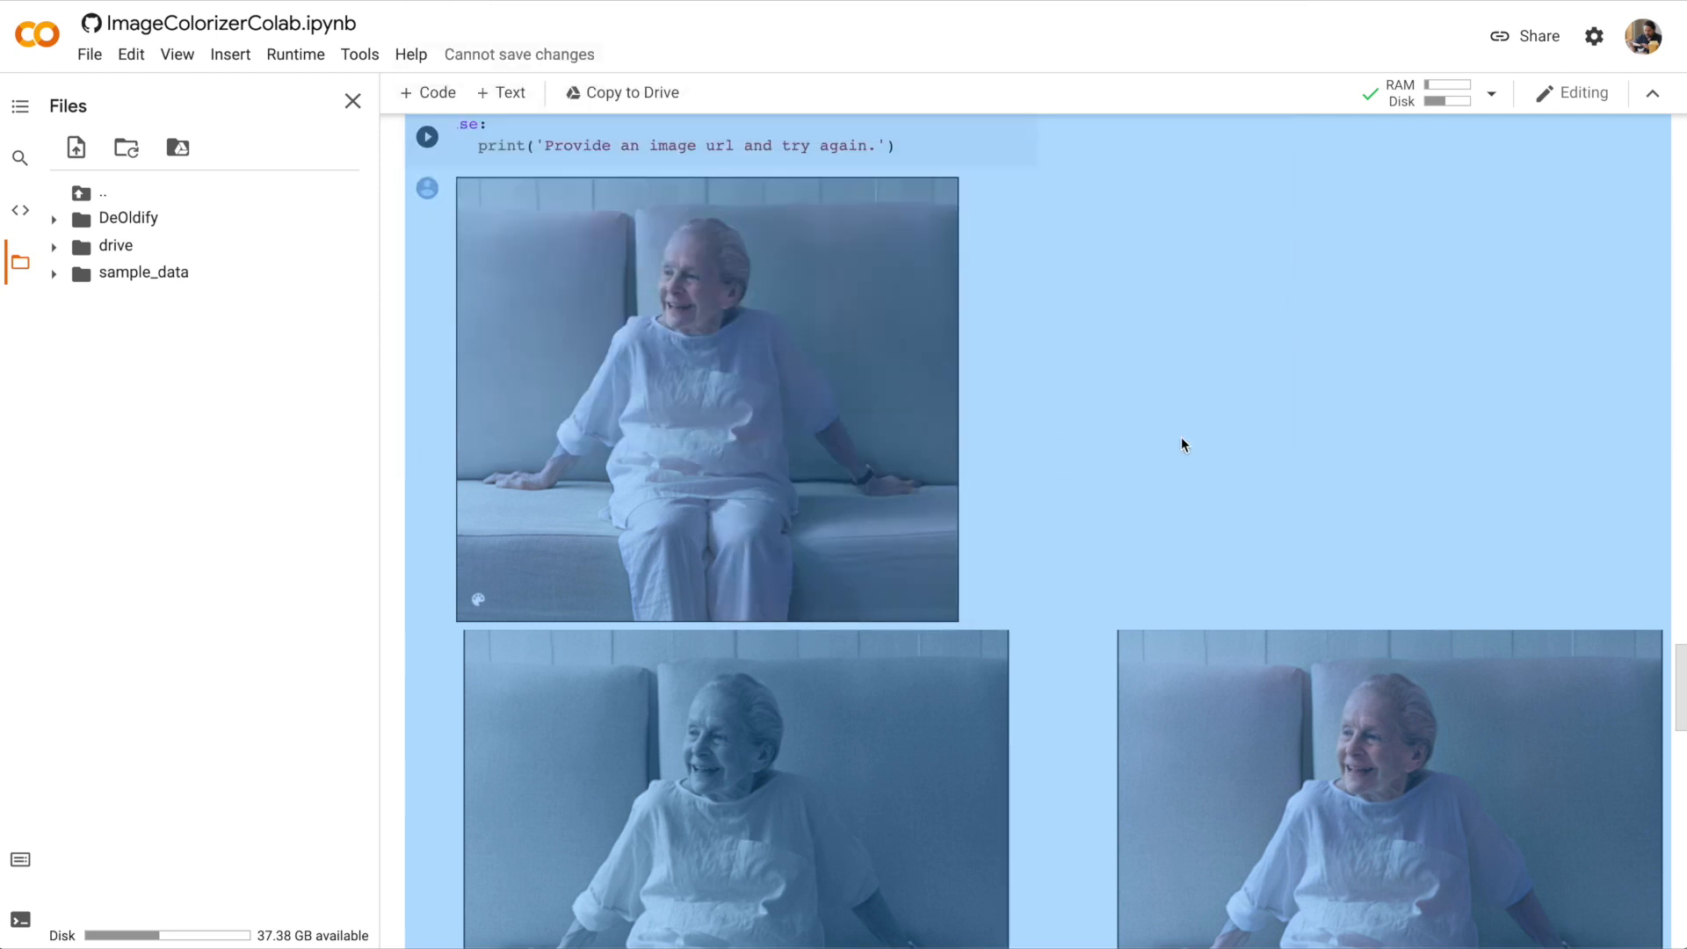
scroll(up, 3)
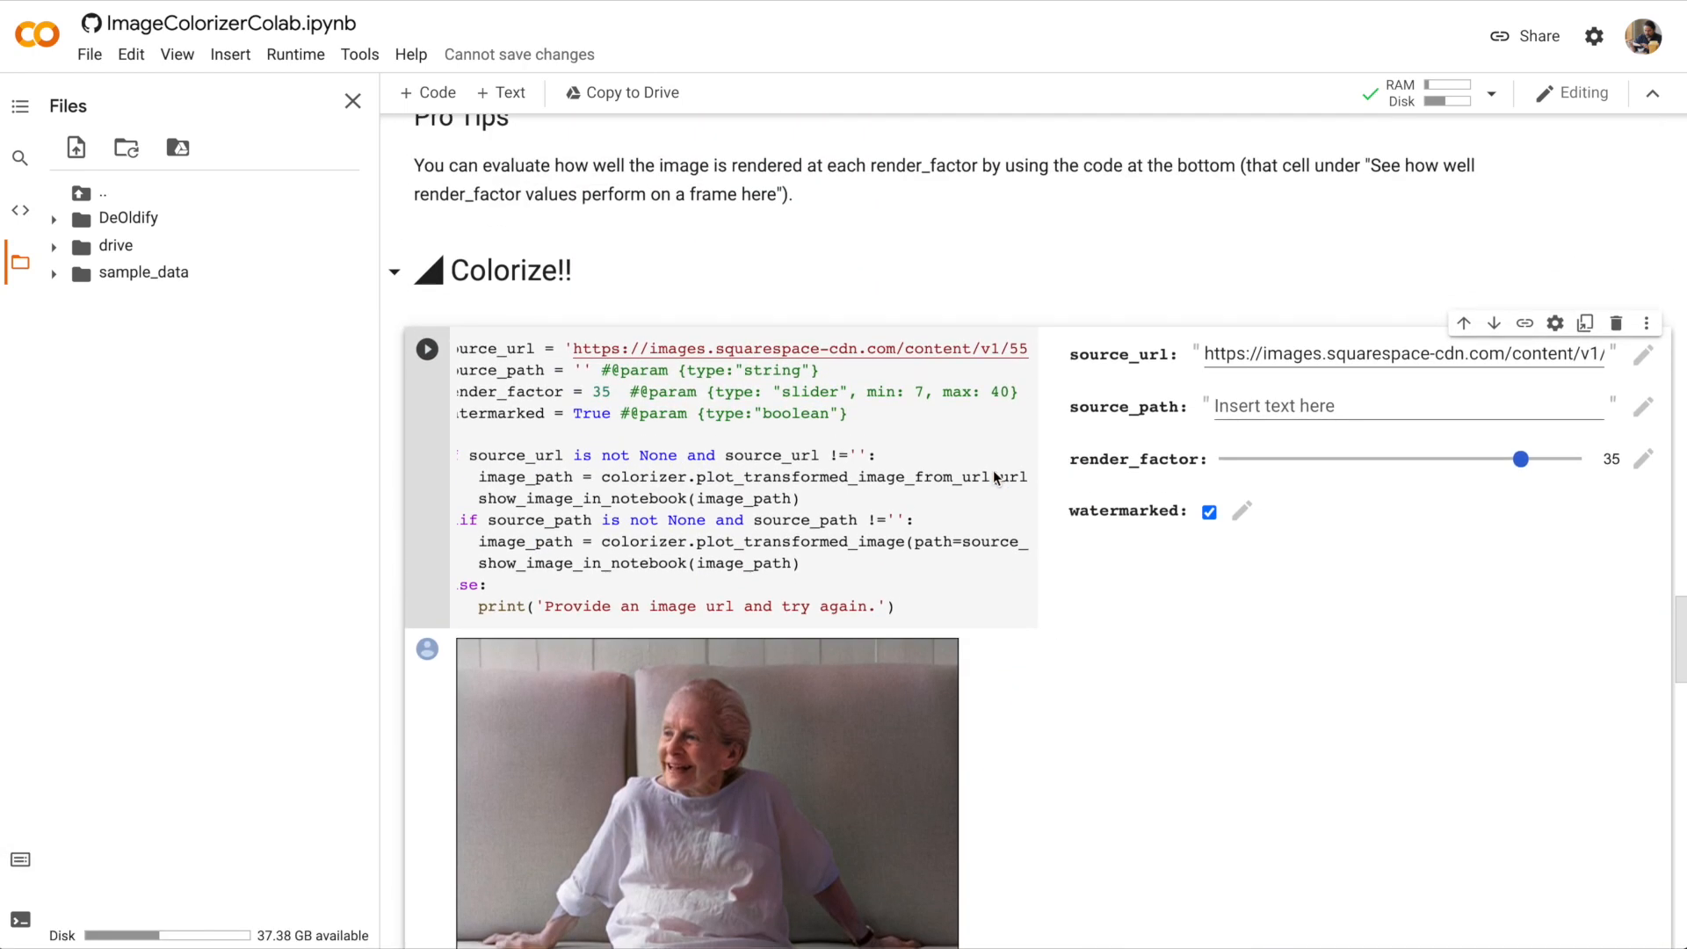
Step: Upload AlinderFamily.jpg to the Files pane and dismiss the uploaded-files deletion reminder
scroll(up, 3)
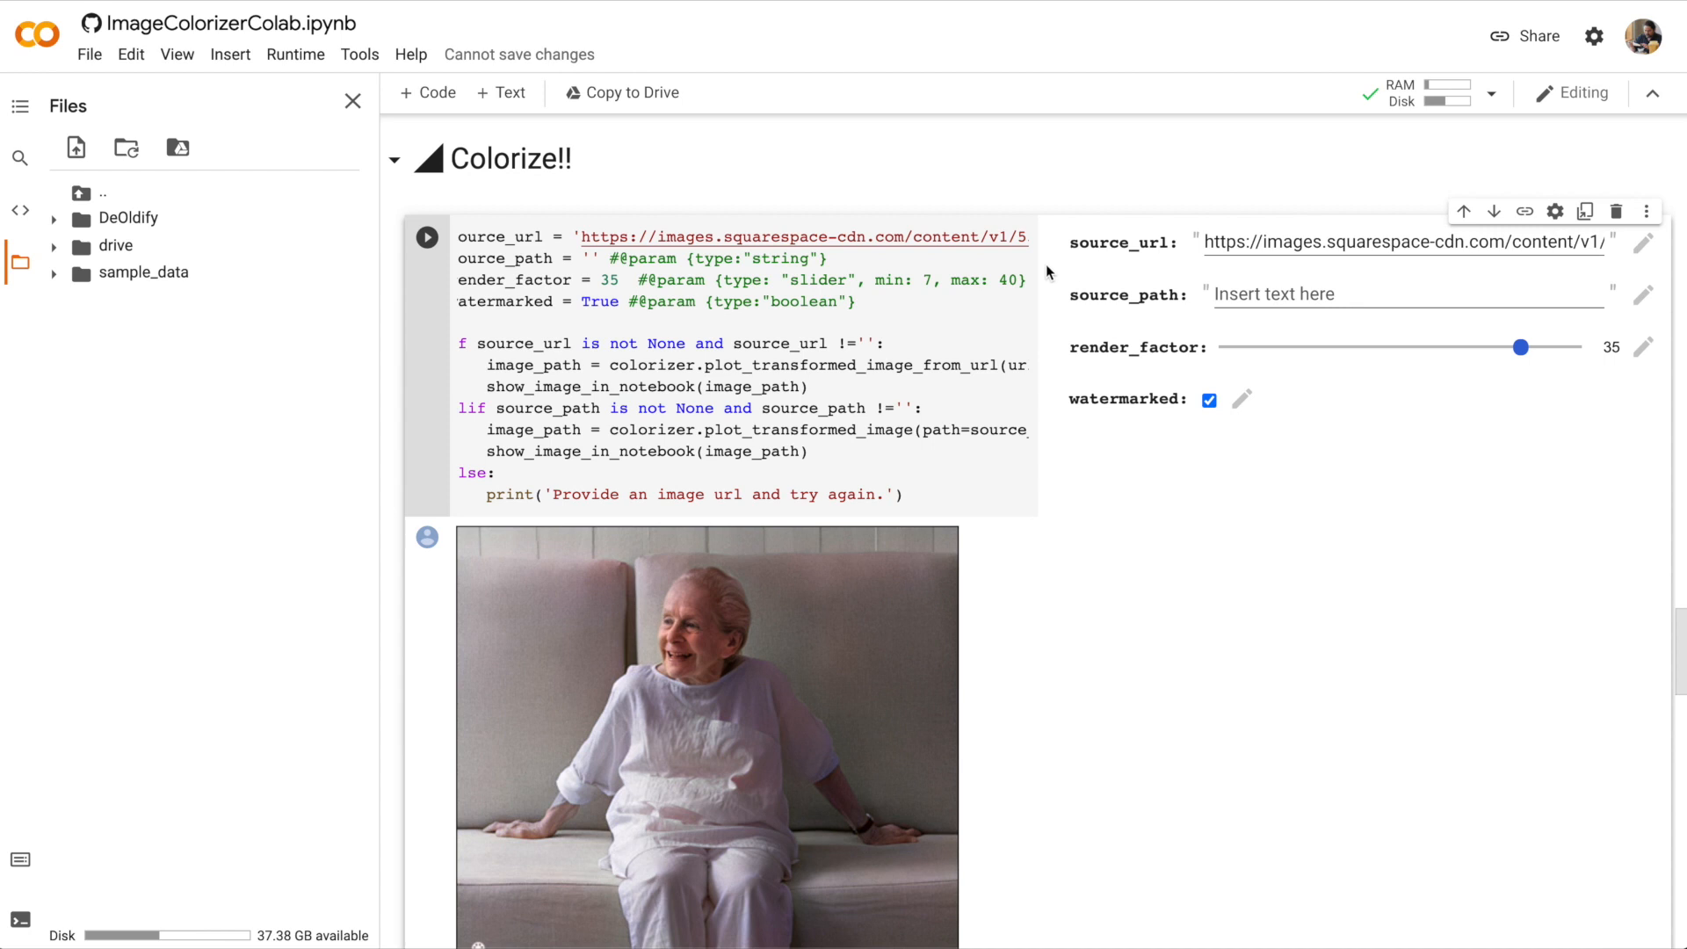
mouse_move(147, 534)
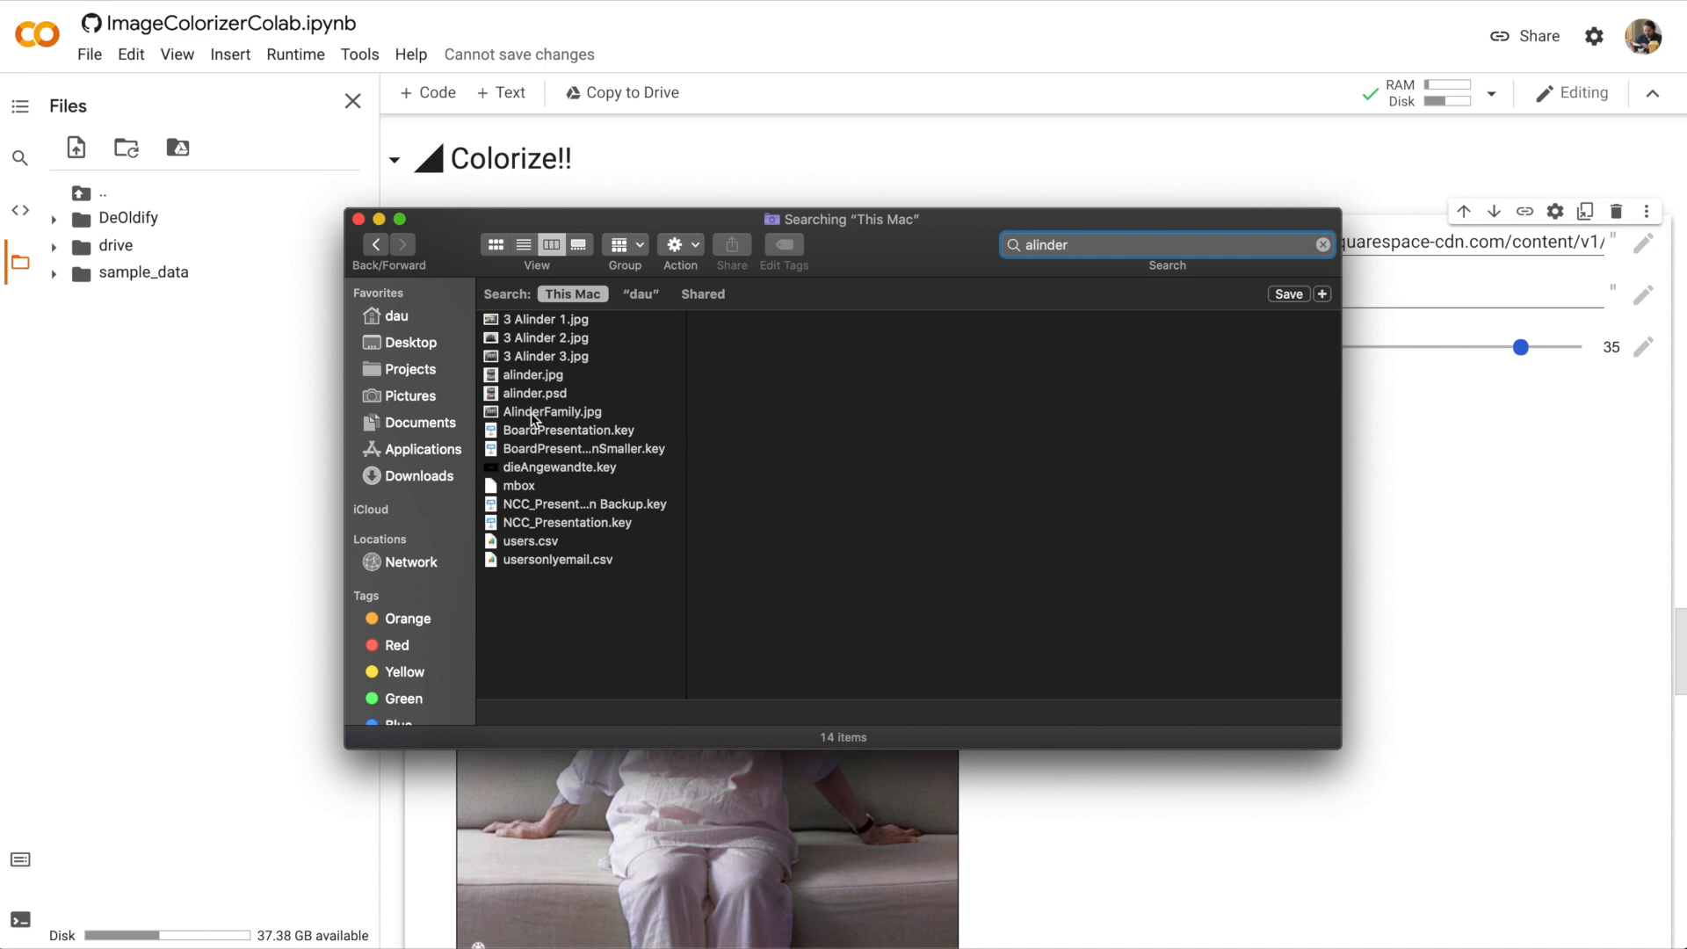
click(552, 412)
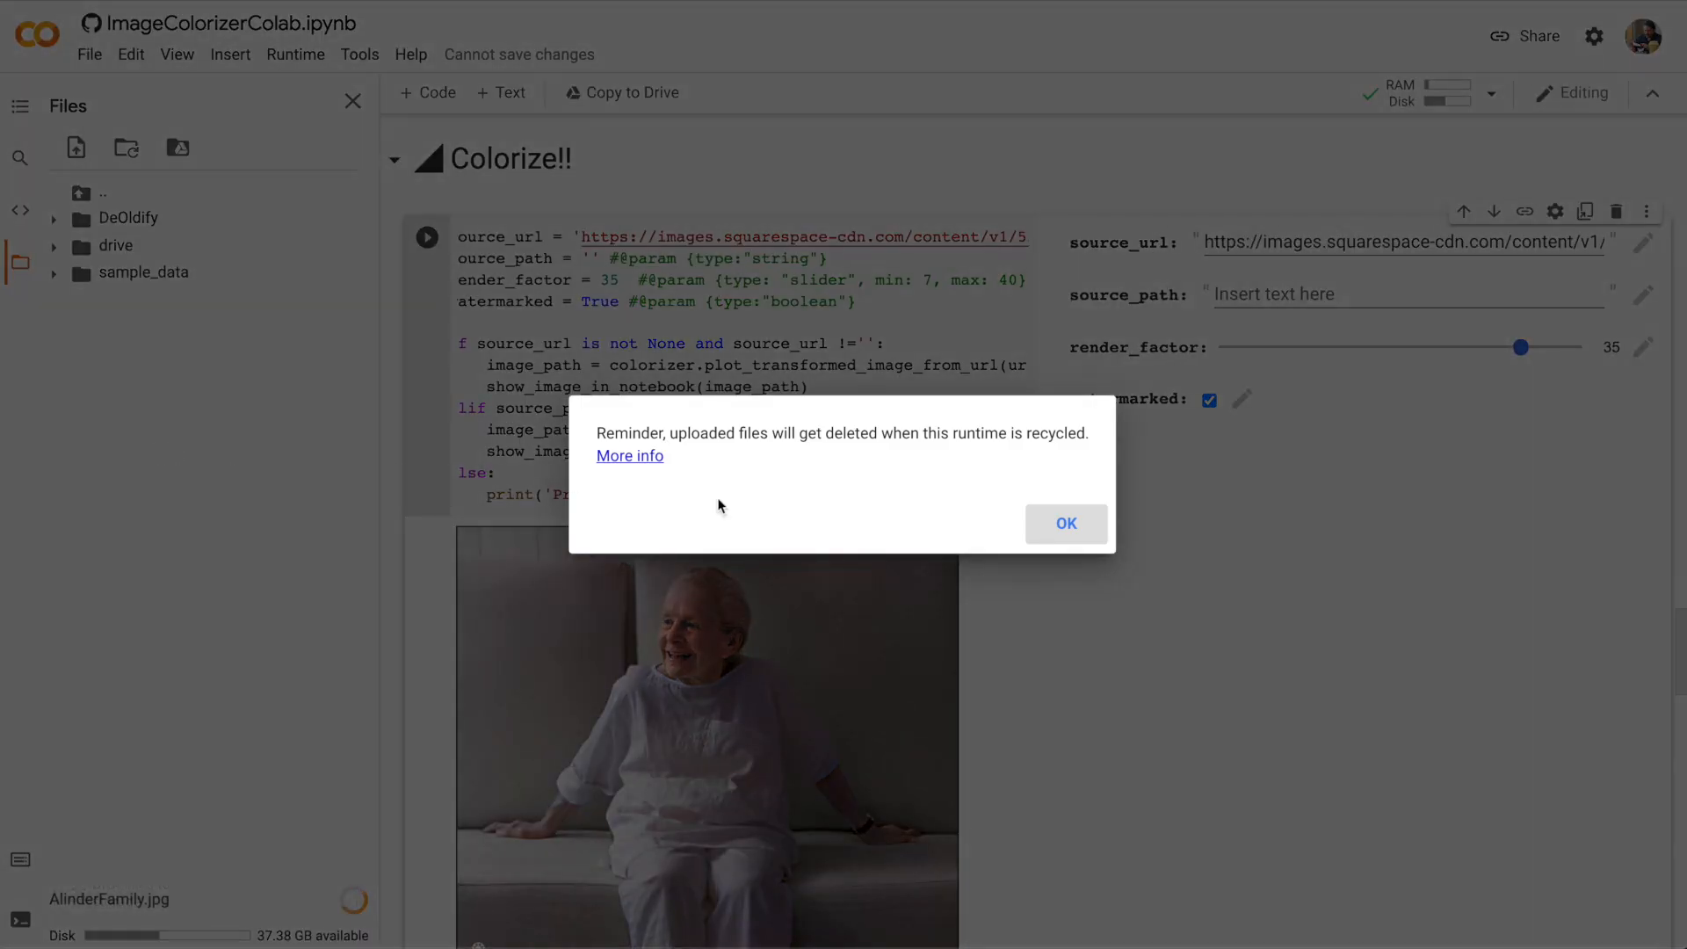
mouse_move(914, 456)
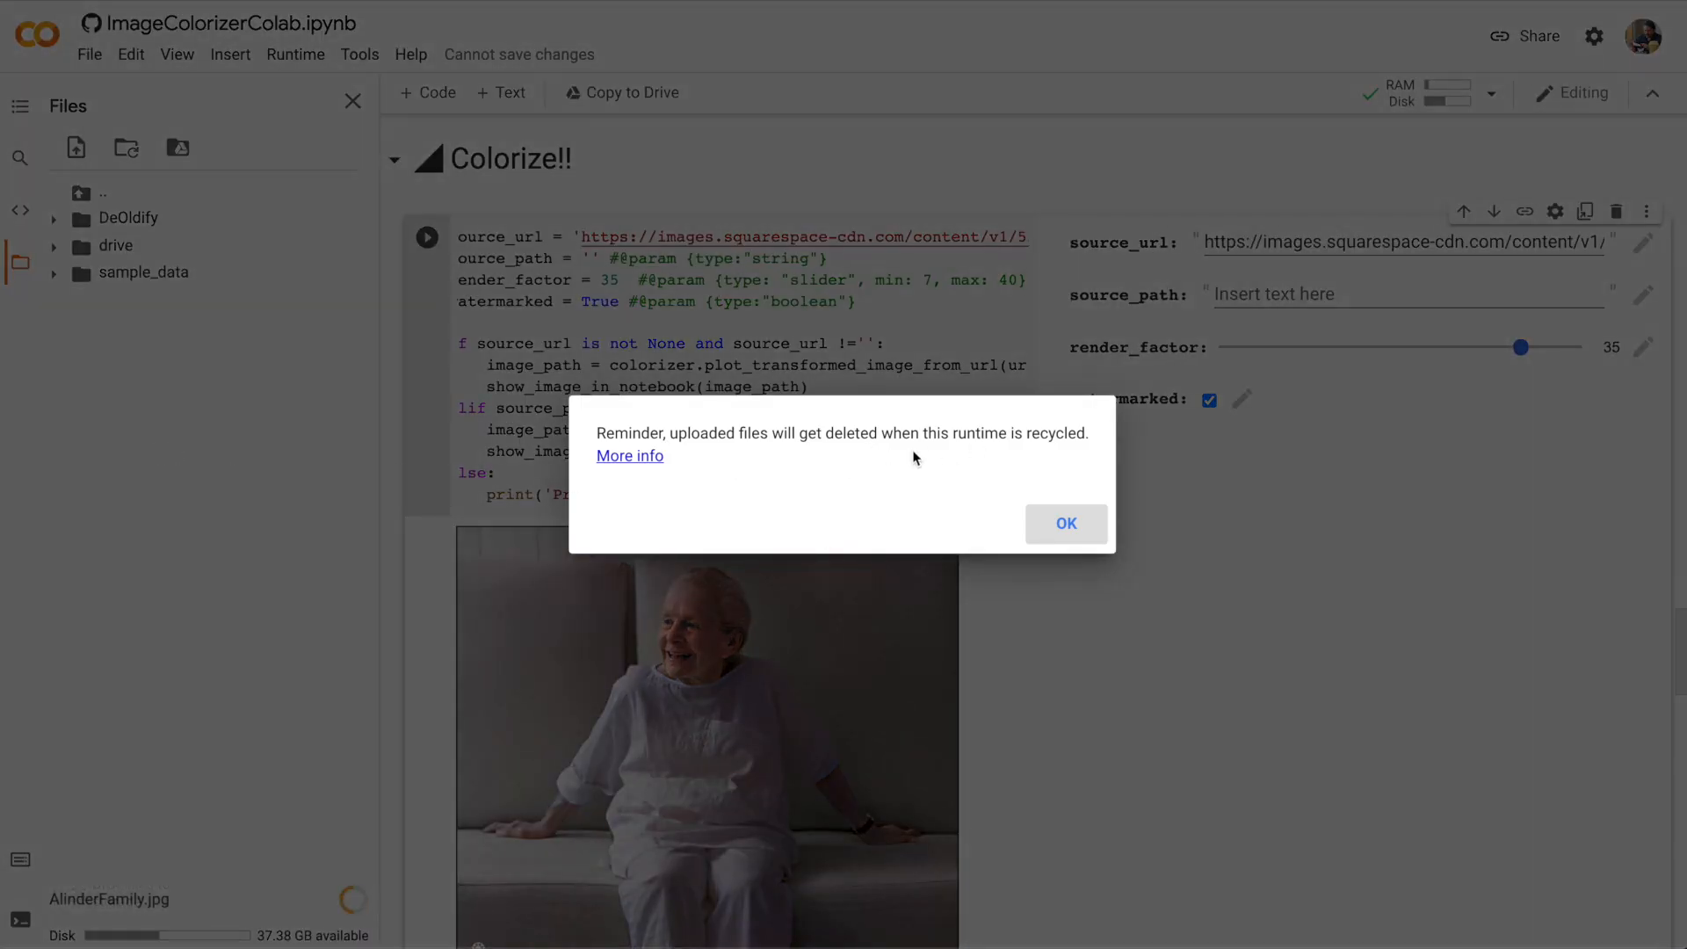
click(1064, 523)
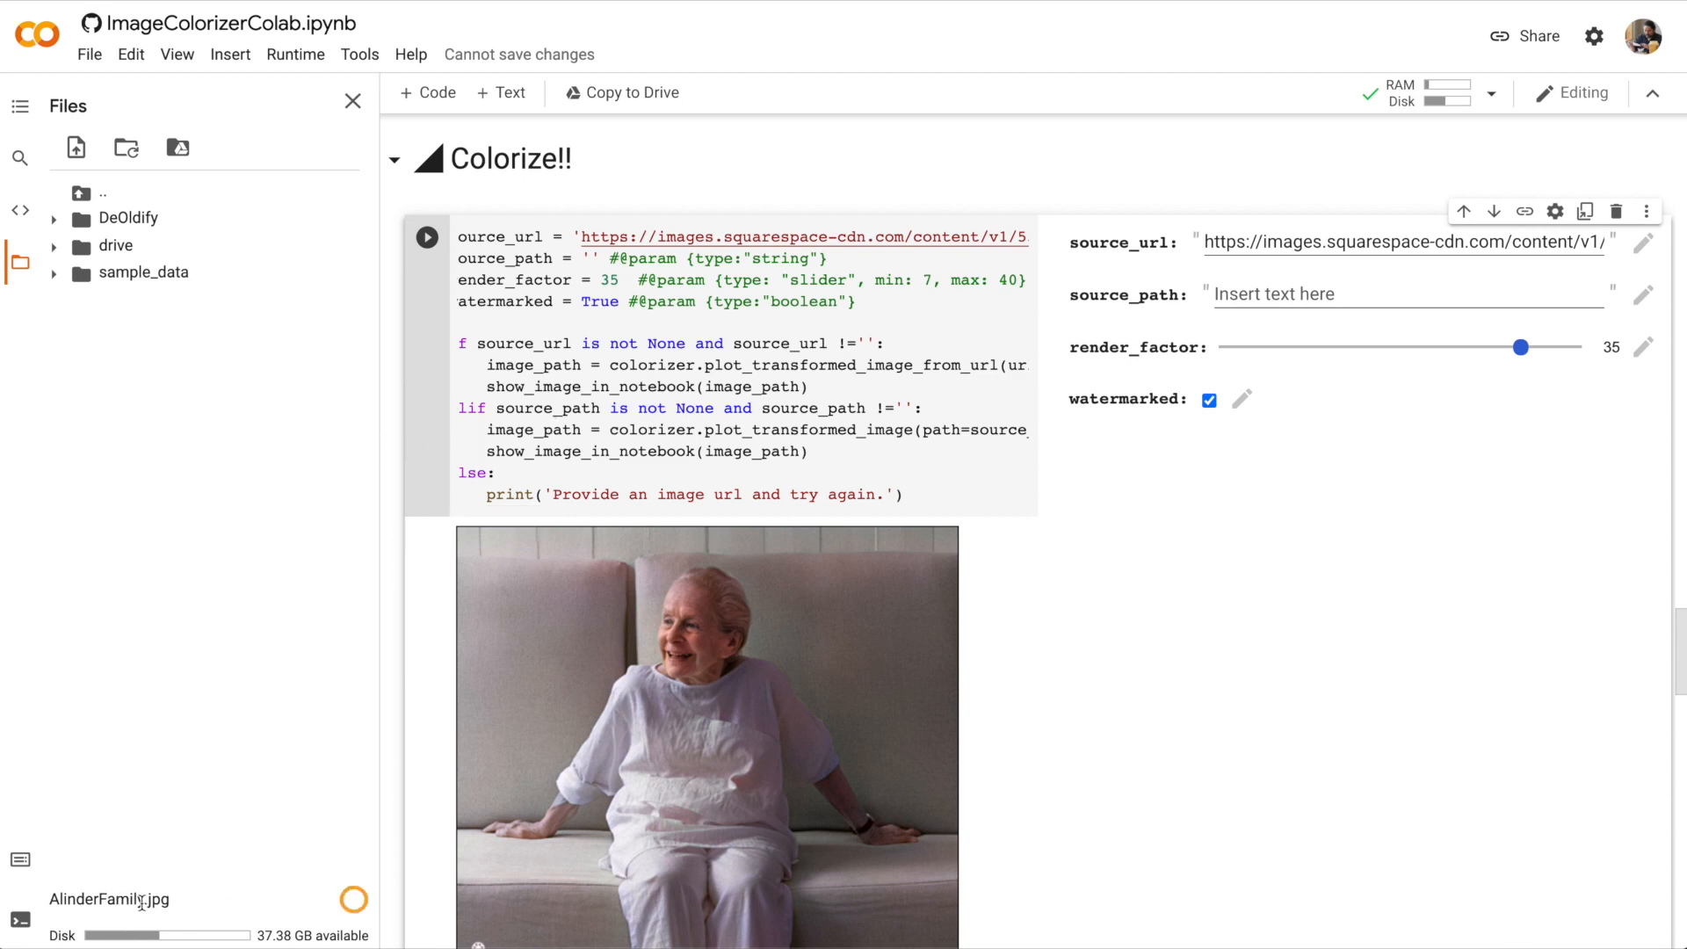
mouse_move(225, 917)
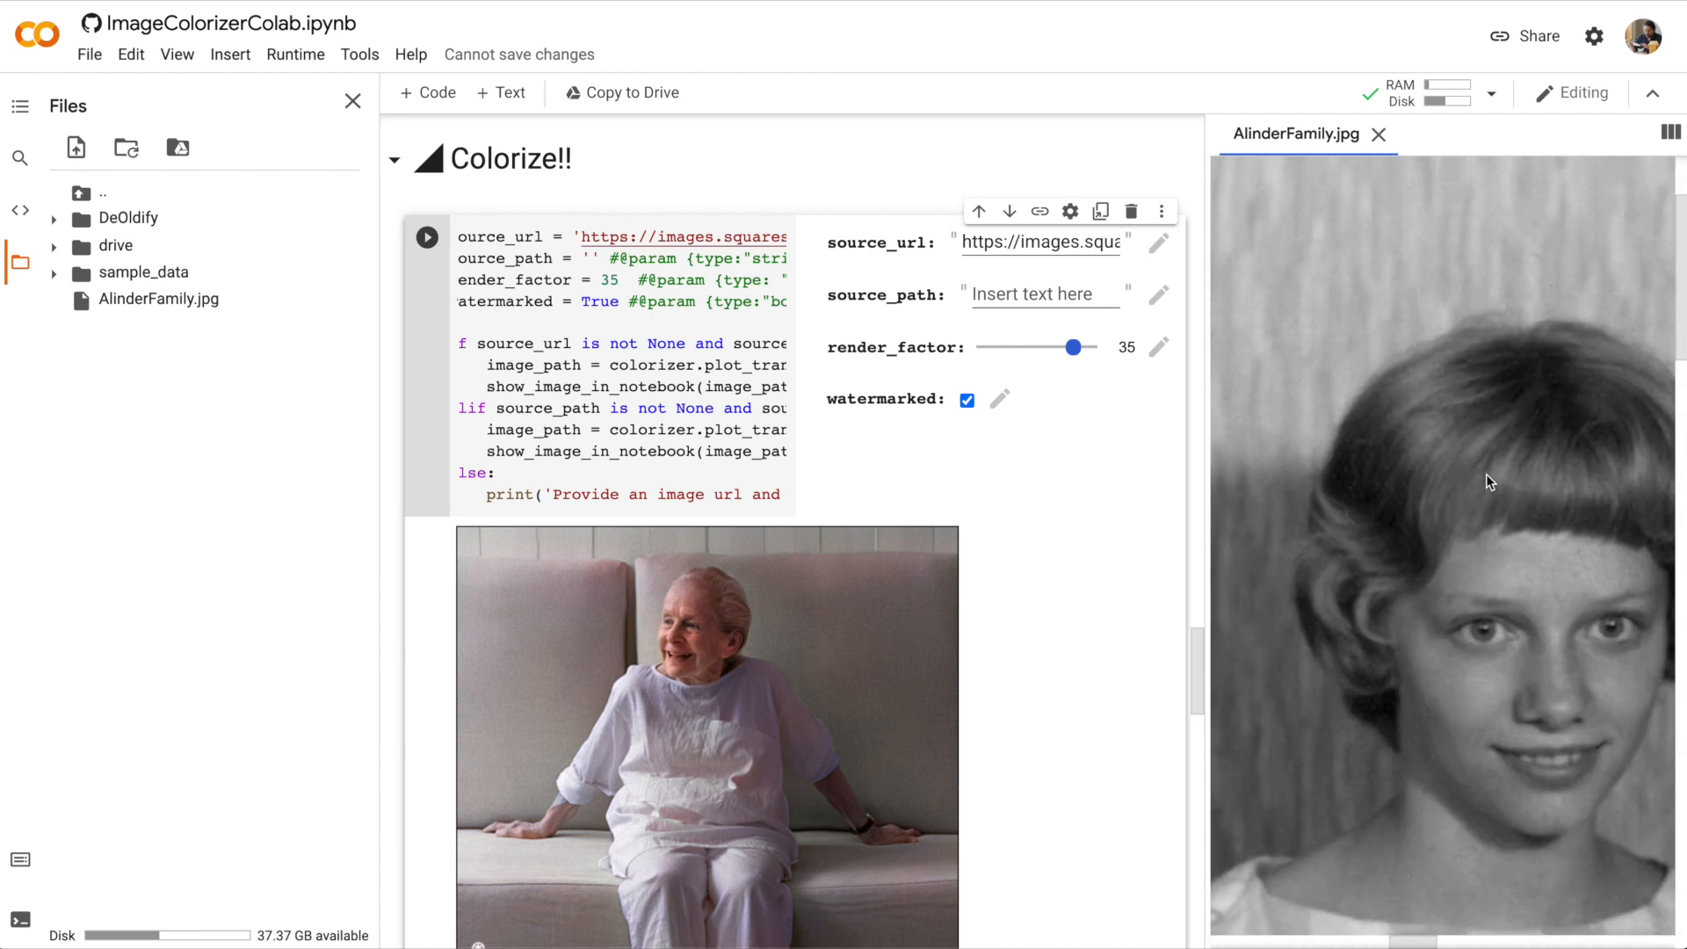
Step: Set source_path to /content/AlinderFamily.jpg, clear source_url, and run the Colorize!! cell
click(1377, 134)
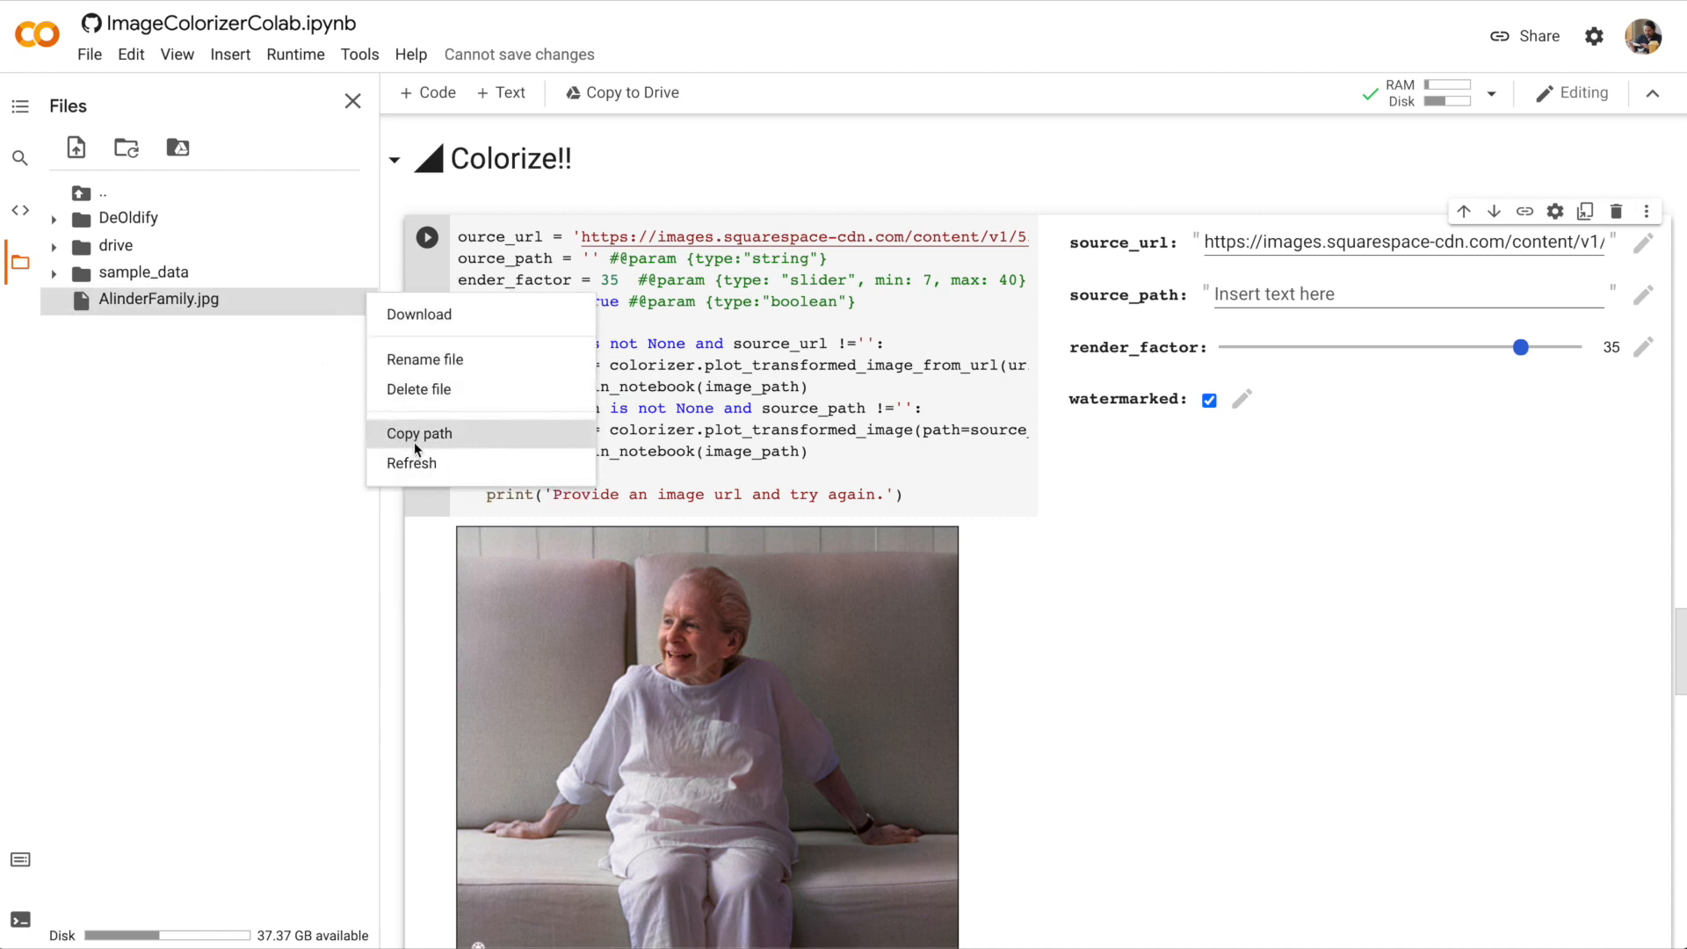
click(418, 432)
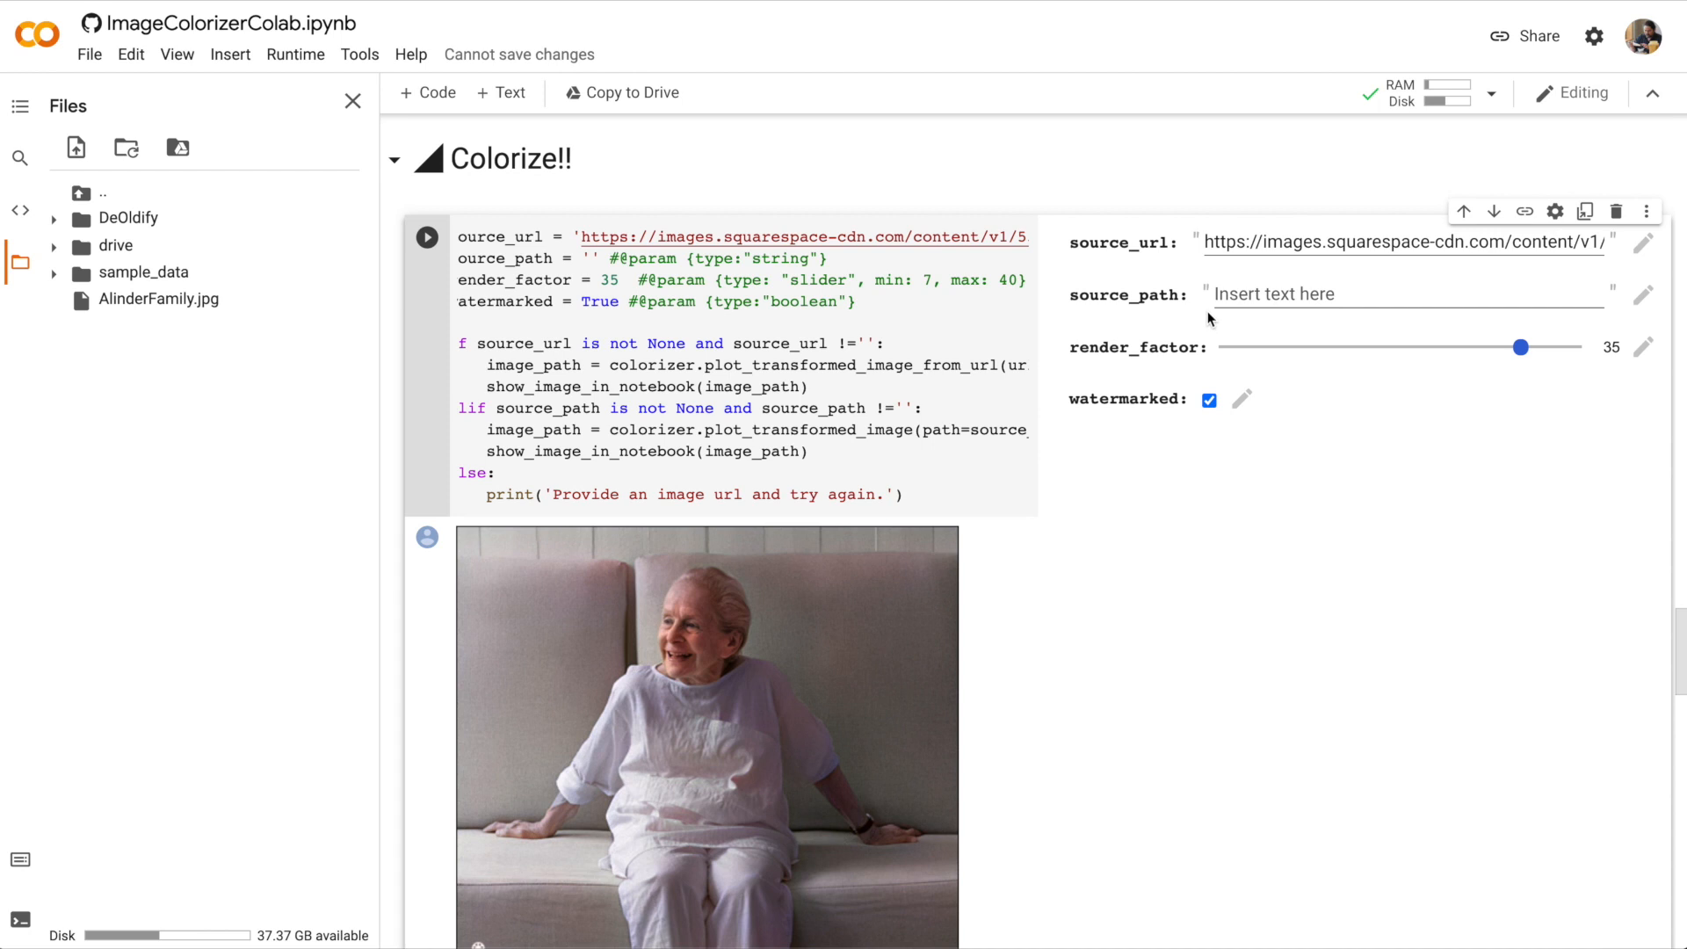
text(/content/AlinderFamily.jpg)
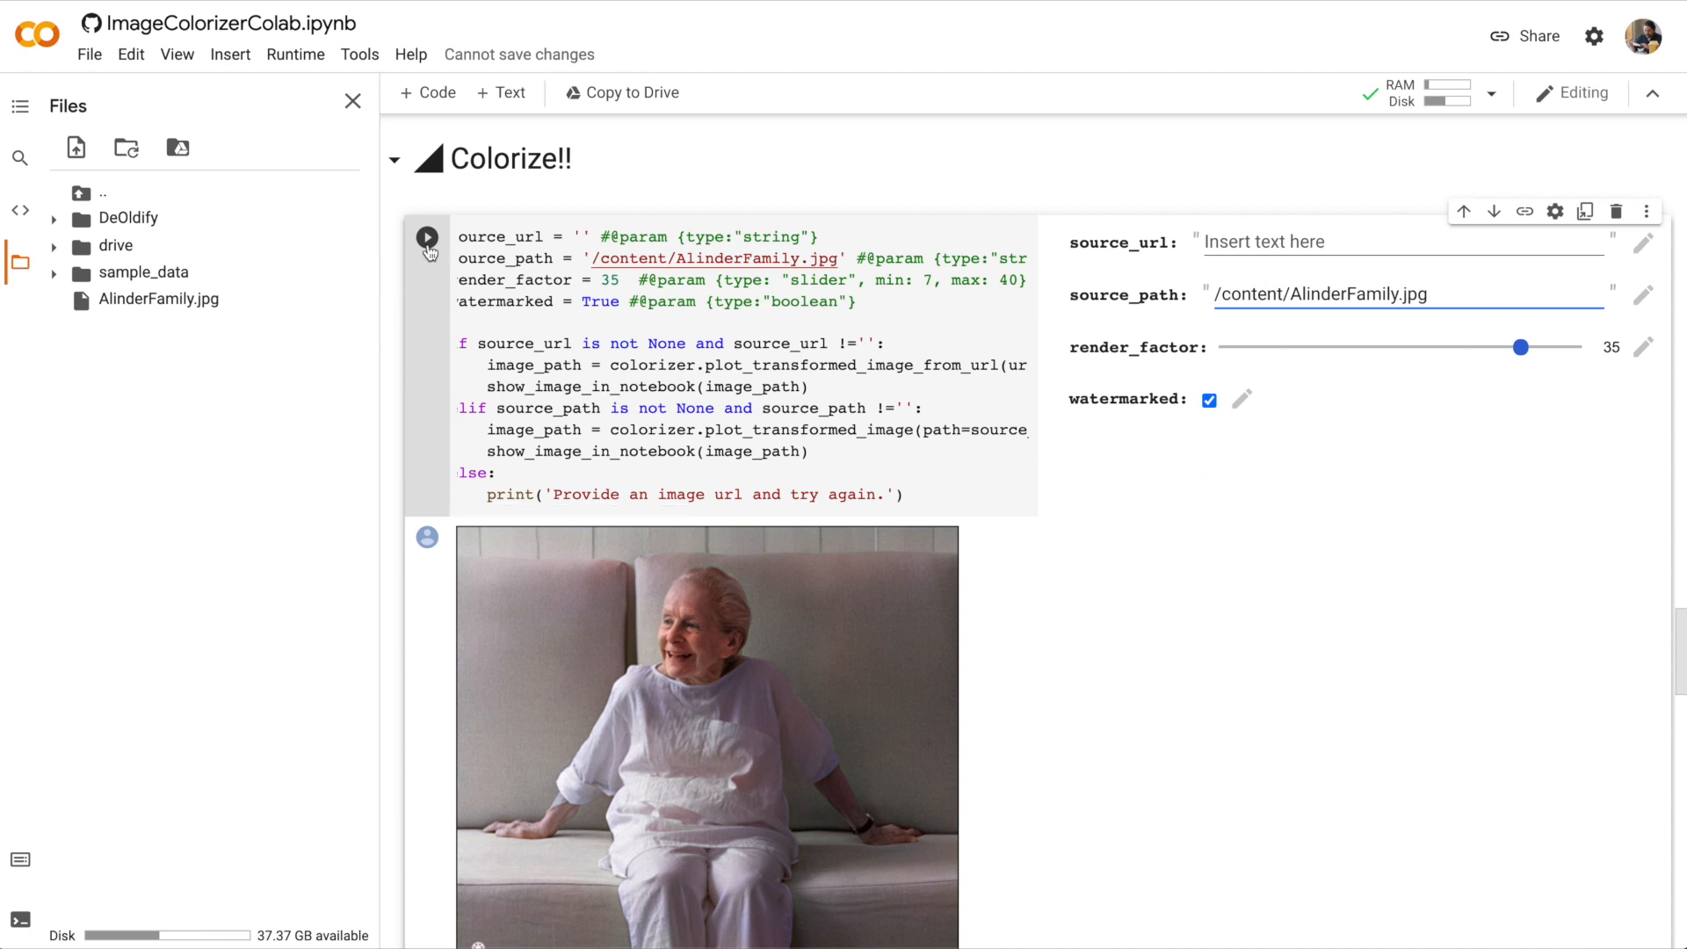
click(426, 236)
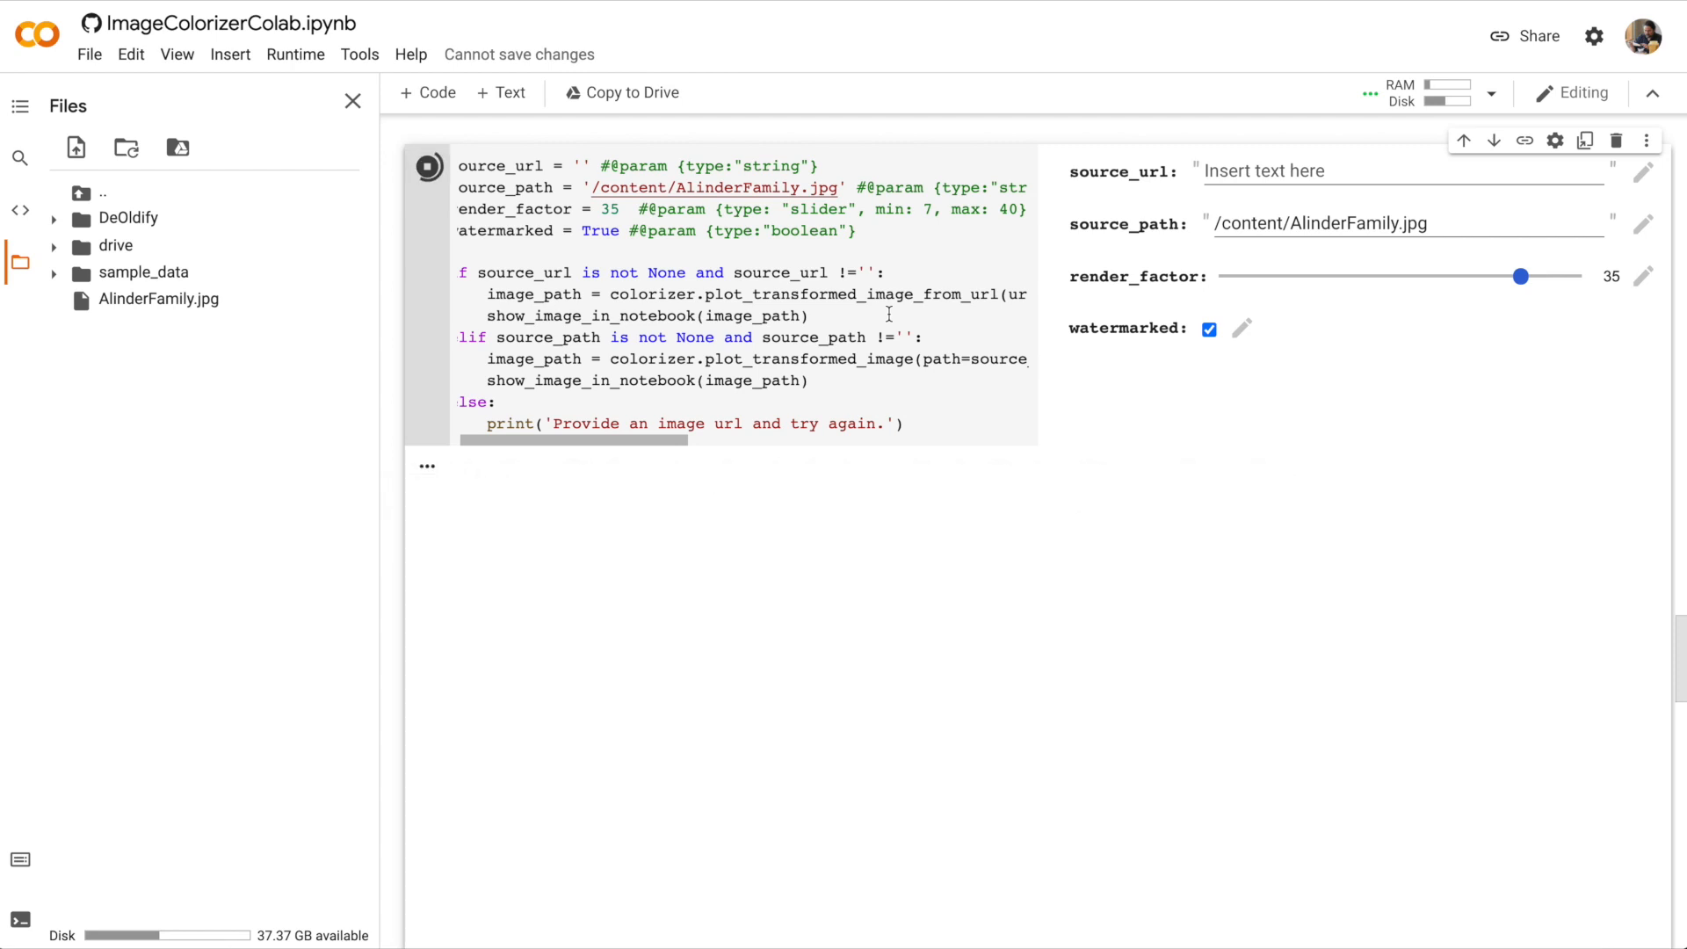
click(427, 166)
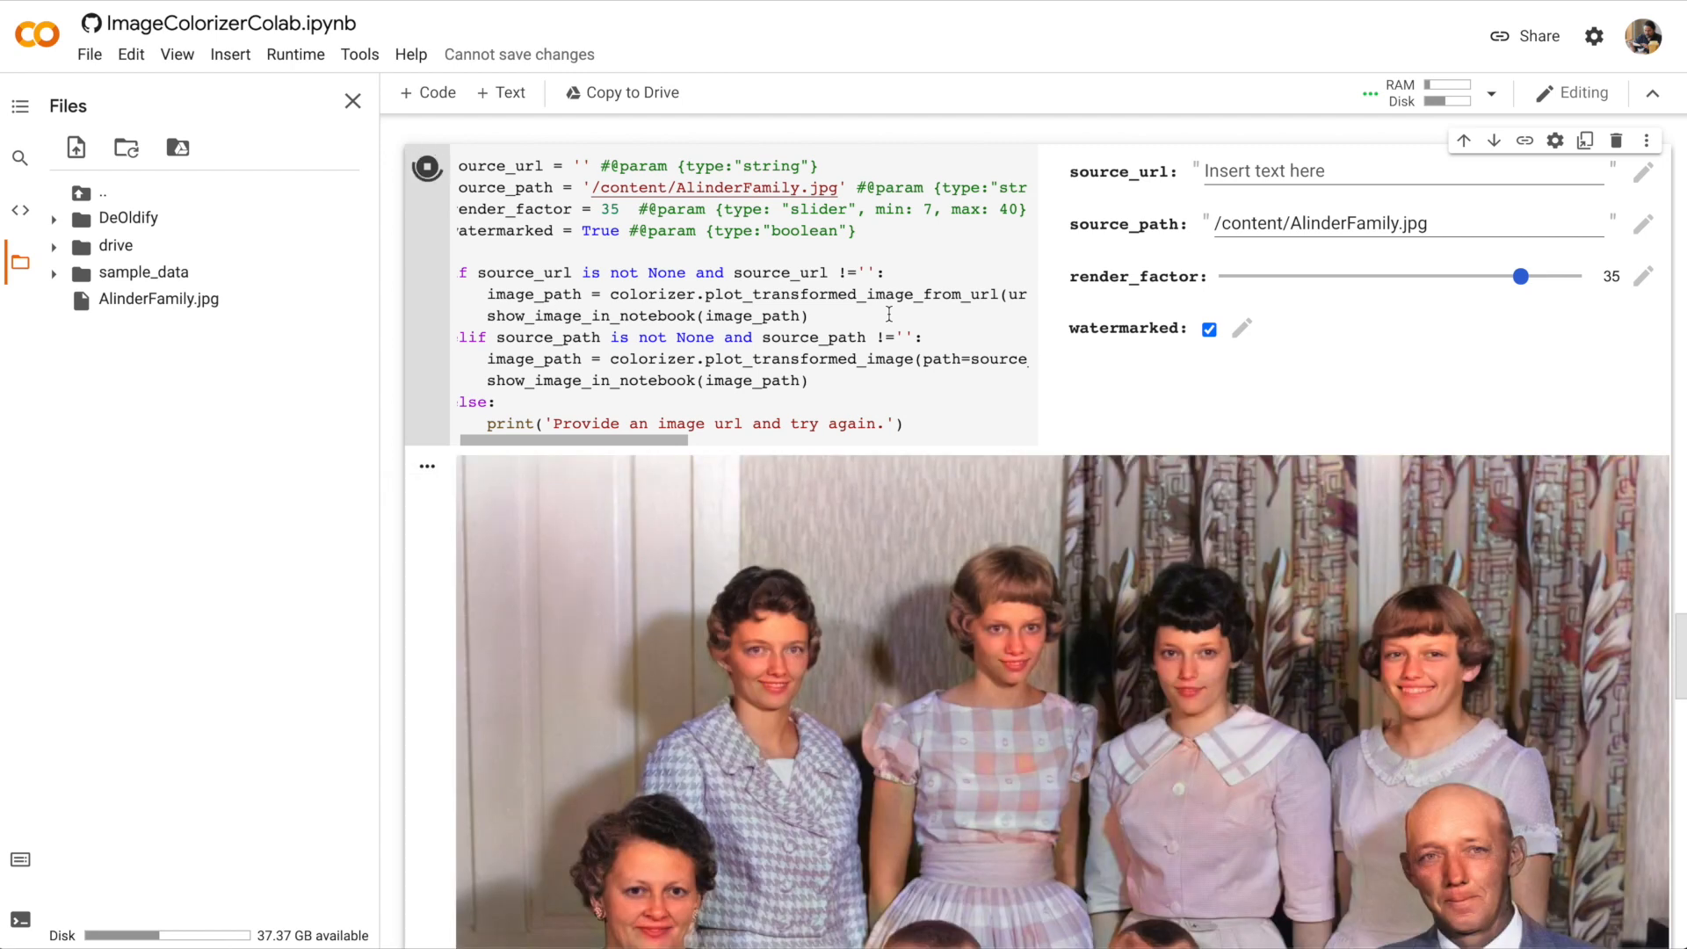
scroll(down, 3)
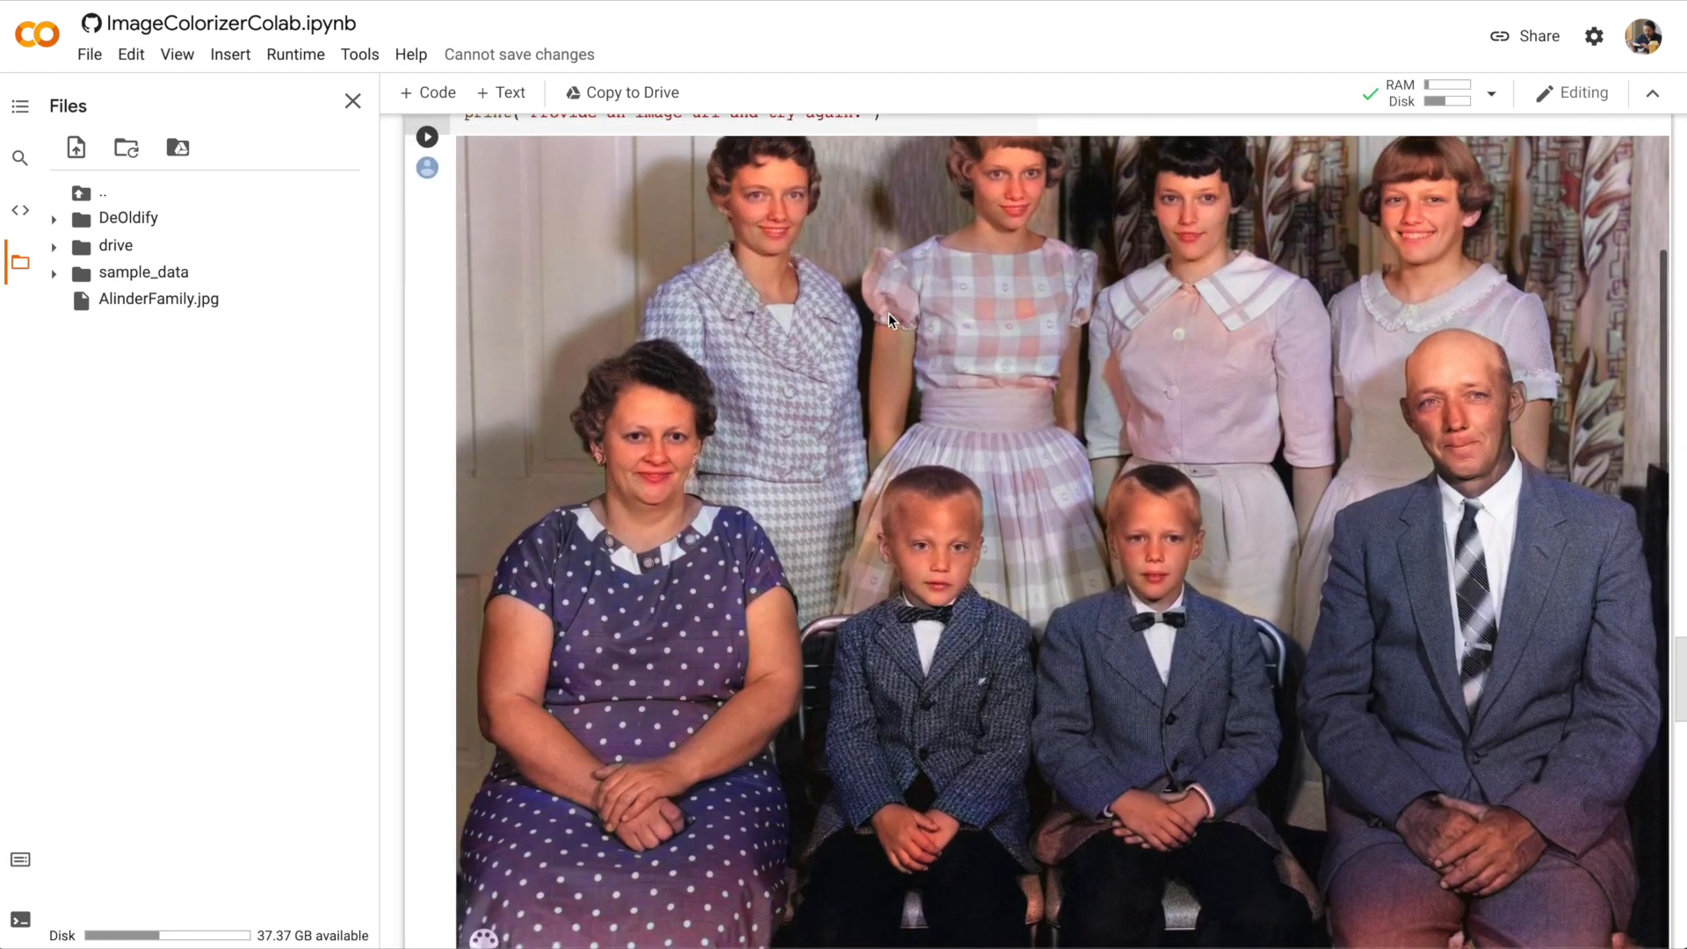
scroll(down, 3)
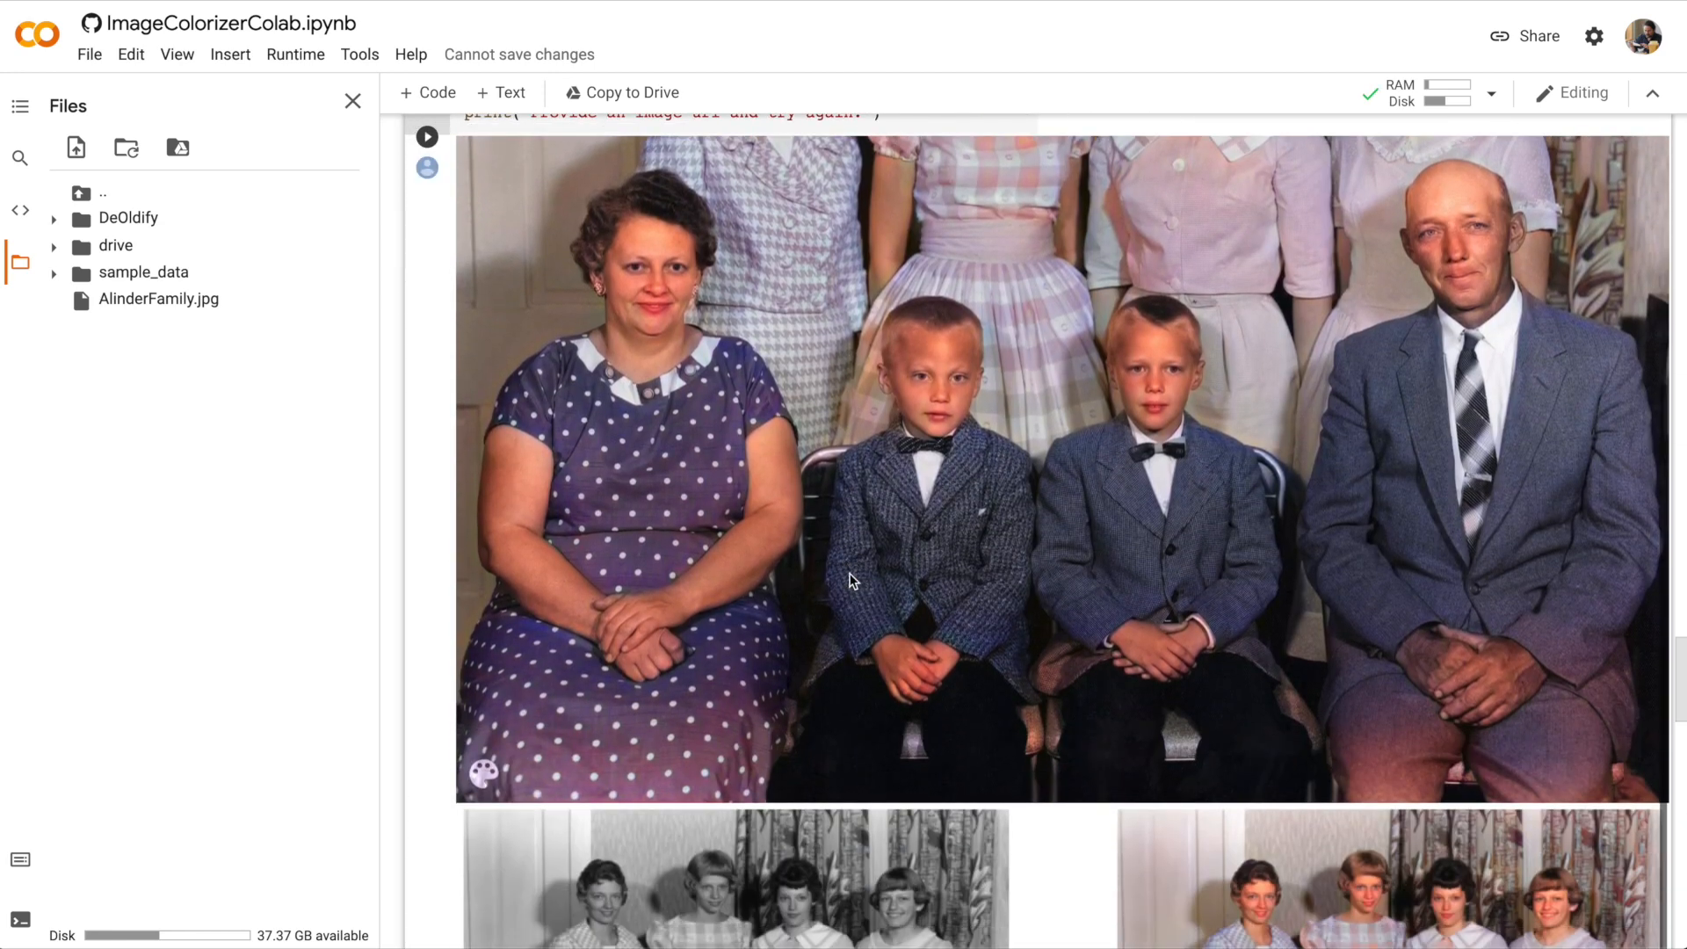
scroll(down, 3)
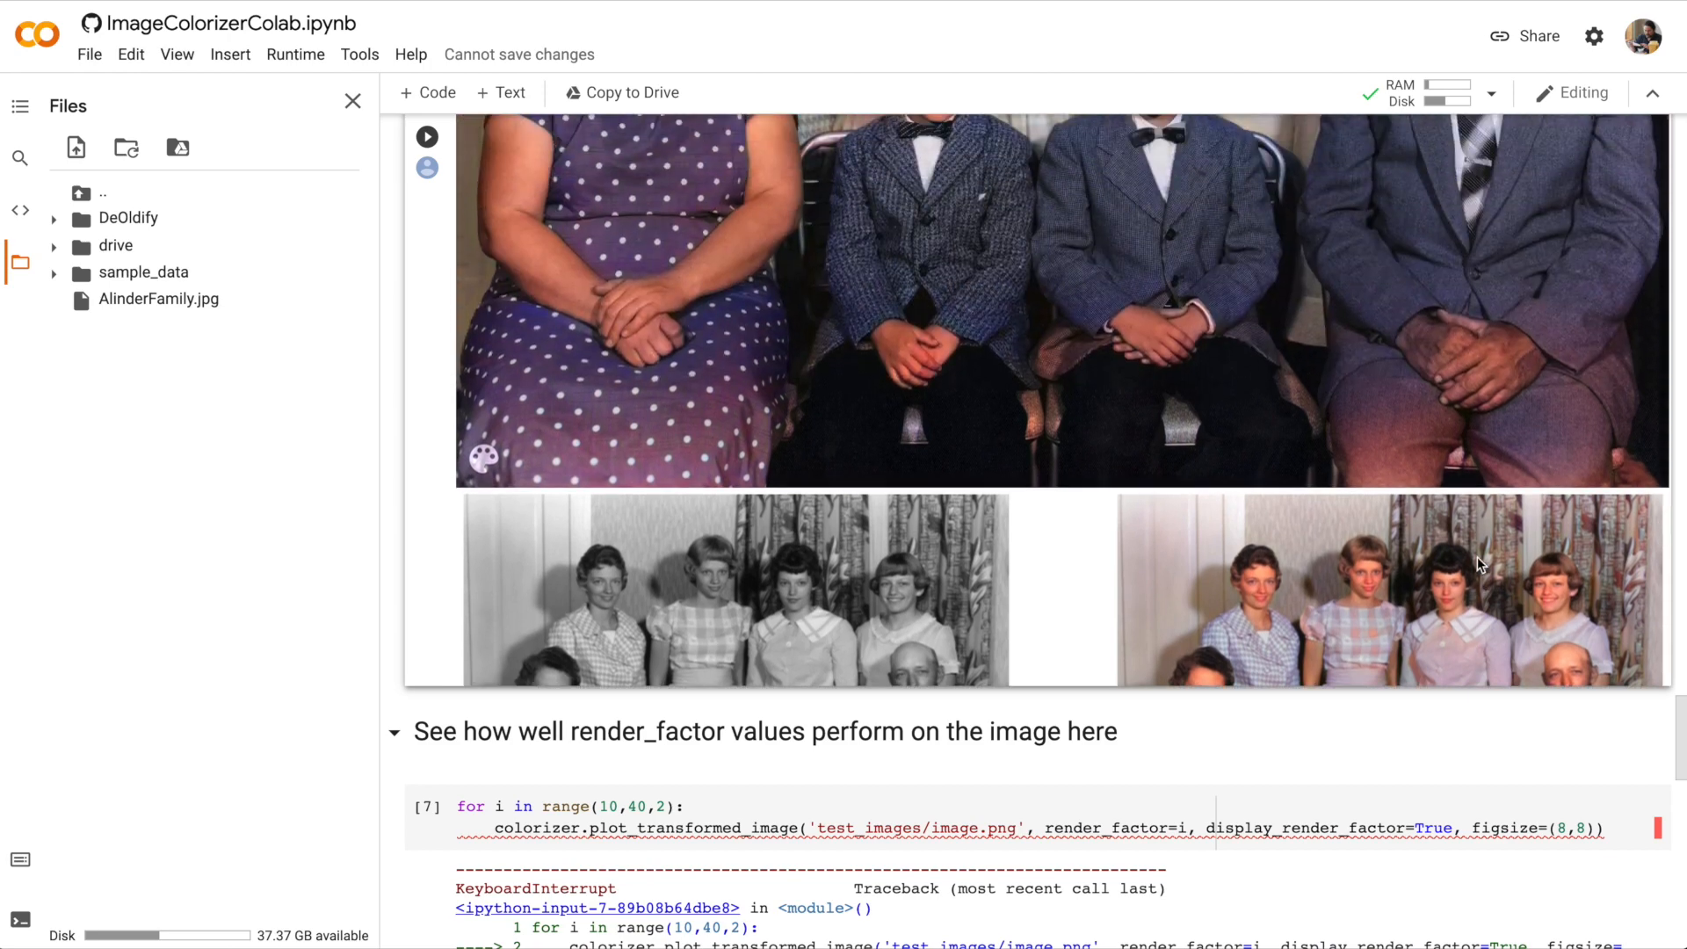
scroll(down, 3)
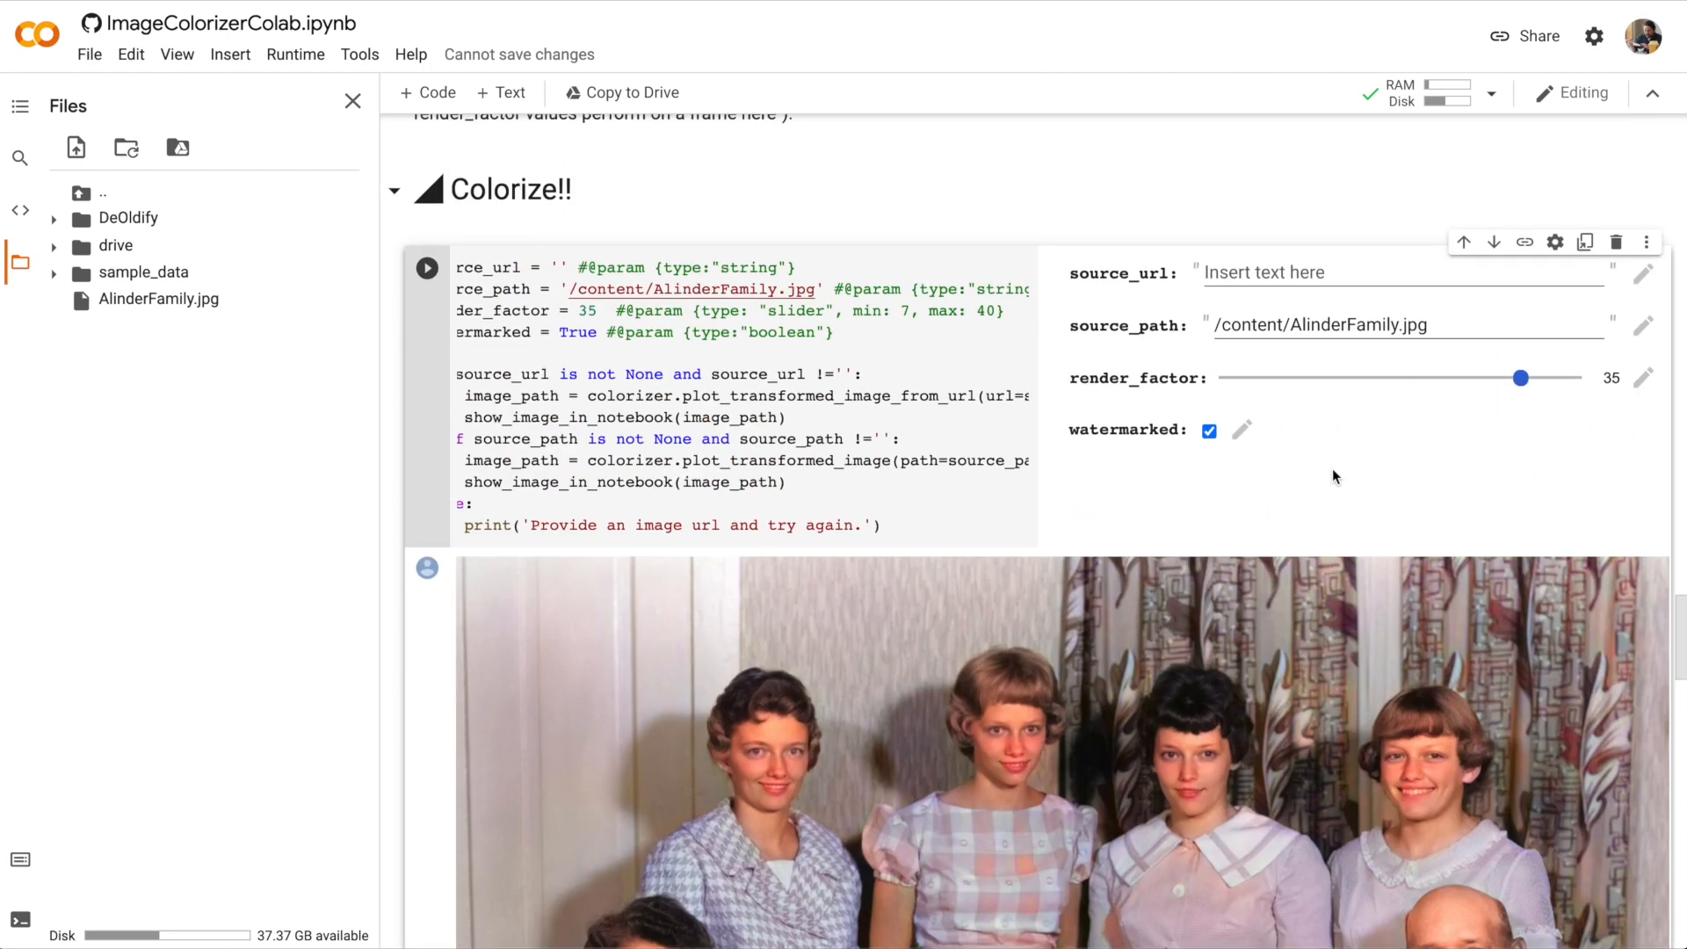
scroll(down, 3)
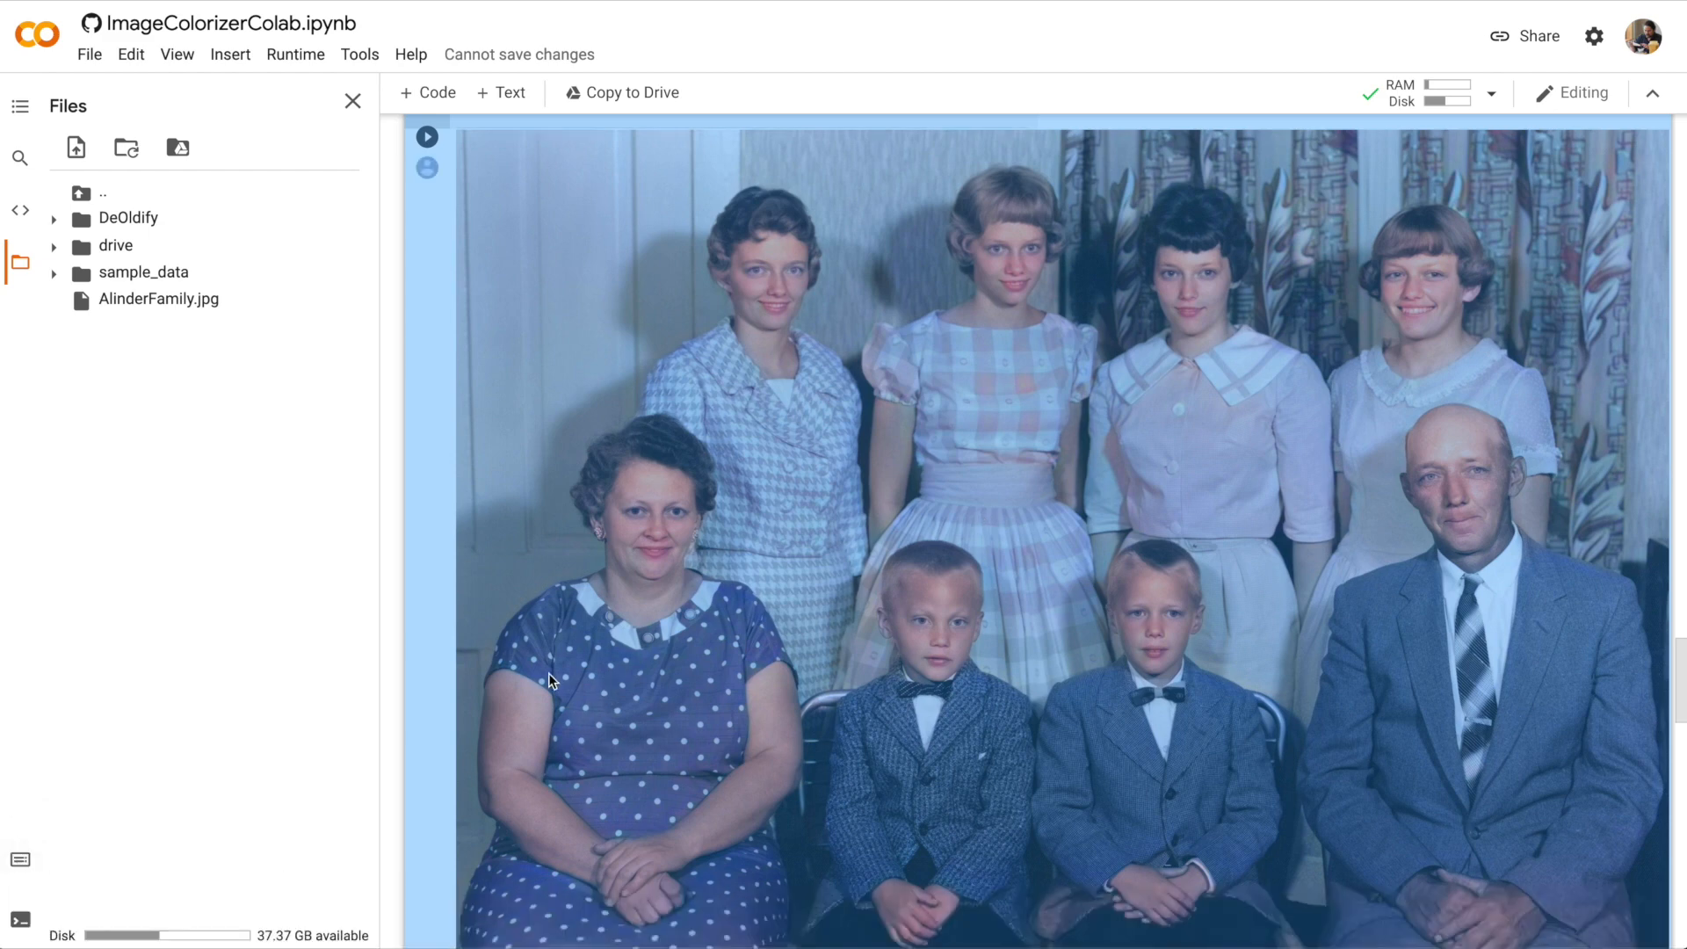
scroll(up, 3)
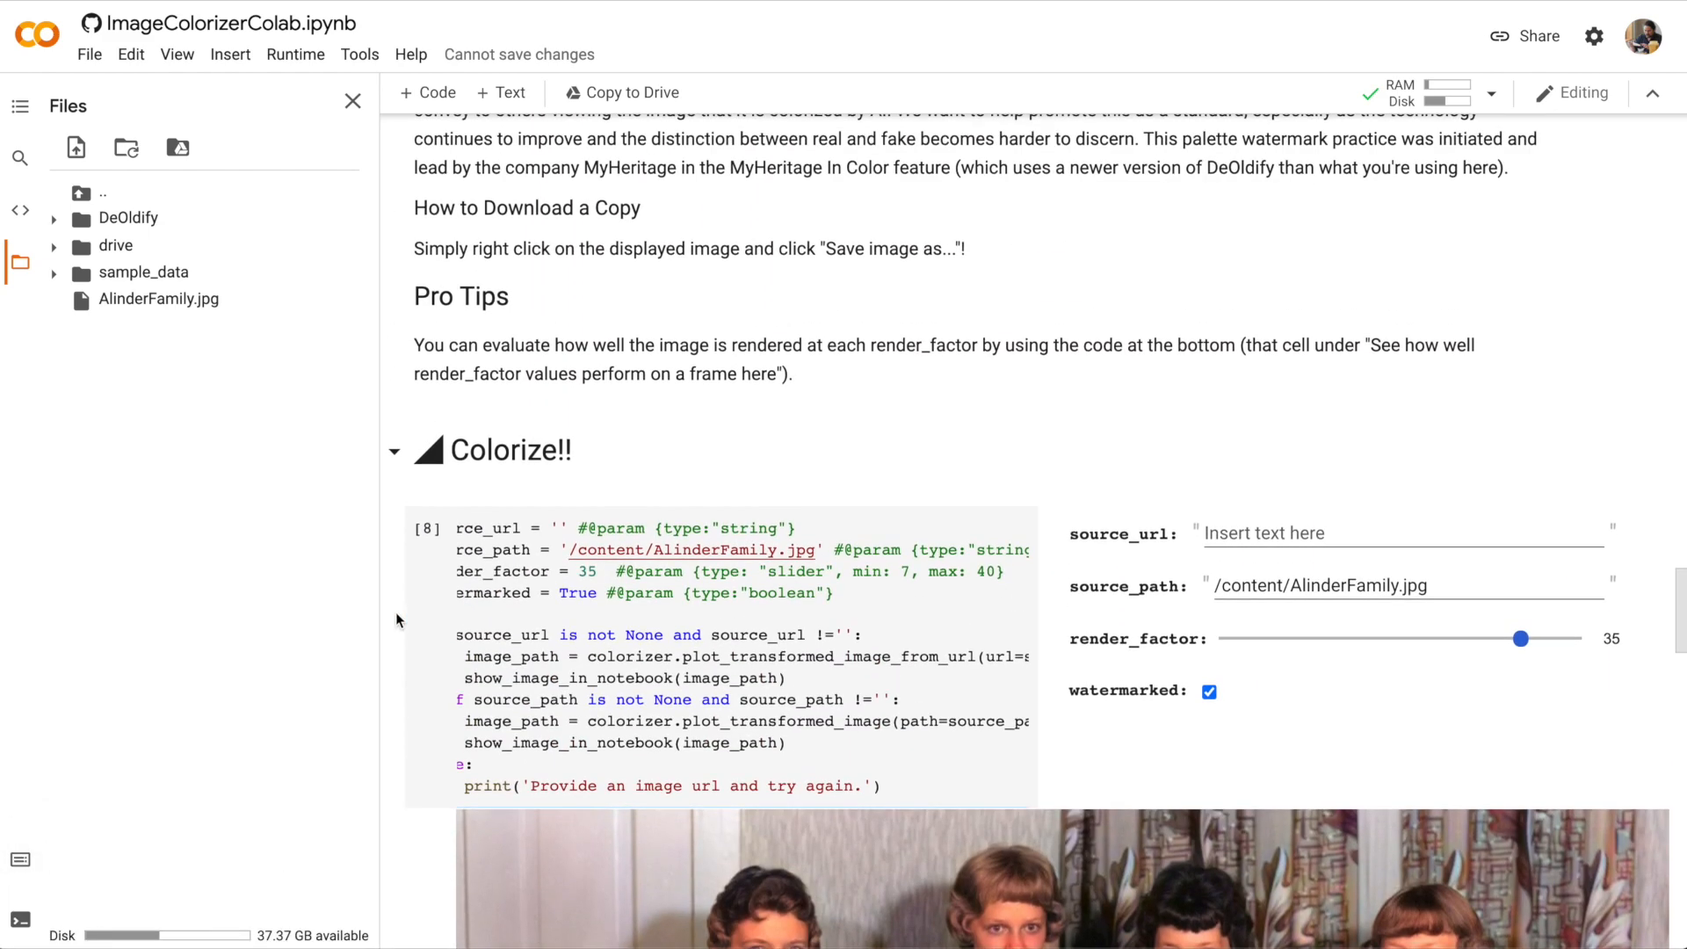
scroll(down, 3)
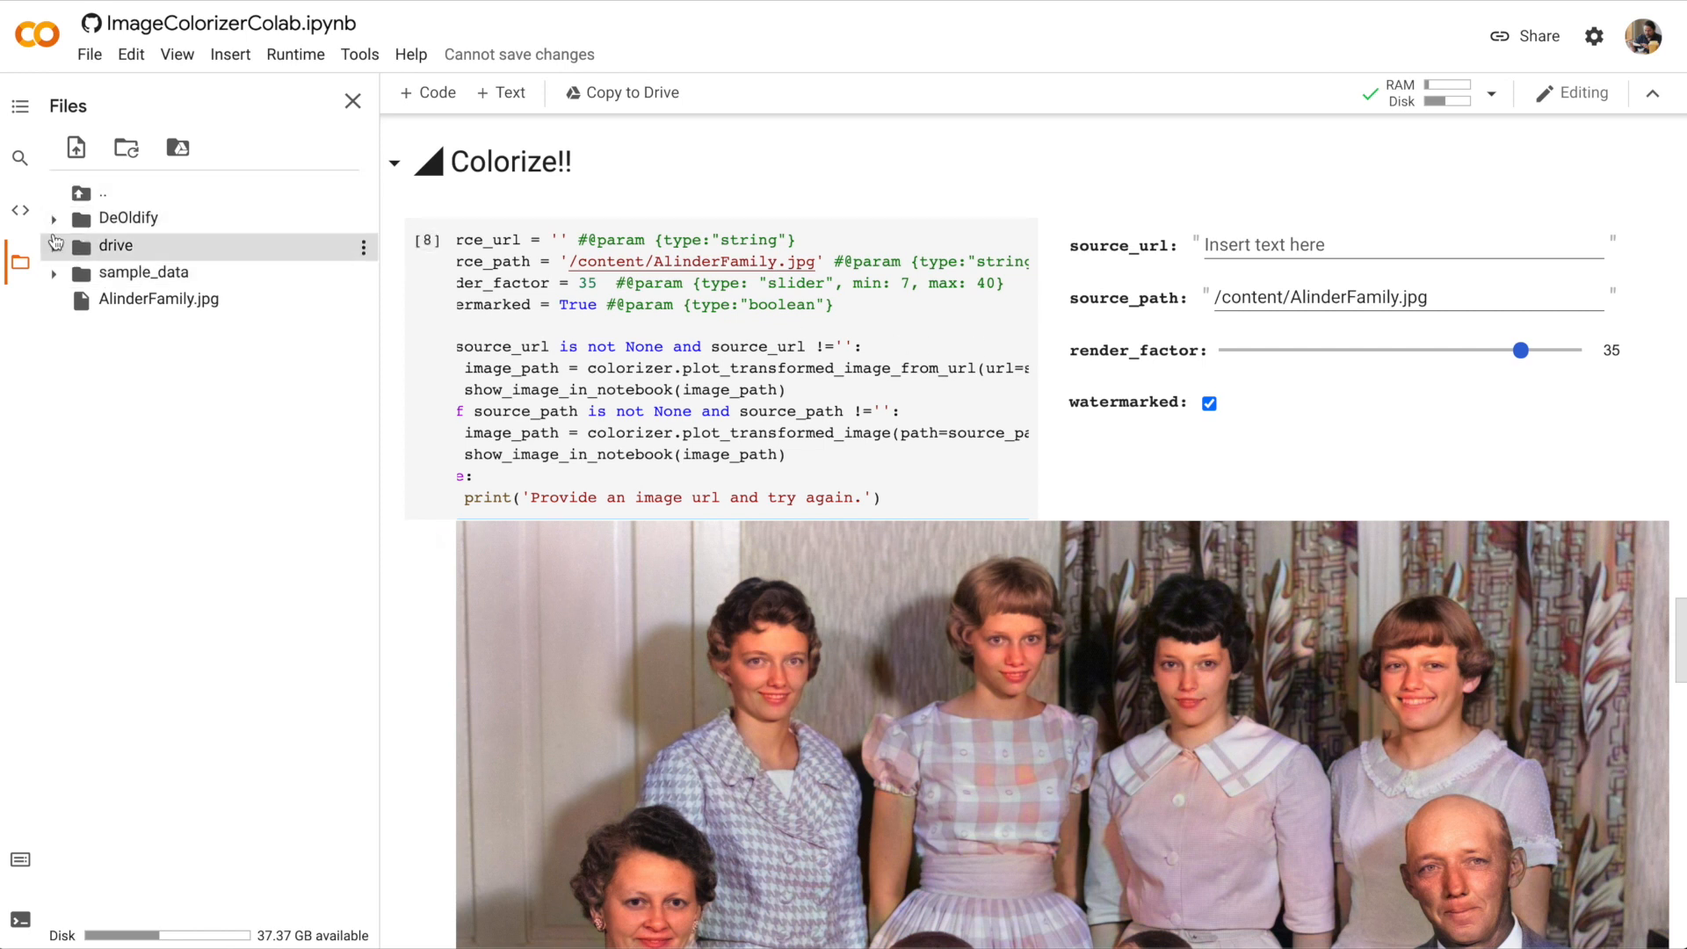
Step: Point source_path at AlinderFamily.jpg in drive/MyDrive/MachineLearningStuff, copied from the Files pane
click(53, 245)
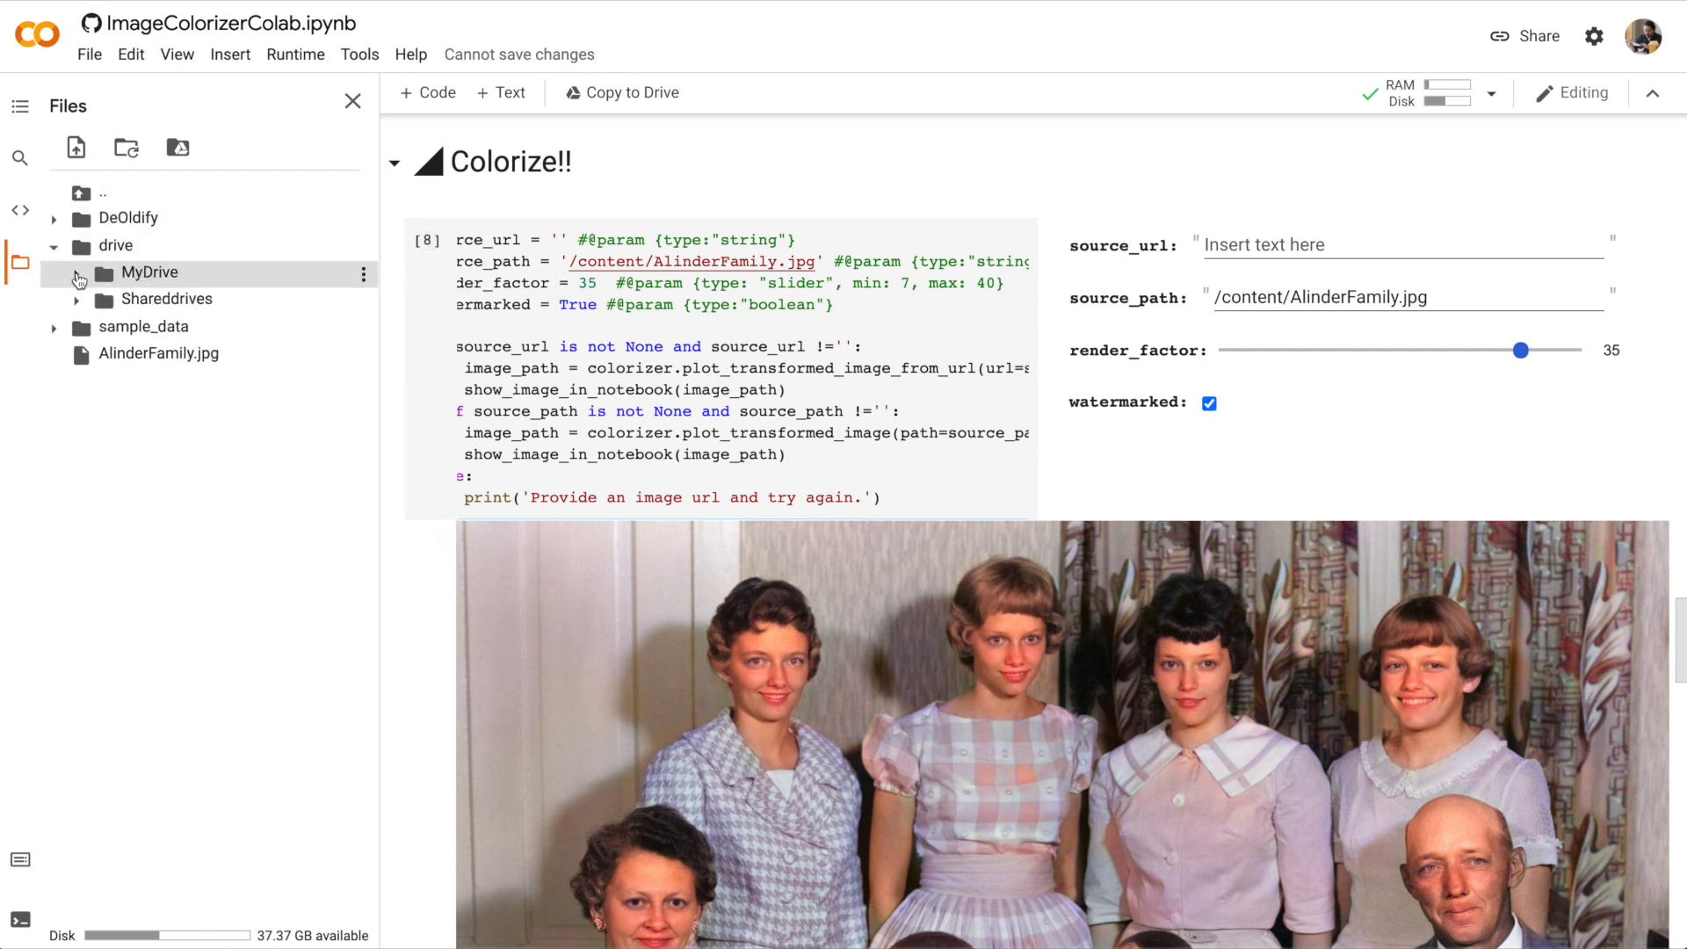
click(76, 272)
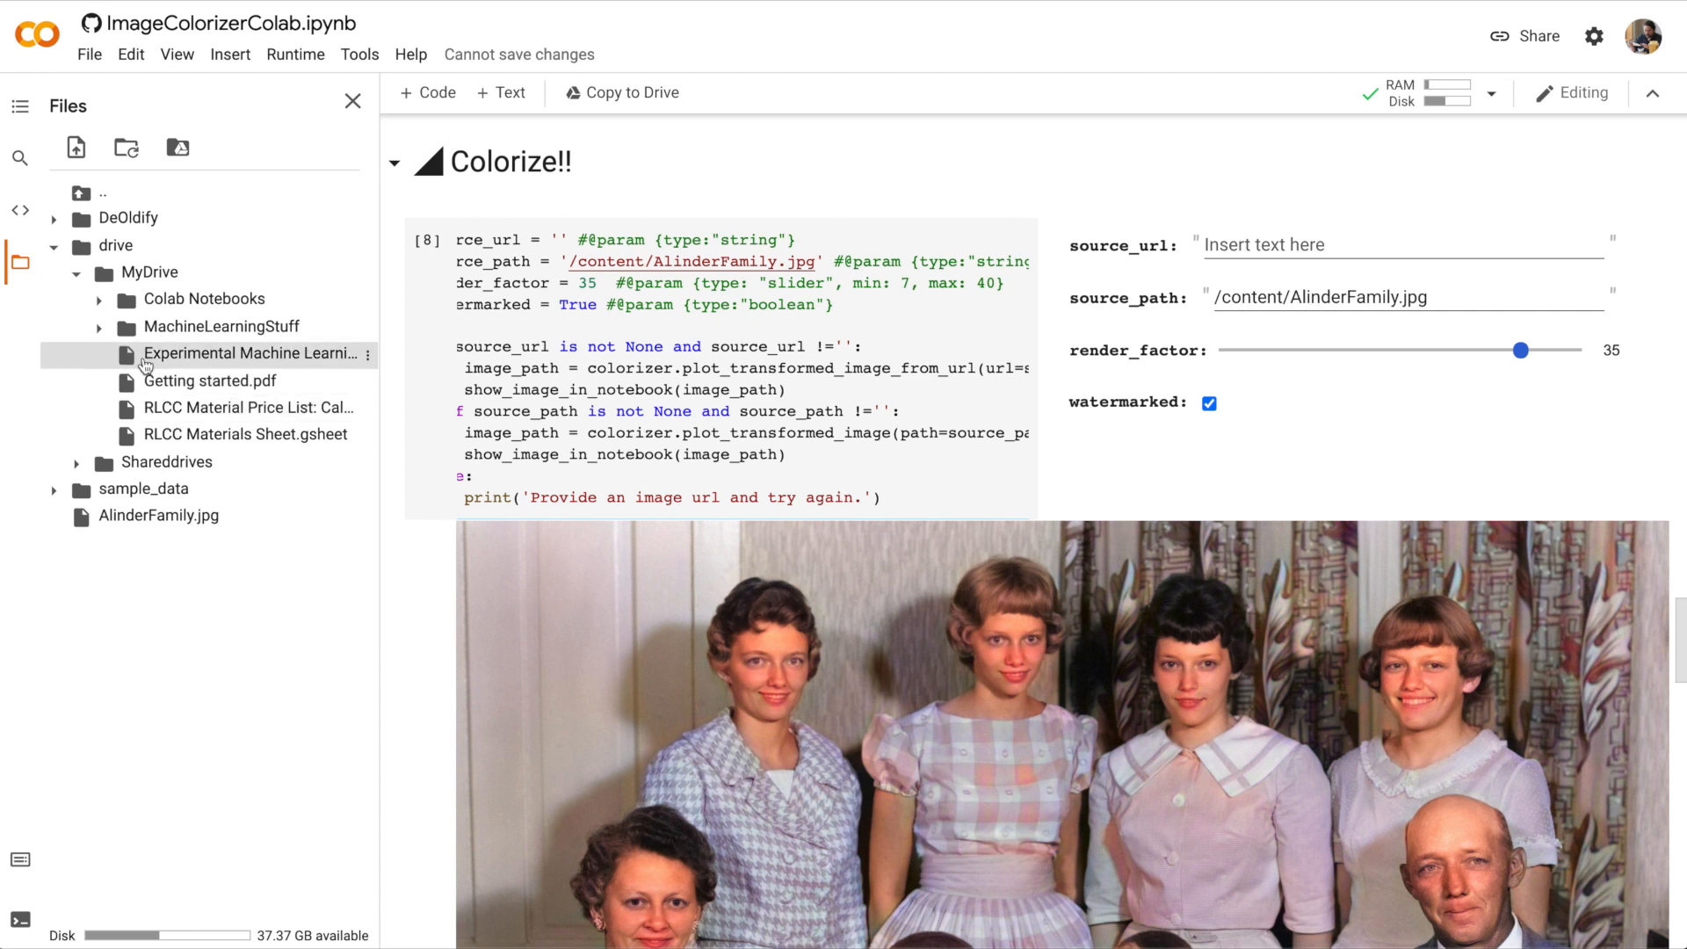
click(222, 325)
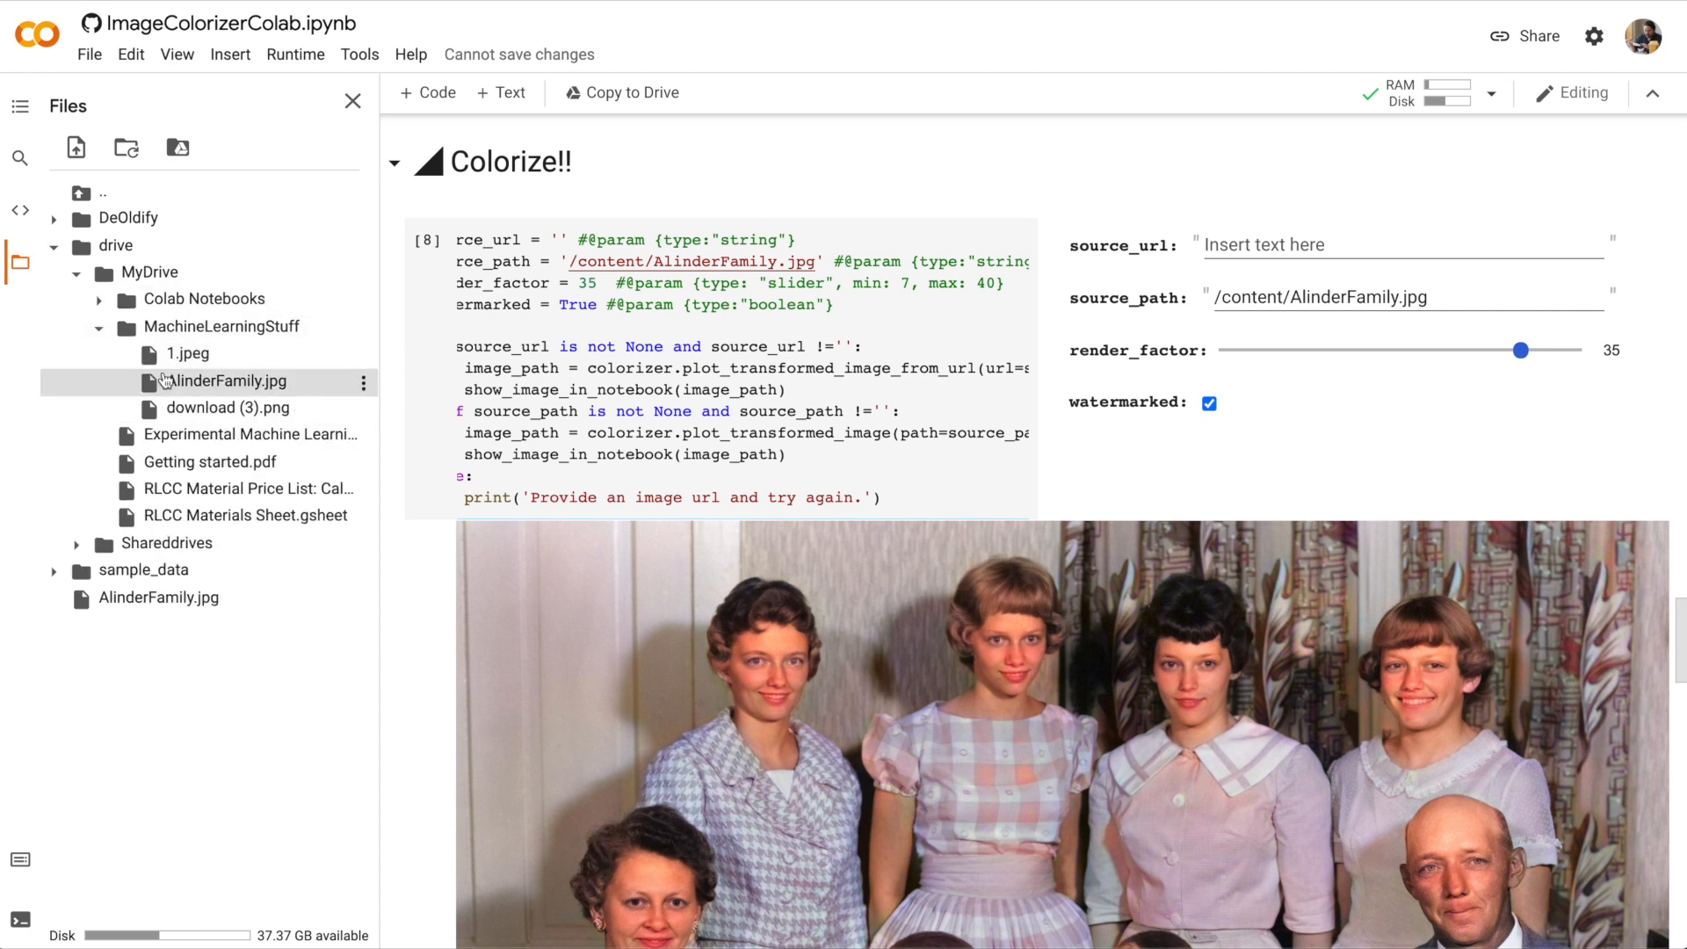
mouse_move(364, 398)
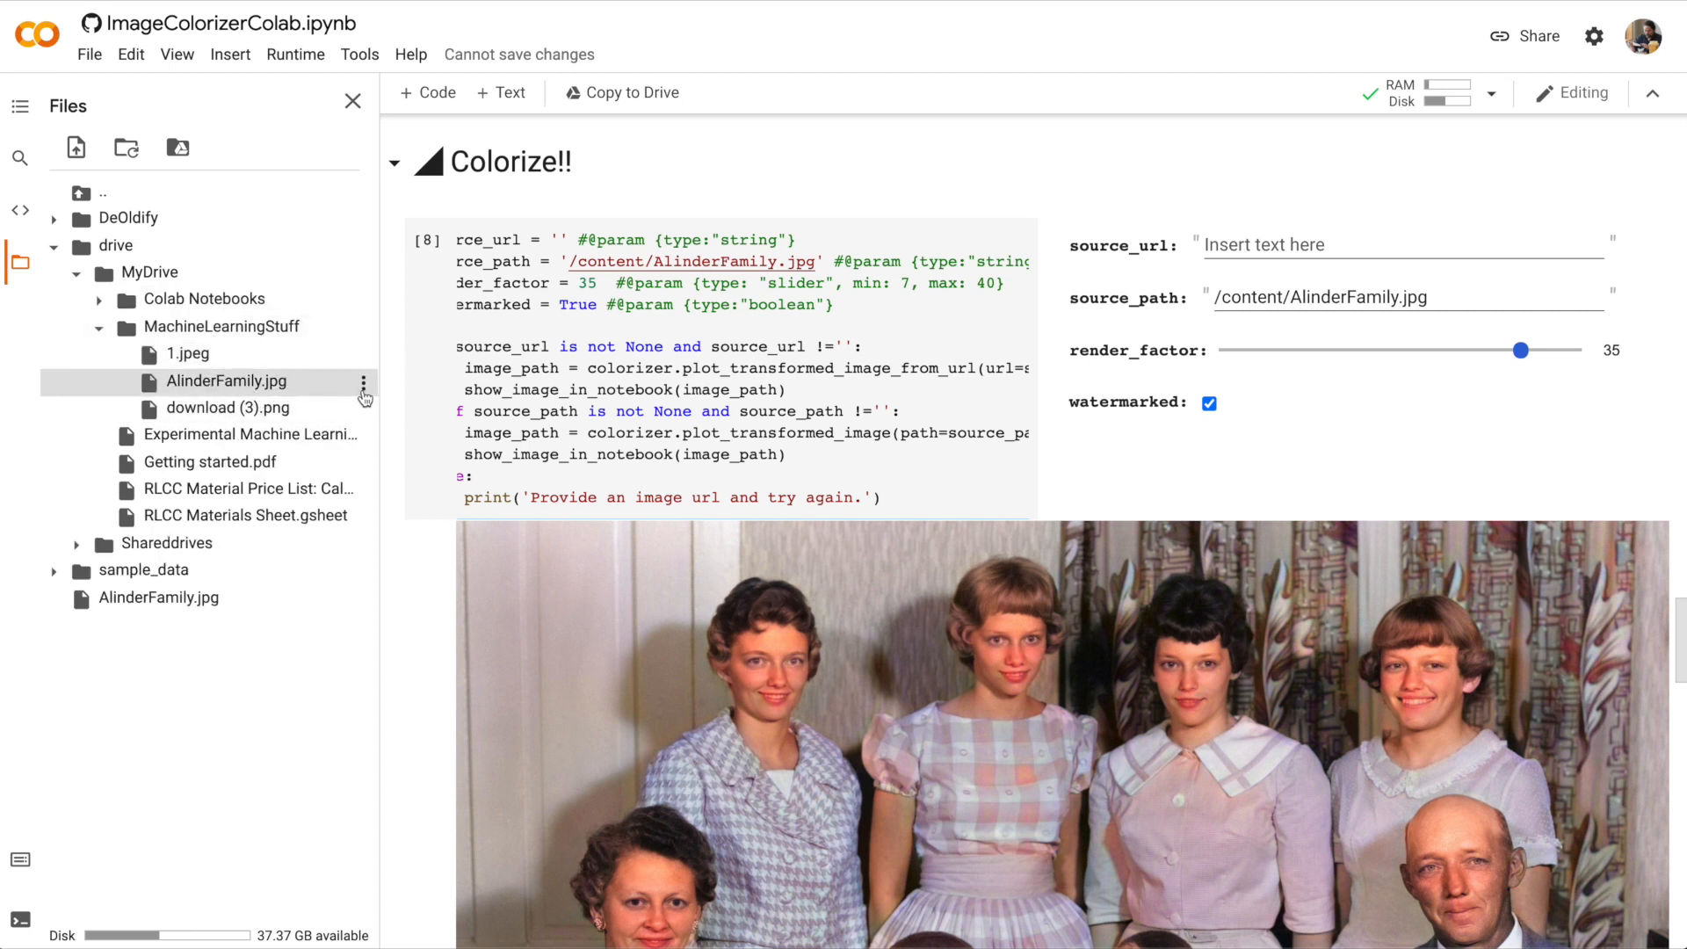
click(363, 384)
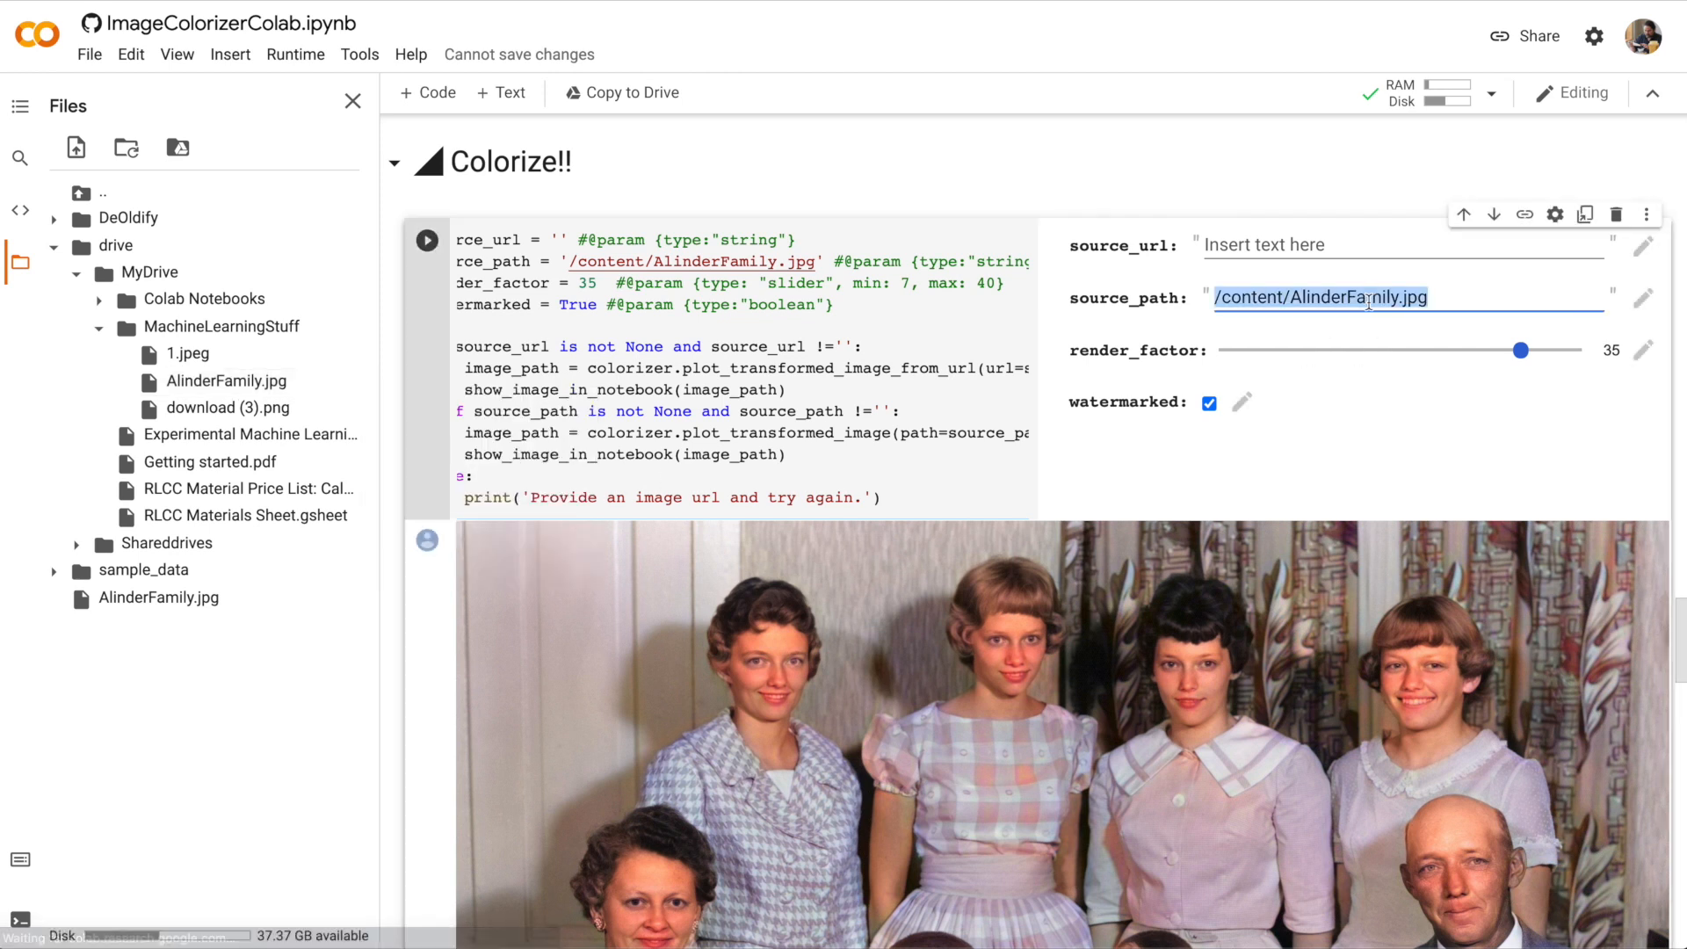
text(MyDrive/MachineLearningStuff/AlinderFamily.jpg)
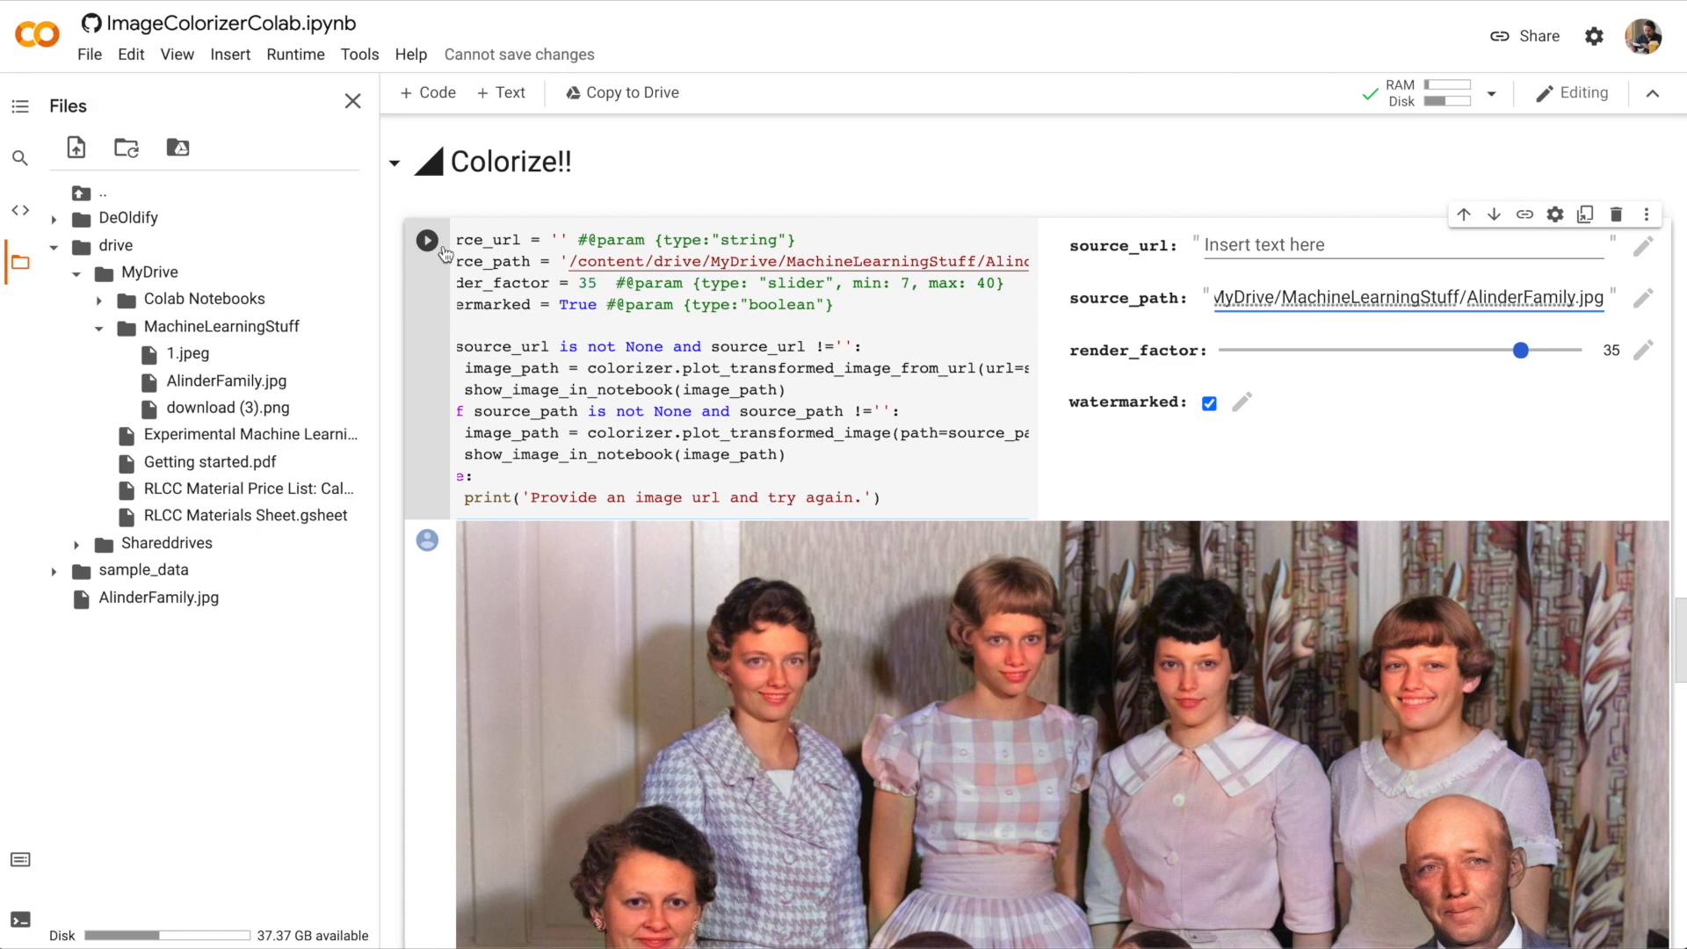
scroll(down, 3)
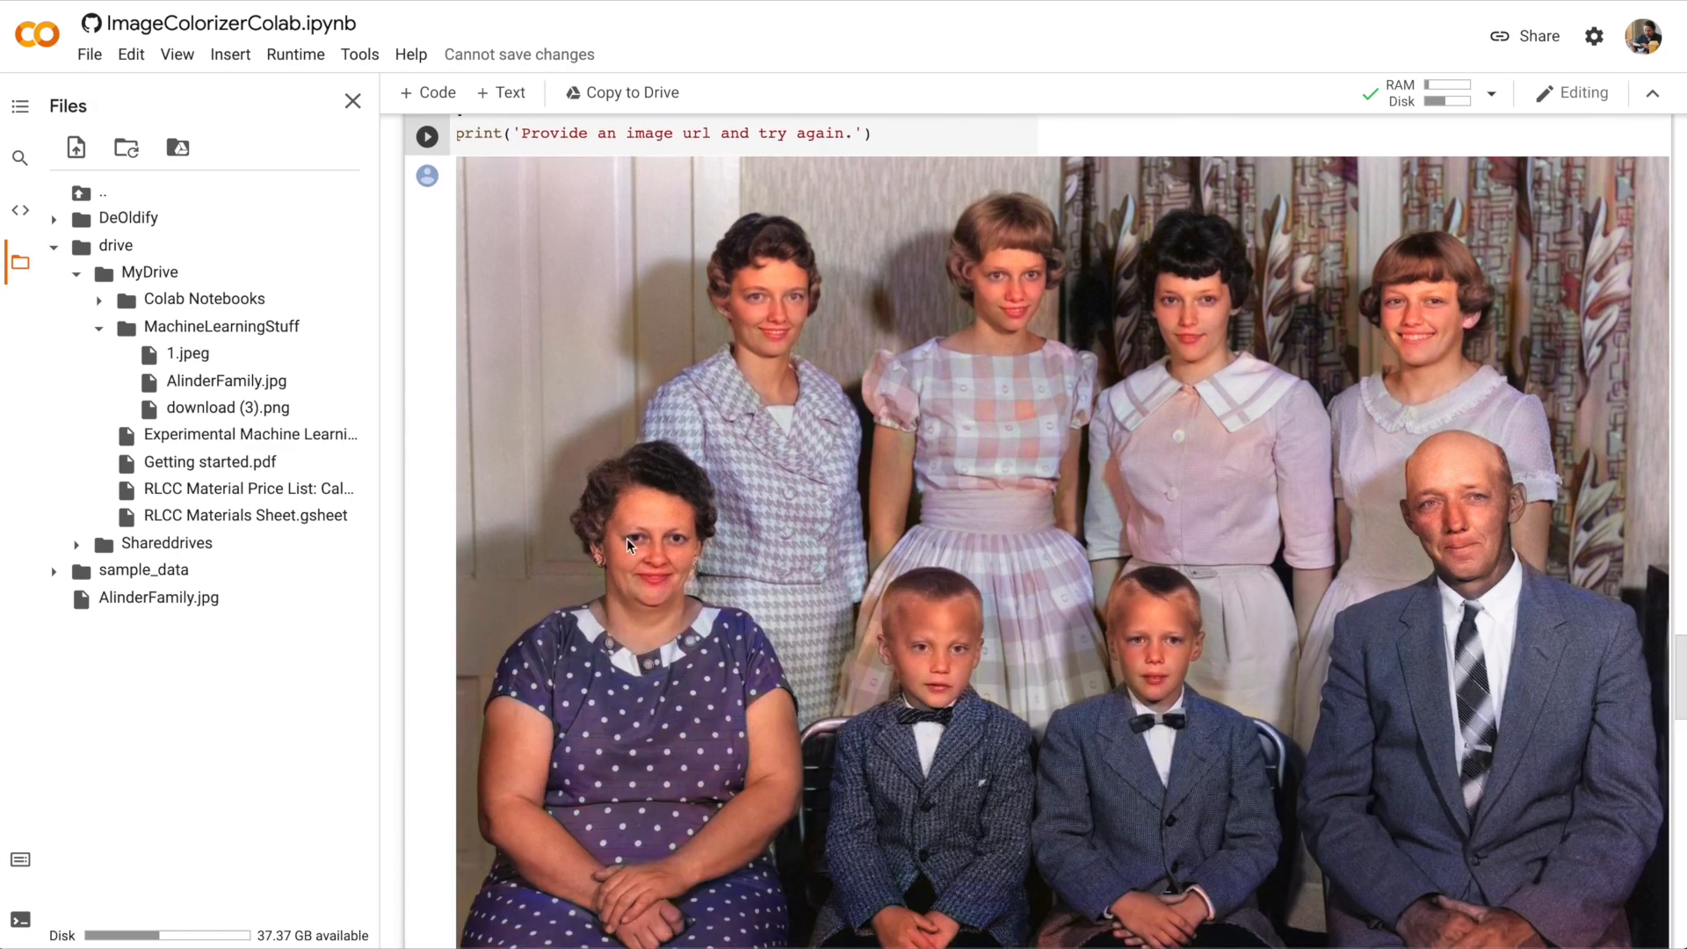
scroll(up, 3)
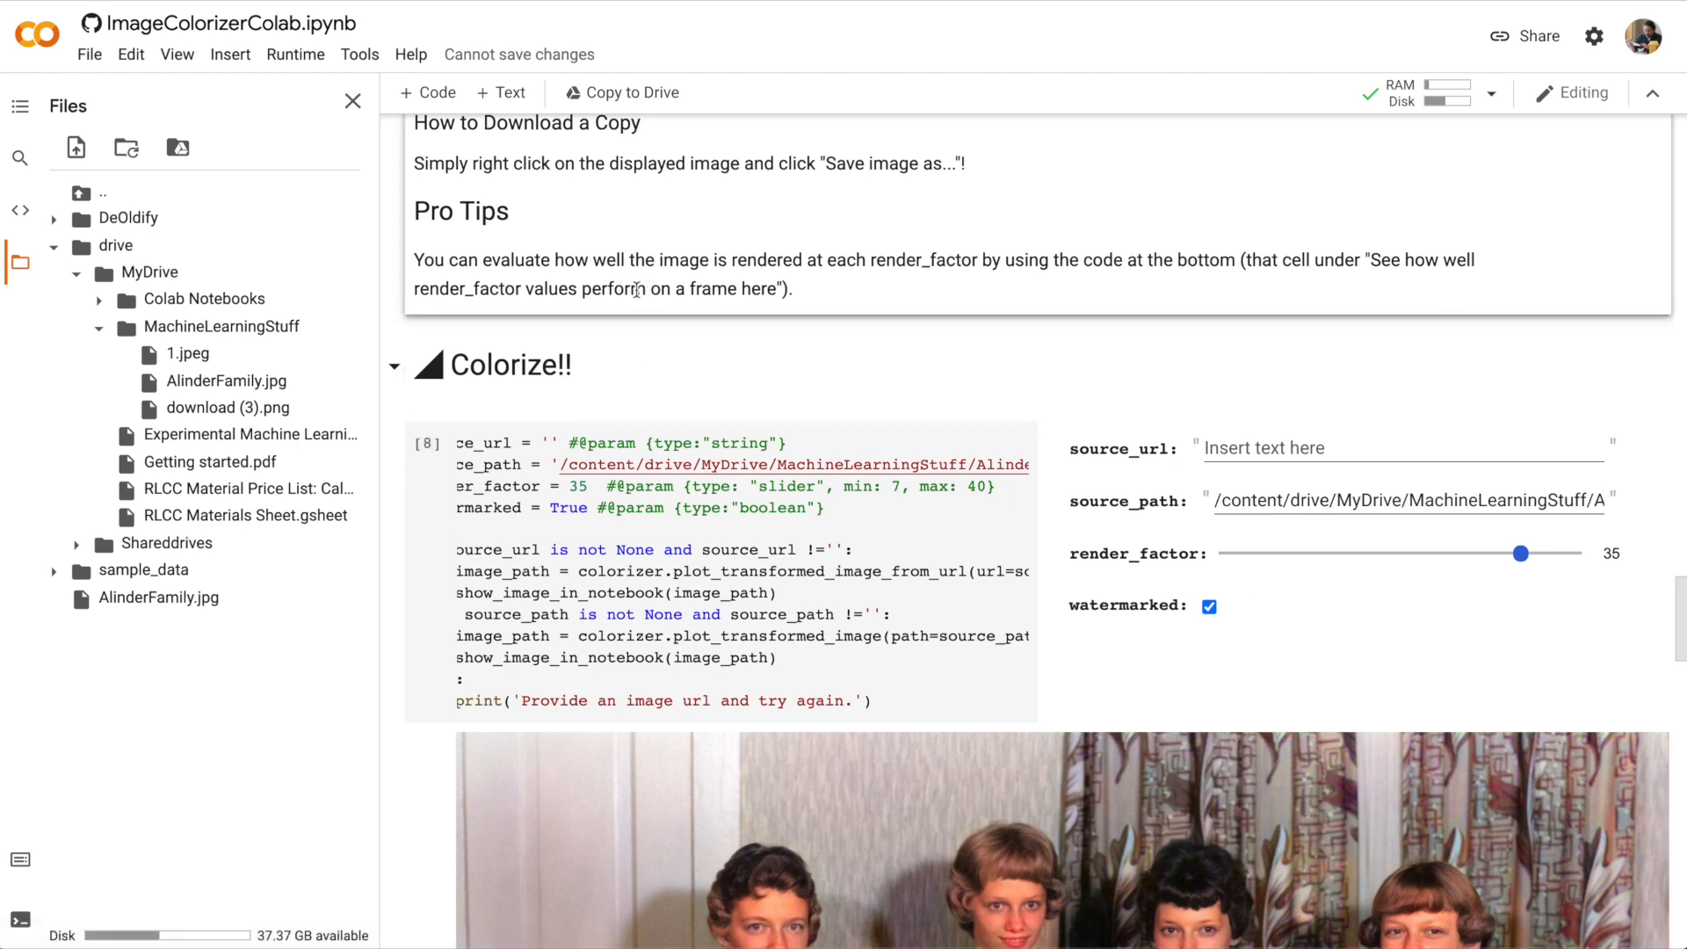
scroll(down, 3)
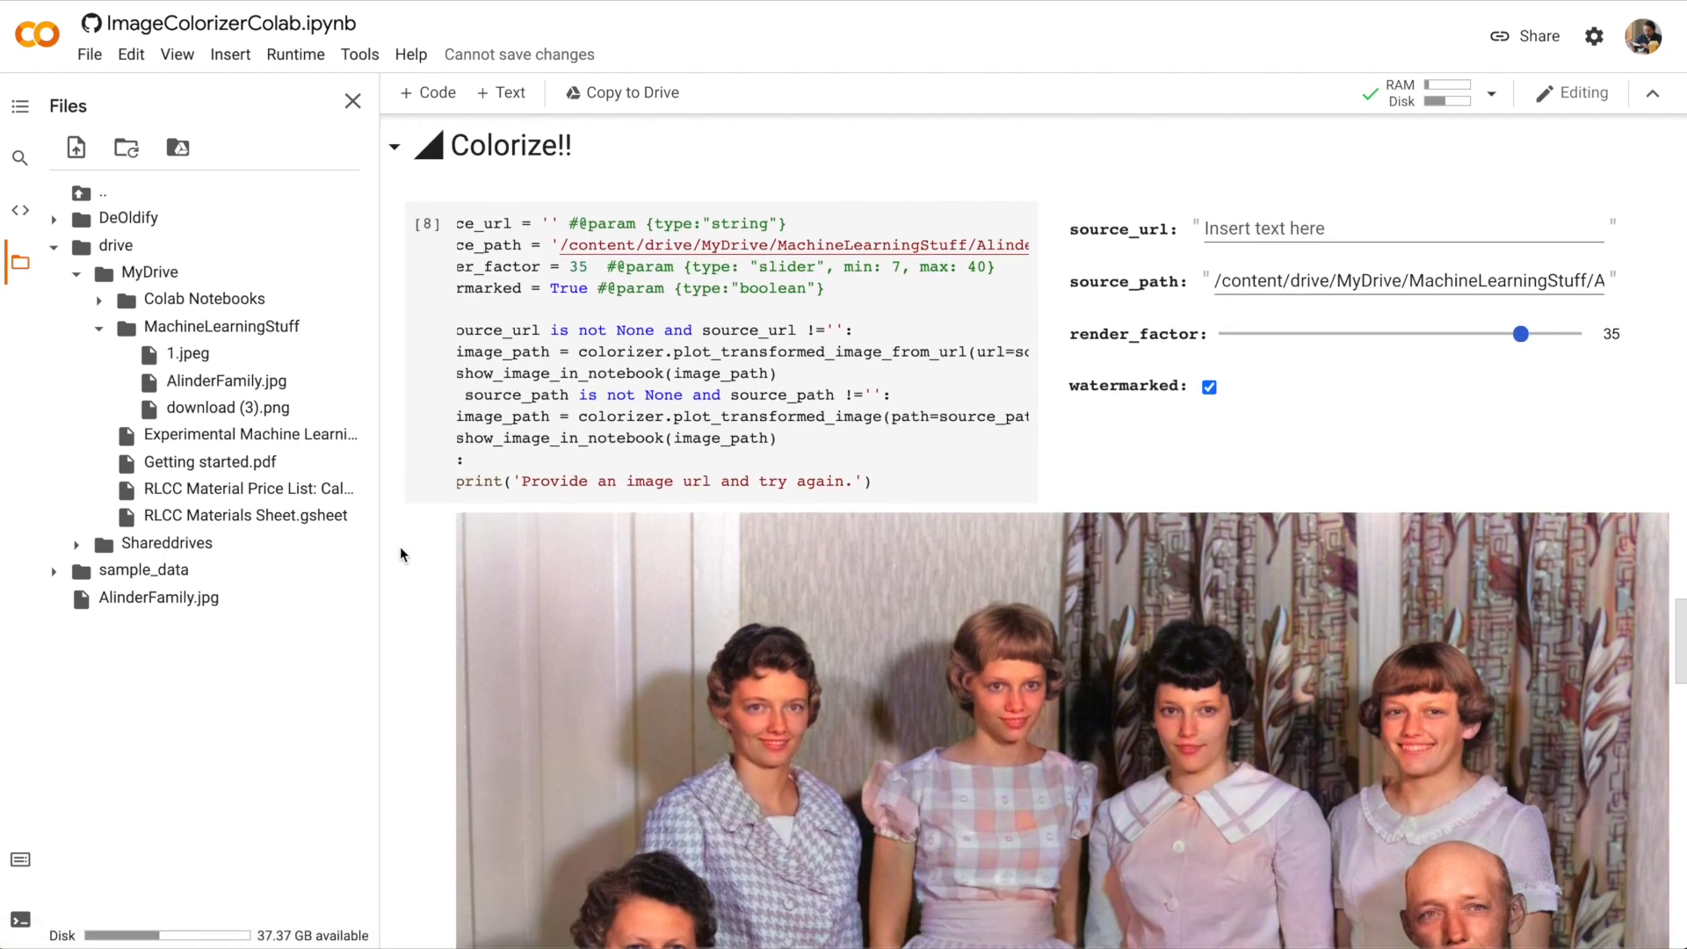